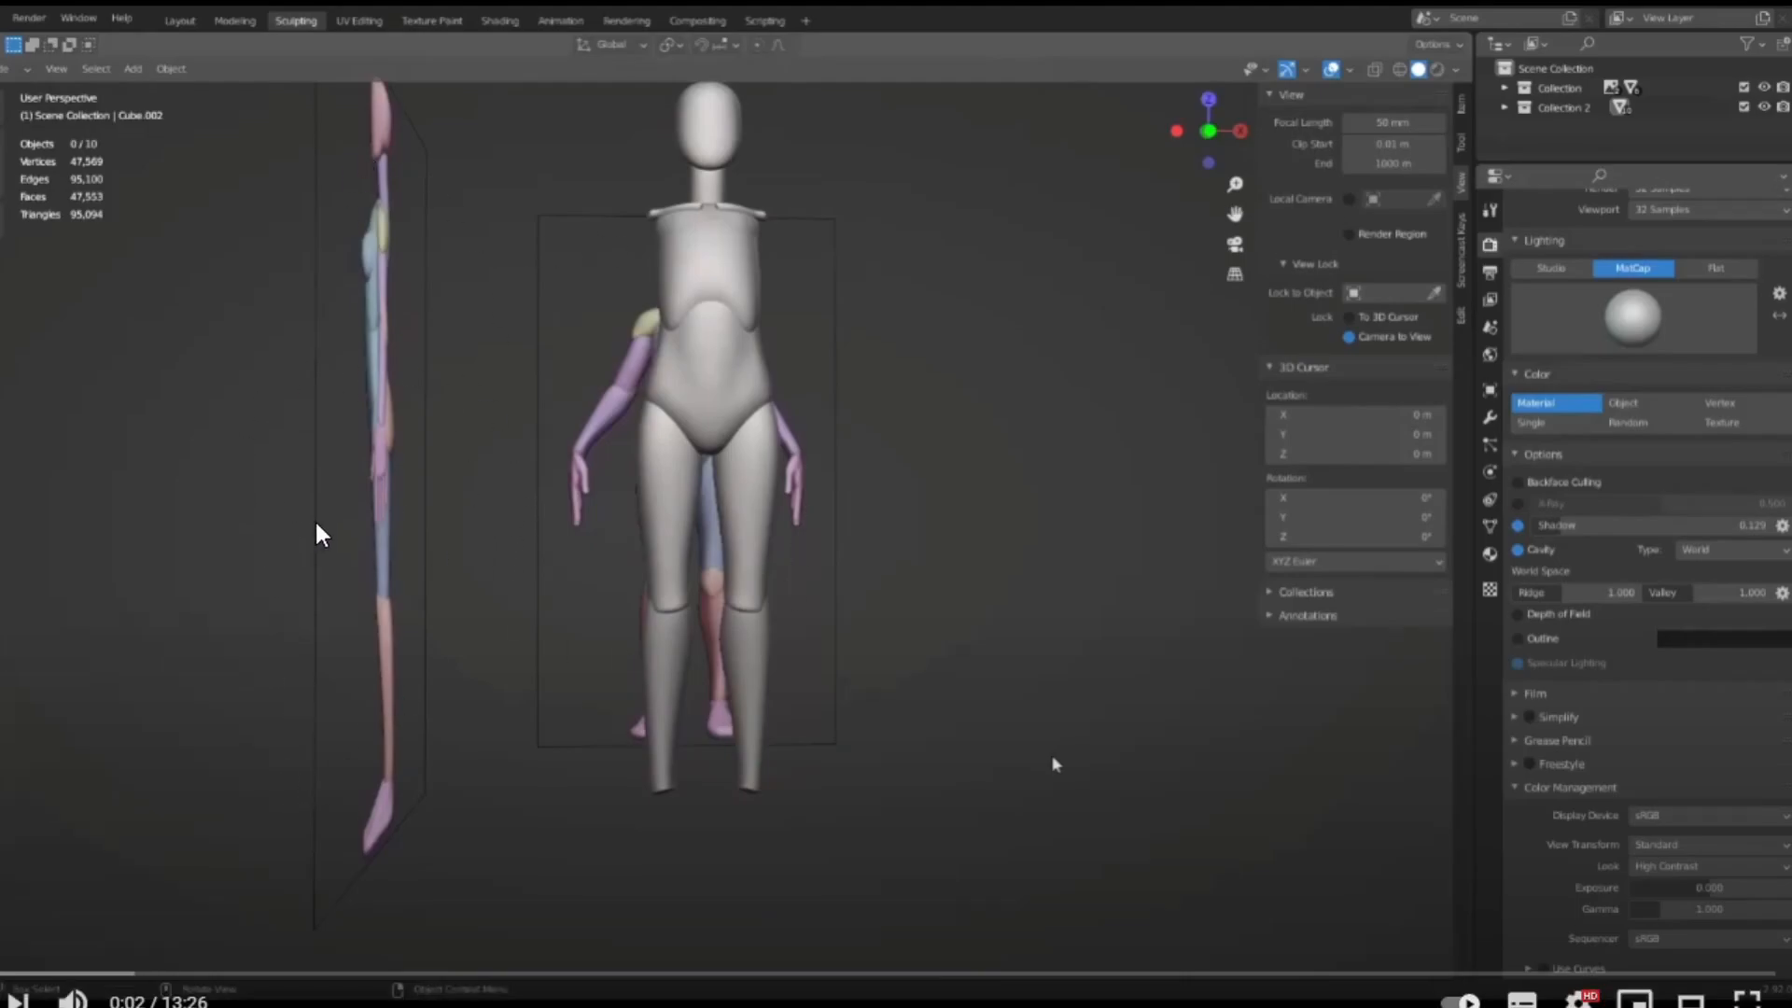
Scroll the Gumroad product page down to the description, tutorial link and 'Name a fair price' field.
scroll("down", 3)
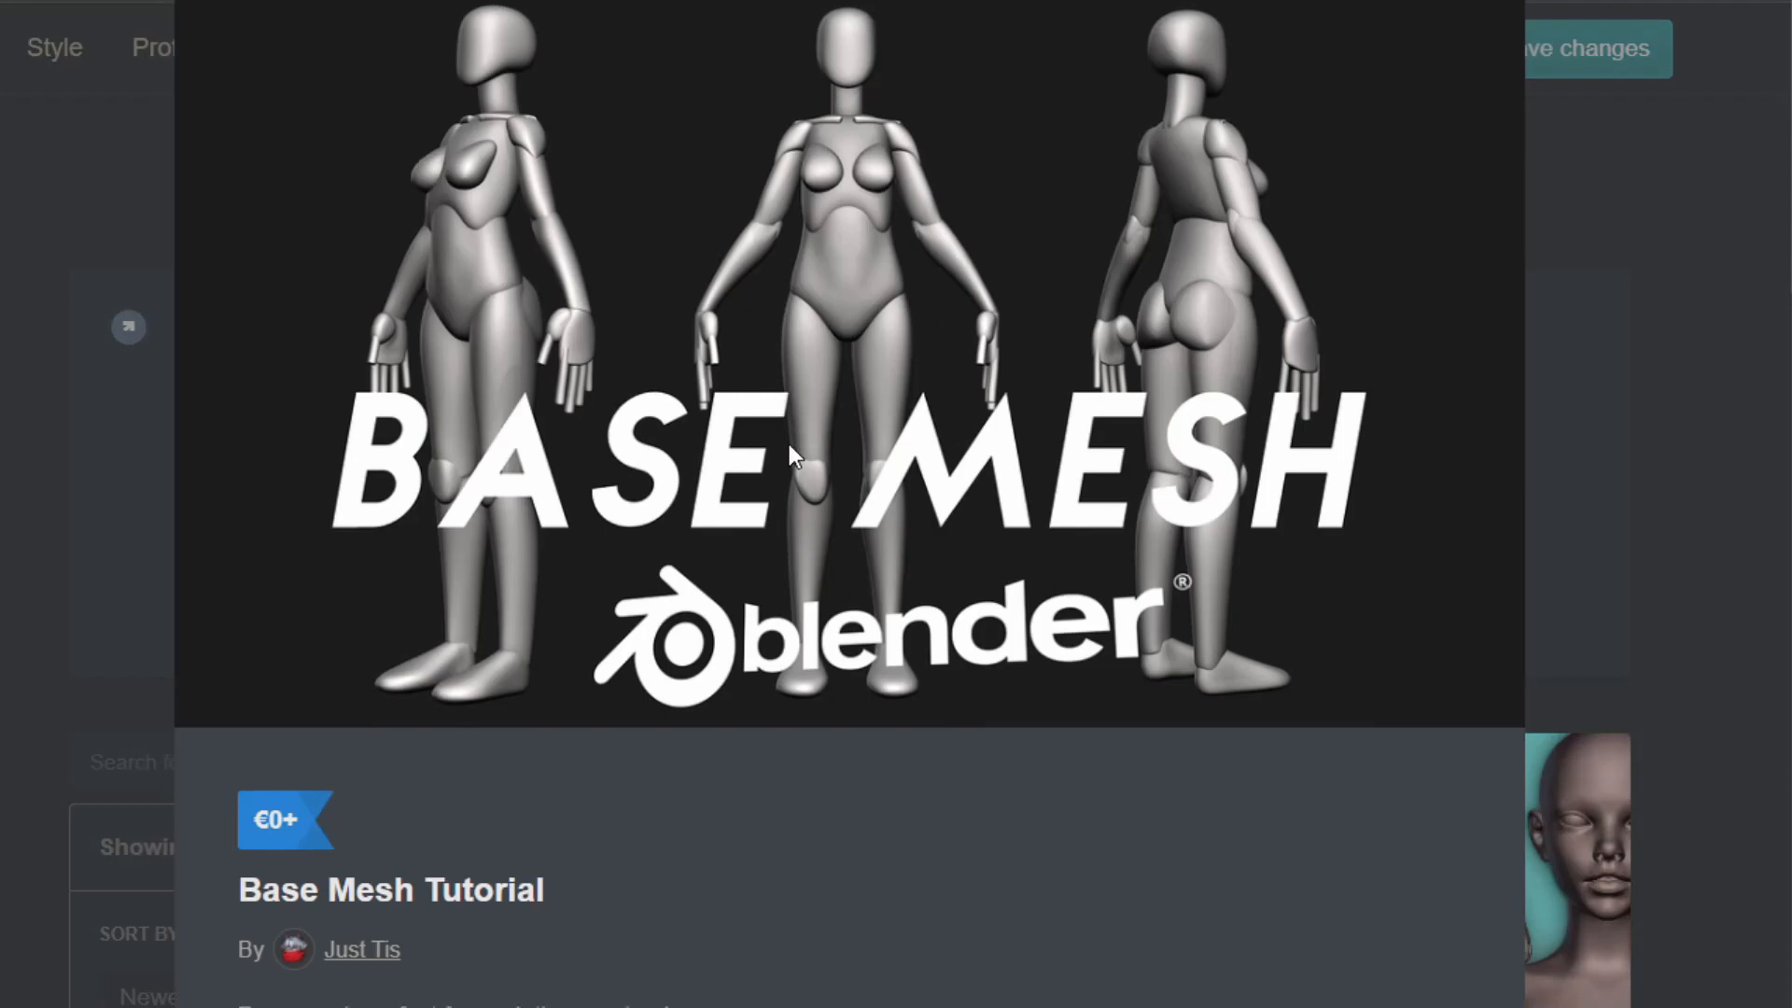
scroll("down", 3)
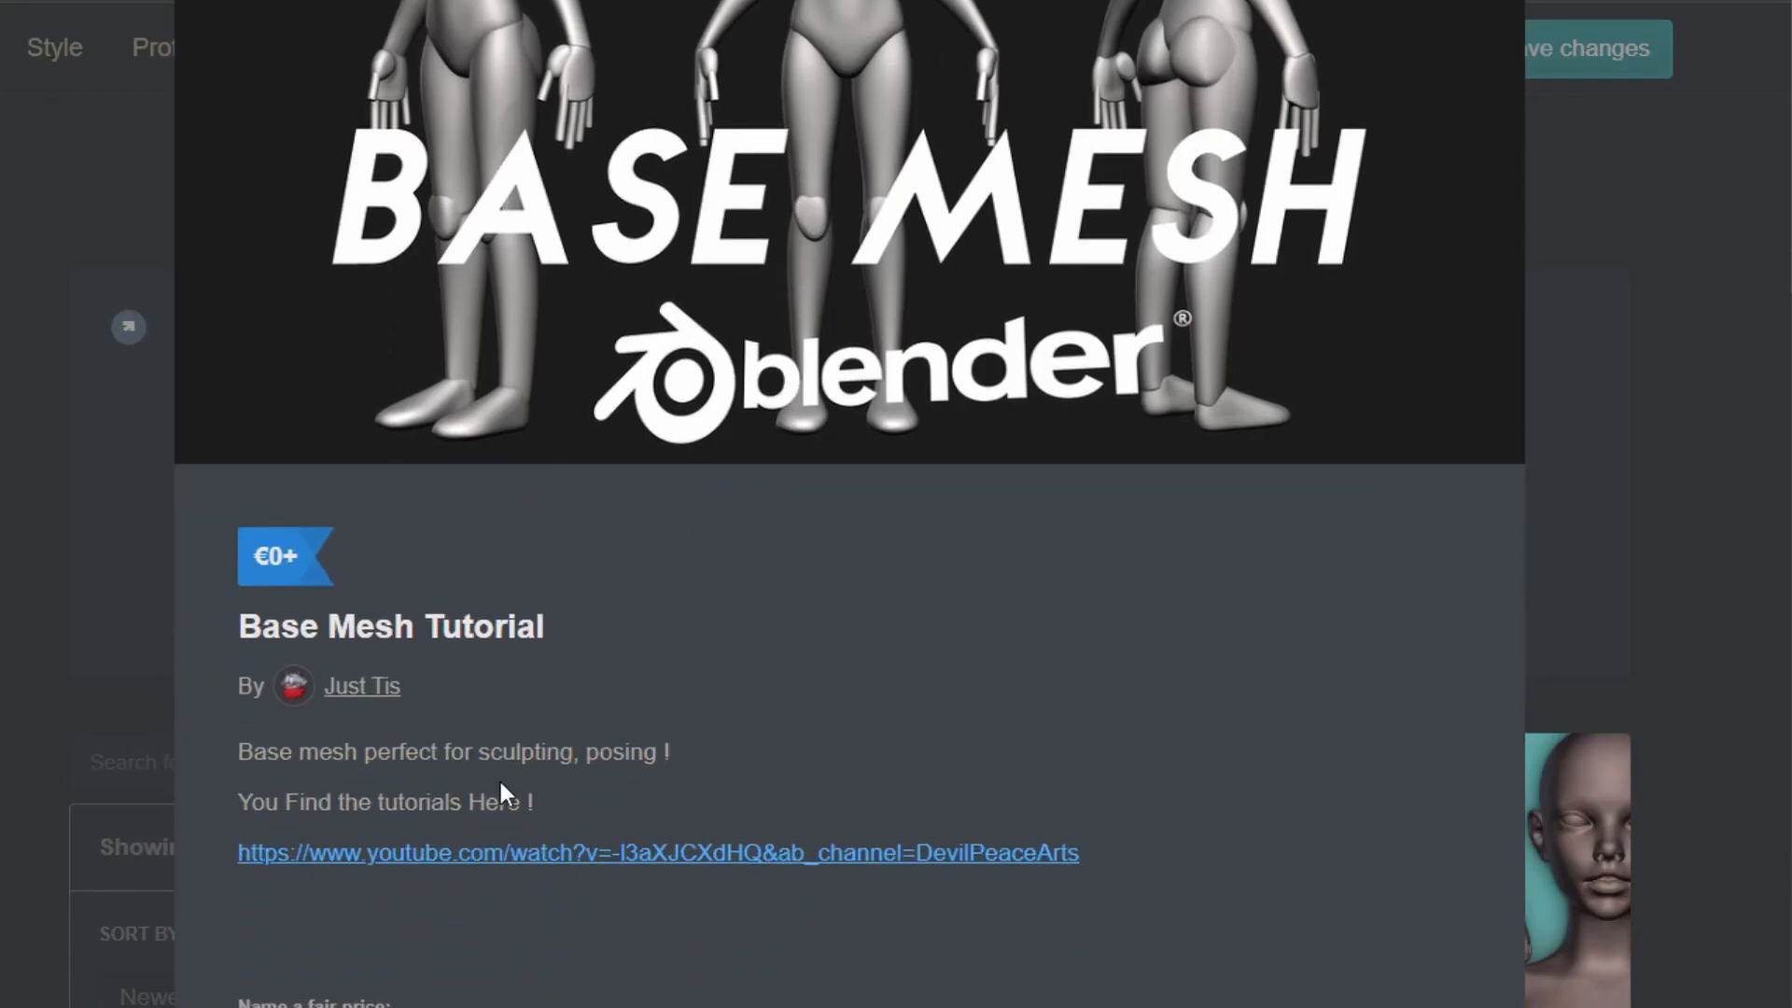
scroll("down", 3)
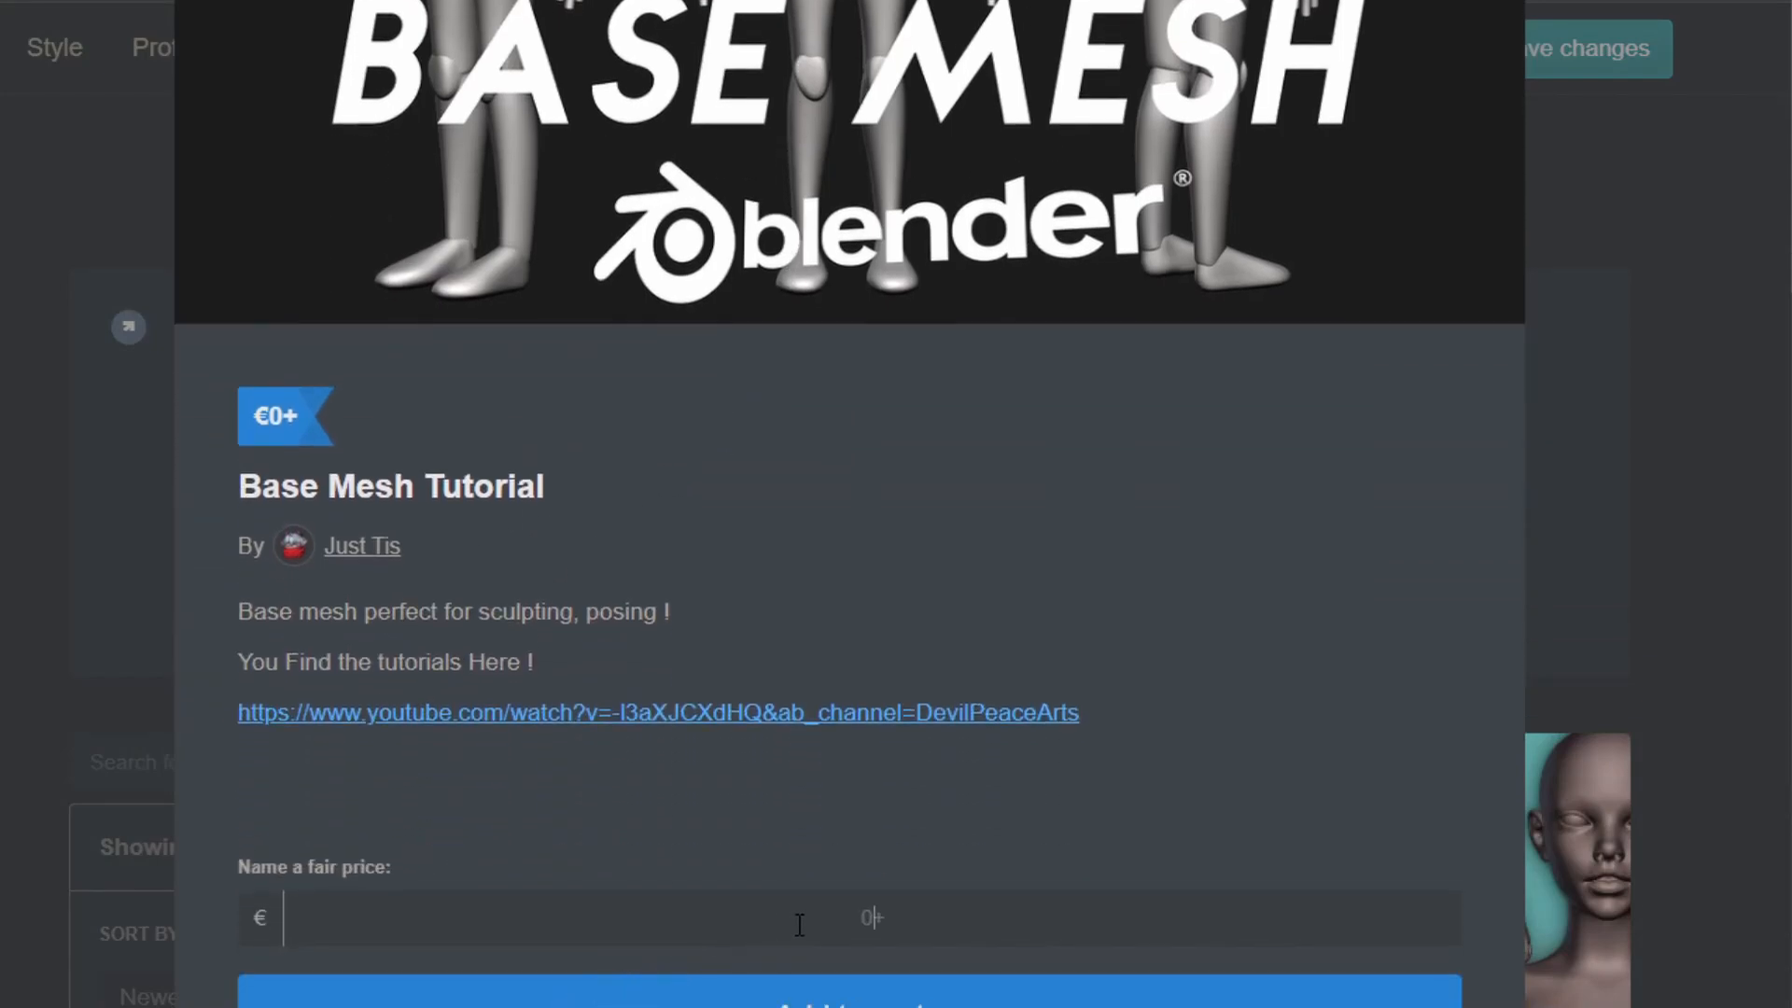
scroll("down", 3)
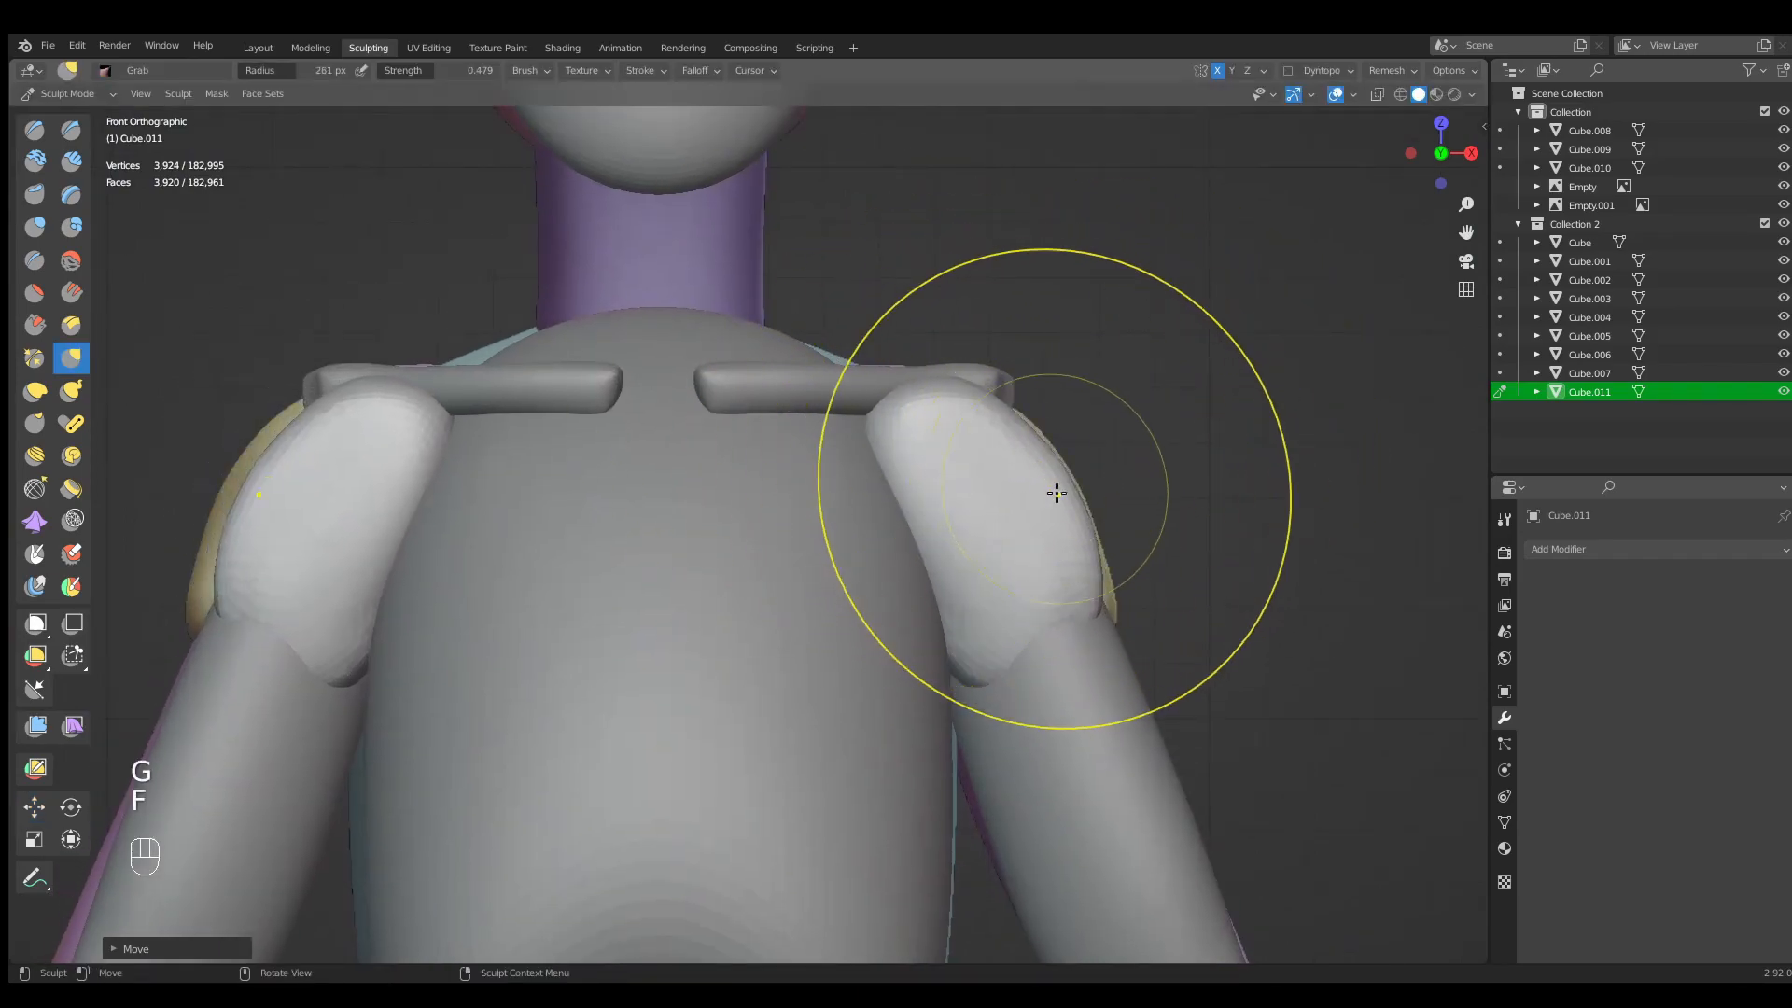
Pull the torso's shoulder areas snug around the upper arms with the Grab brush, checking side and front views.
key("3")
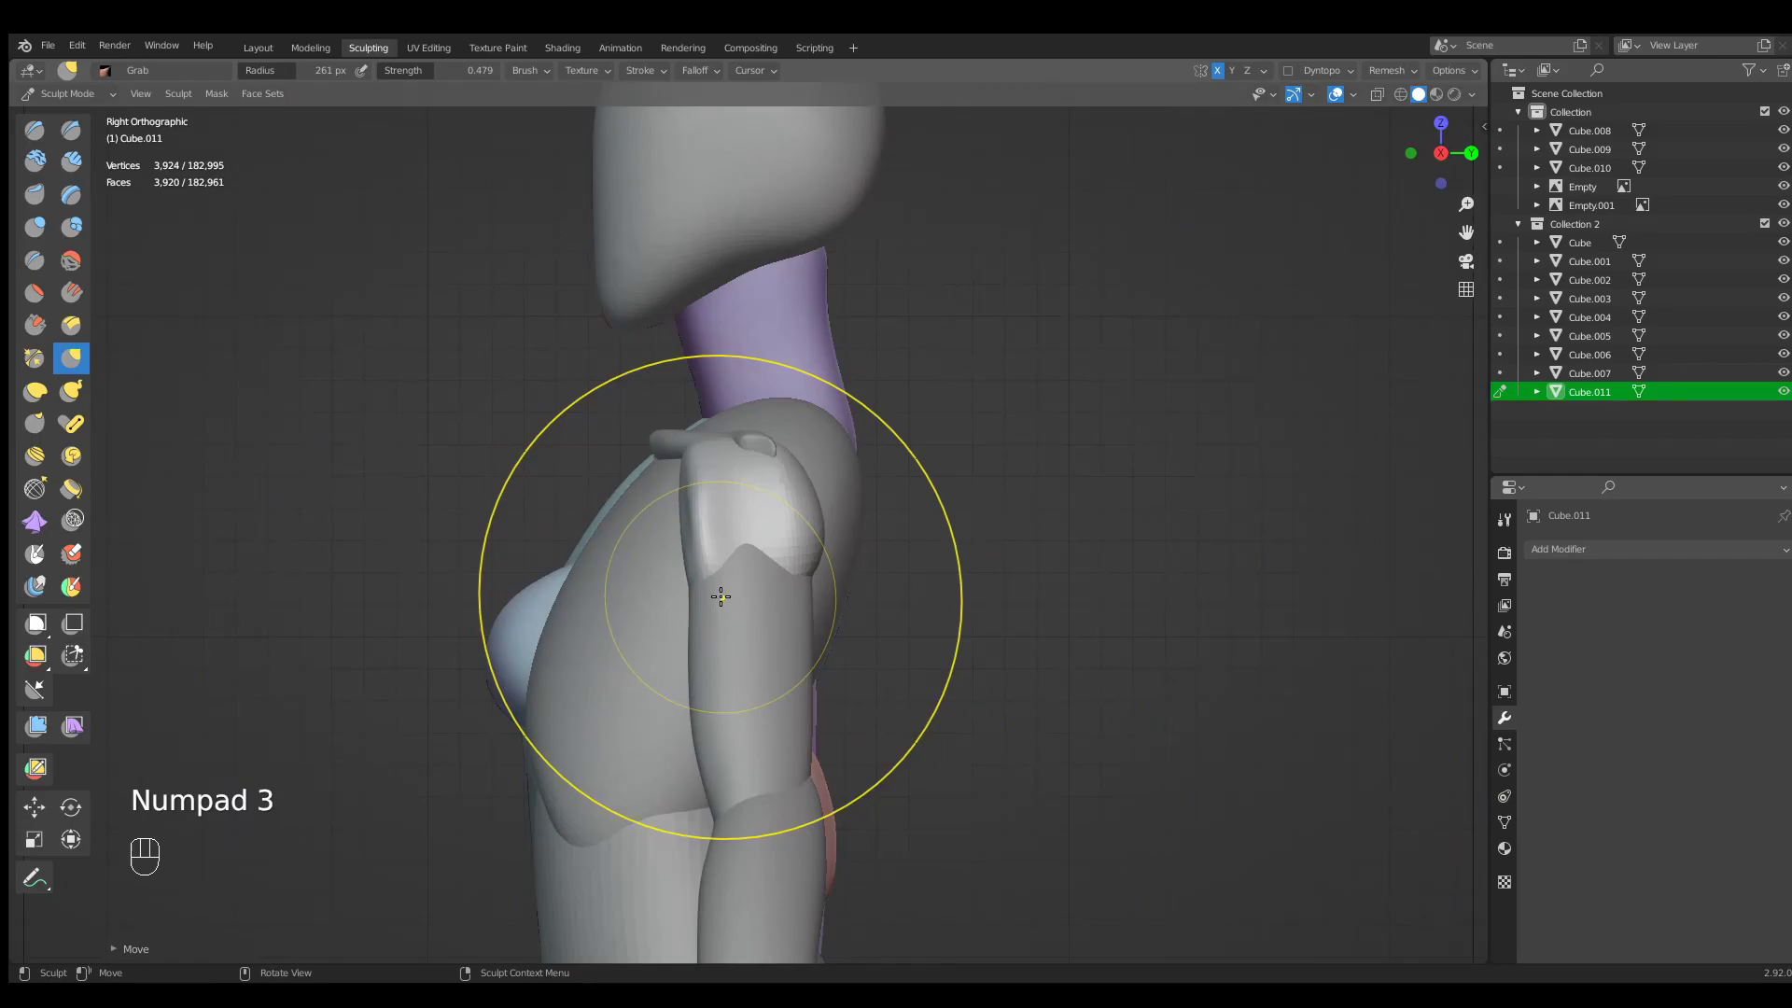
key("f")
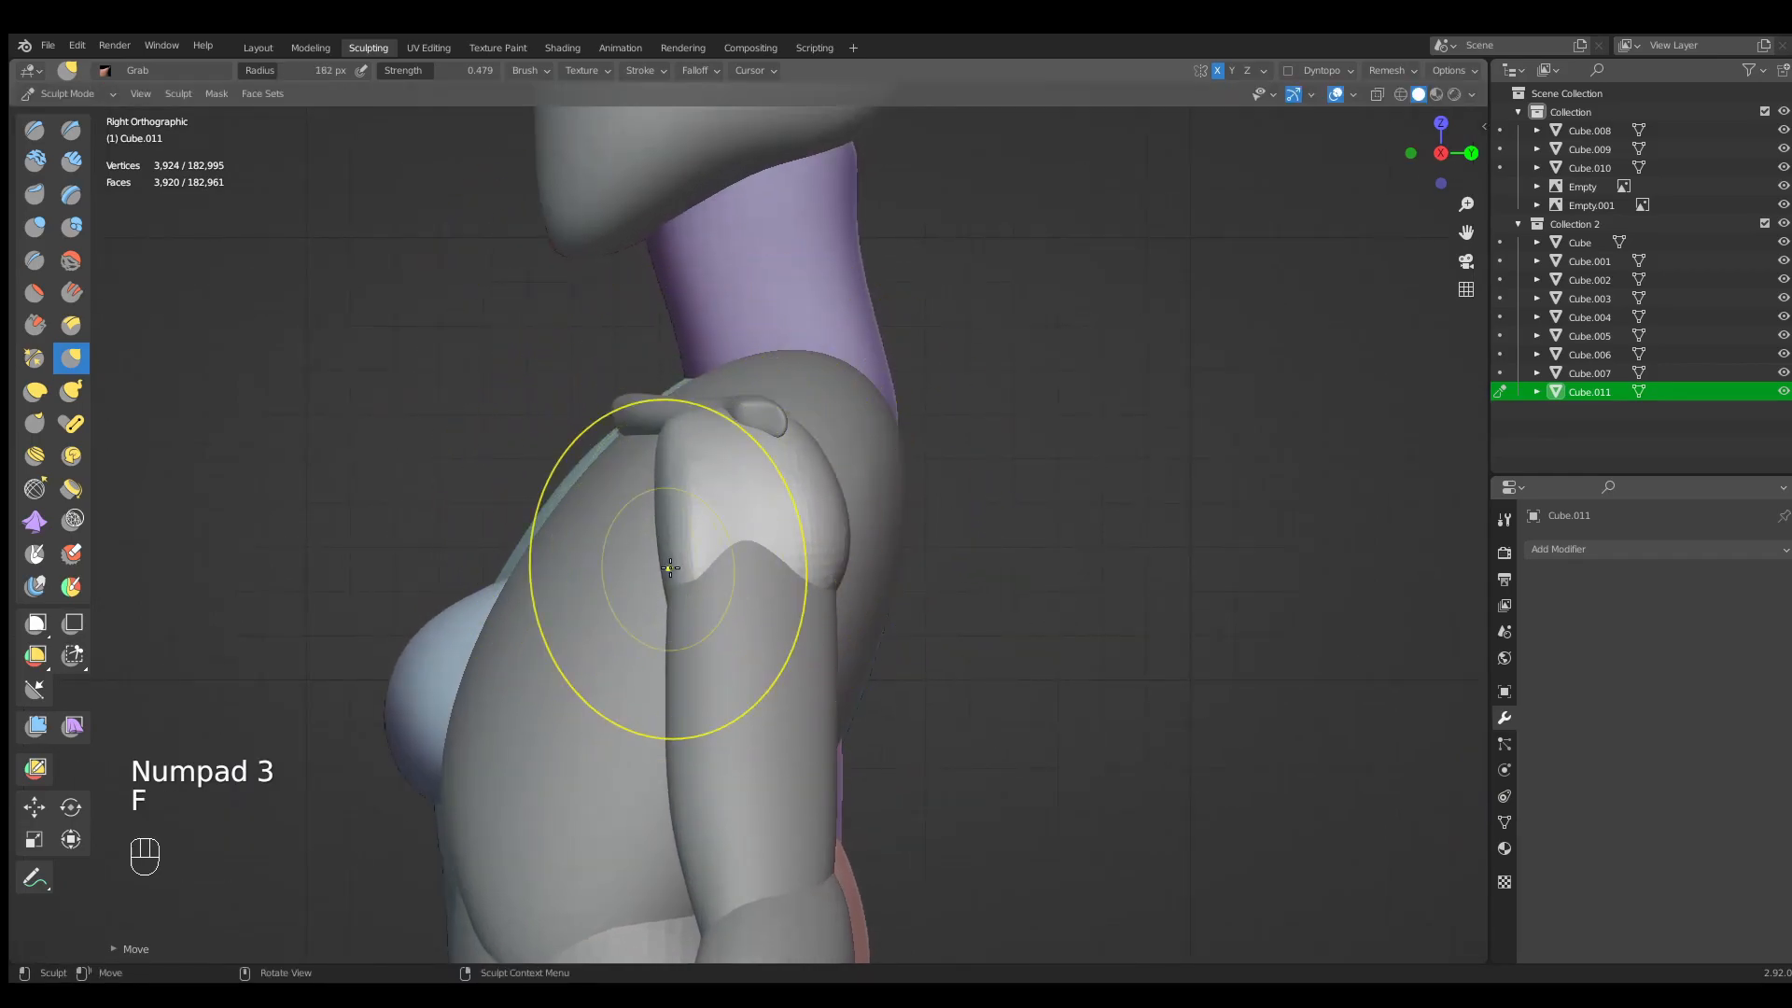
left_click_drag(685, 571, 984, 544)
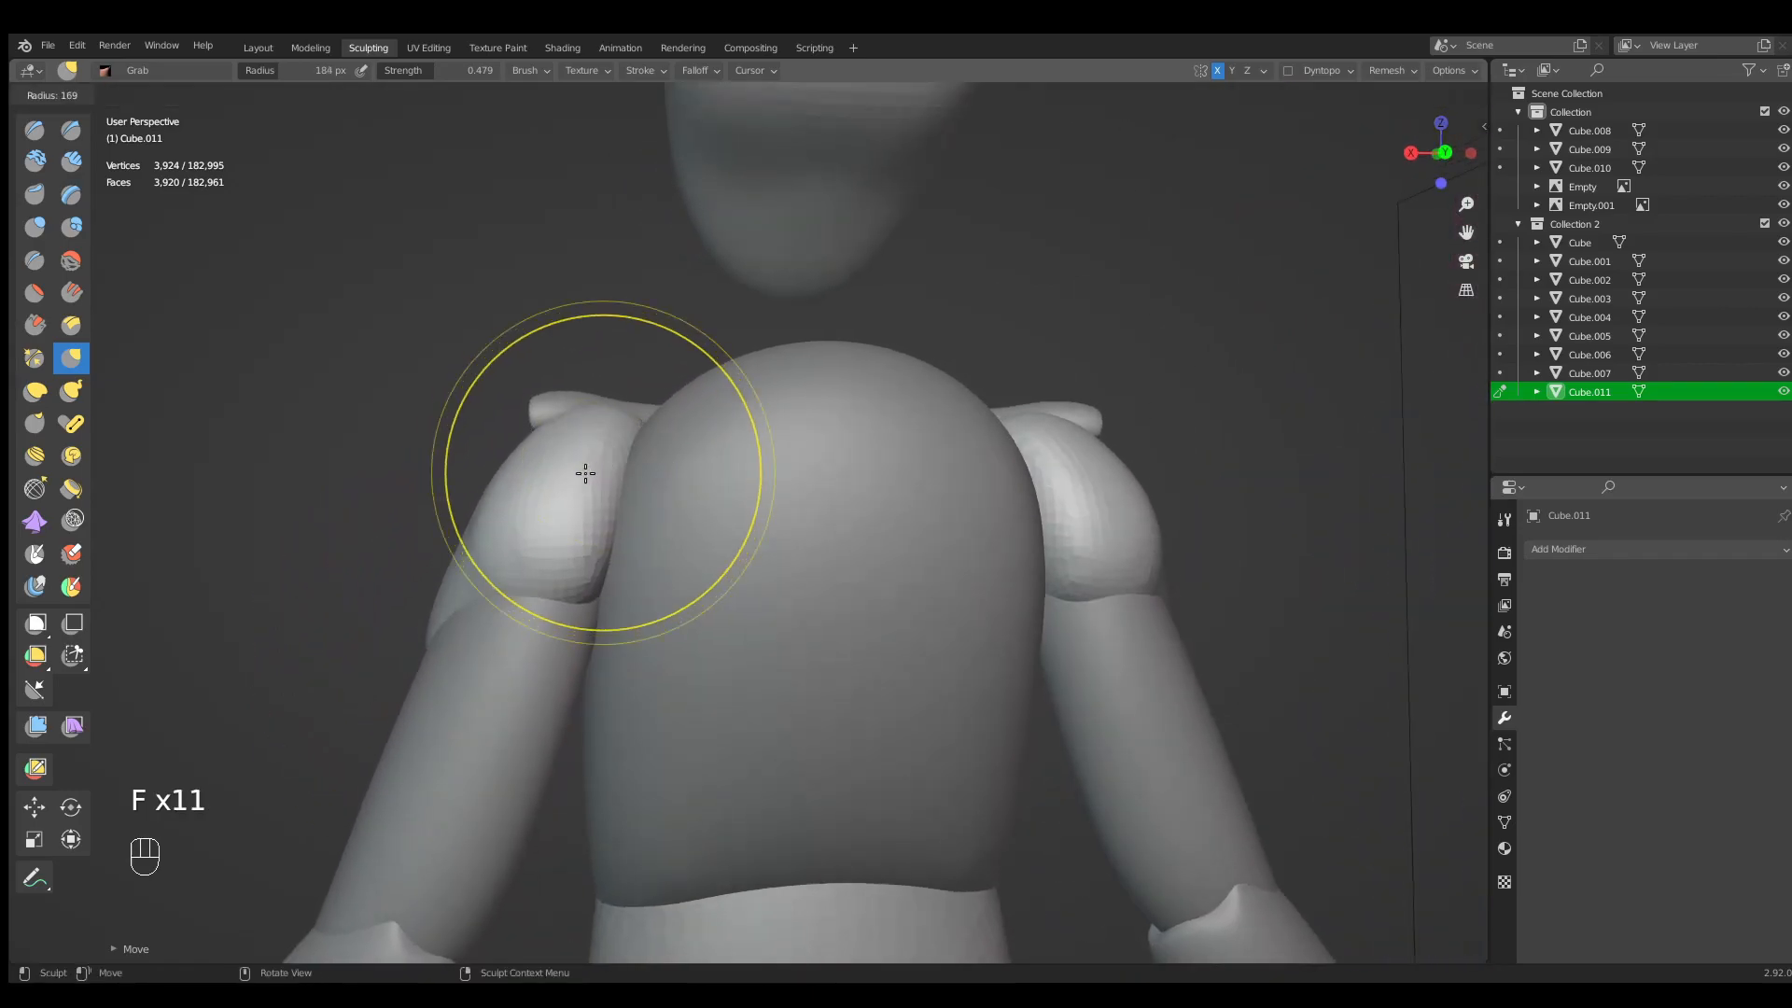
left_click_drag(584, 472, 538, 415)
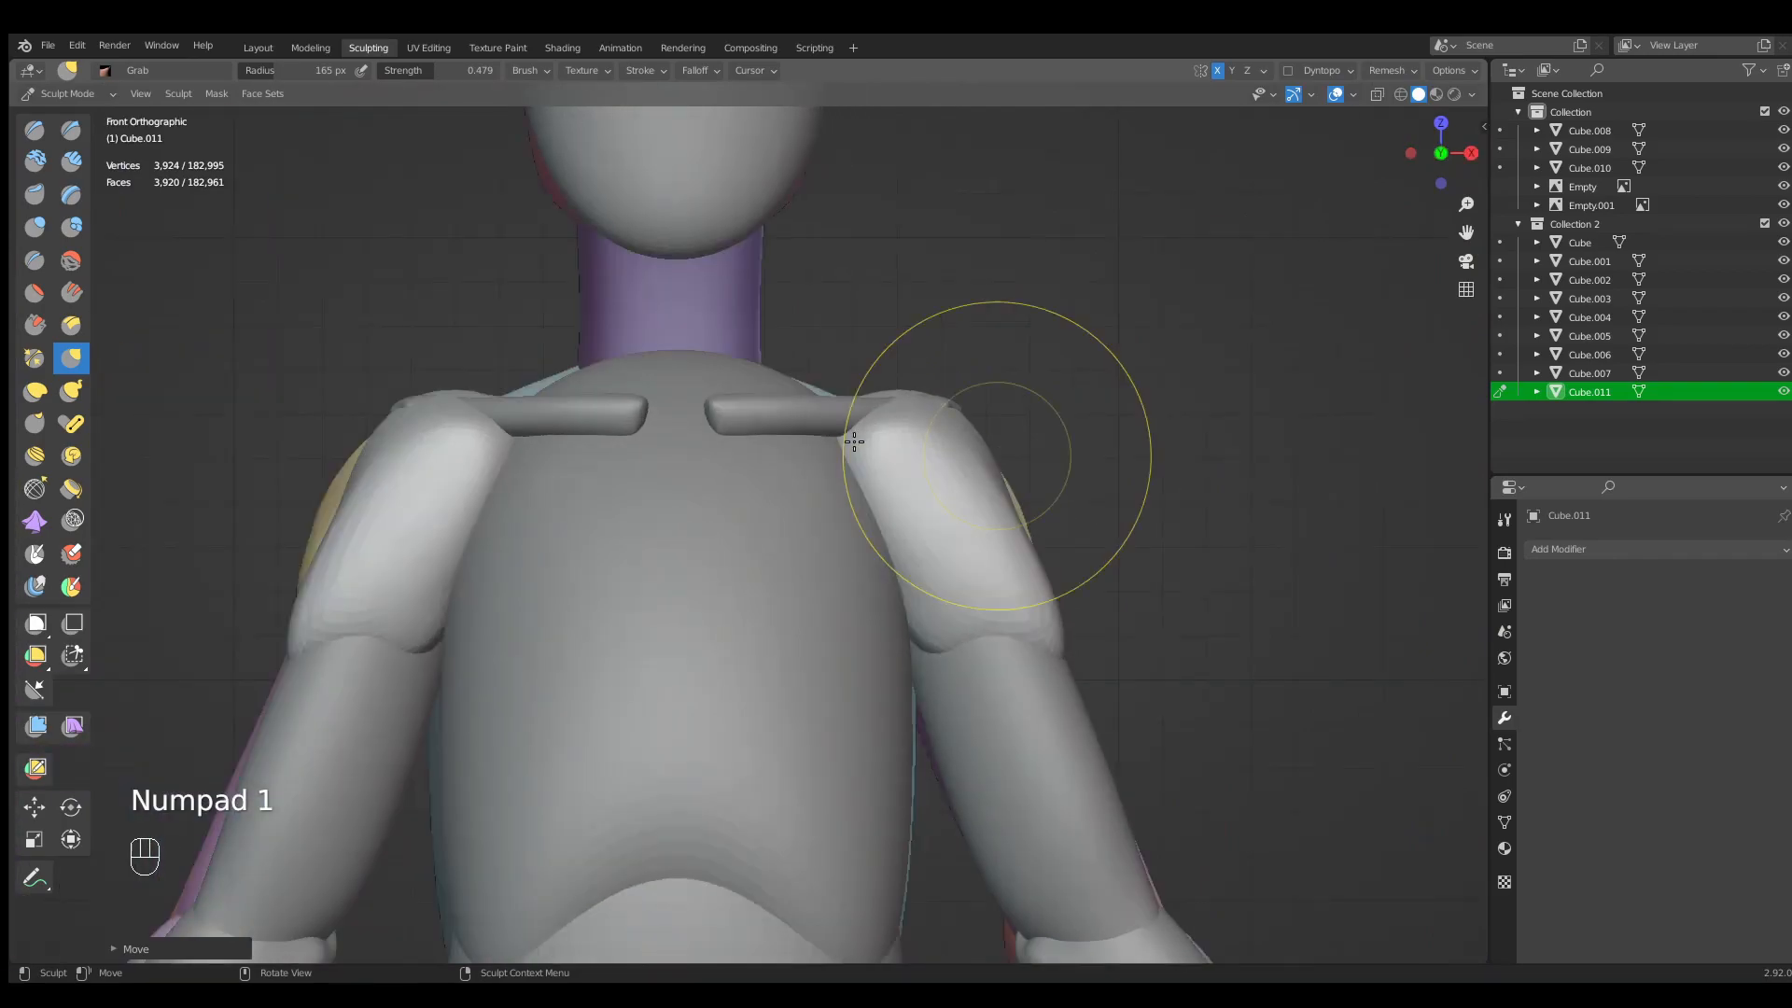
key("f")
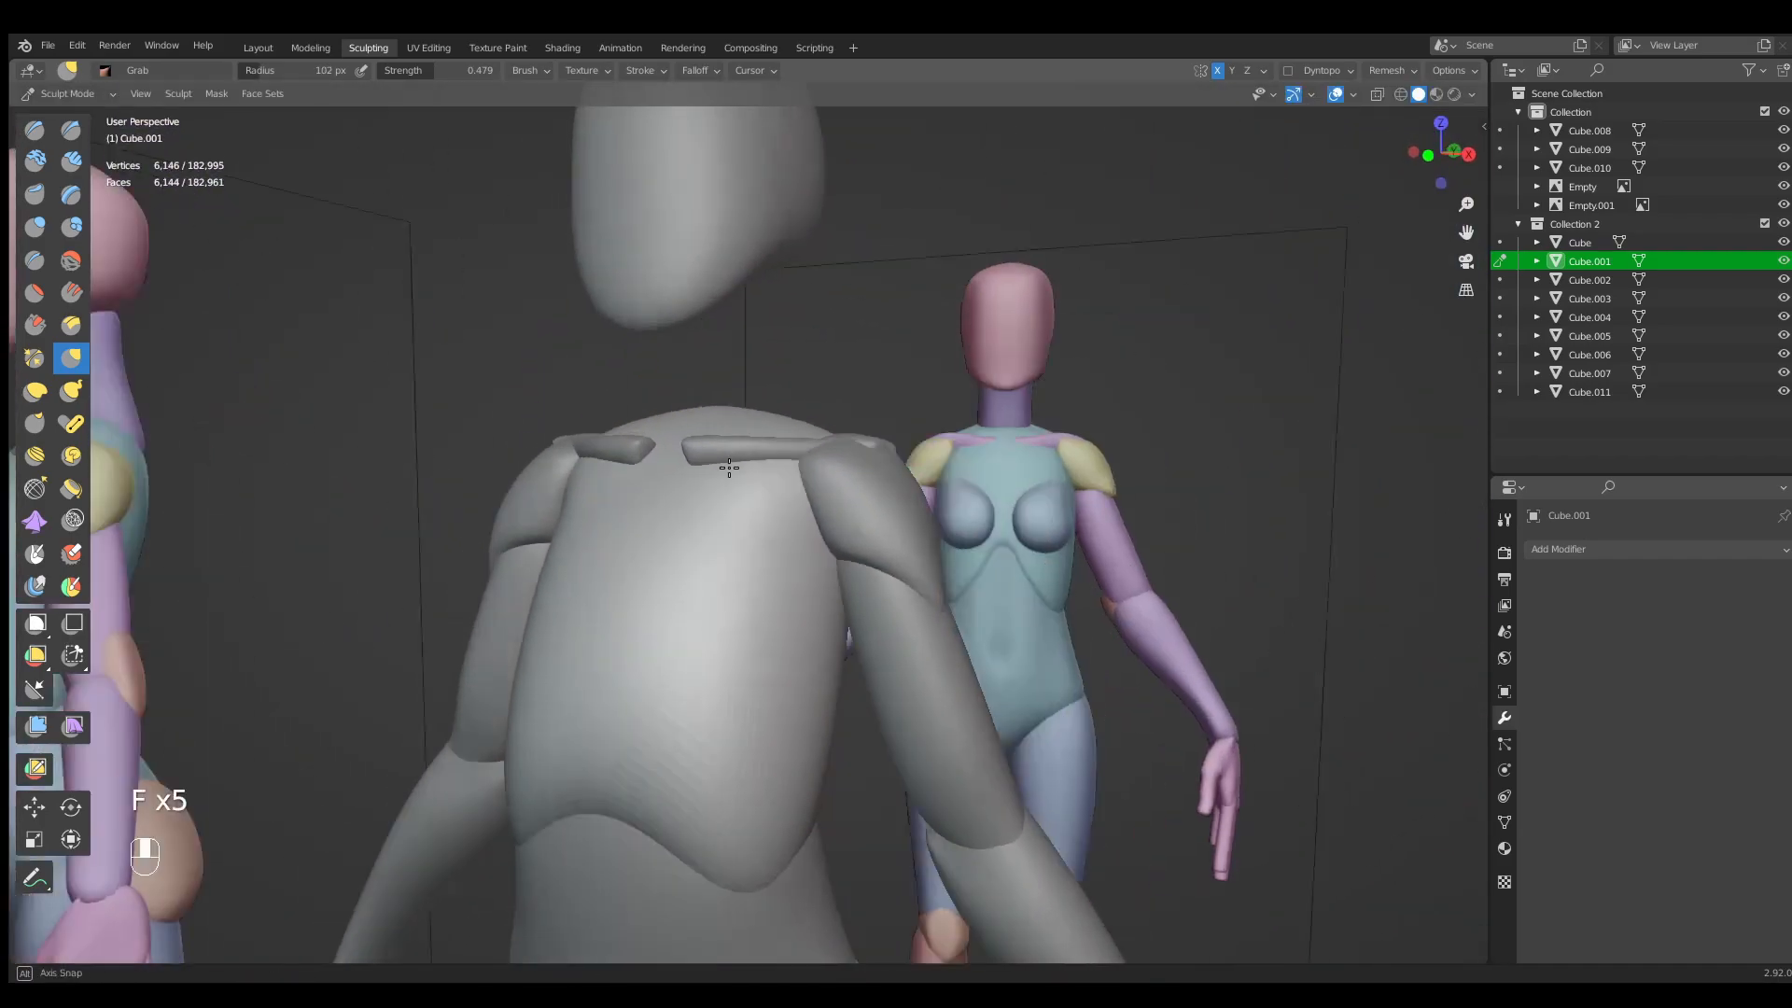
Grab-sculpt the upper arm piece so it meets the shoulder cleanly.
left_click_drag(730, 469, 760, 496)
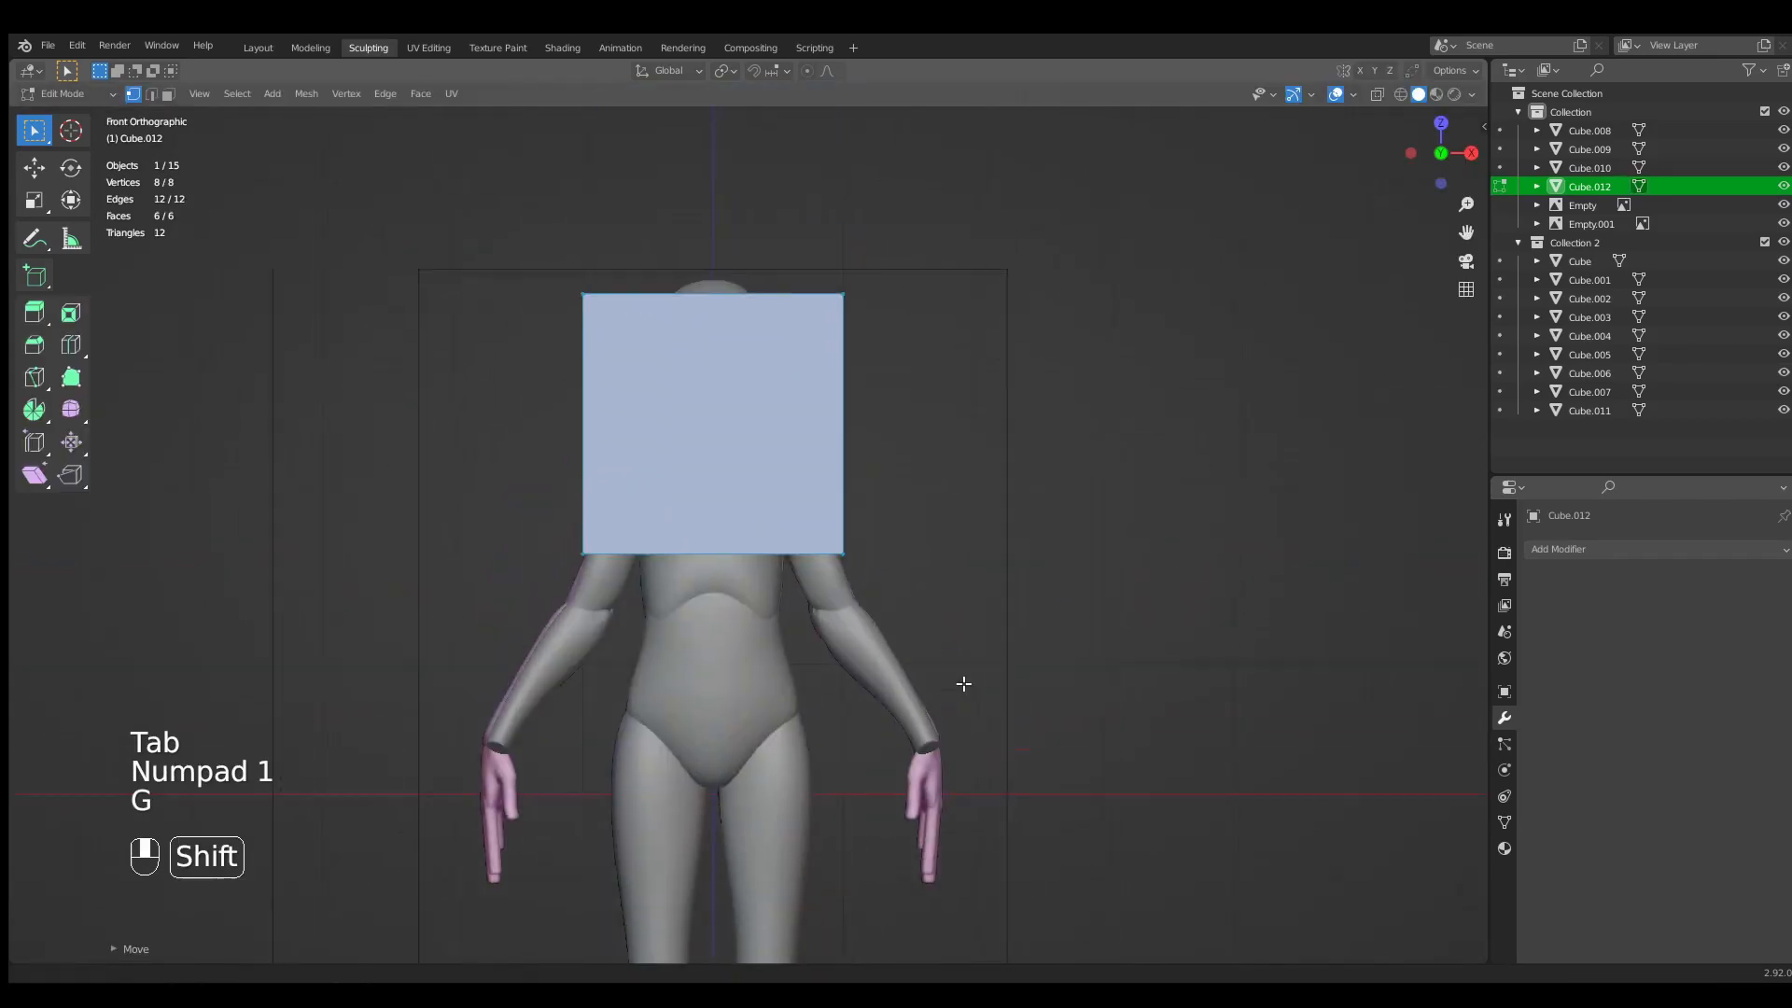
Scale the new cube into a tall neck block with horizontal loop cuts and hide Collection 2.
key("s")
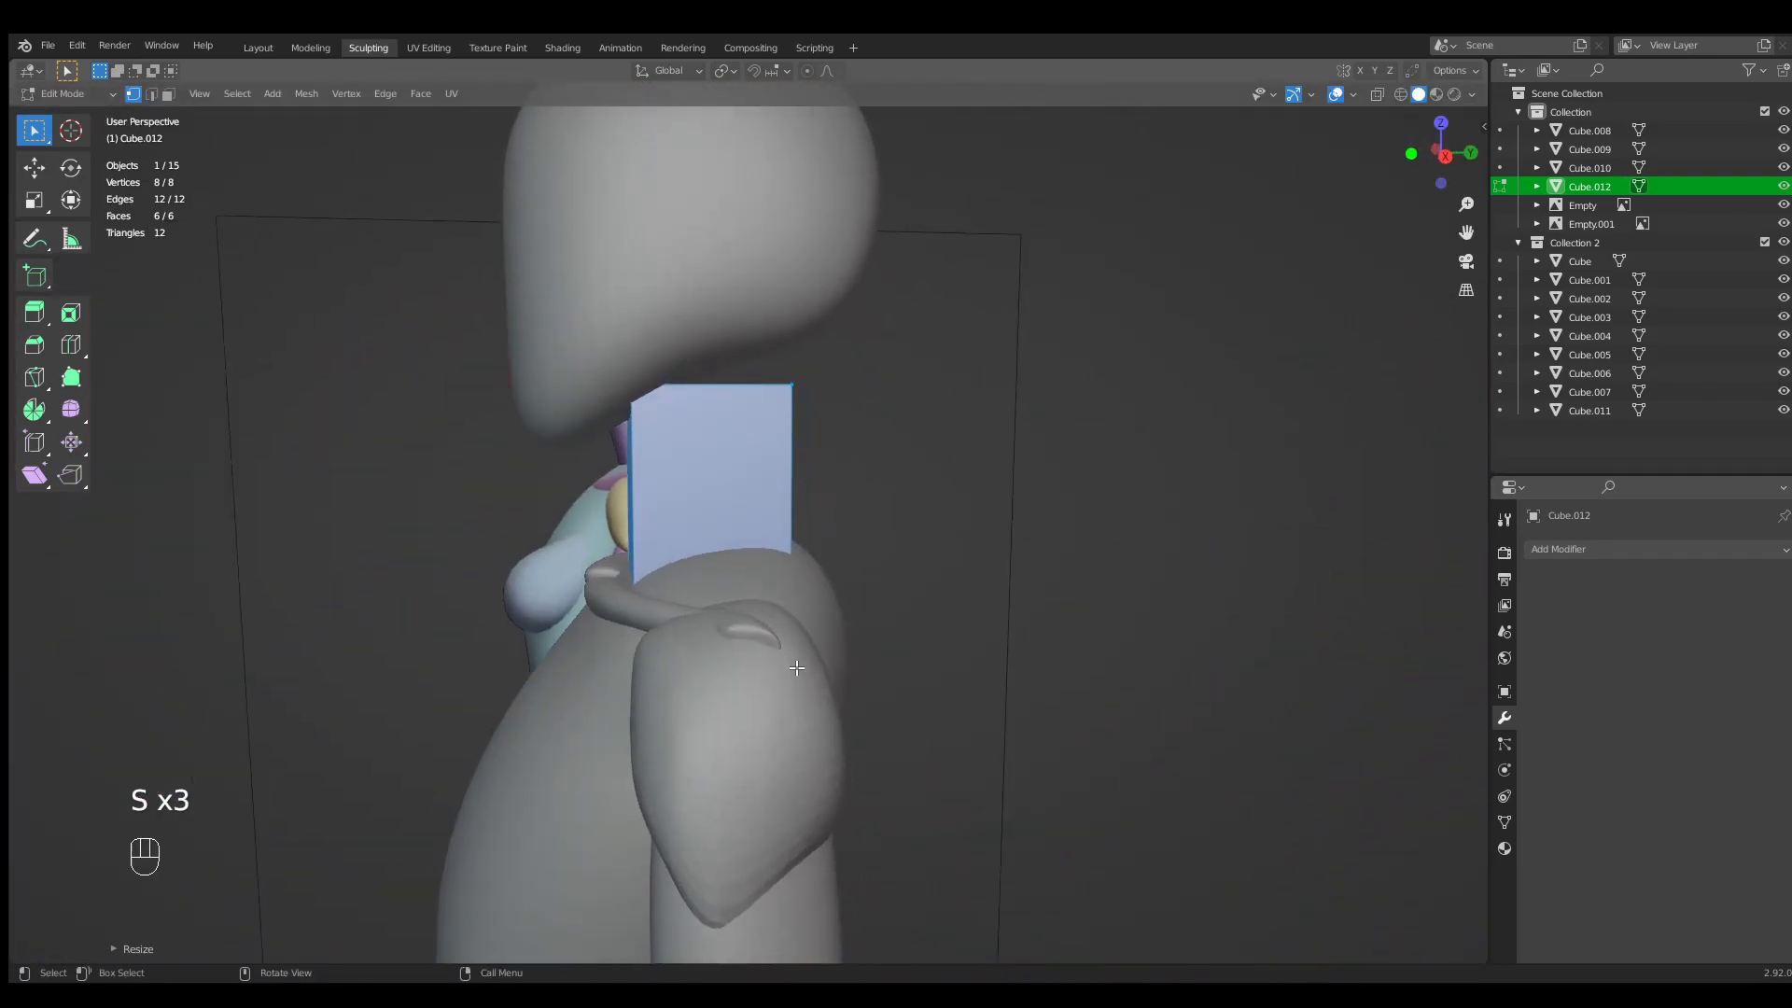
key("s")
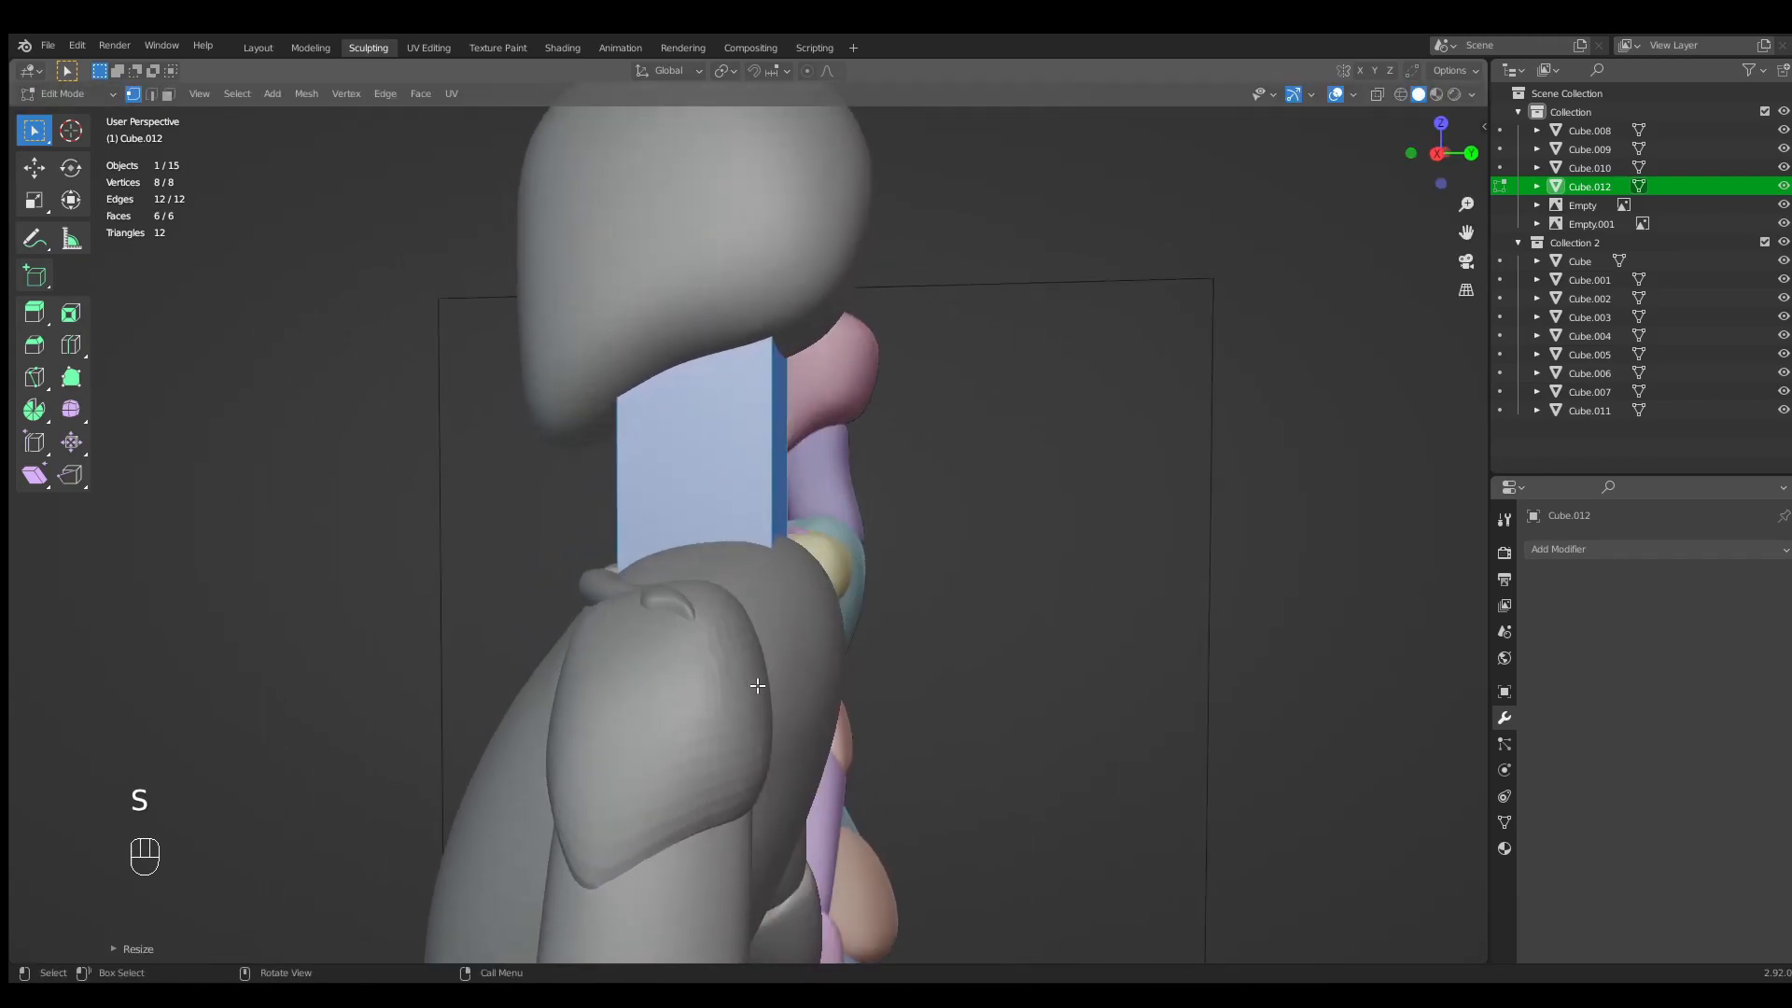
key("Numpad3")
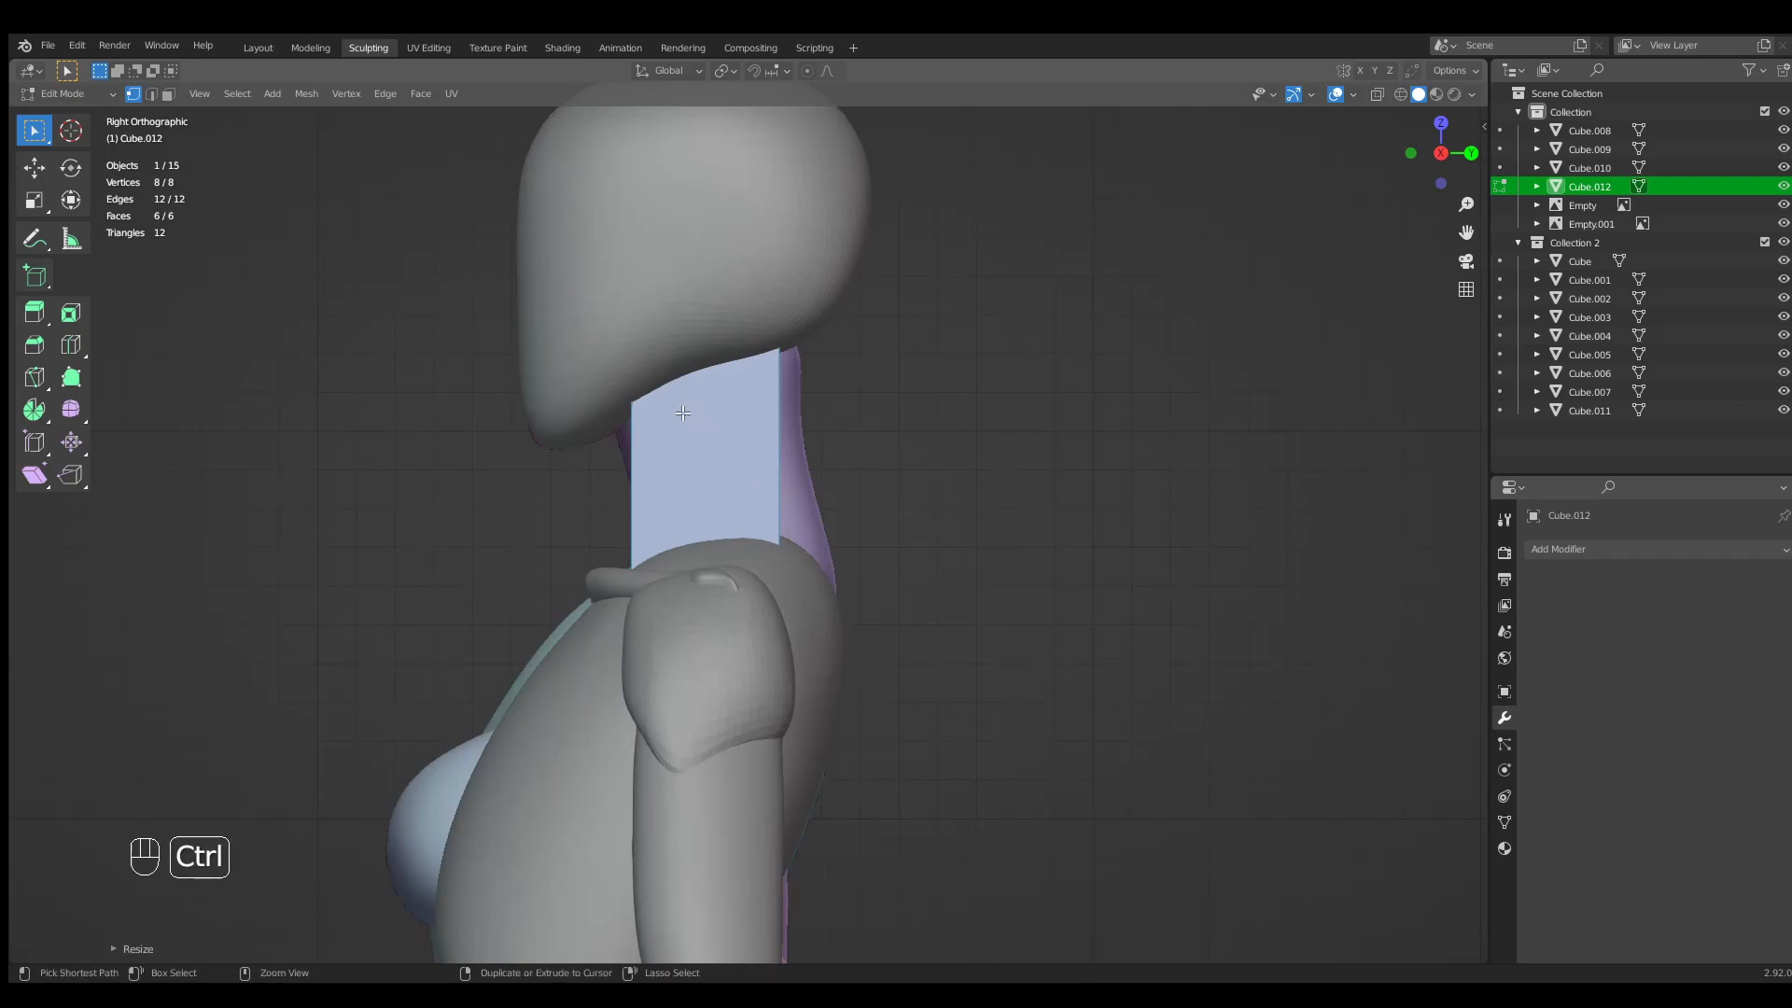
key("ctrl+r")
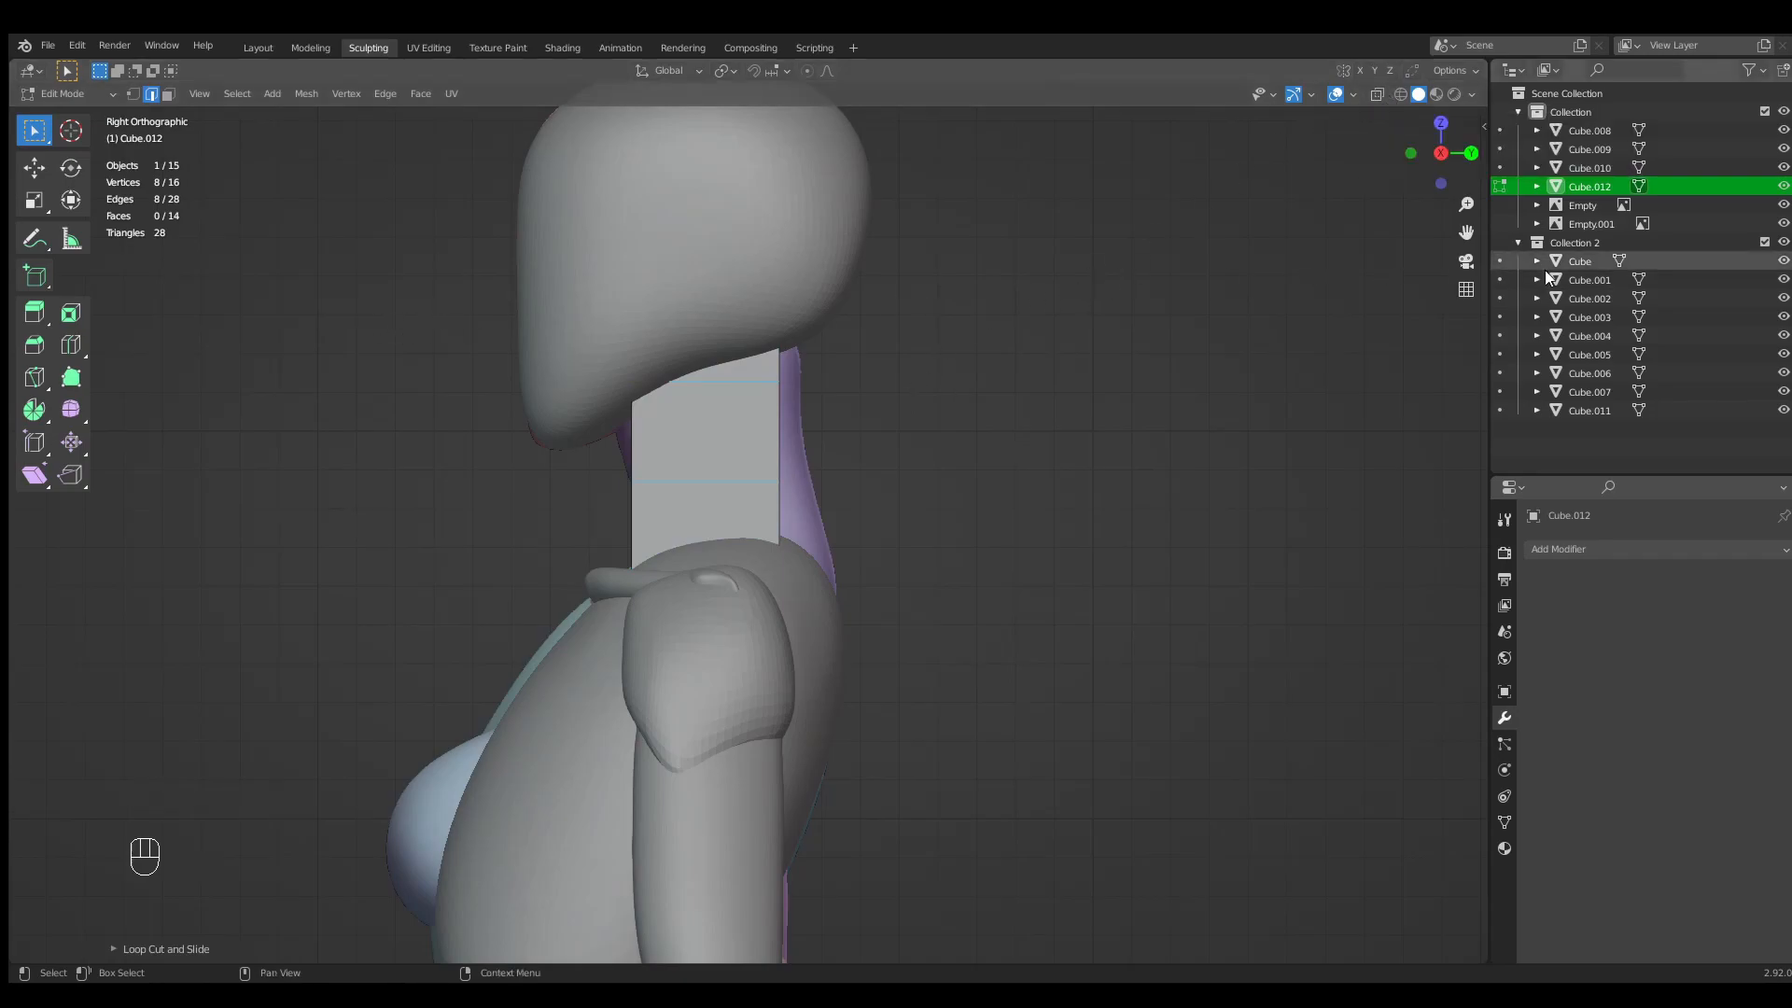
left_click(1765, 240)
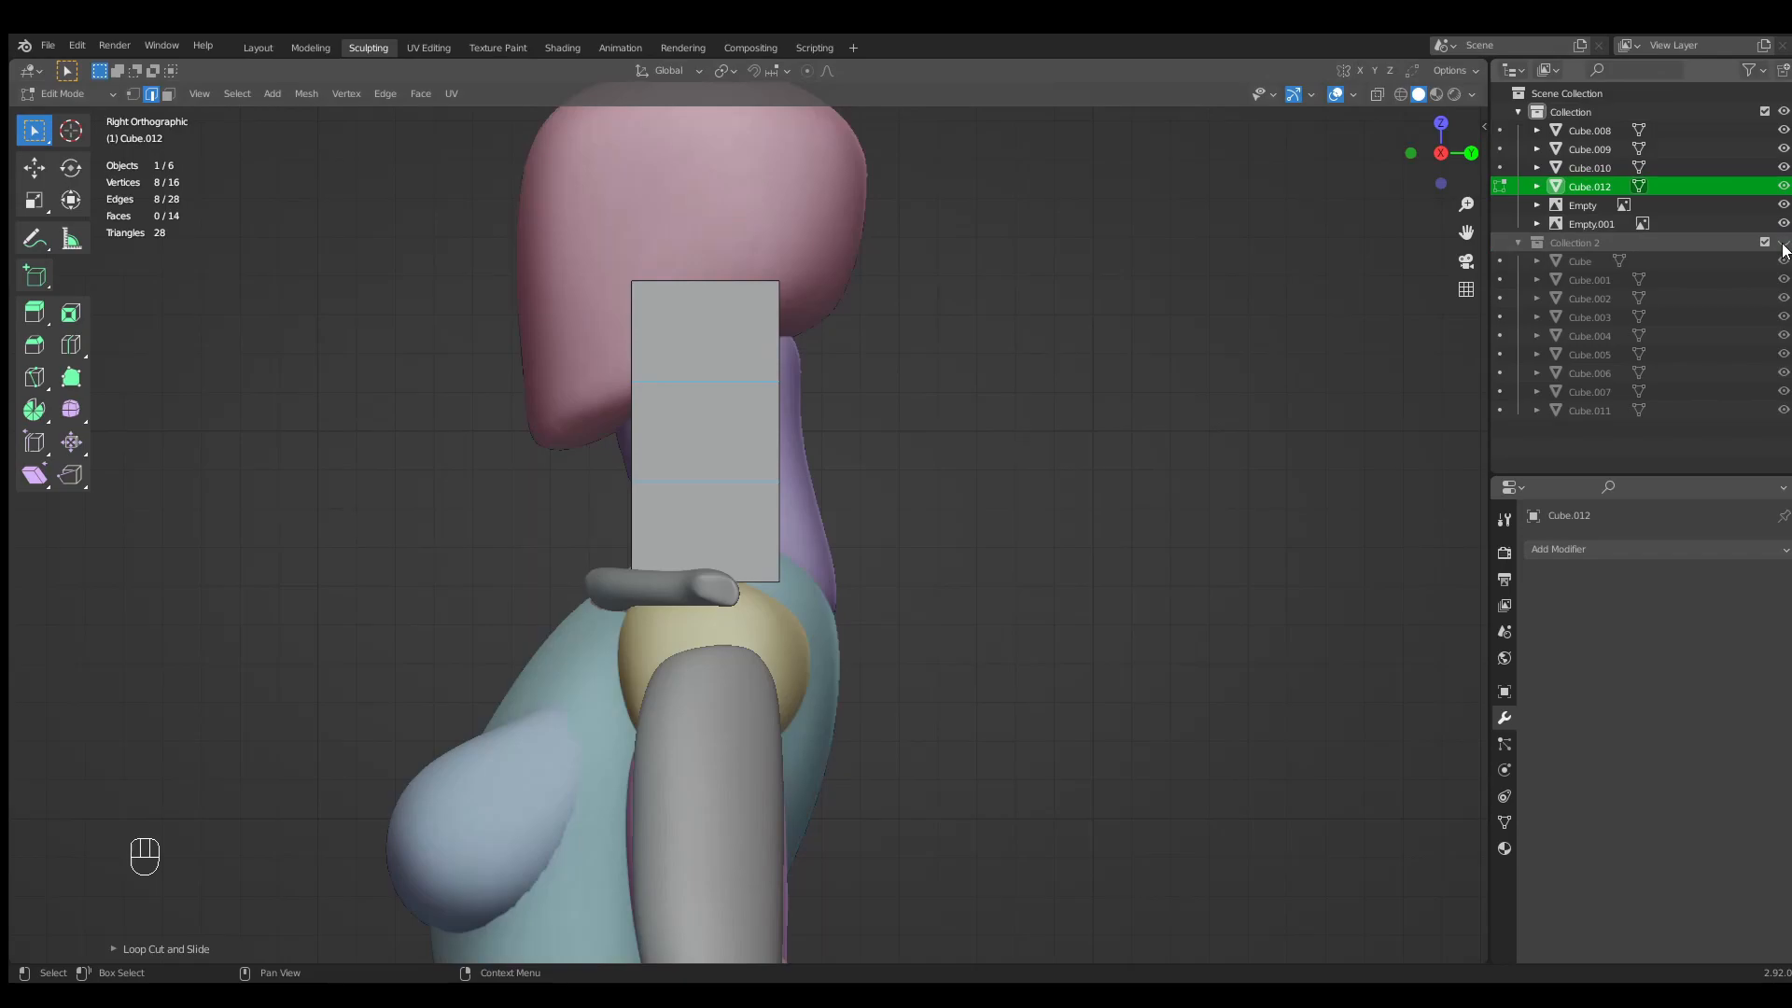
key("s")
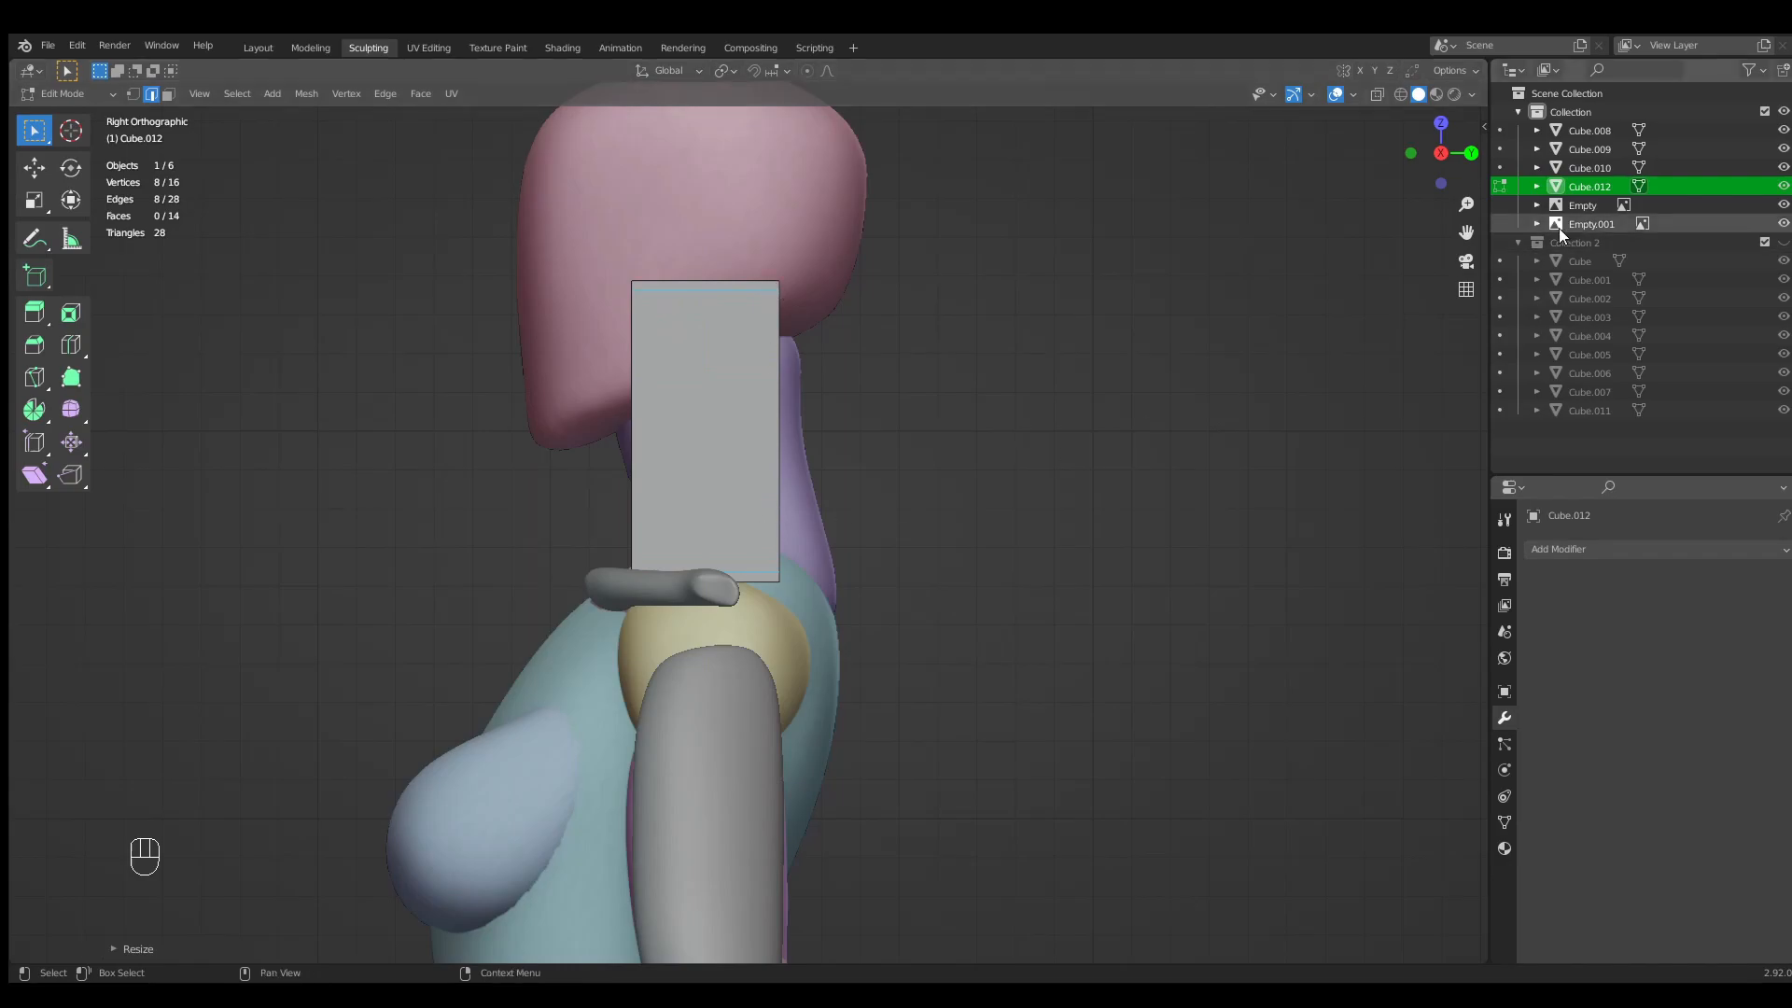
Round the neck block with an applied subdivision modifier (Ctrl+4).
key("Tab")
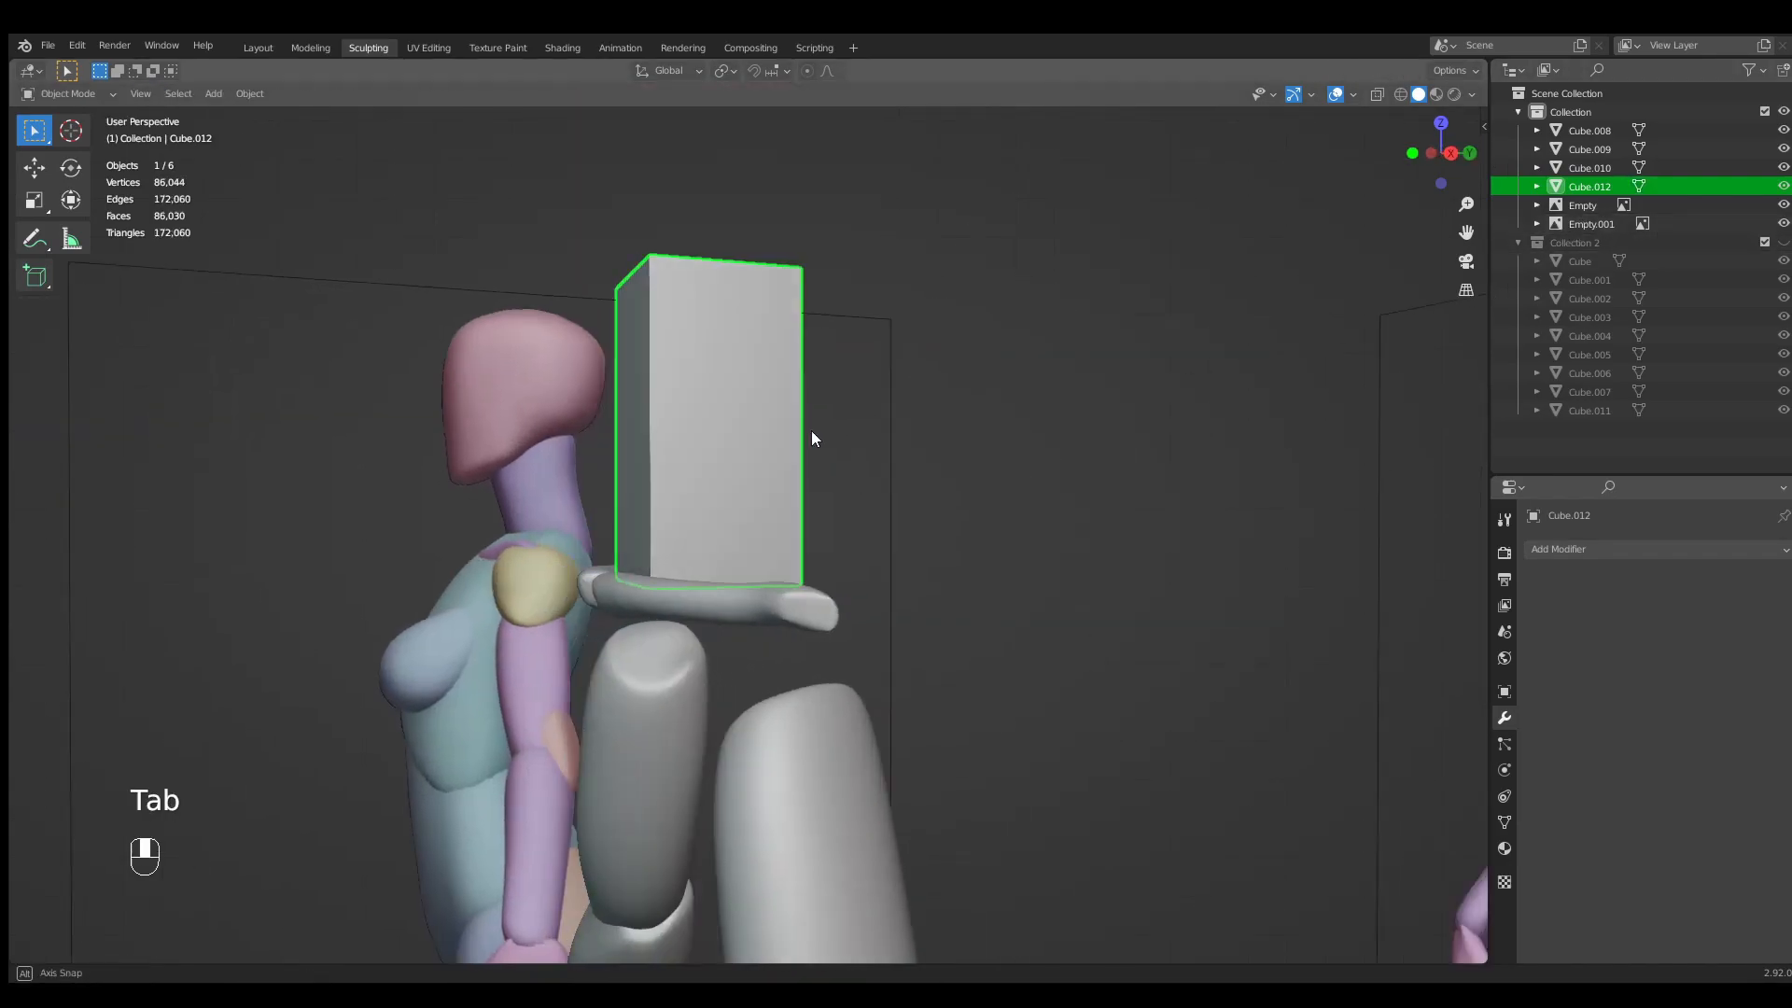
key("ctrl+4")
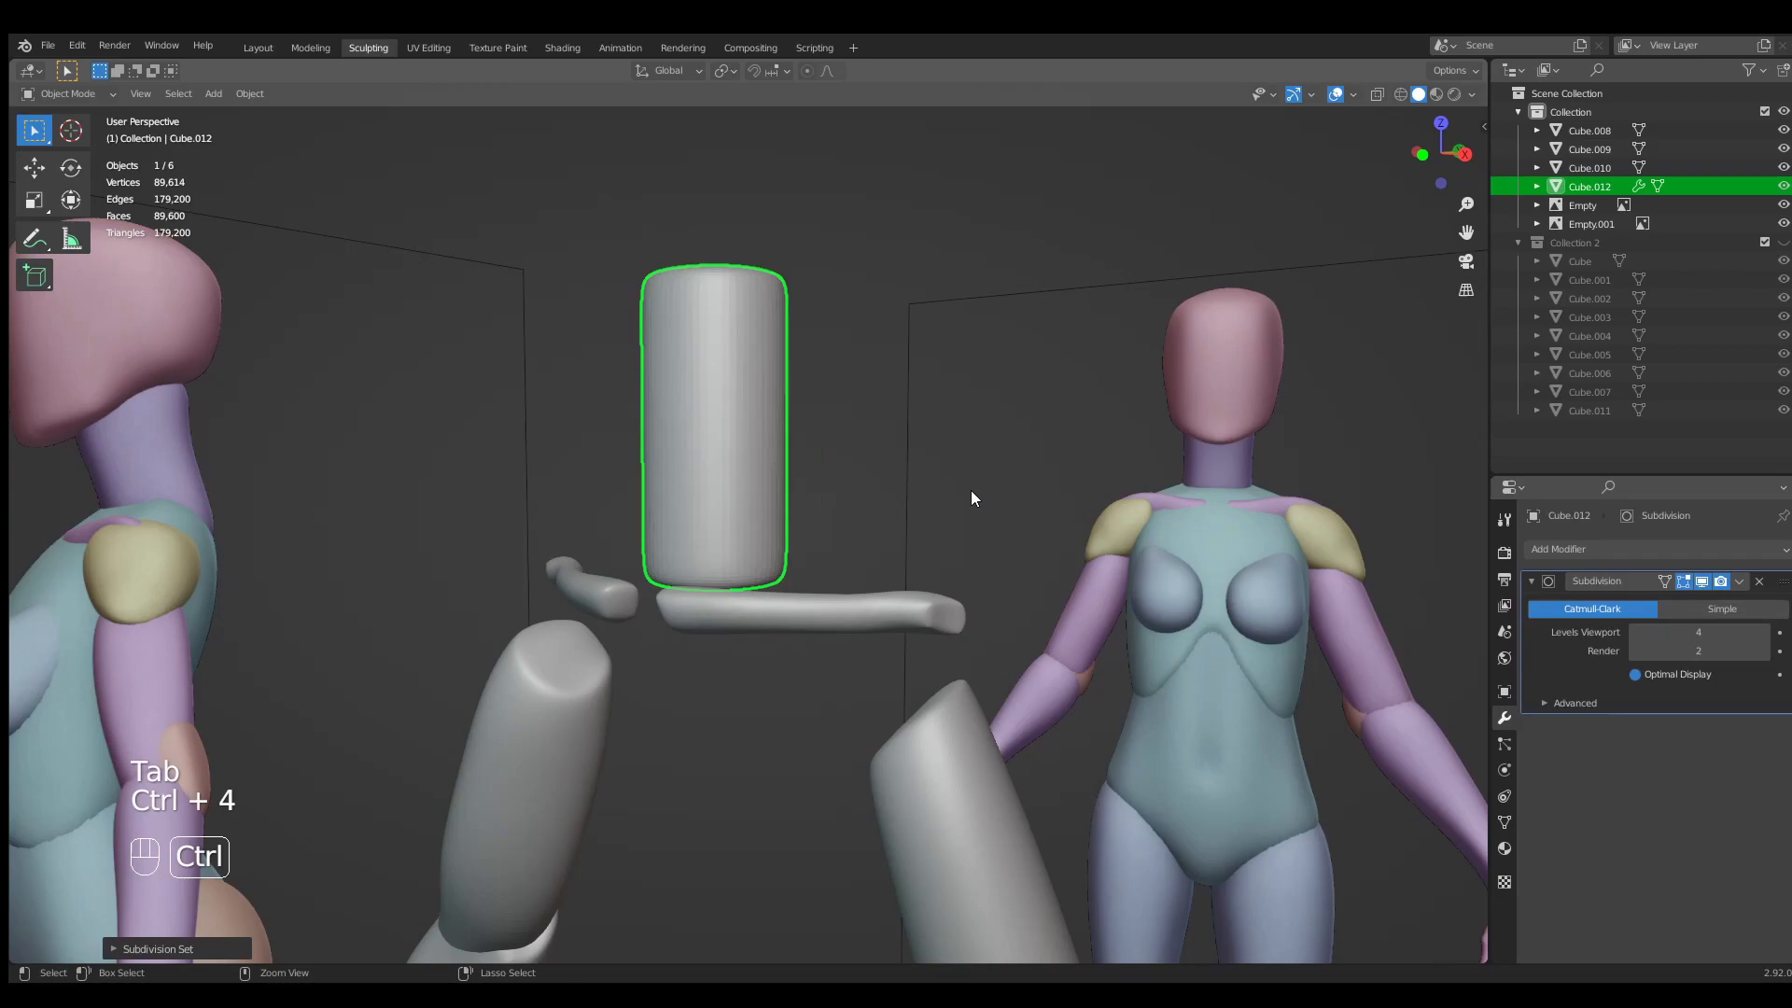
left_click(1738, 580)
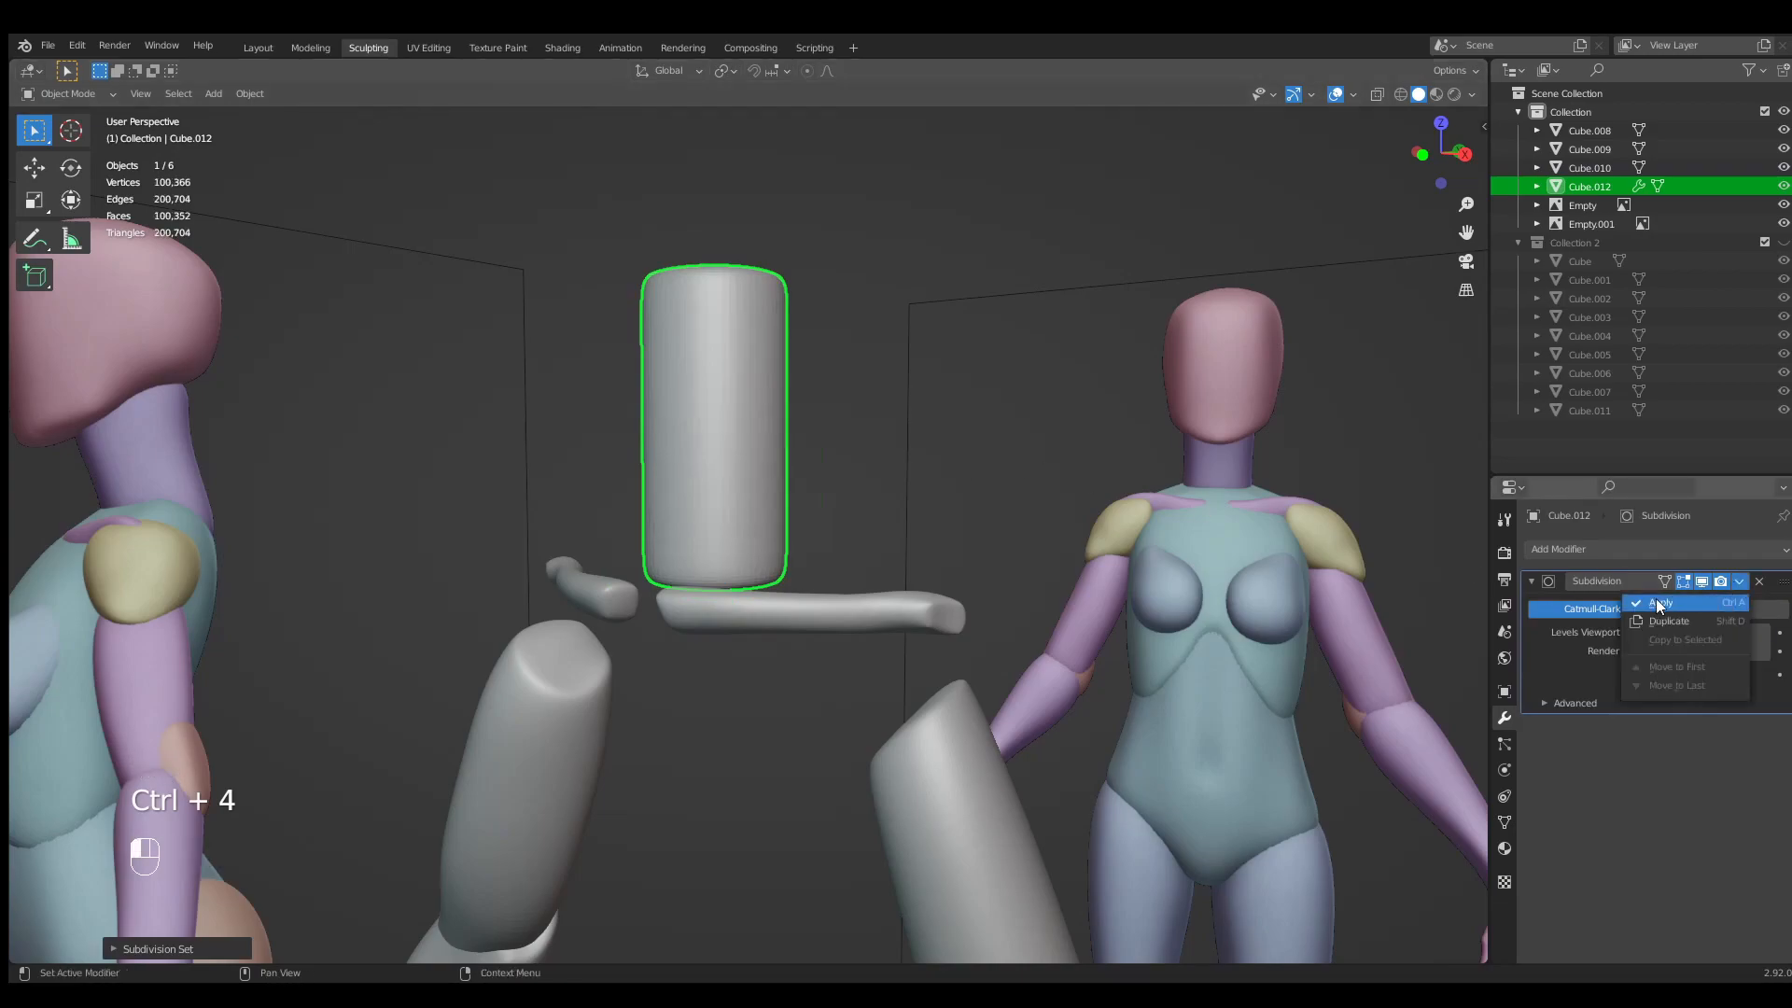
left_click(1664, 603)
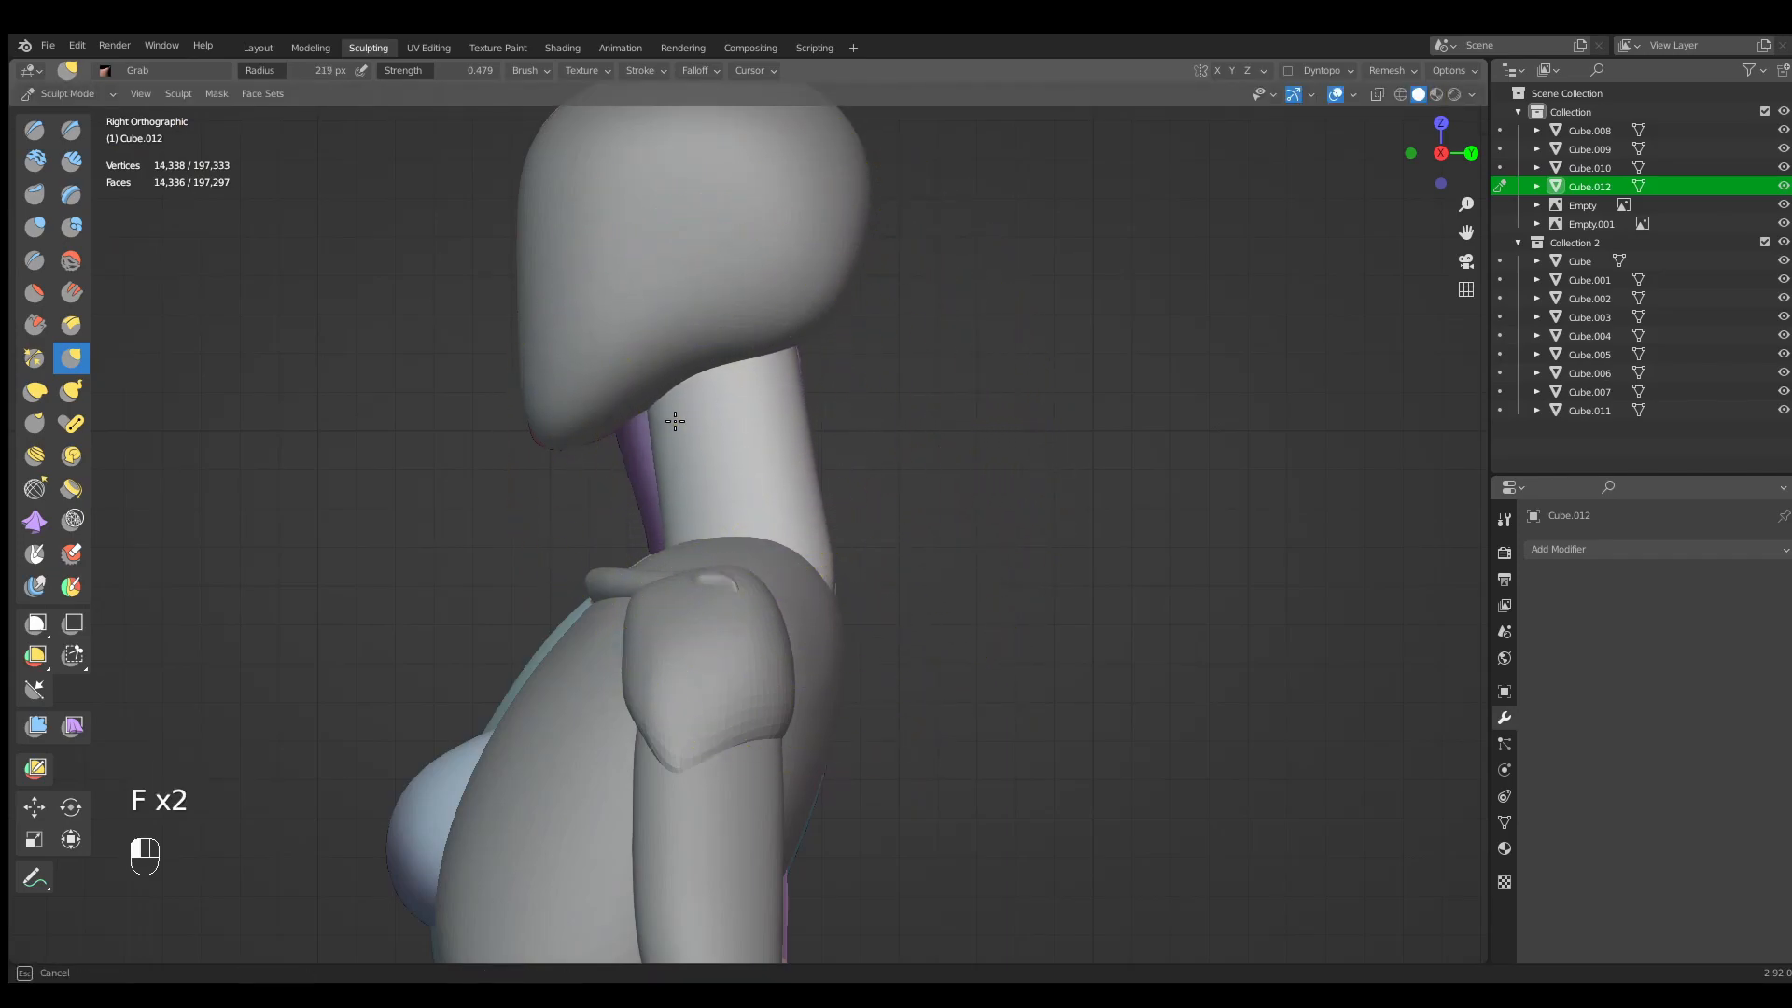
Grab-sculpt the neck from front and side so it tilts and flows into the head and shoulders.
left_click_drag(674, 420, 782, 355)
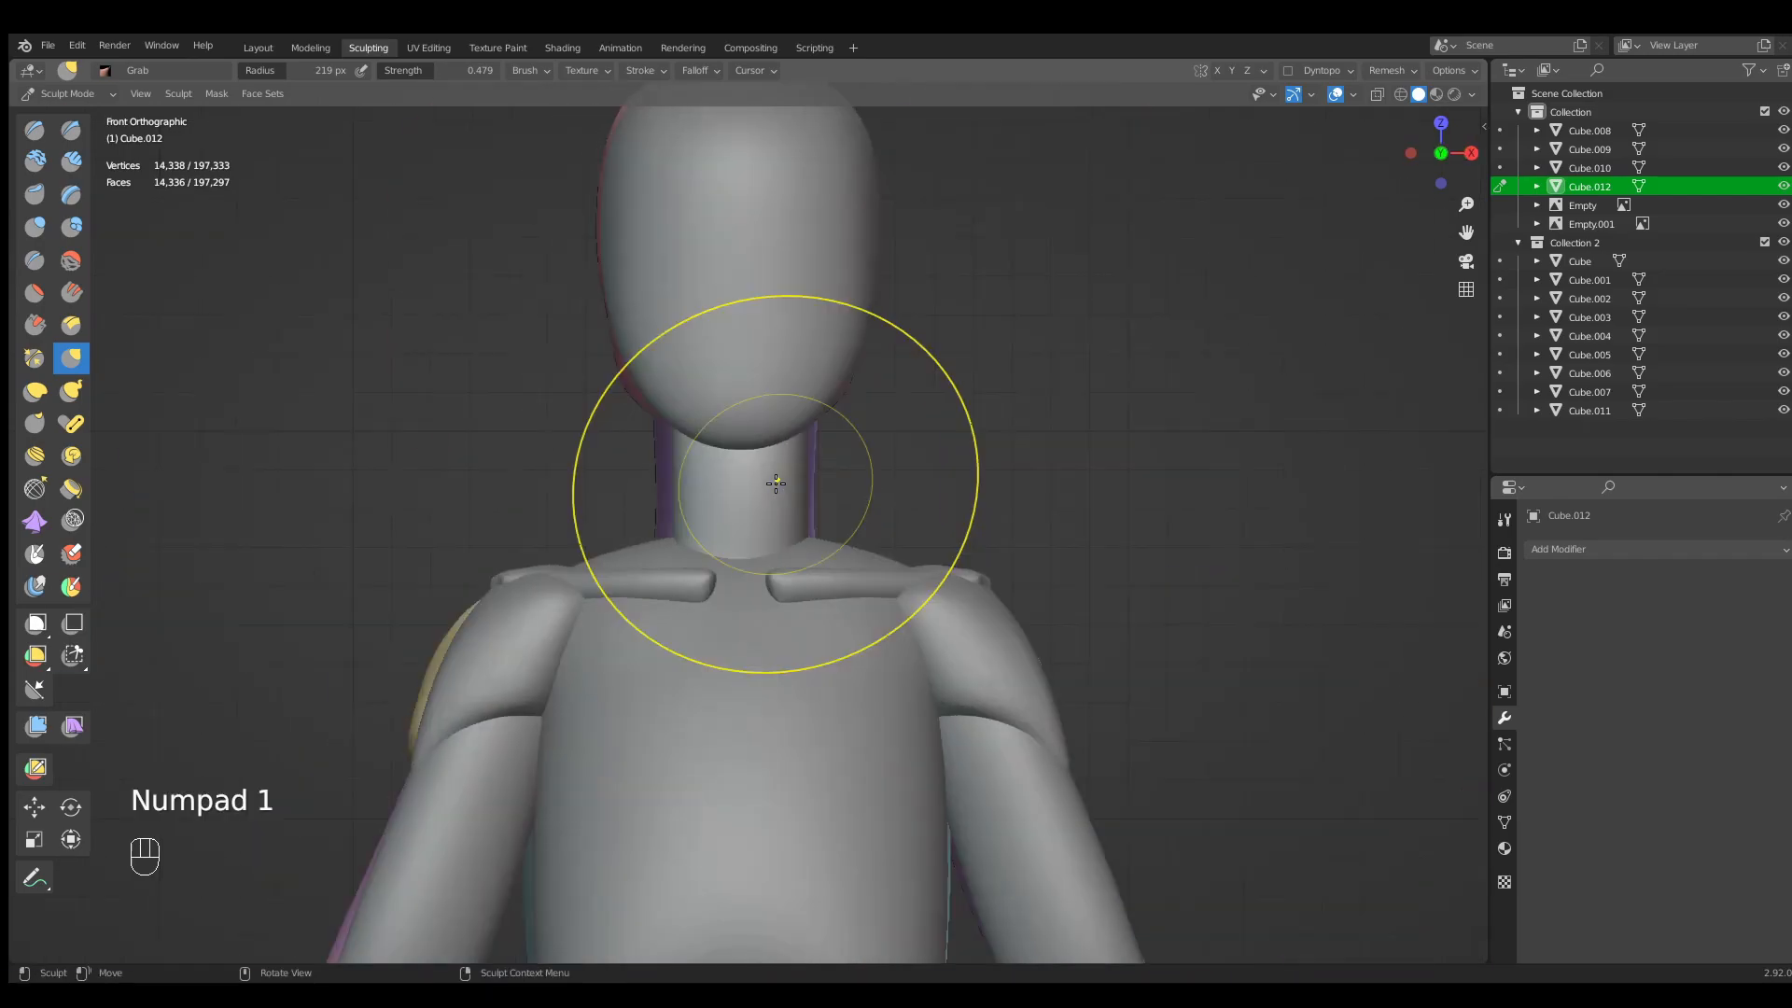
key("f")
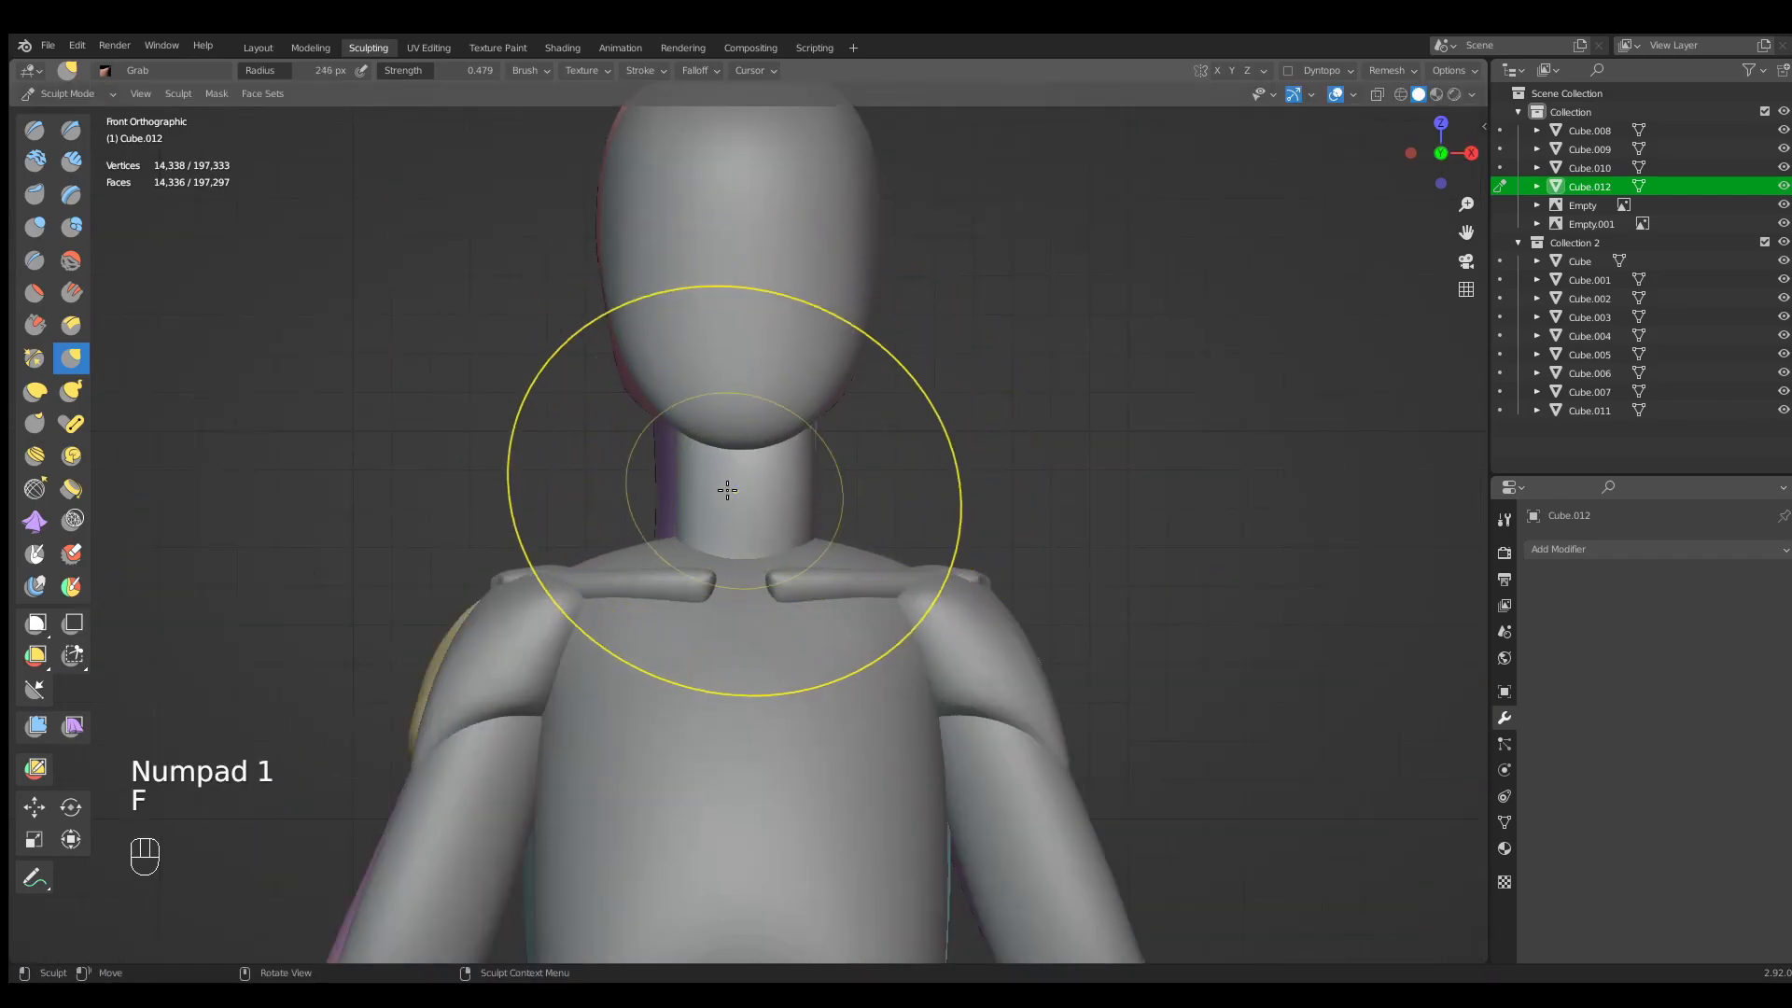
key("ctrl+z")
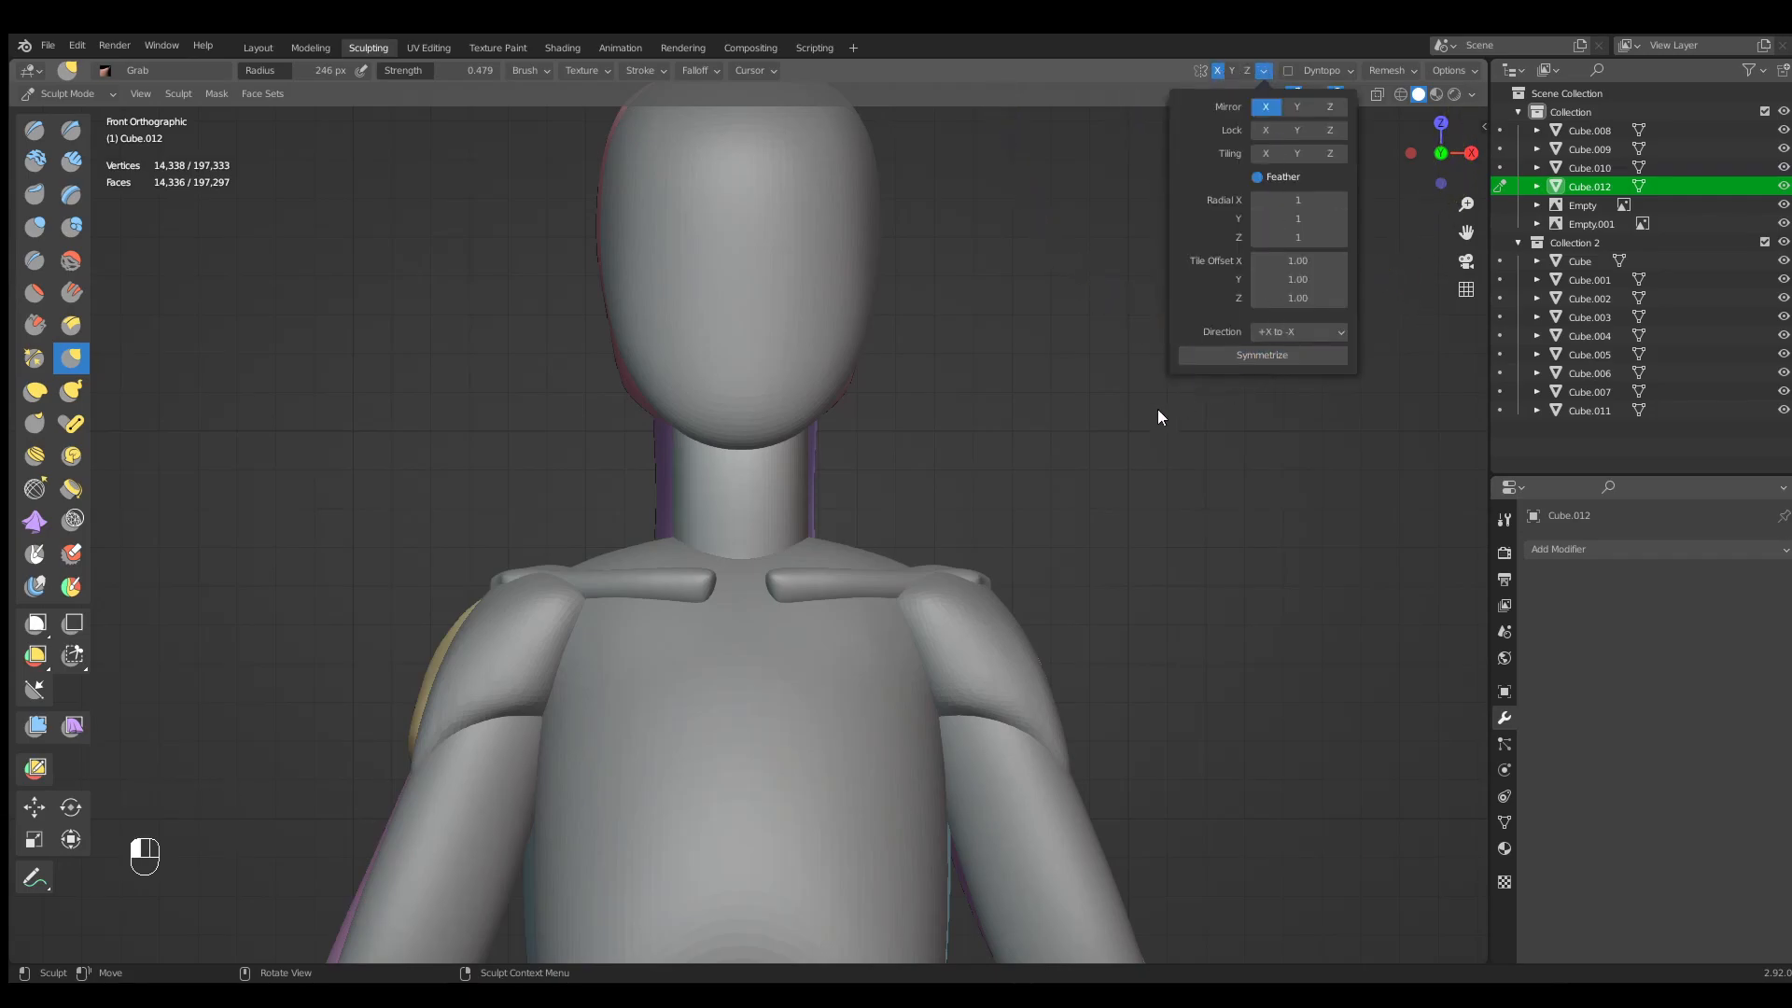
key("f")
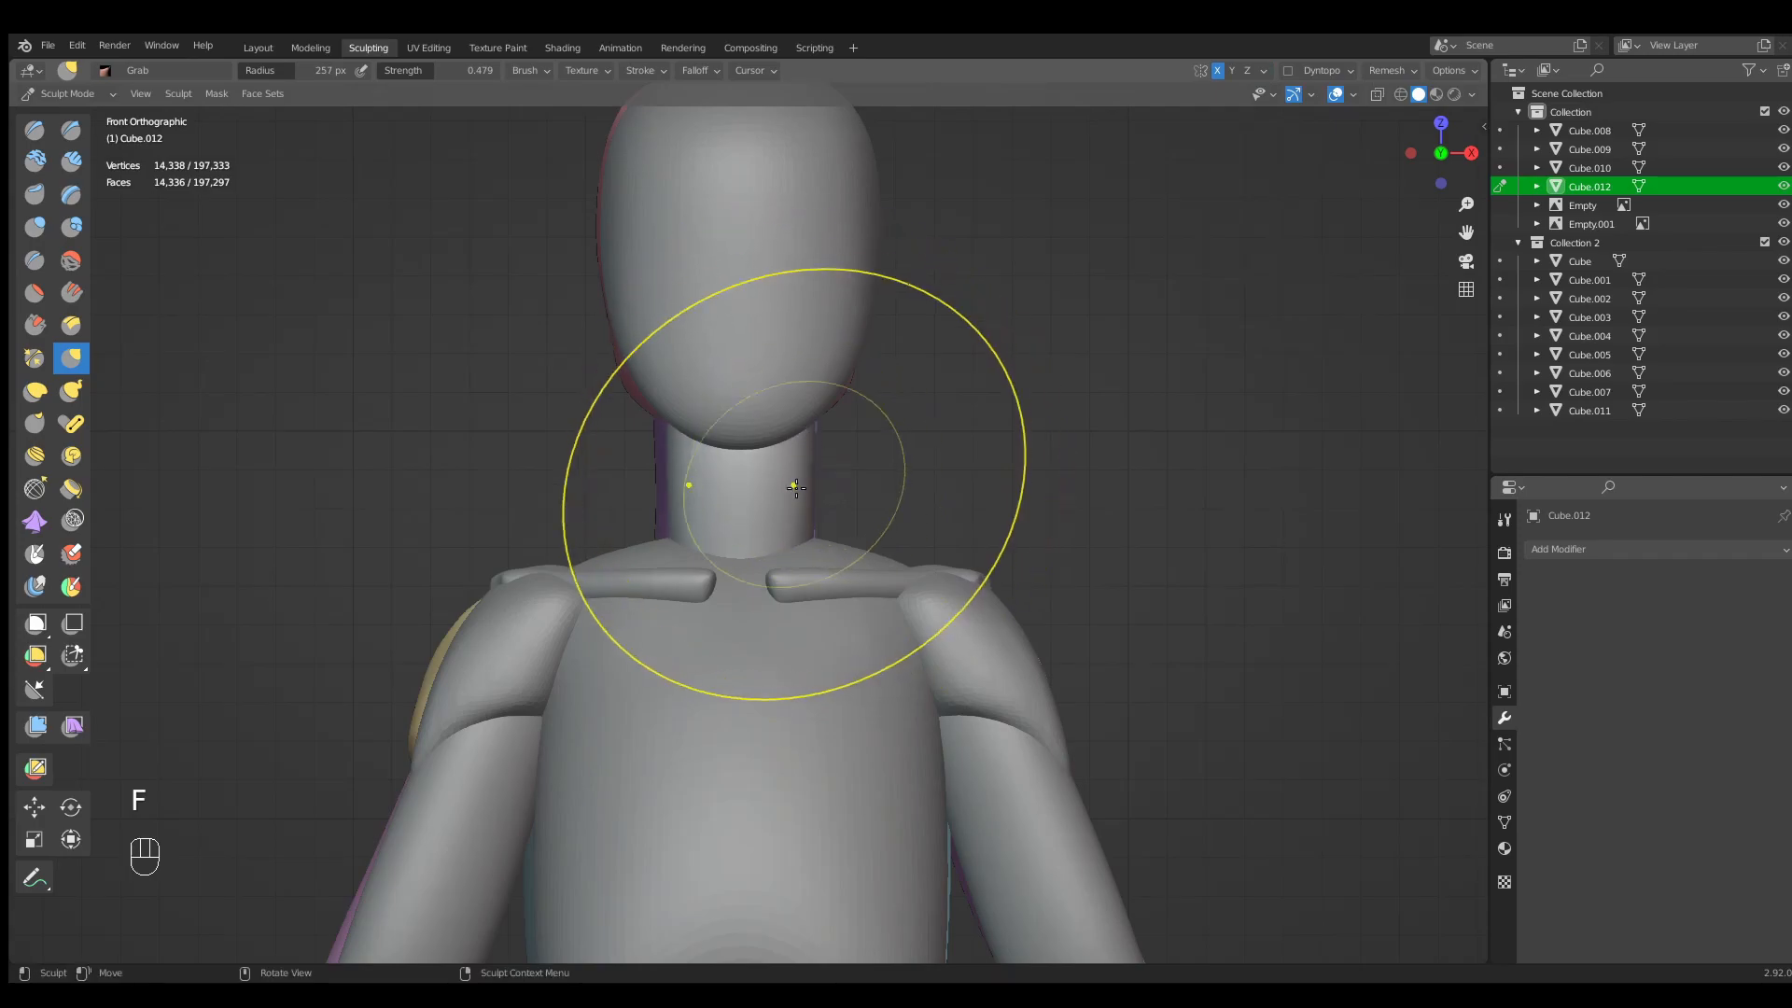
key("f")
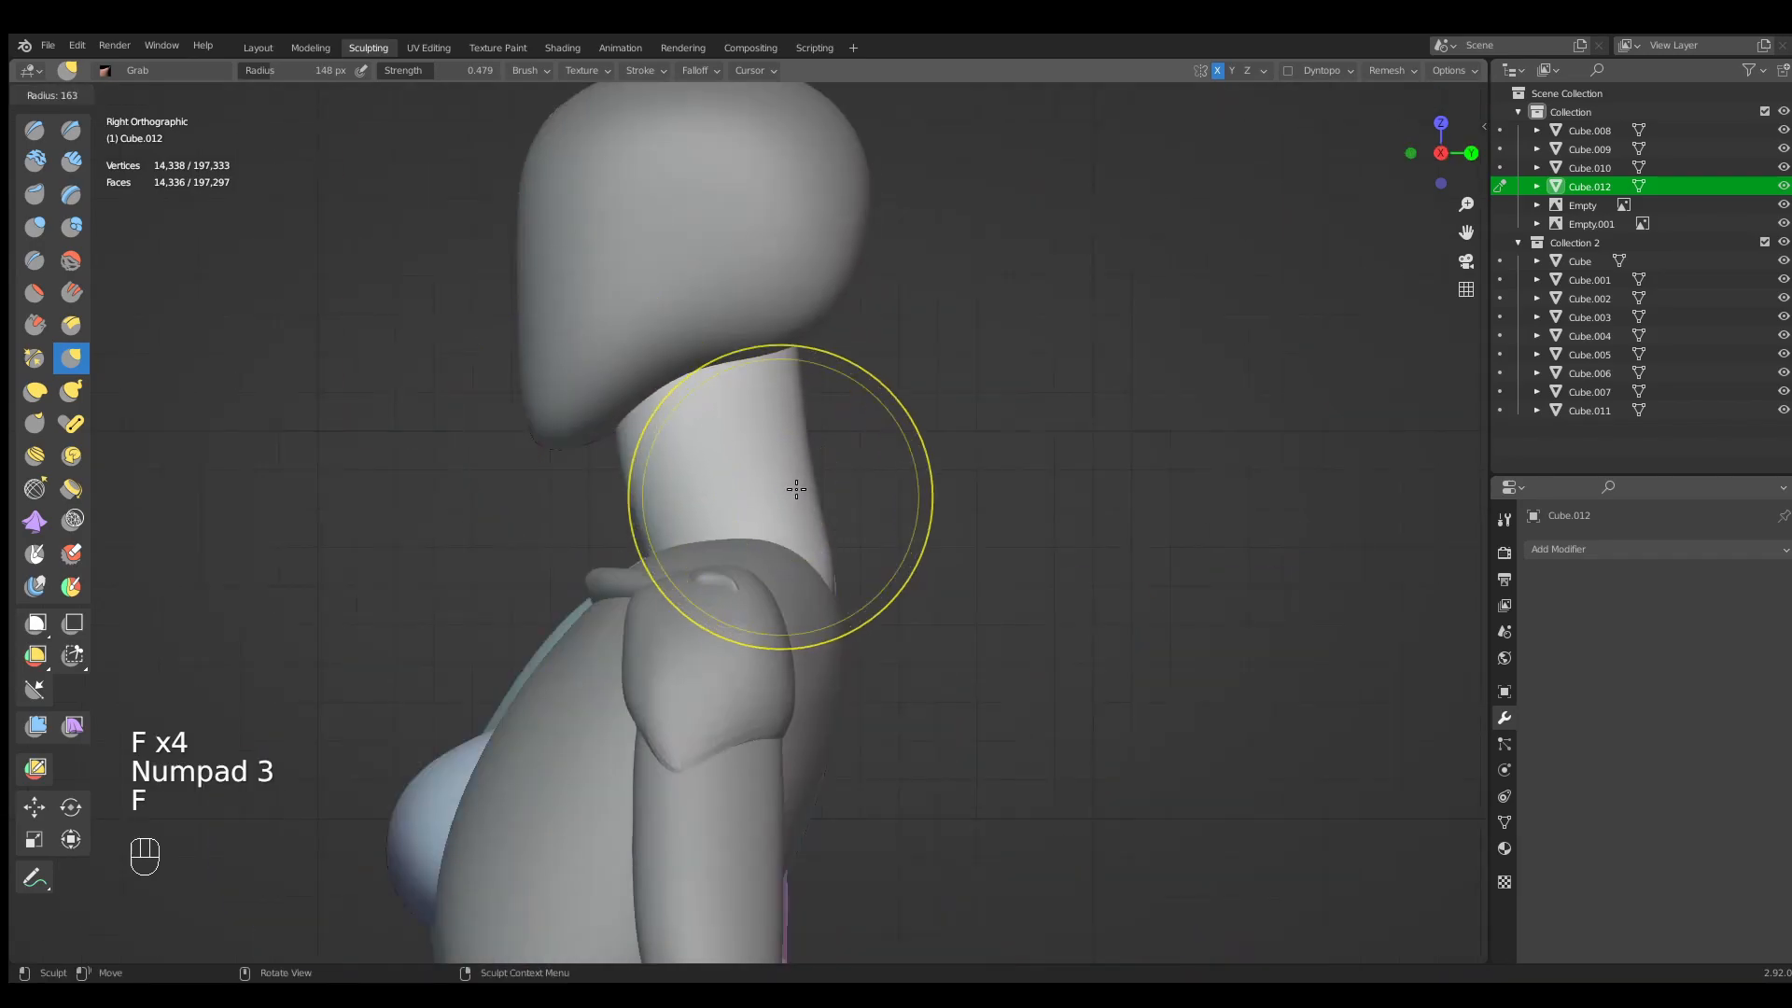
key("f")
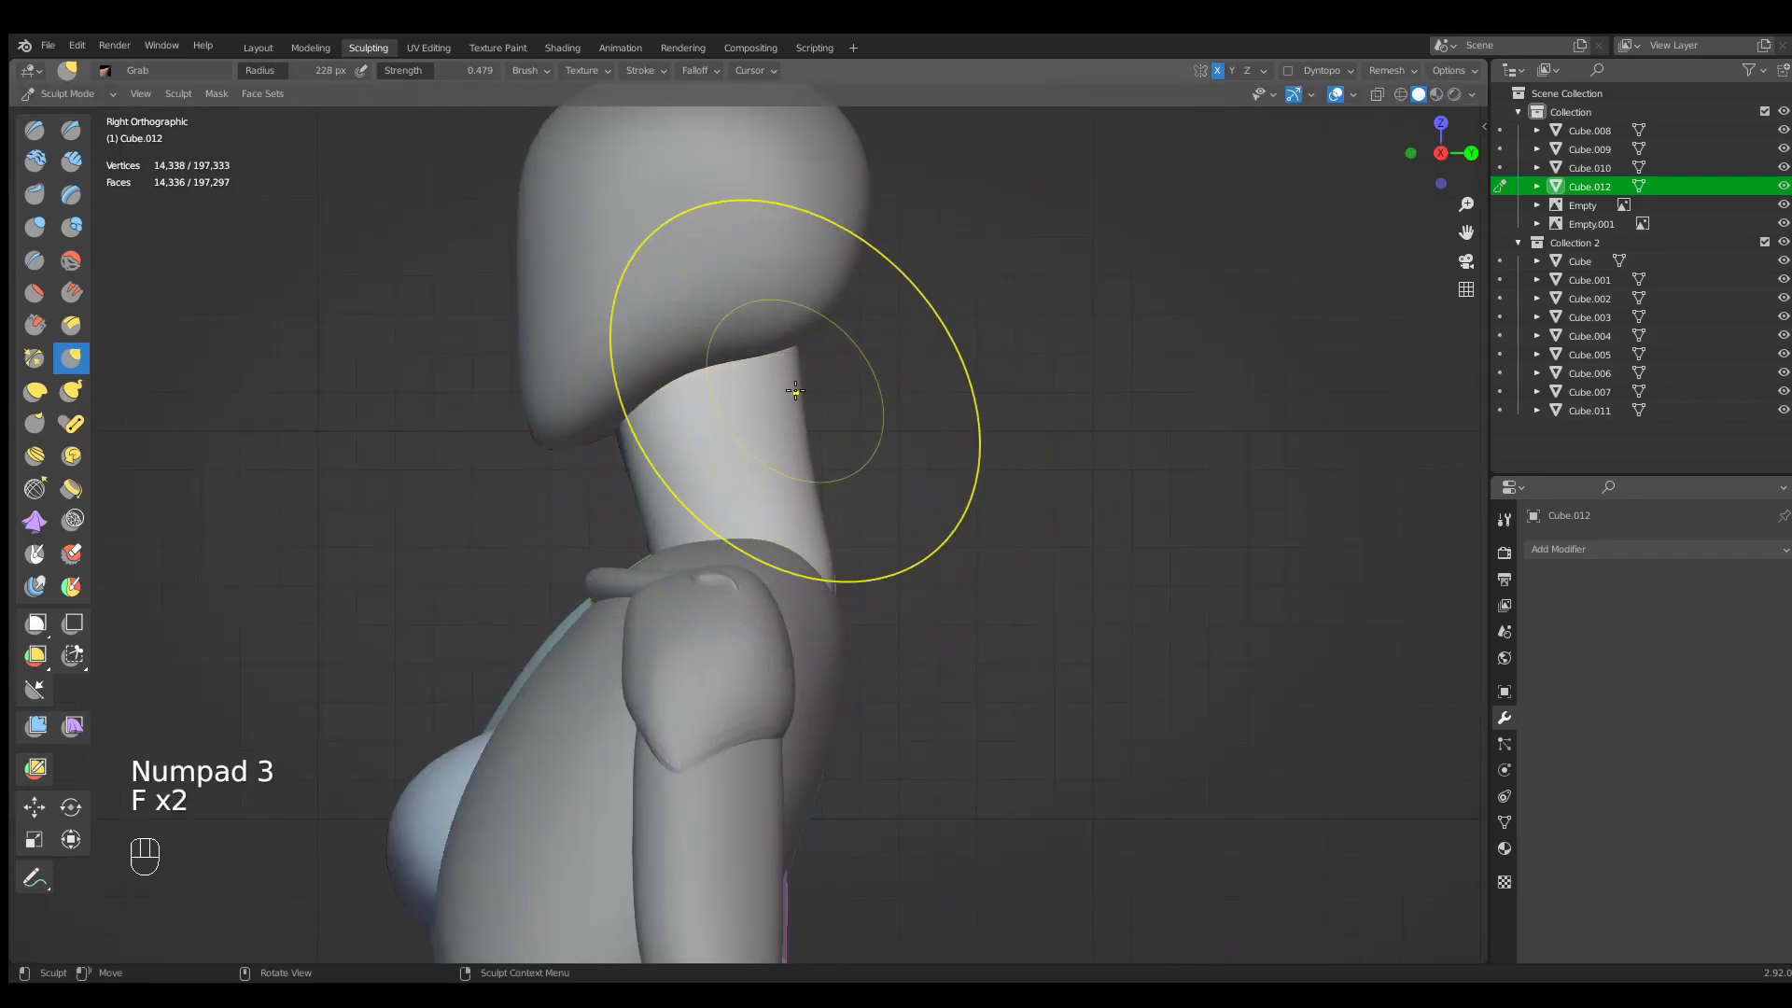
left_click_drag(795, 390, 776, 353)
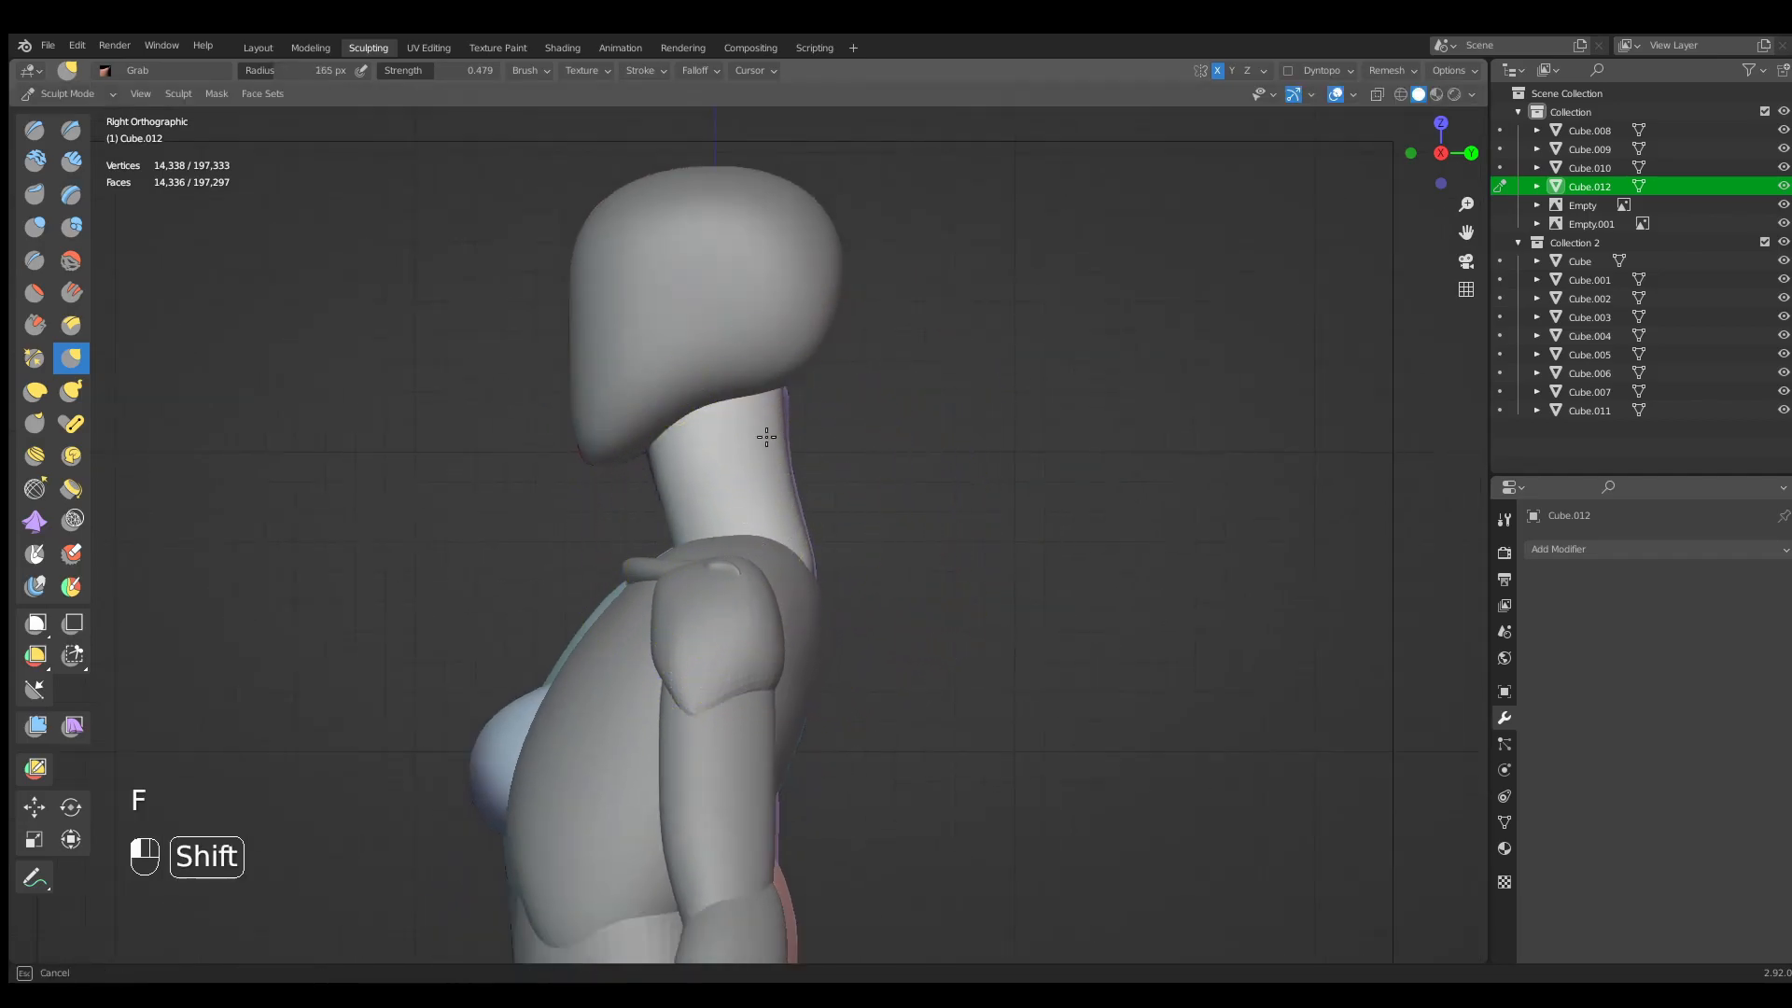
key("KP_1")
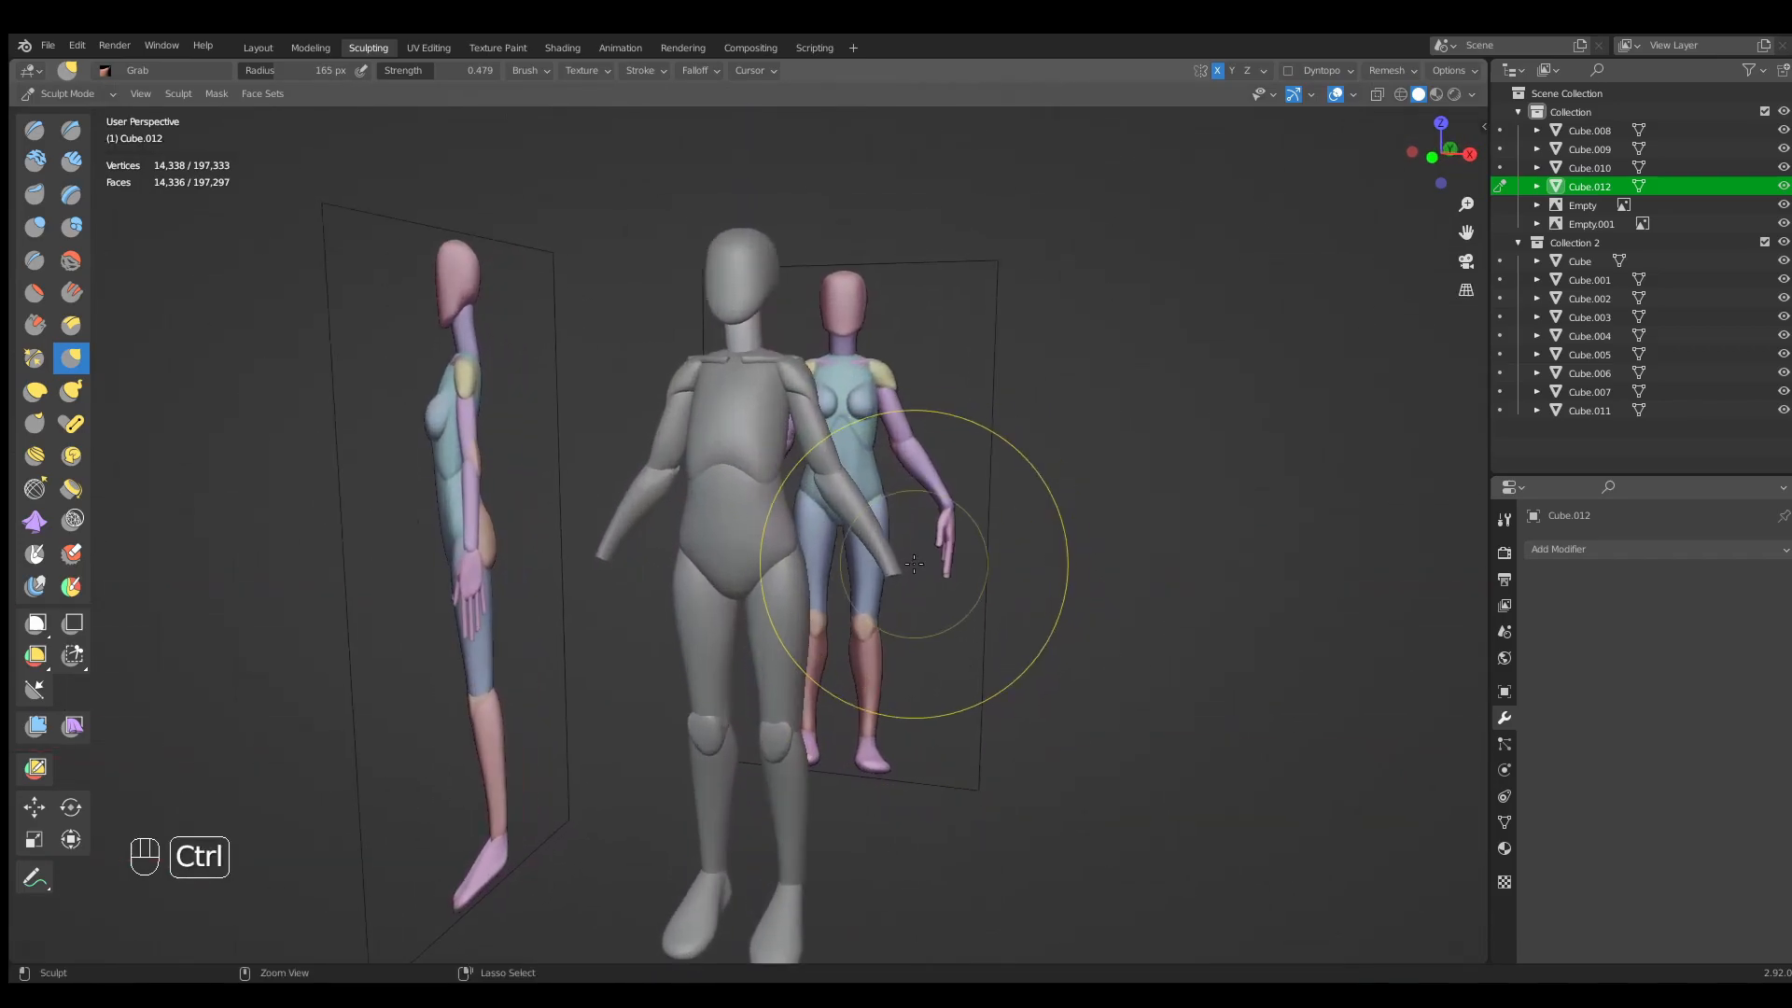
Leave sculpting from the front view and prepare a new arm piece to align with the forearm.
left_click_drag(915, 560, 971, 554)
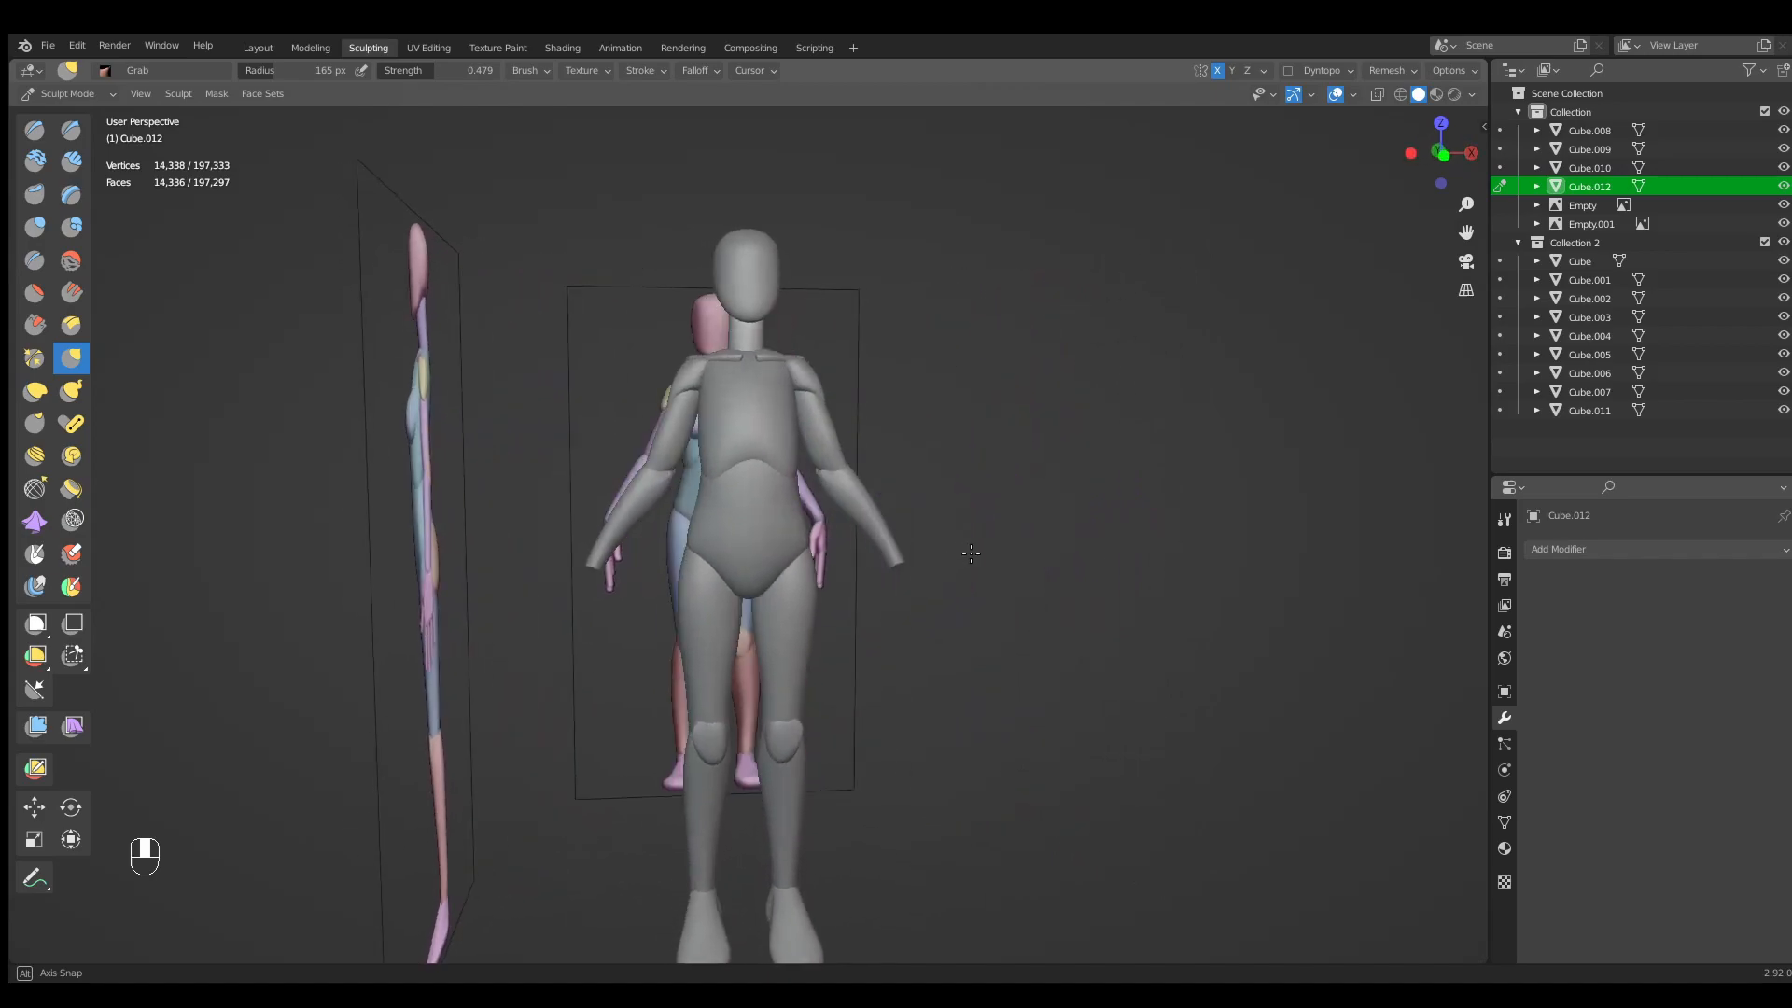
key("KP_1")
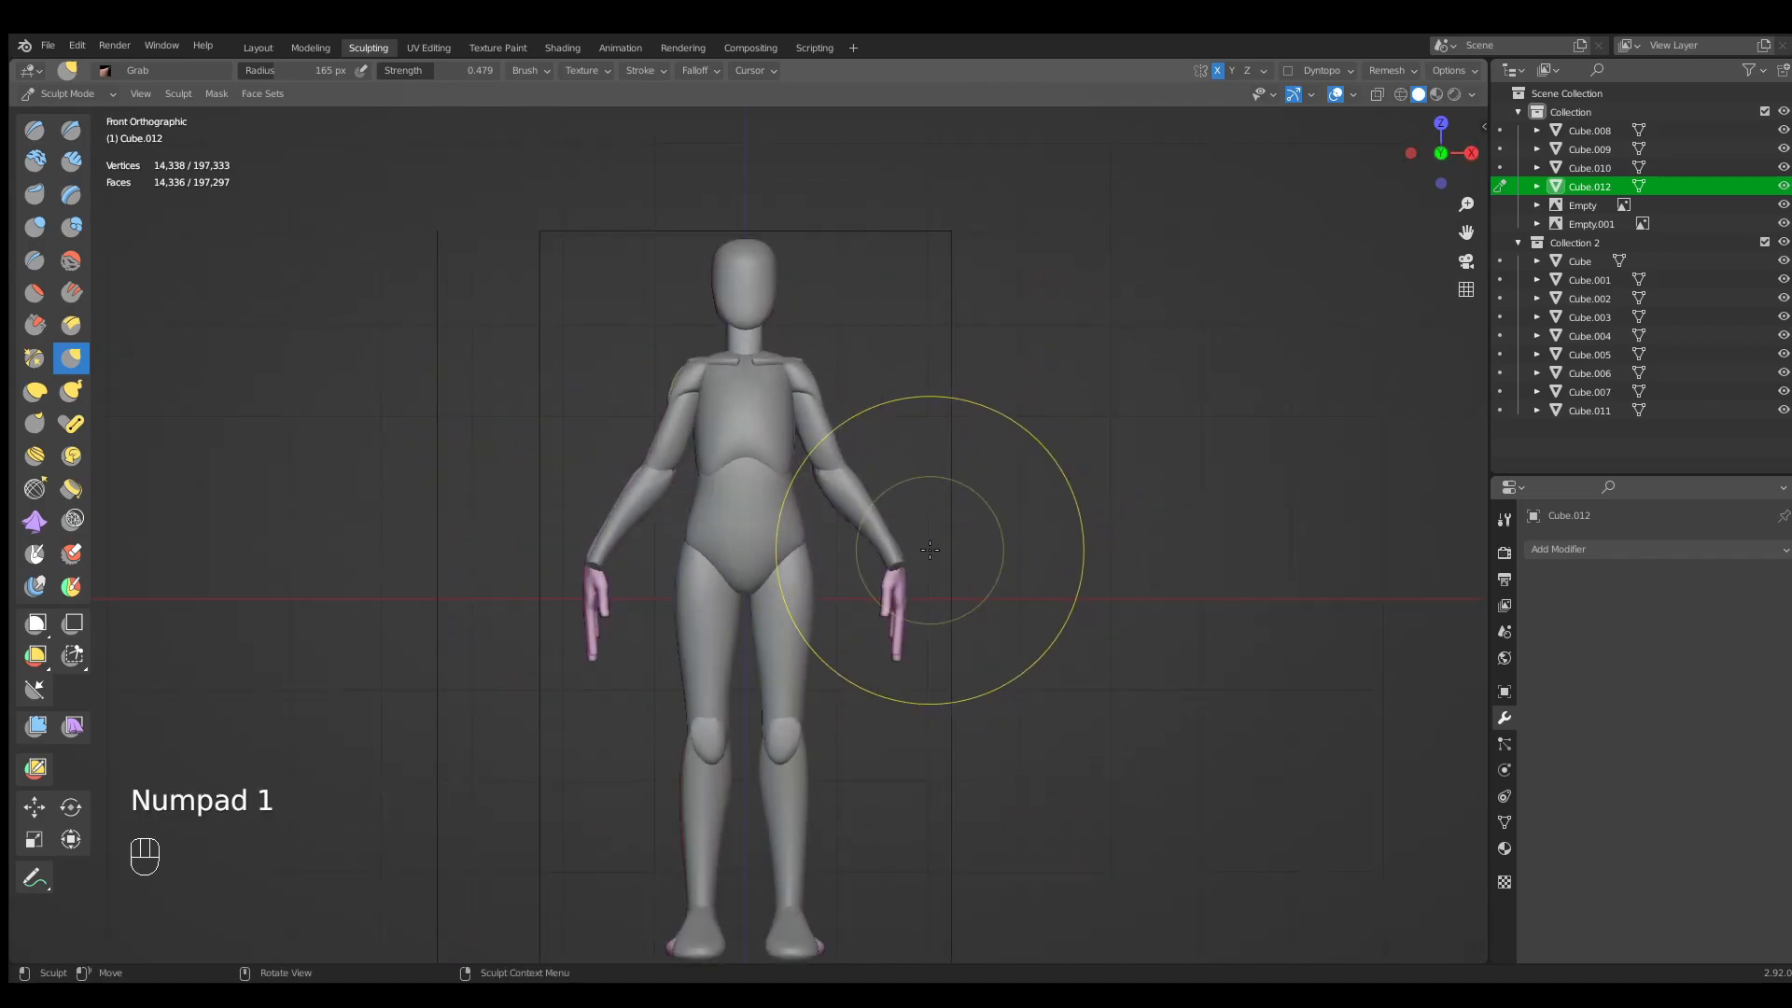
key("ctrl+s")
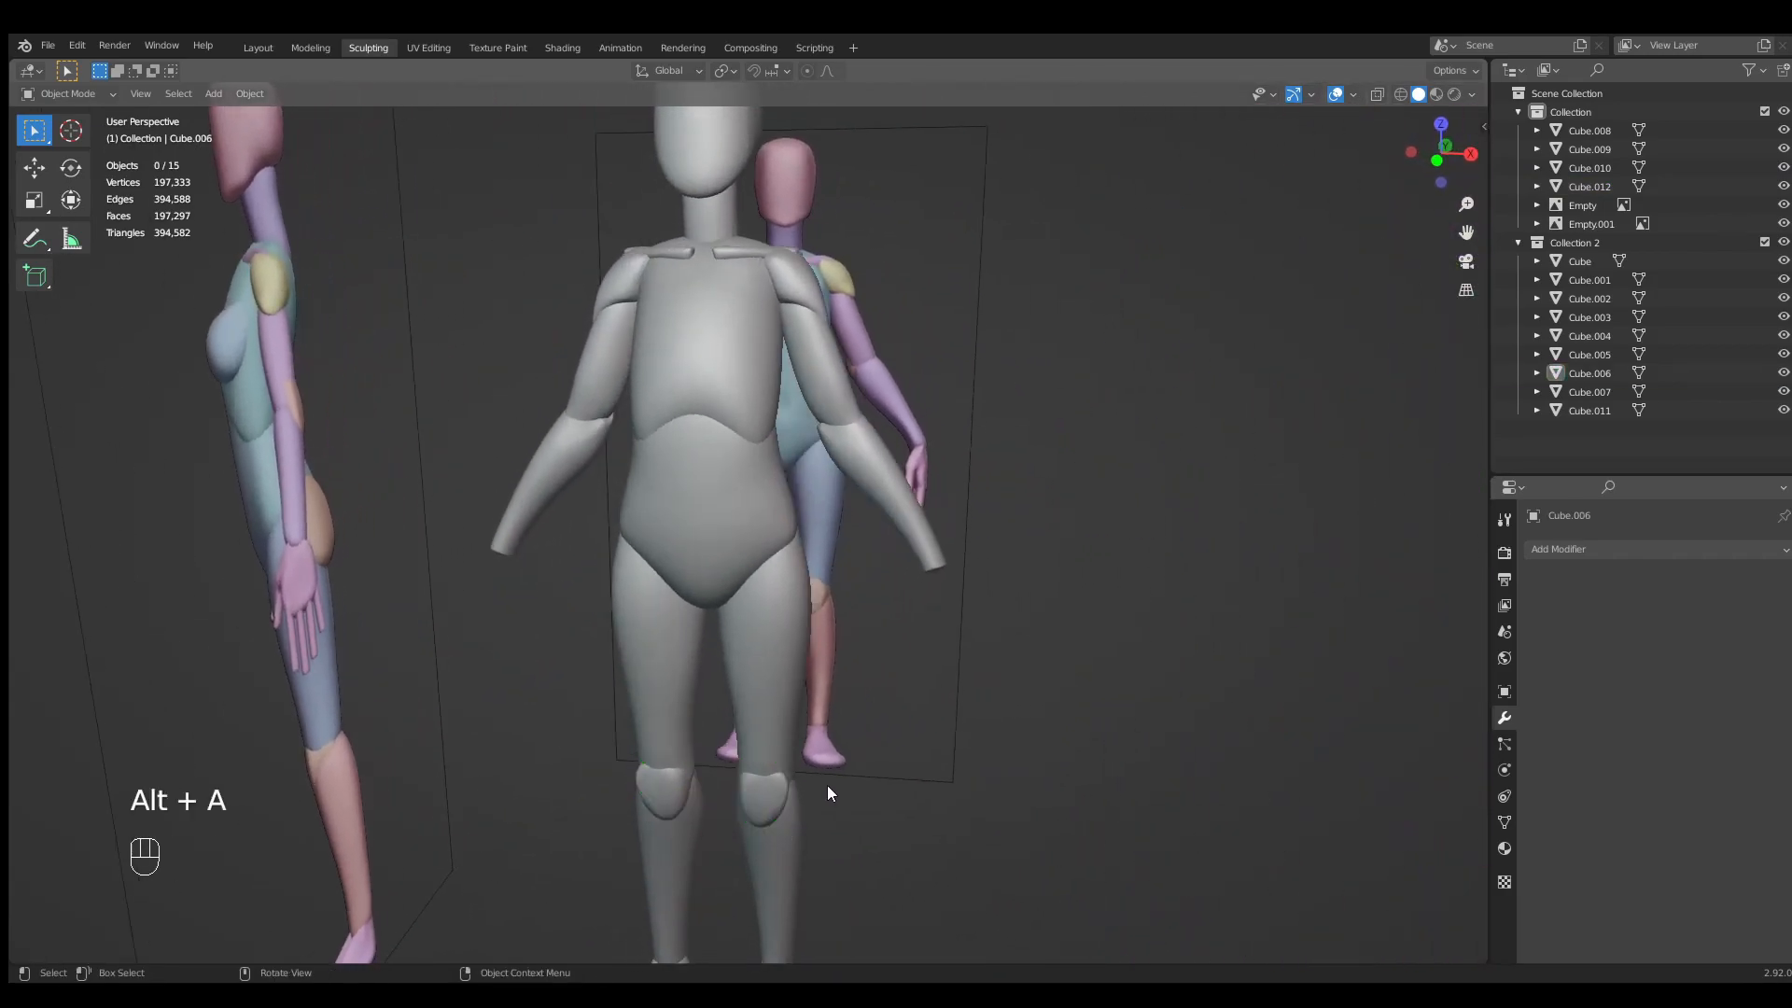
key("shift+d")
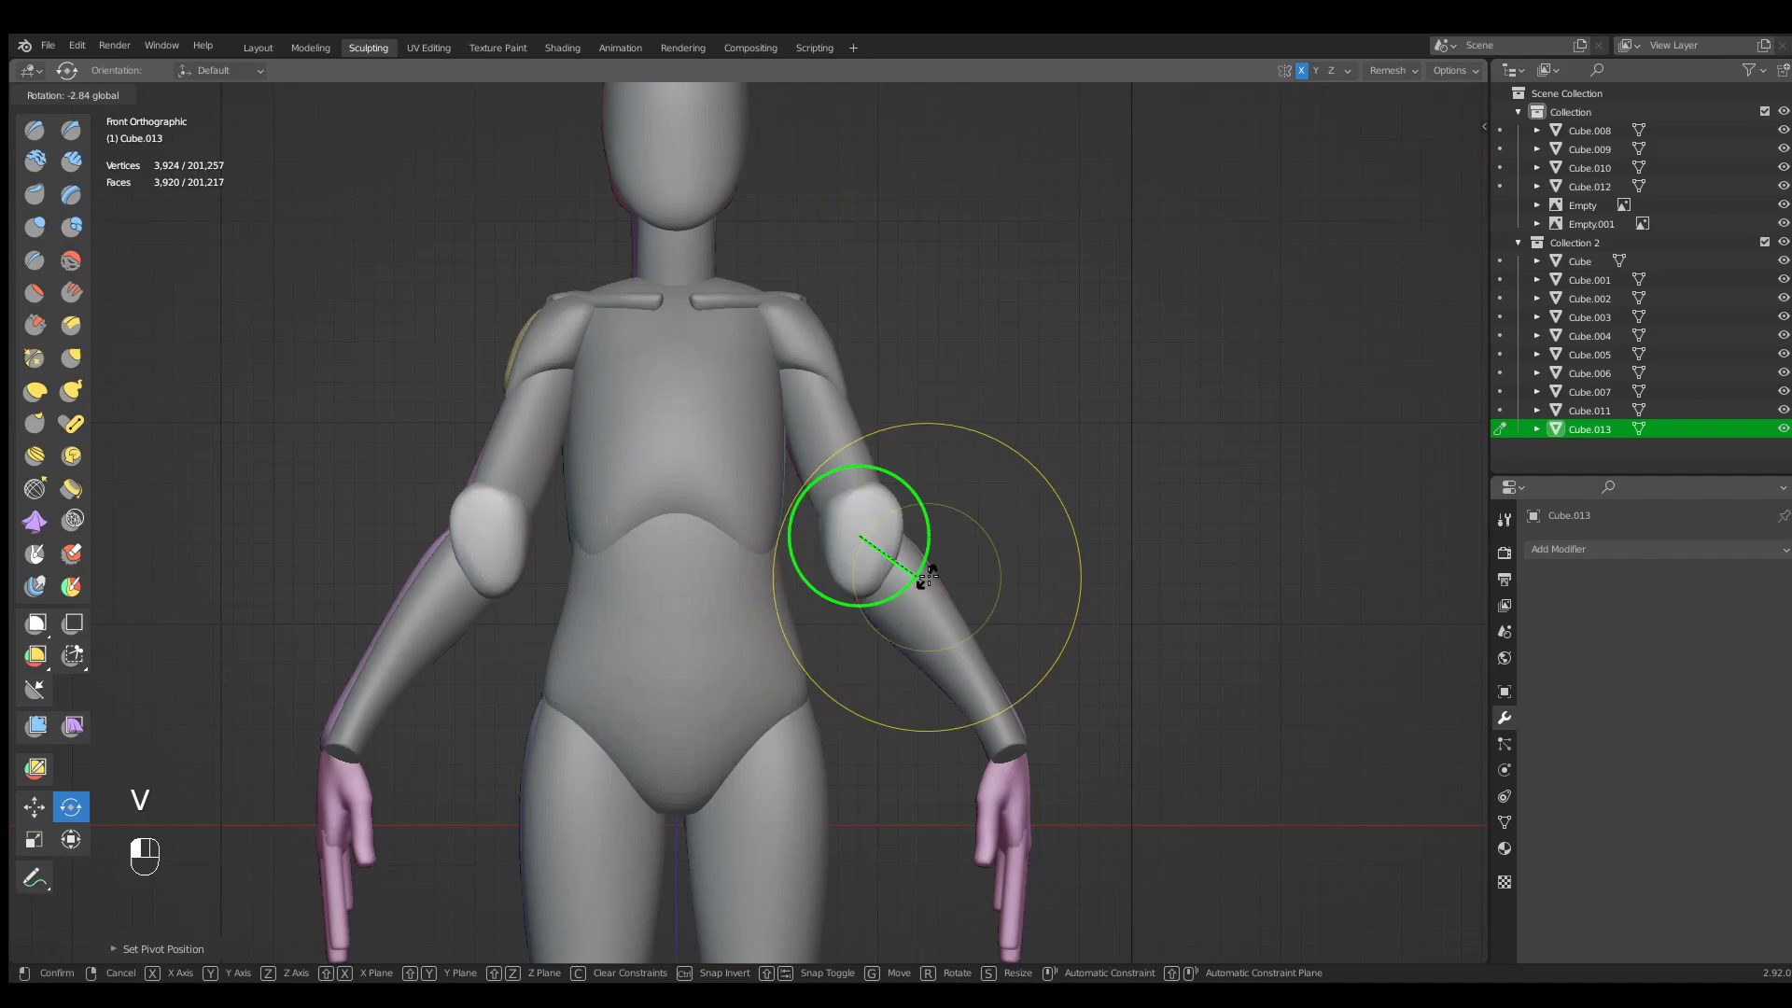
Grab-sculpt the new forearm piece around the elbow so it fits the arm.
left_click(33, 806)
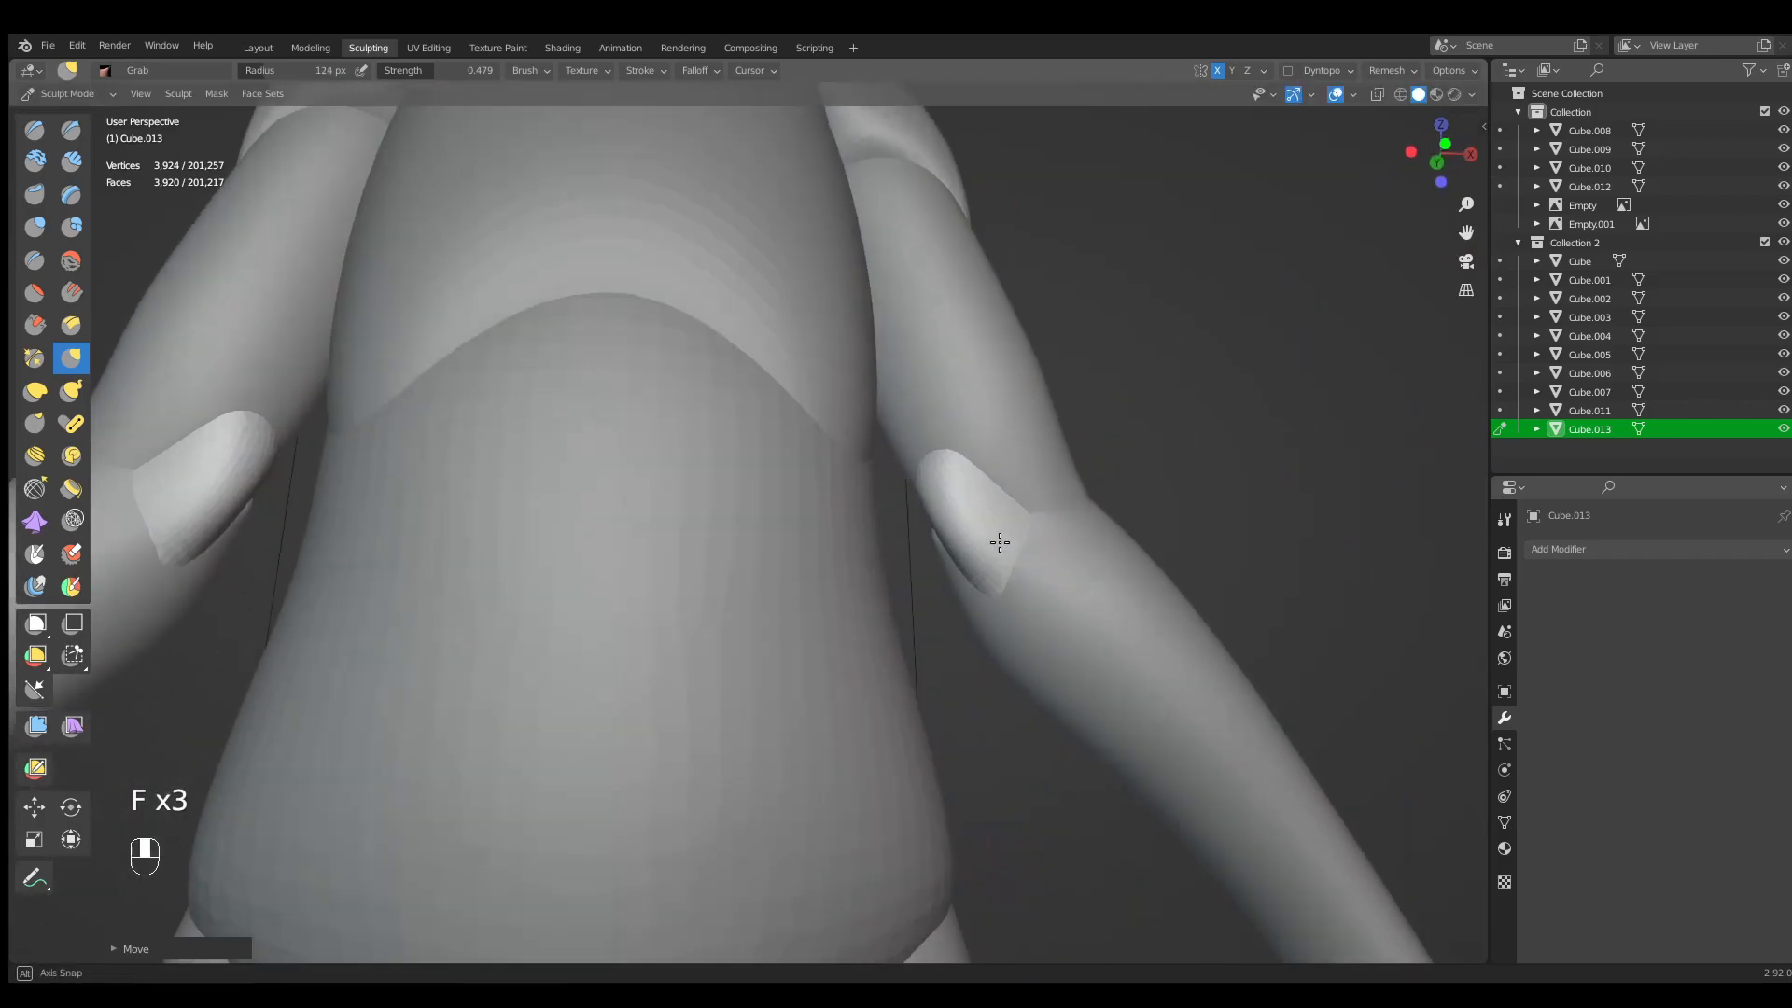
left_click_drag(1000, 544, 838, 517)
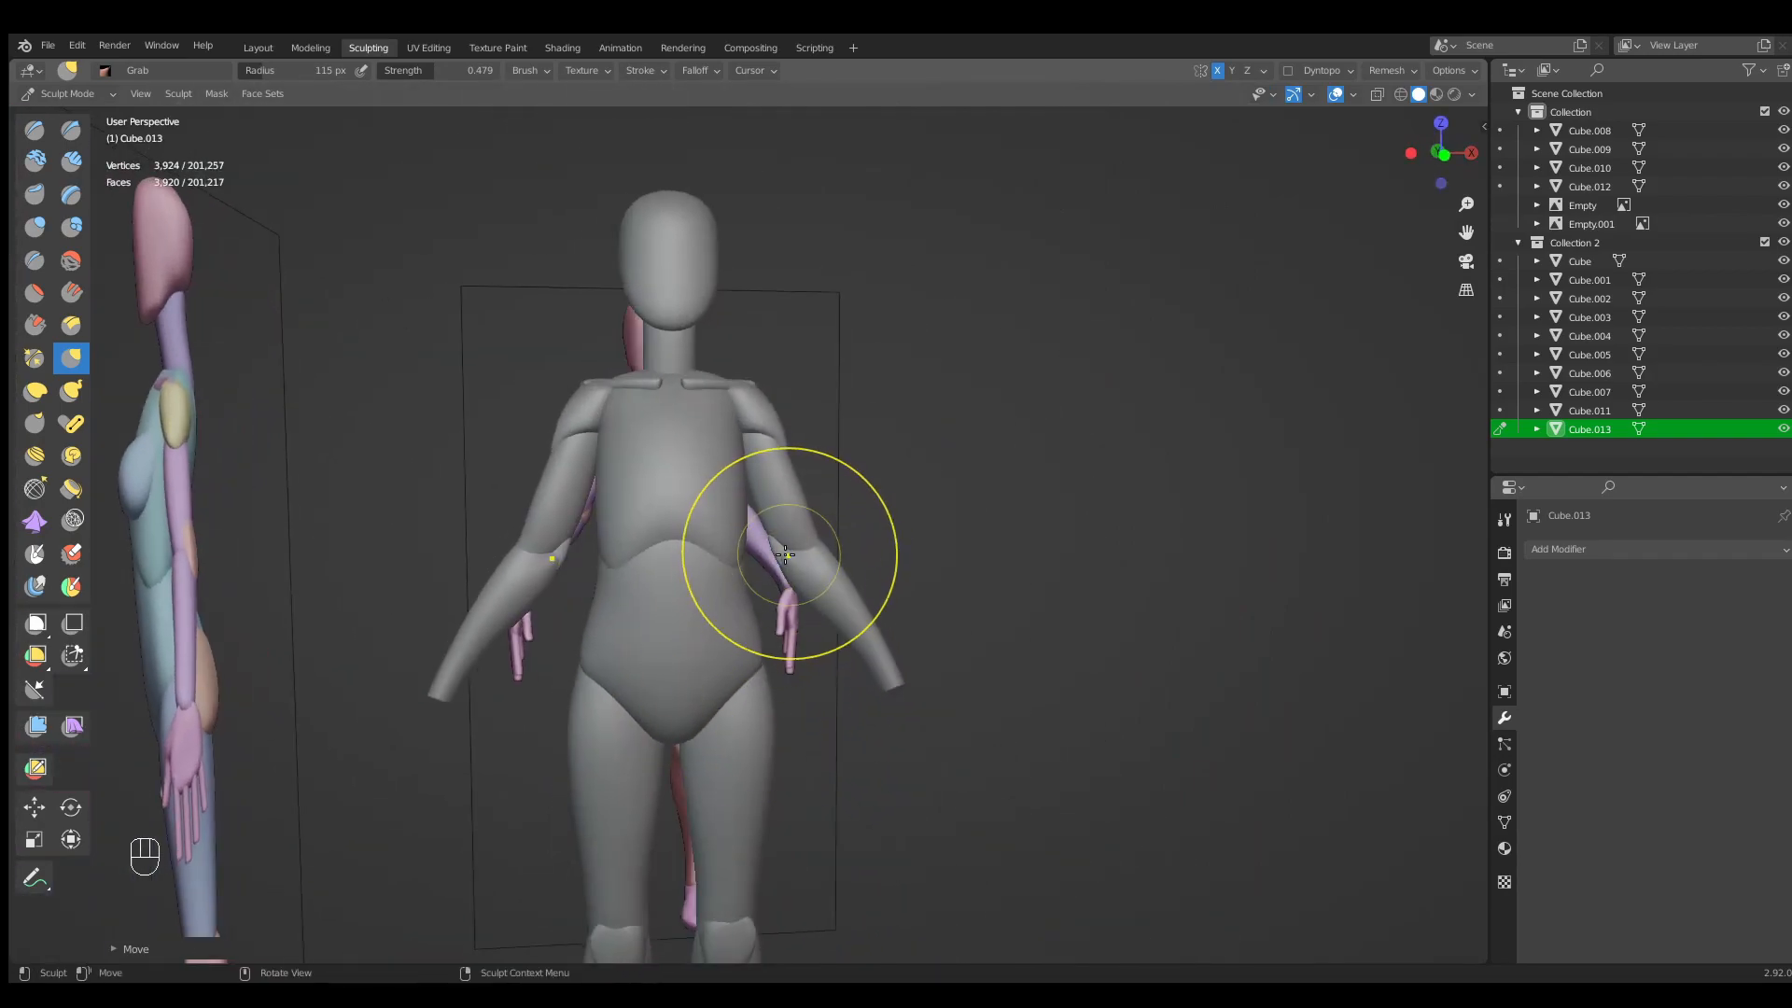
key("KP_1")
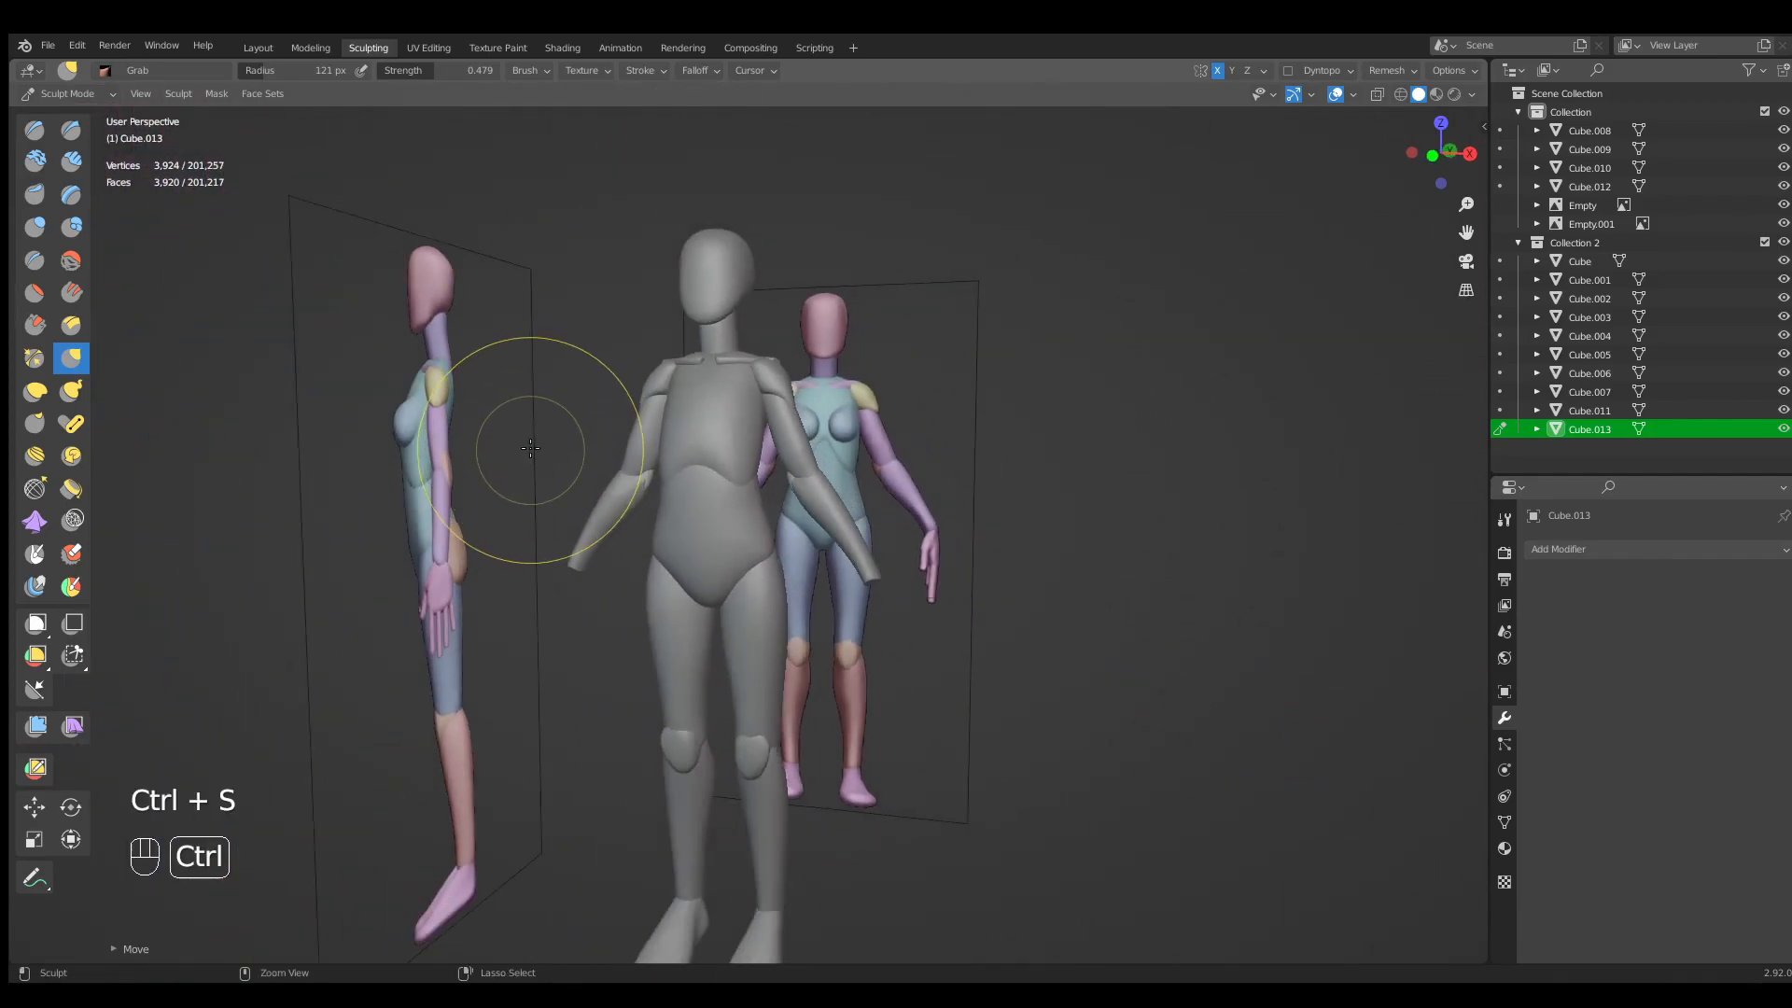
Return to Object Mode, view the mannequin from the front and save BaseMesh.blend.
left_click(63, 93)
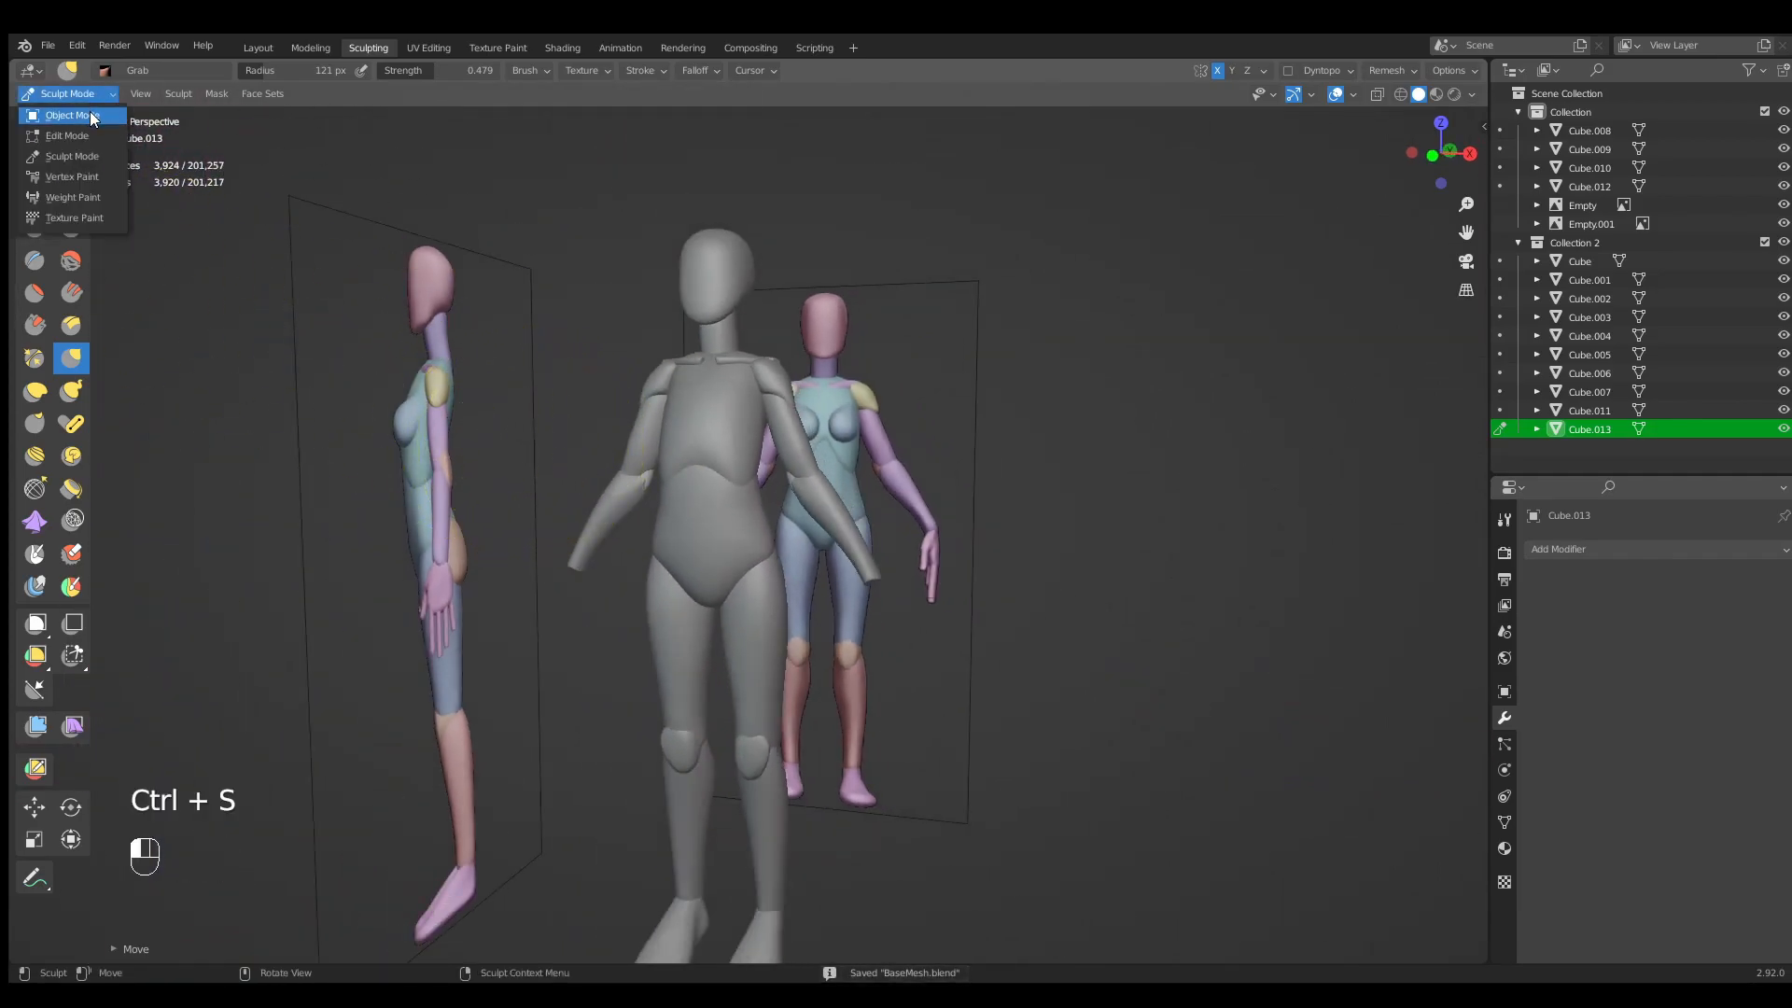
left_click(68, 114)
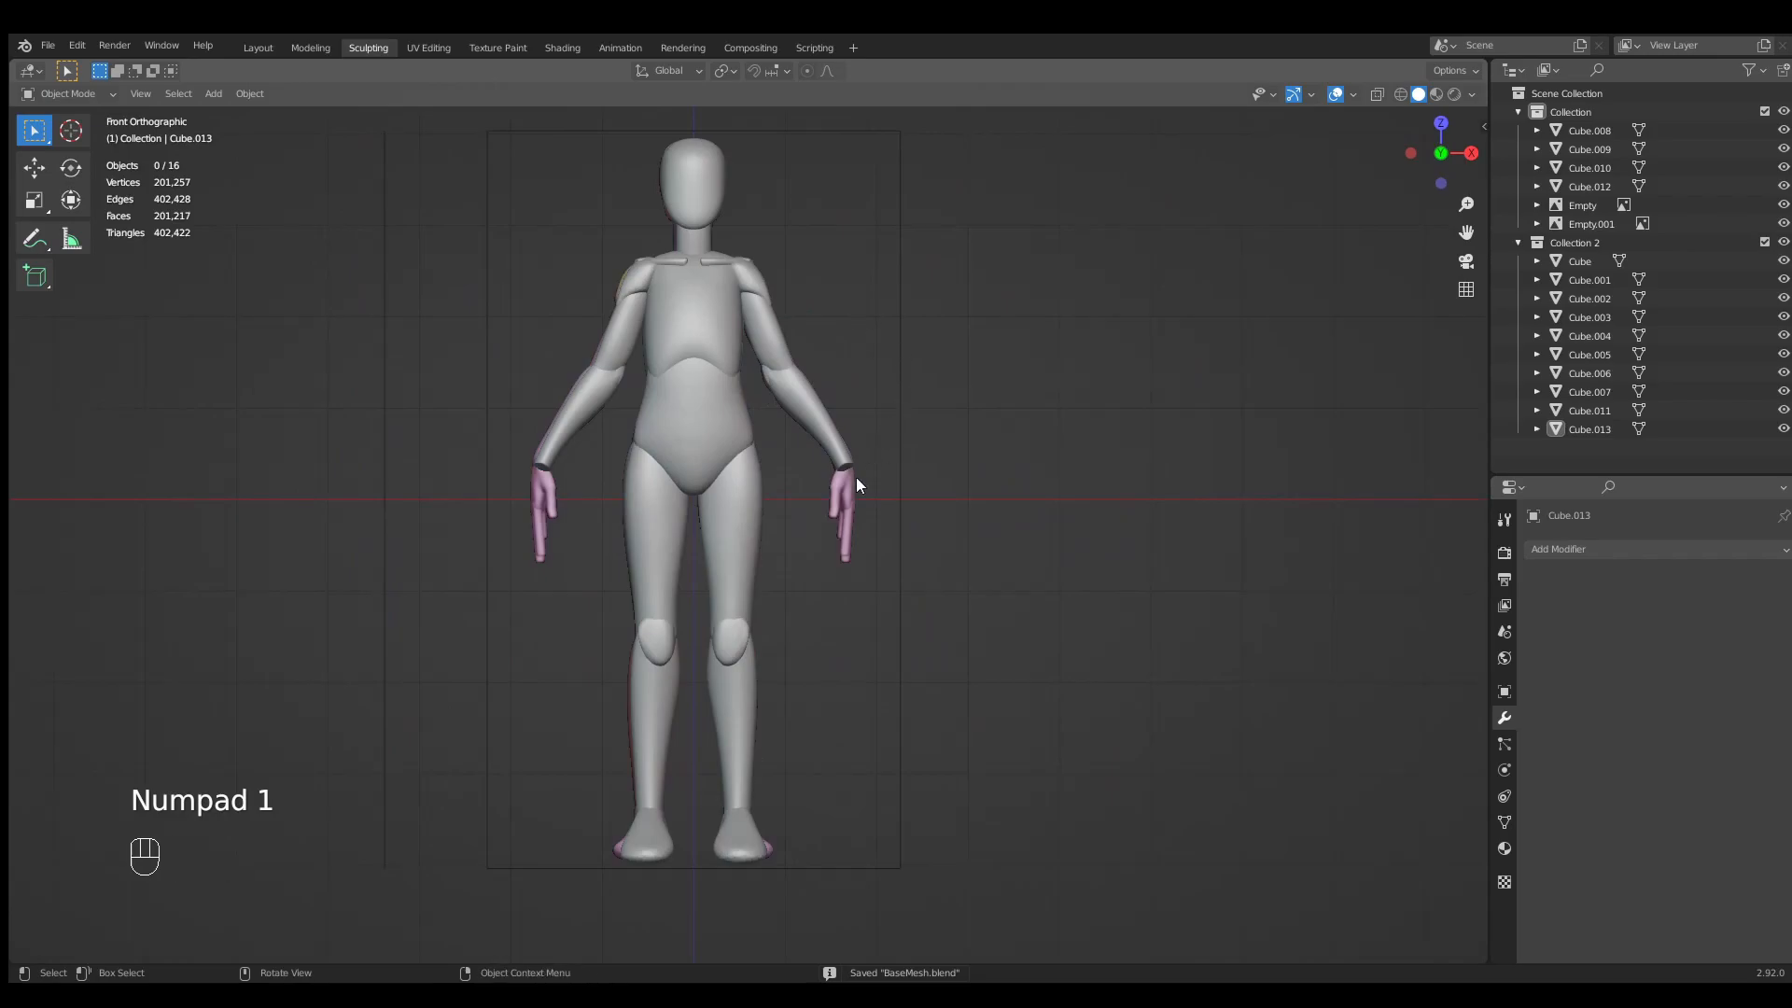
key("ctrl+s")
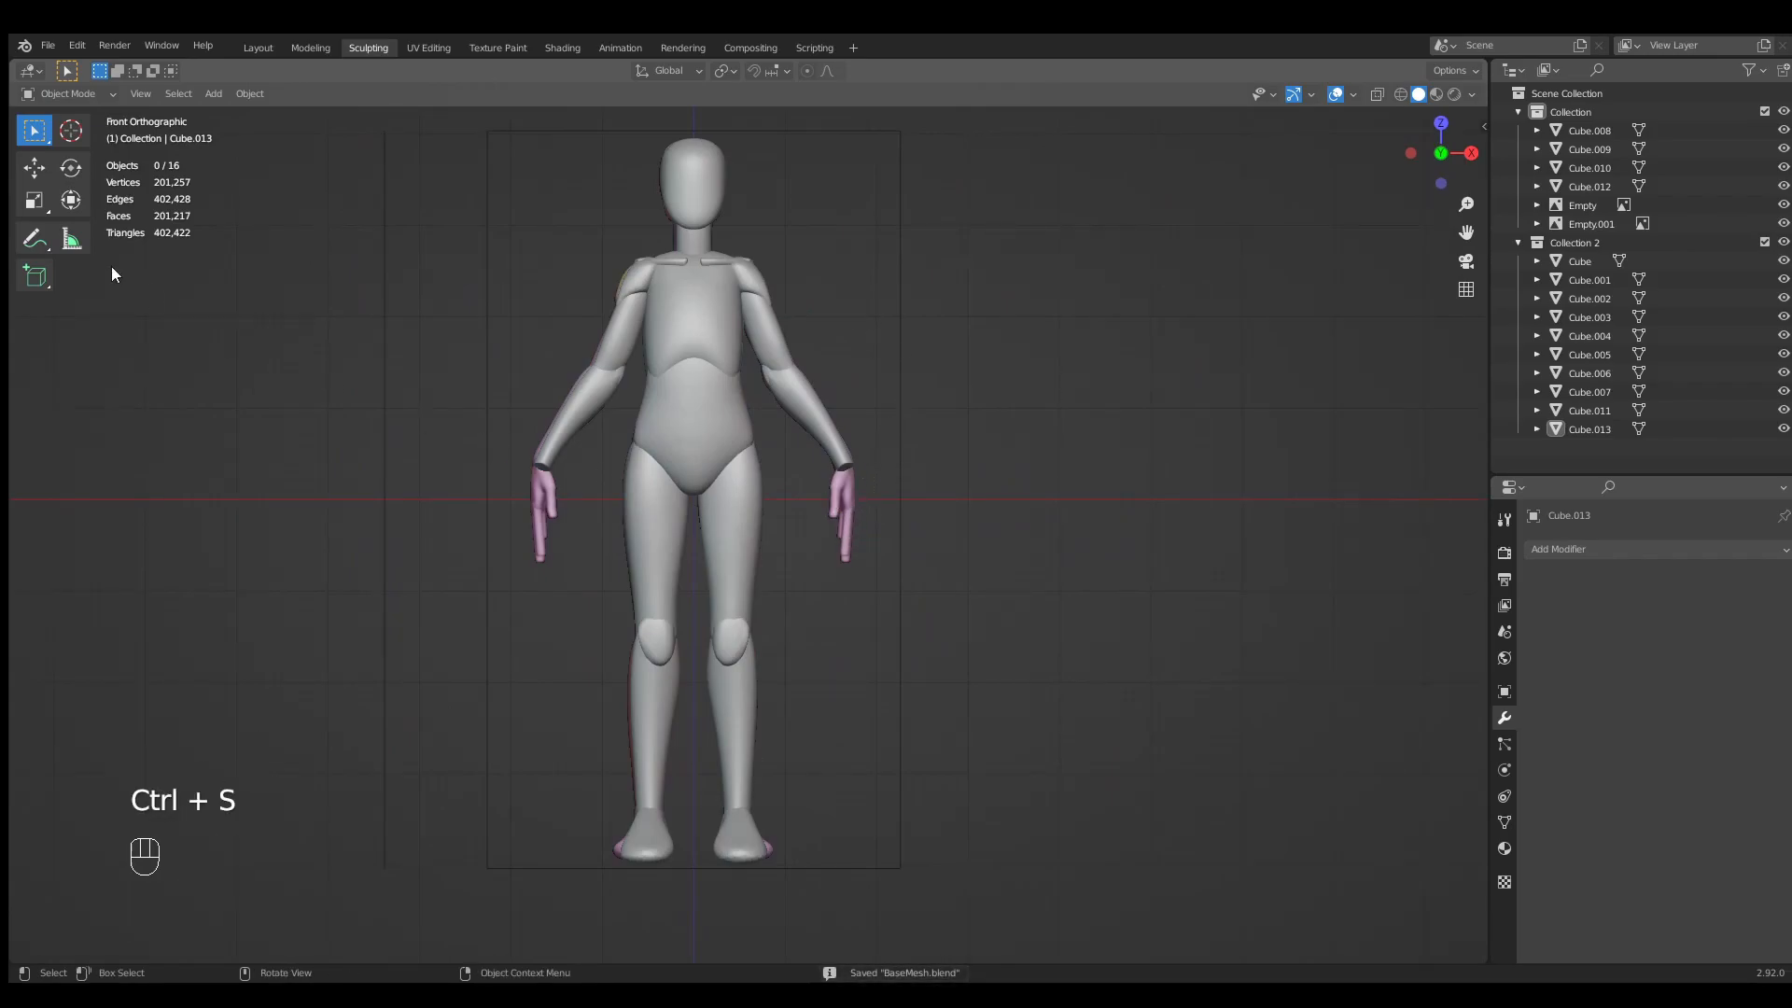
Add a cube and scale and move it to cover the hand.
key("shift+a")
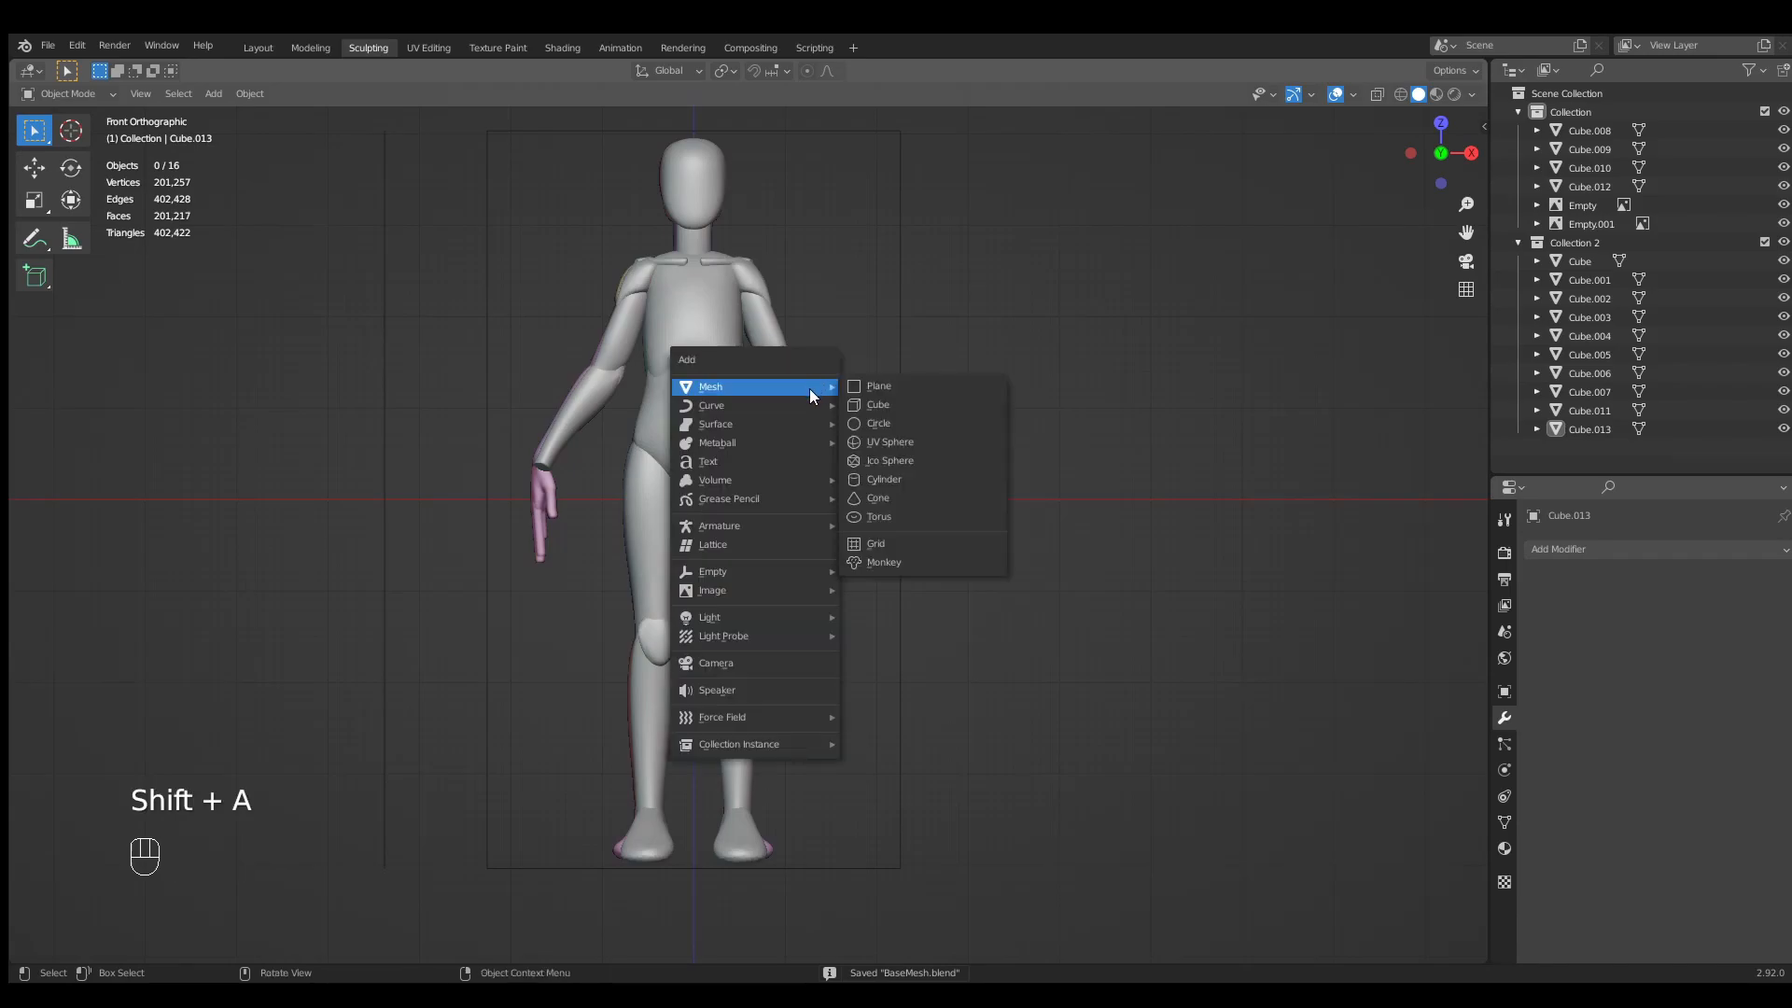
left_click(878, 403)
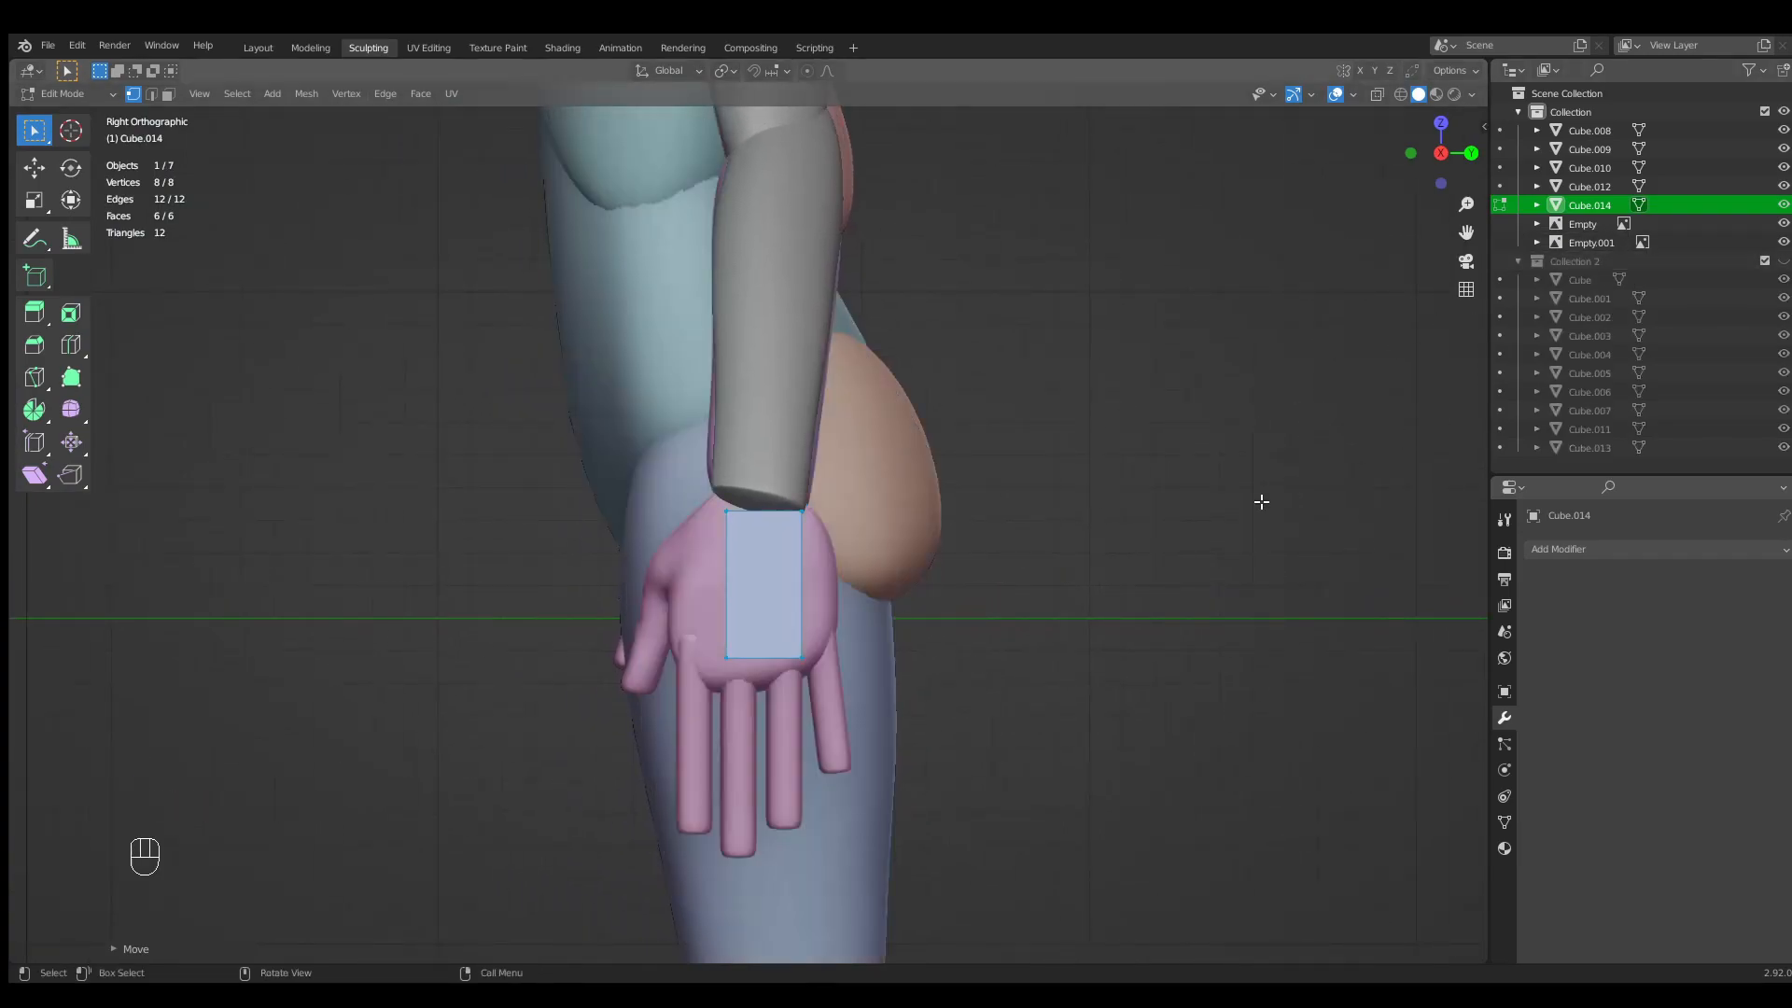
mouse_move(901, 706)
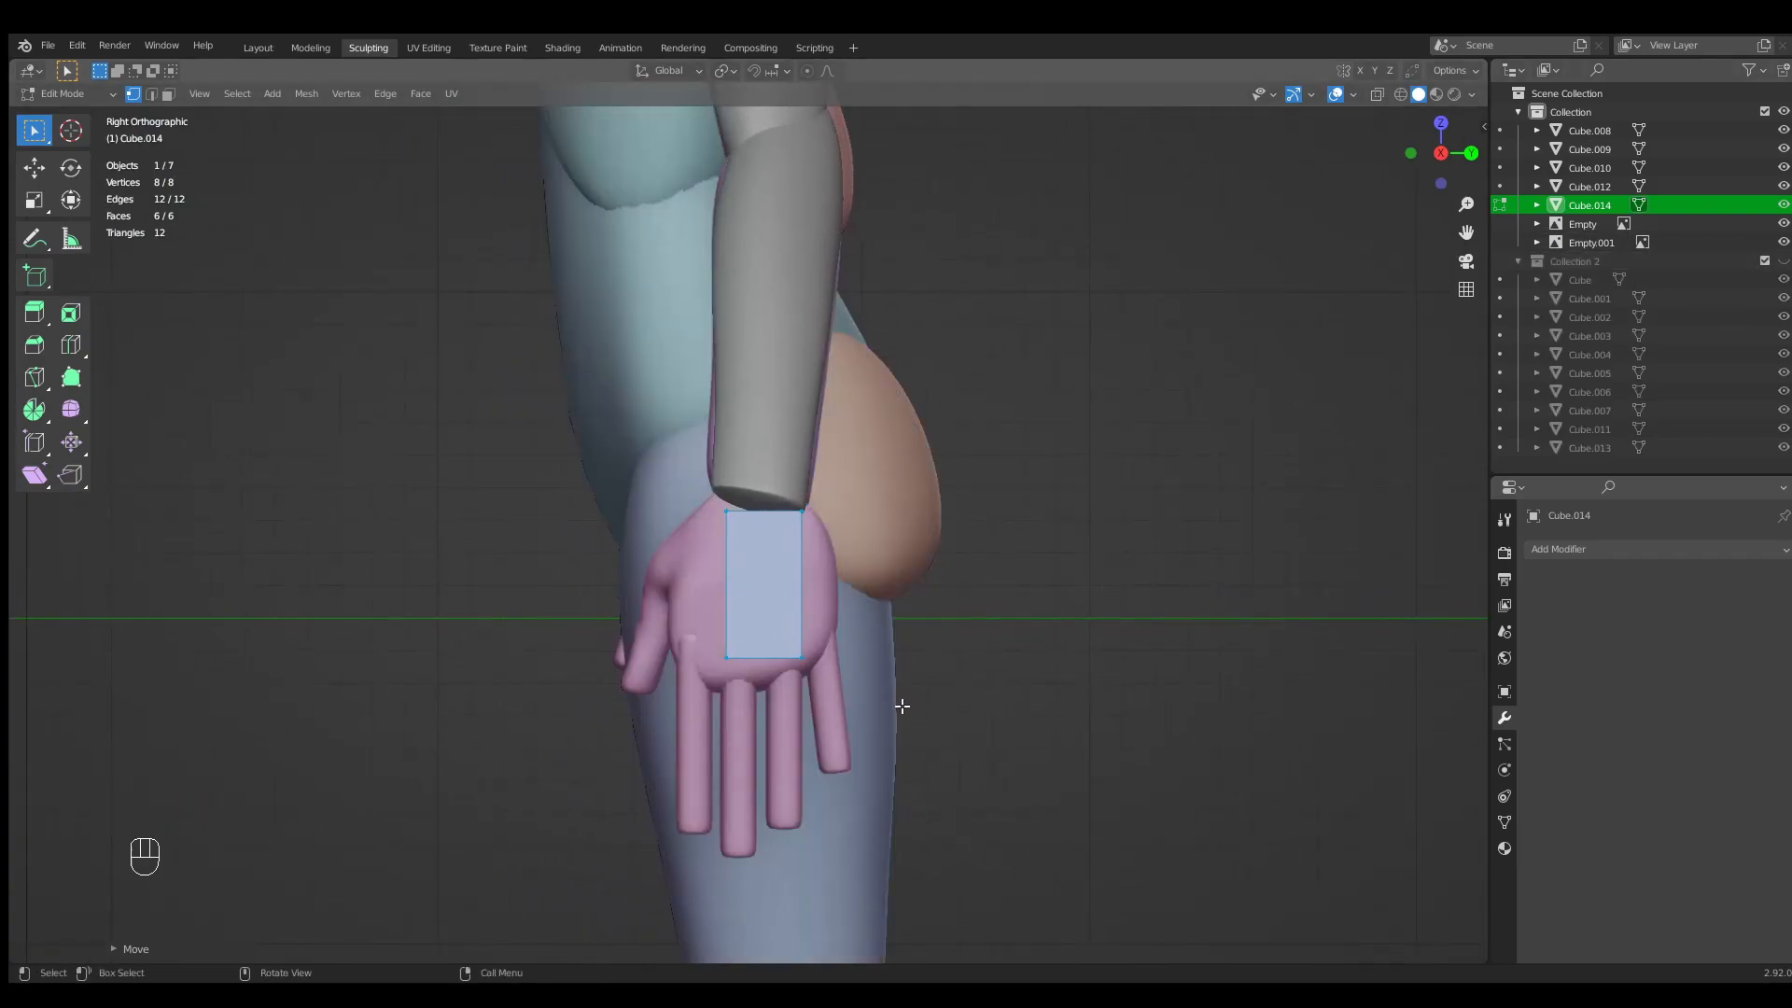
key("s")
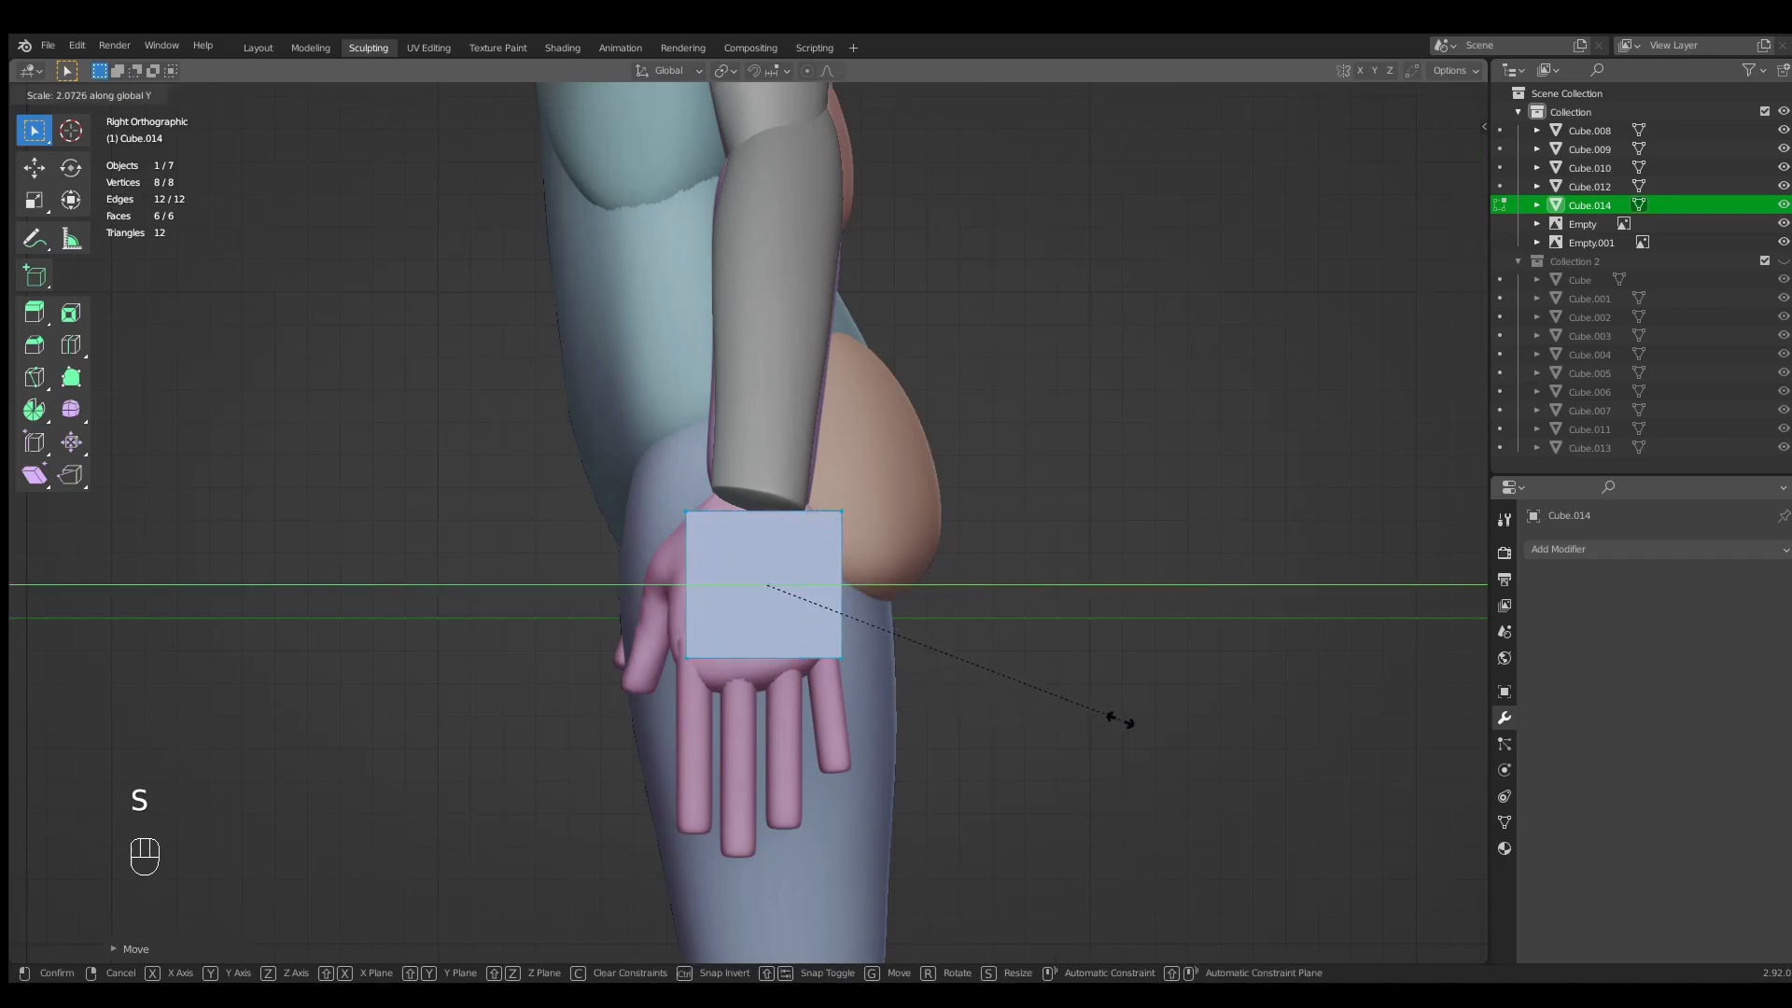
key("g")
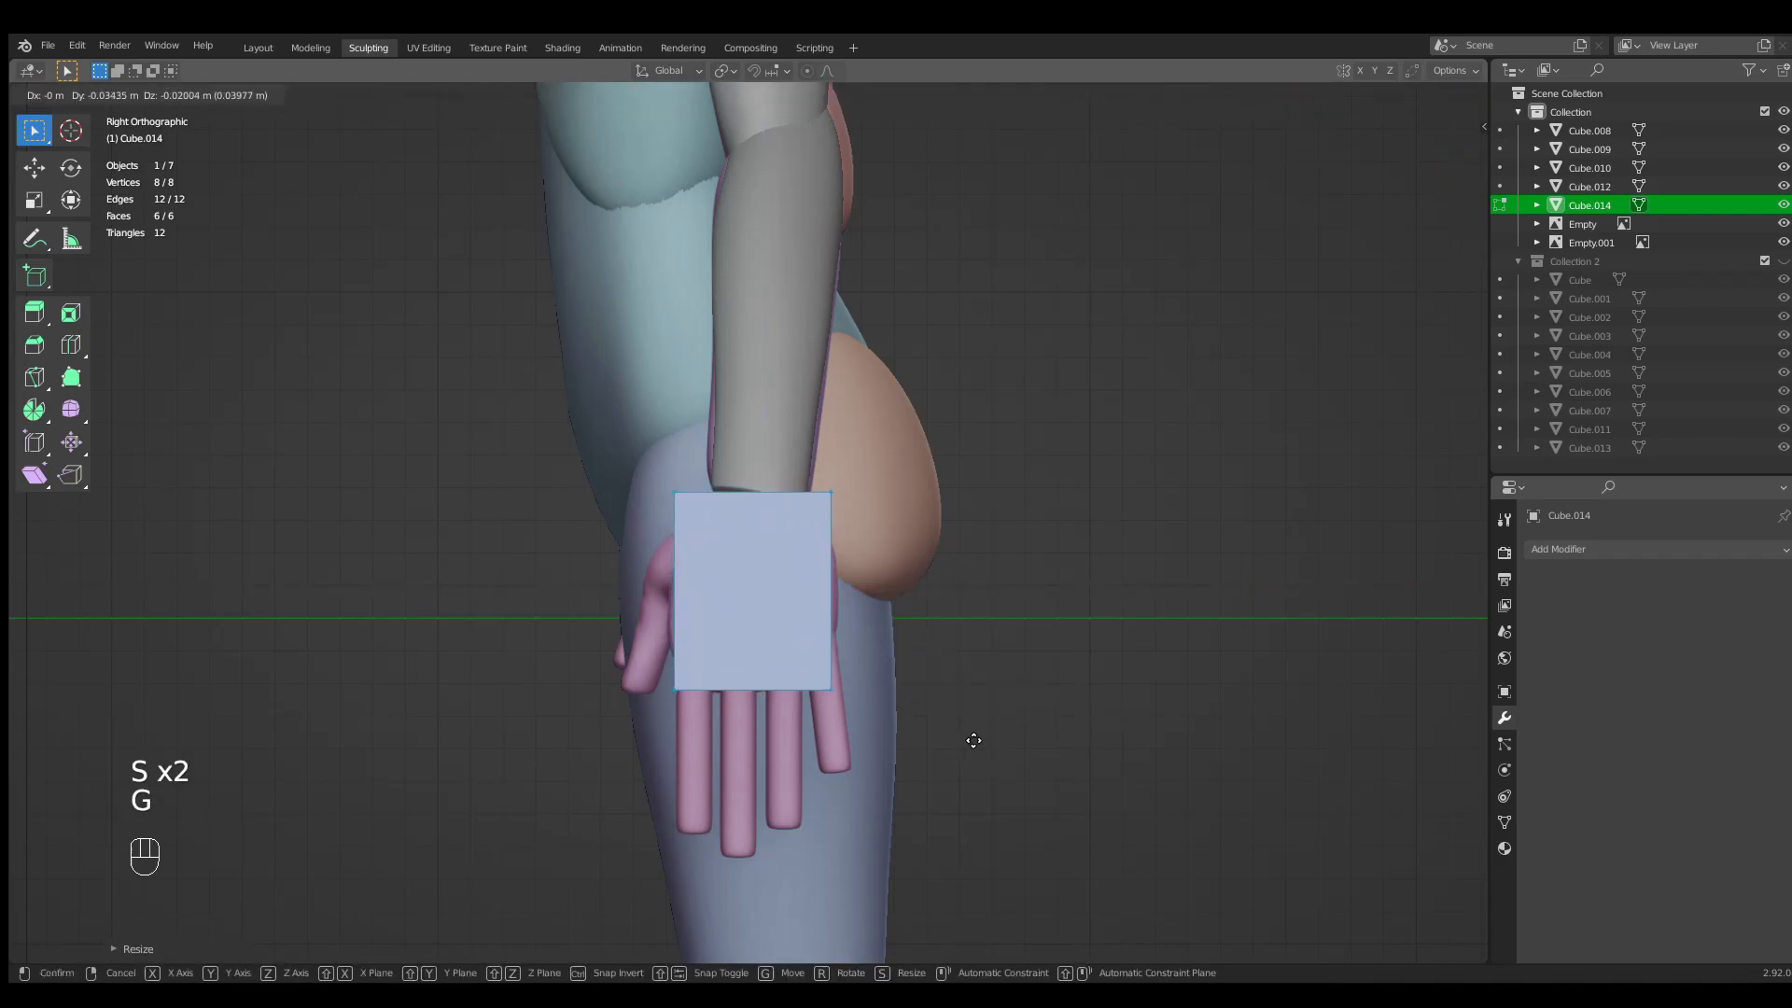
Loop-cut and rescale the hand block, then round it with Ctrl+3 subdivision.
key("ctrl+r")
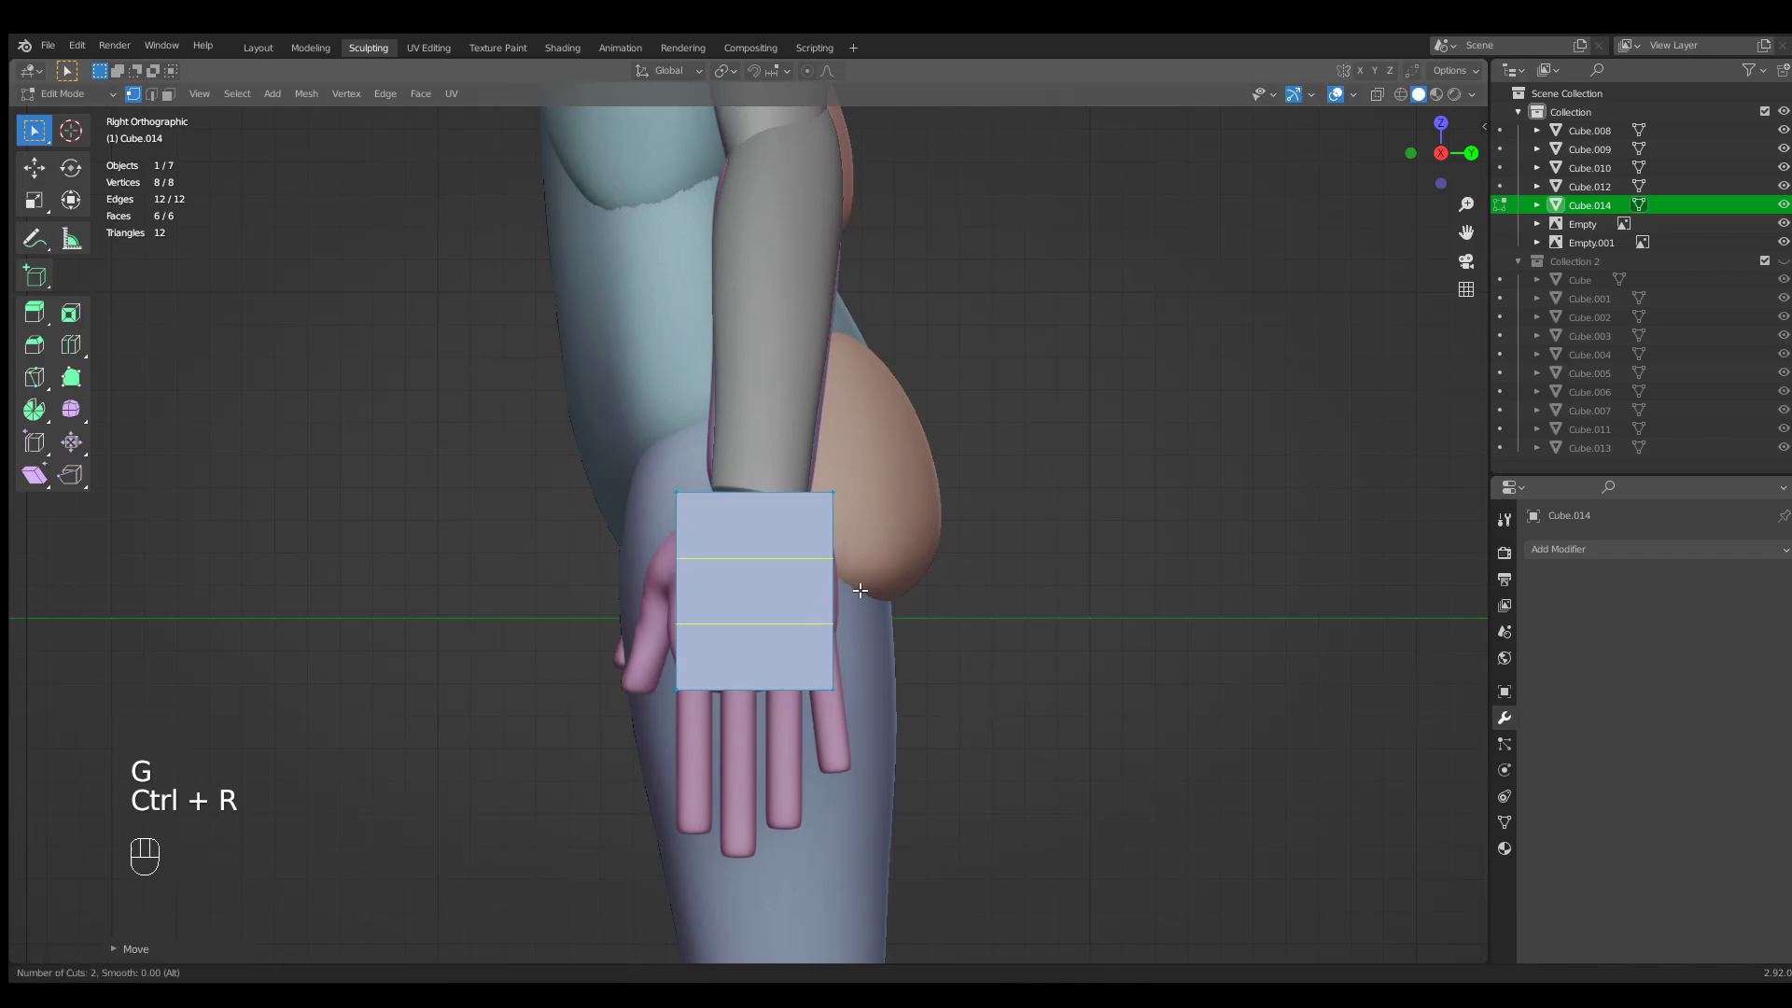
key("s")
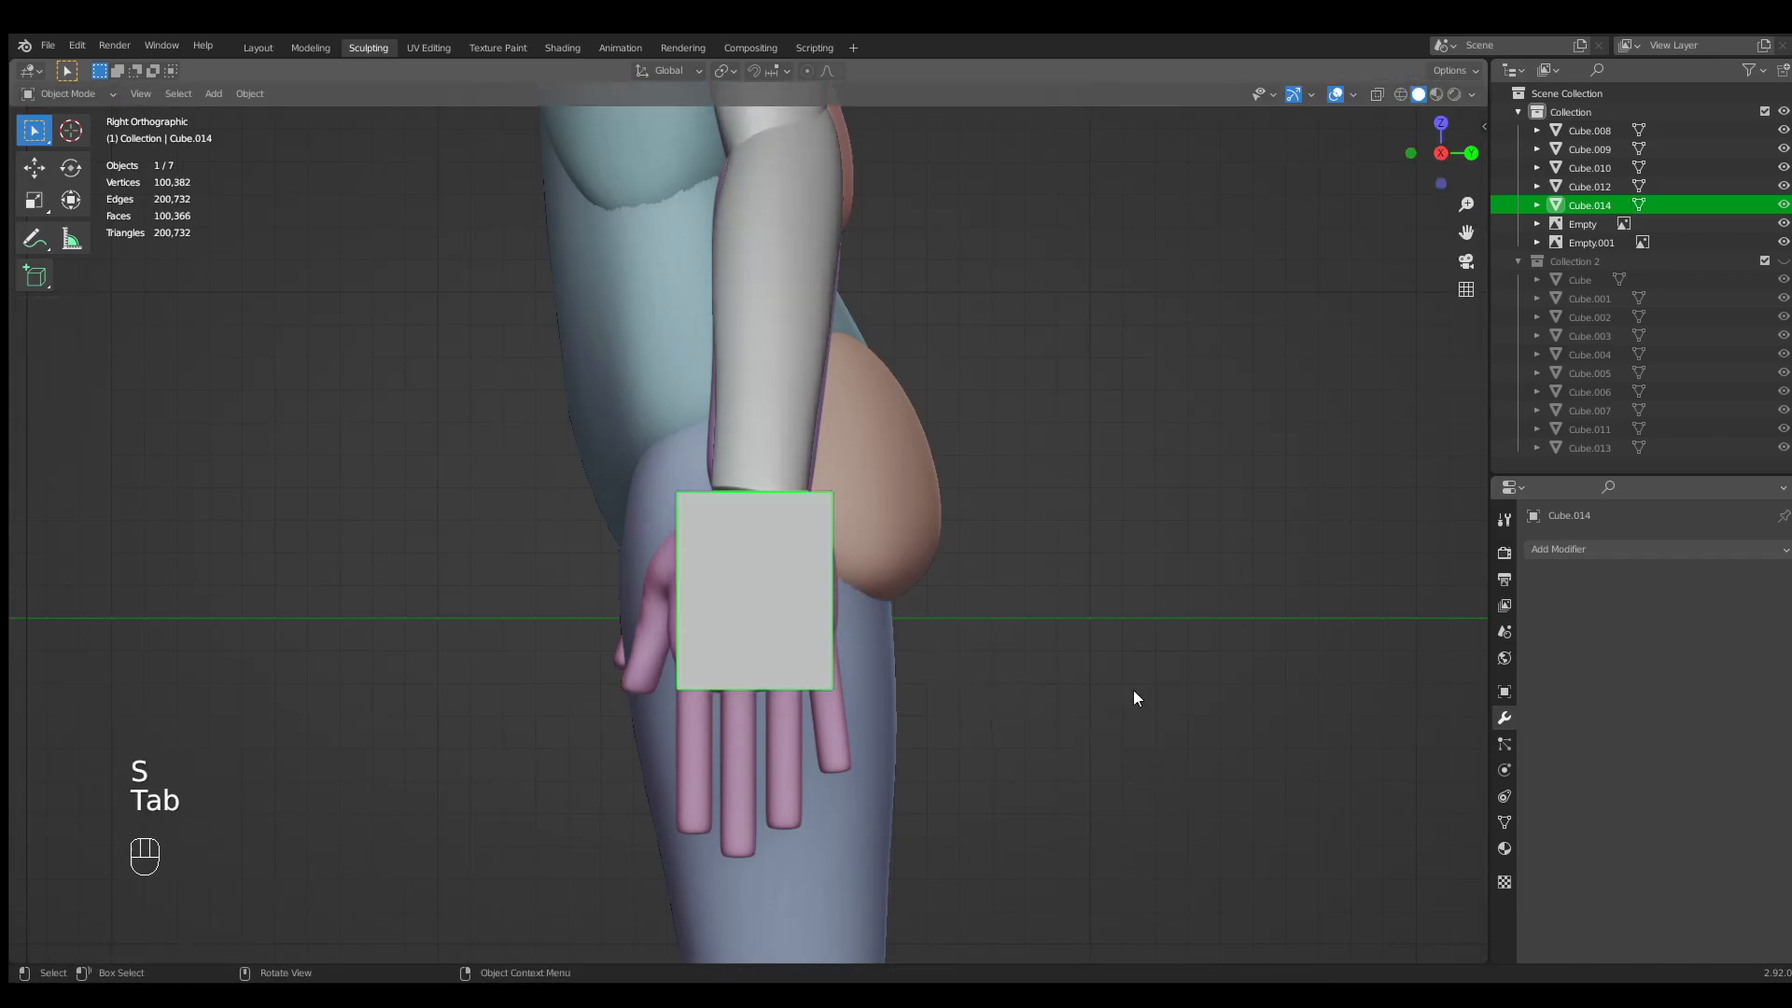
key("ctrl+3")
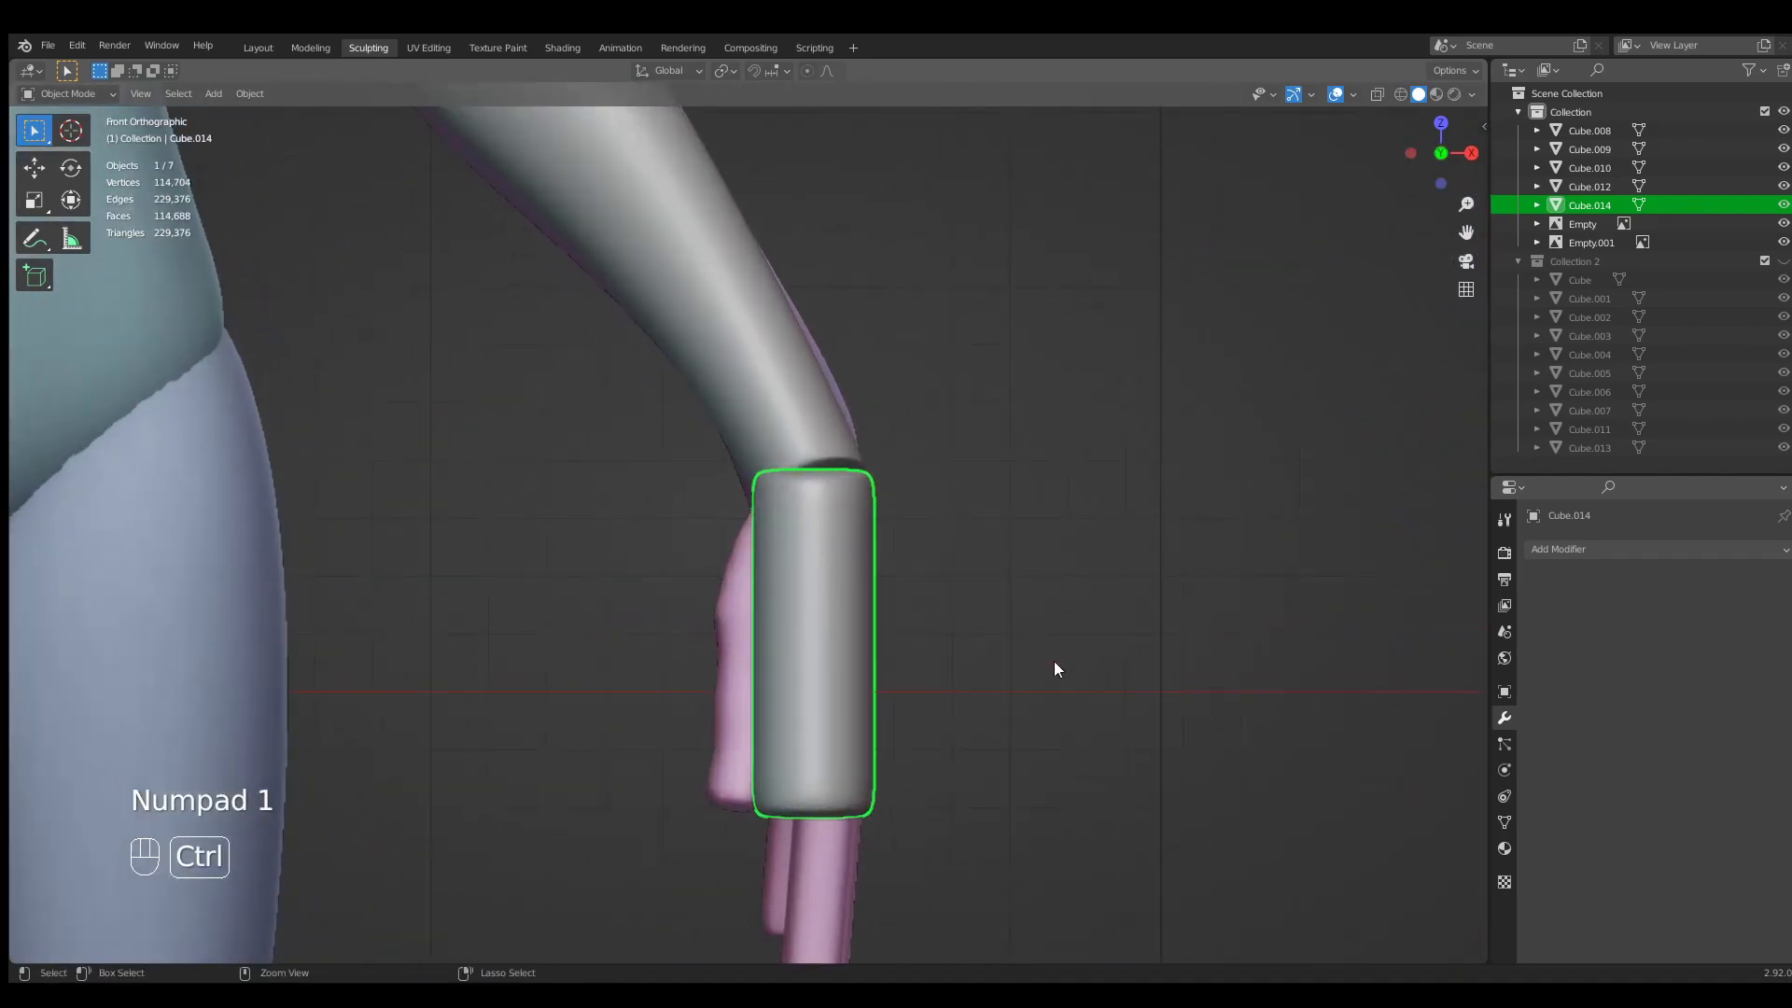
Grab-sculpt Cube.014 into a fuller mitten-like hand mass from side and front.
left_click(67, 94)
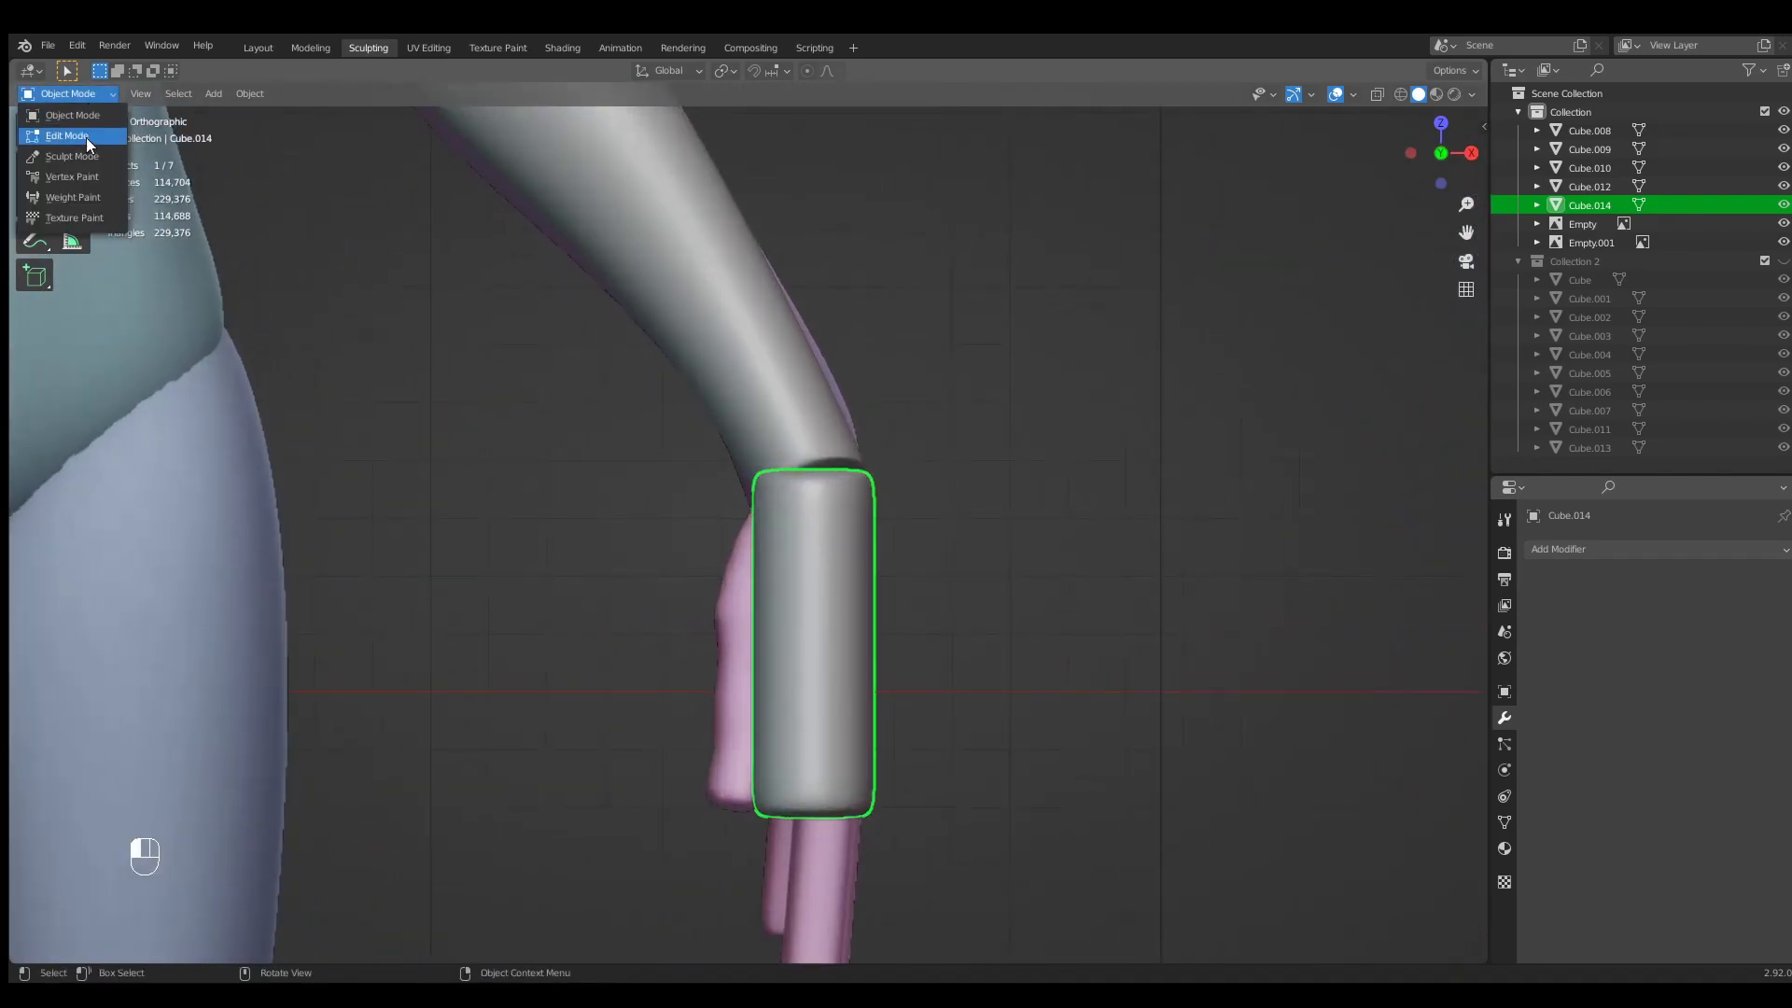
left_click(69, 155)
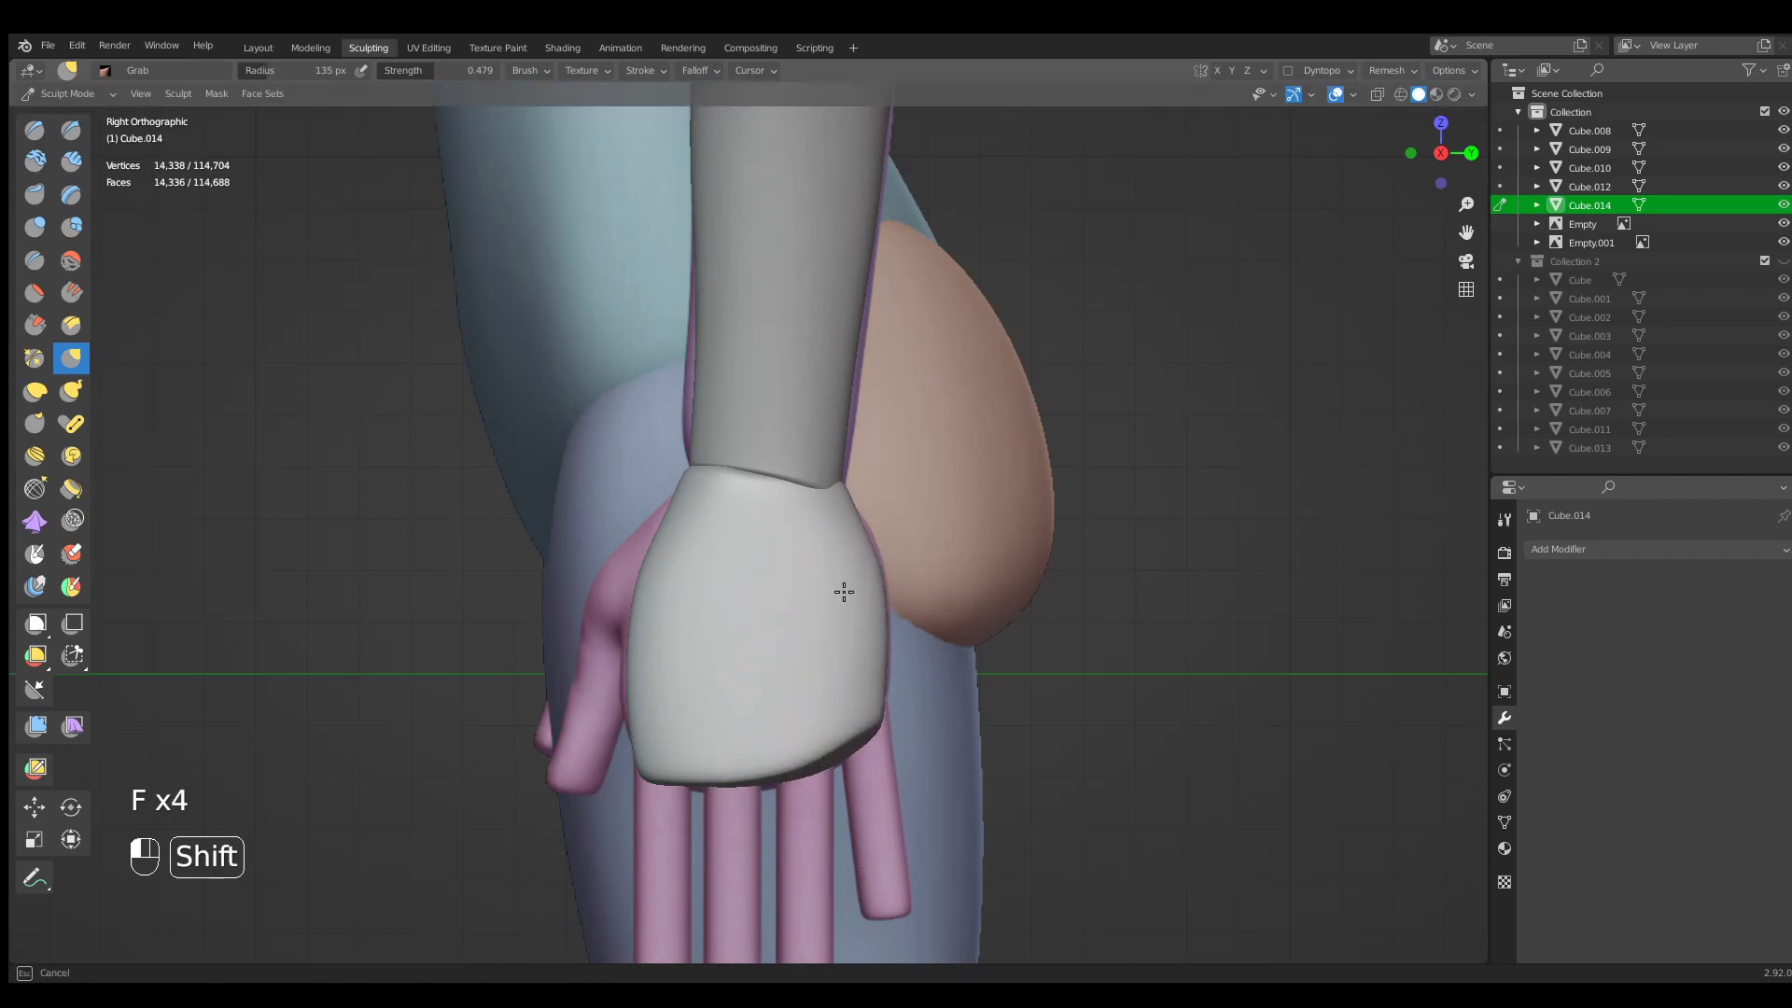
left_click_drag(844, 592, 812, 658)
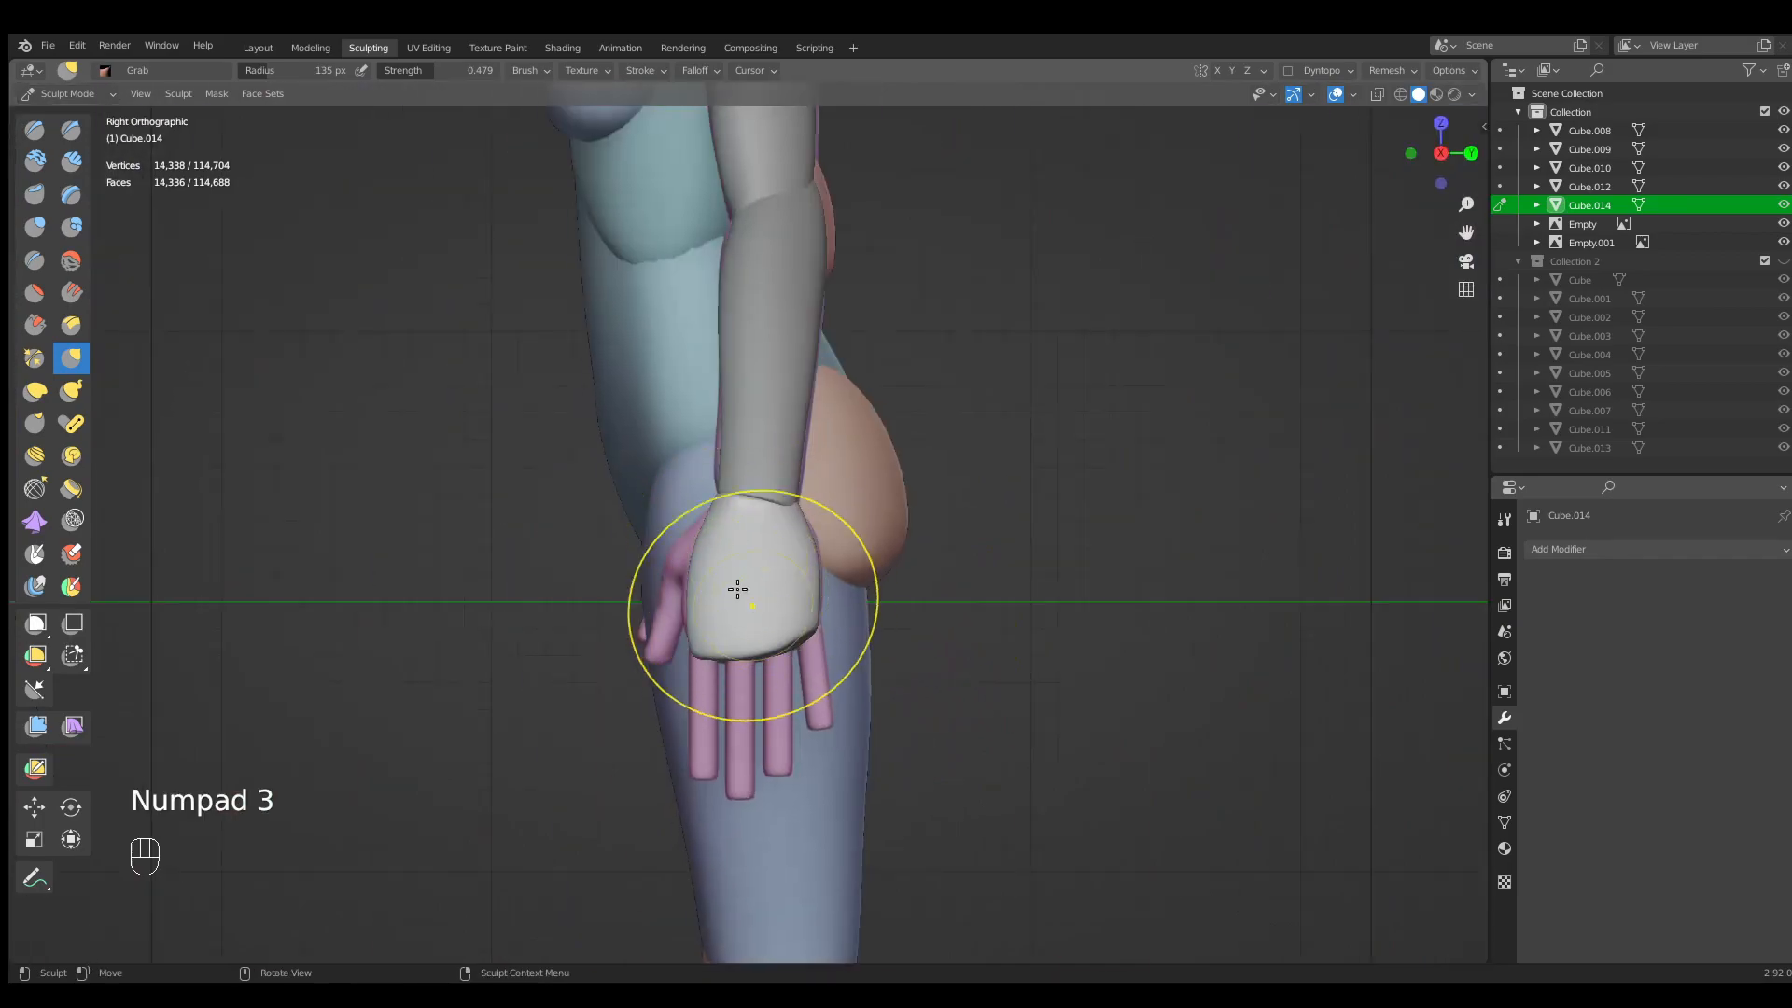
key("KP_1")
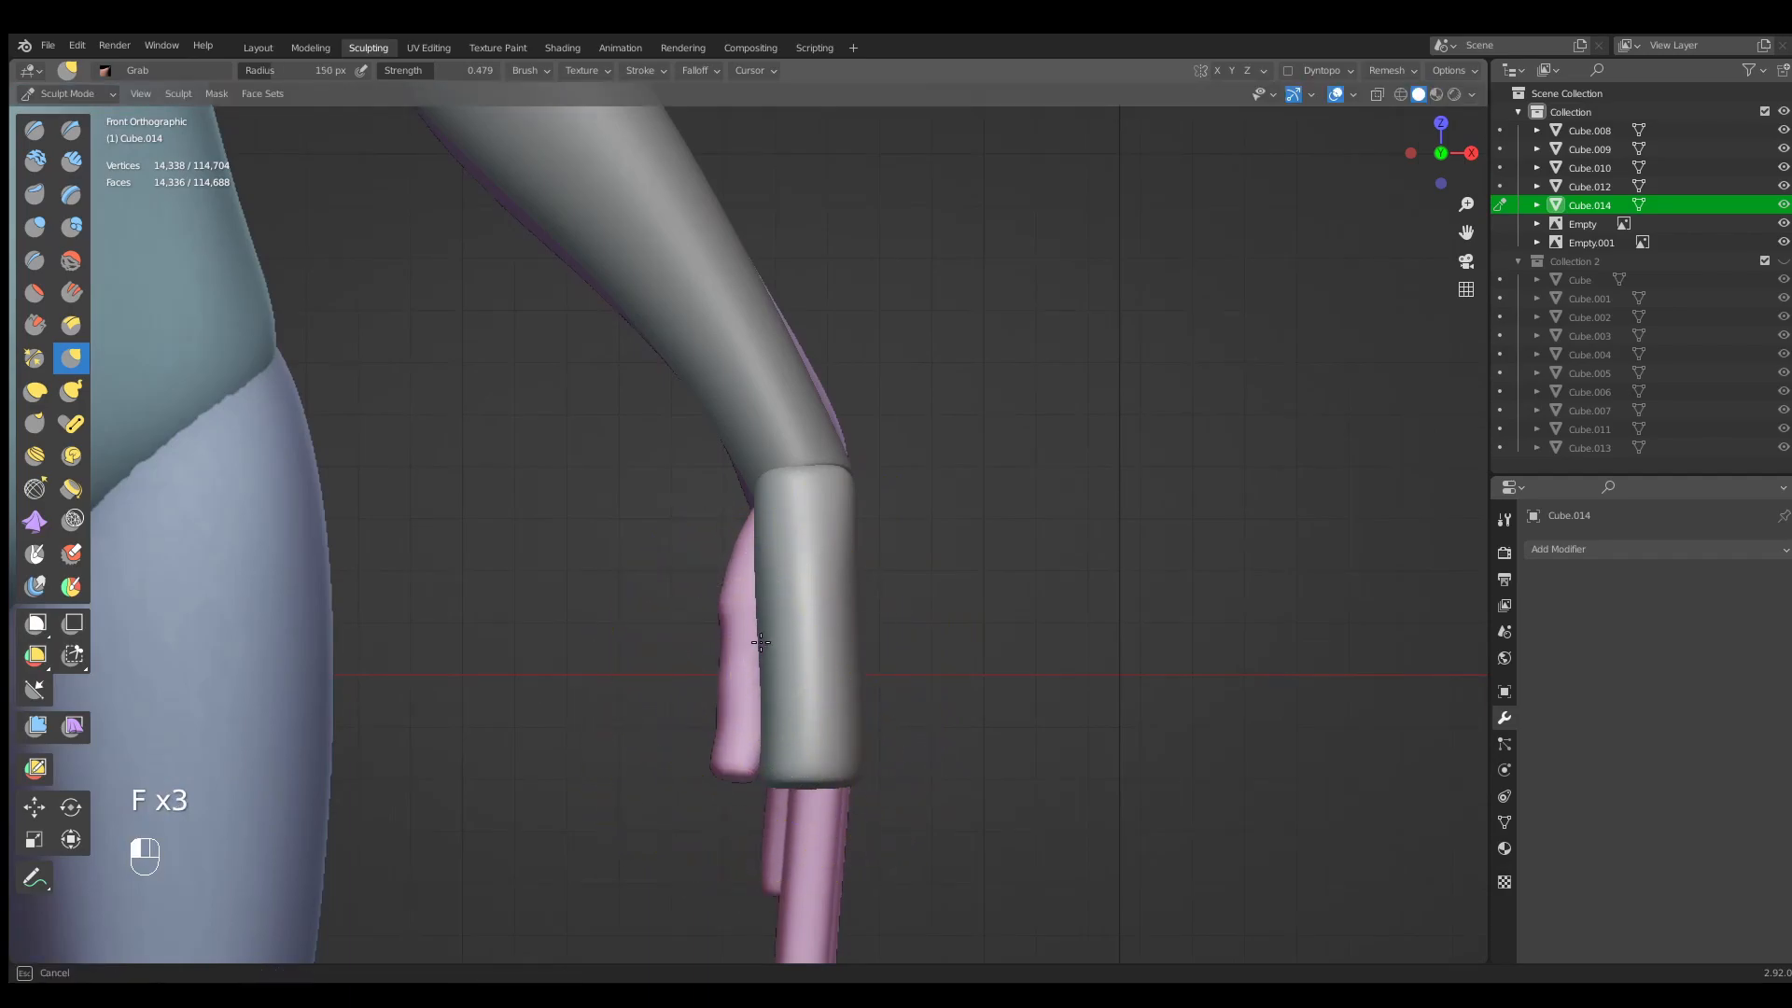
left_click_drag(759, 640, 848, 726)
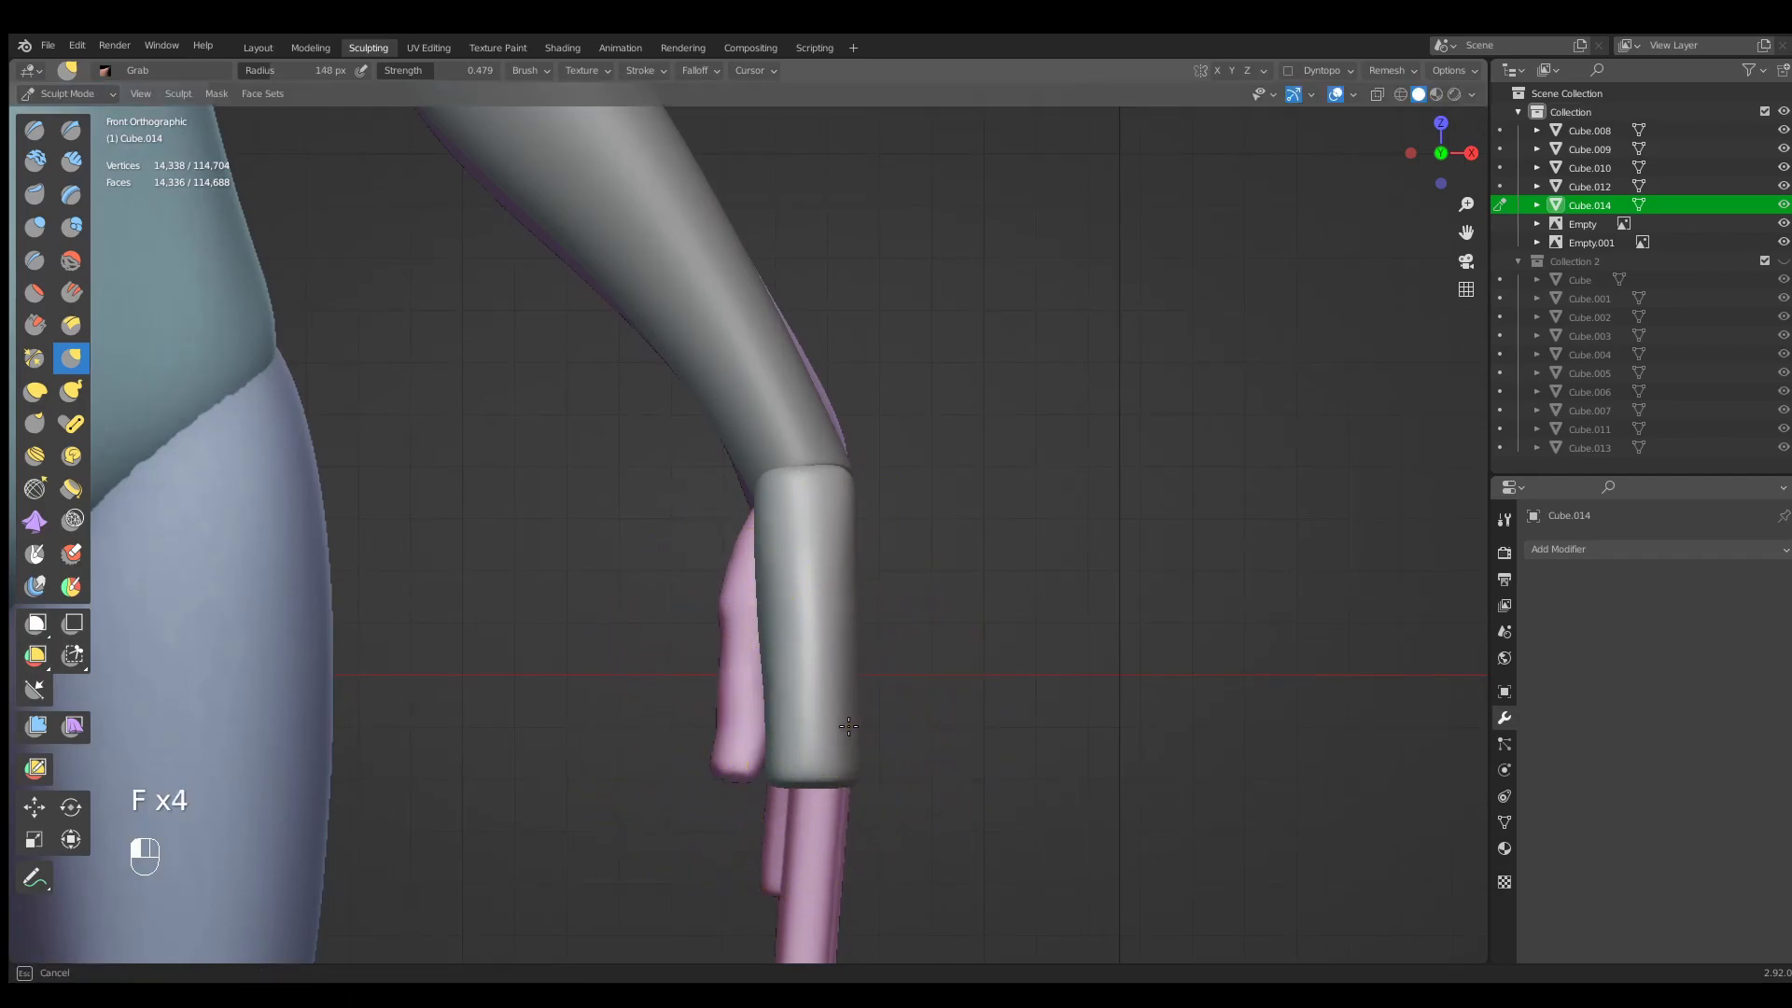
key("KP_1")
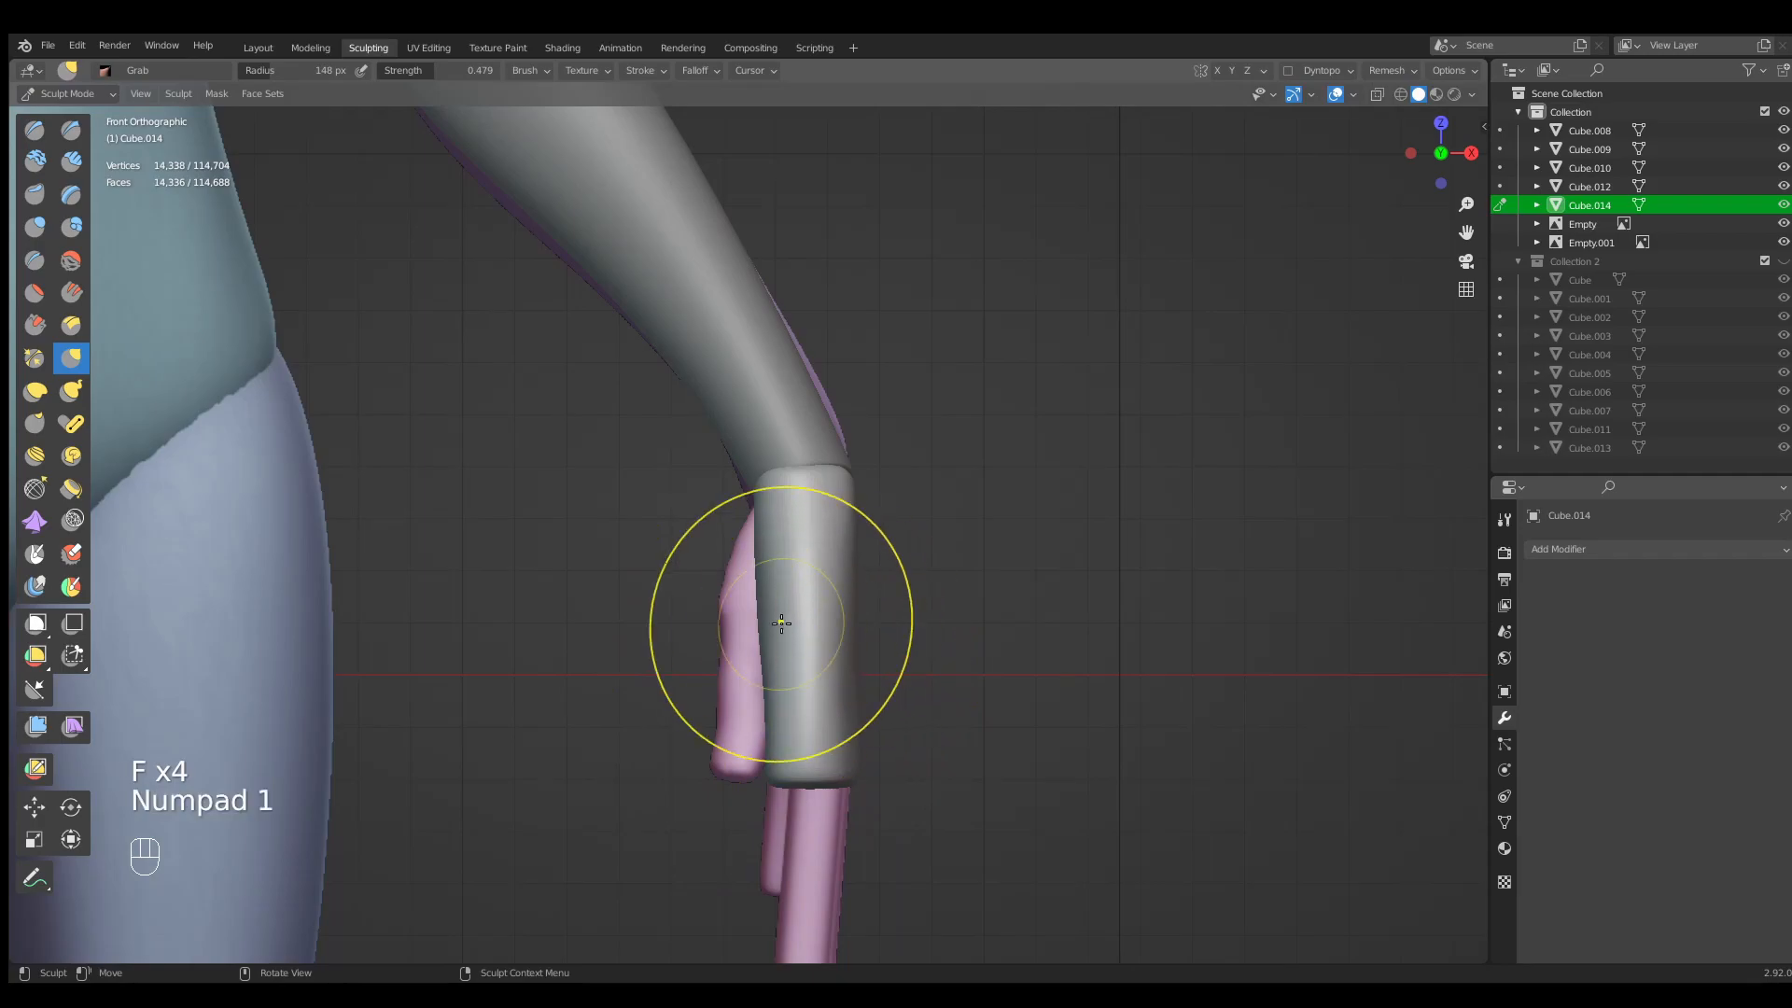
key("q")
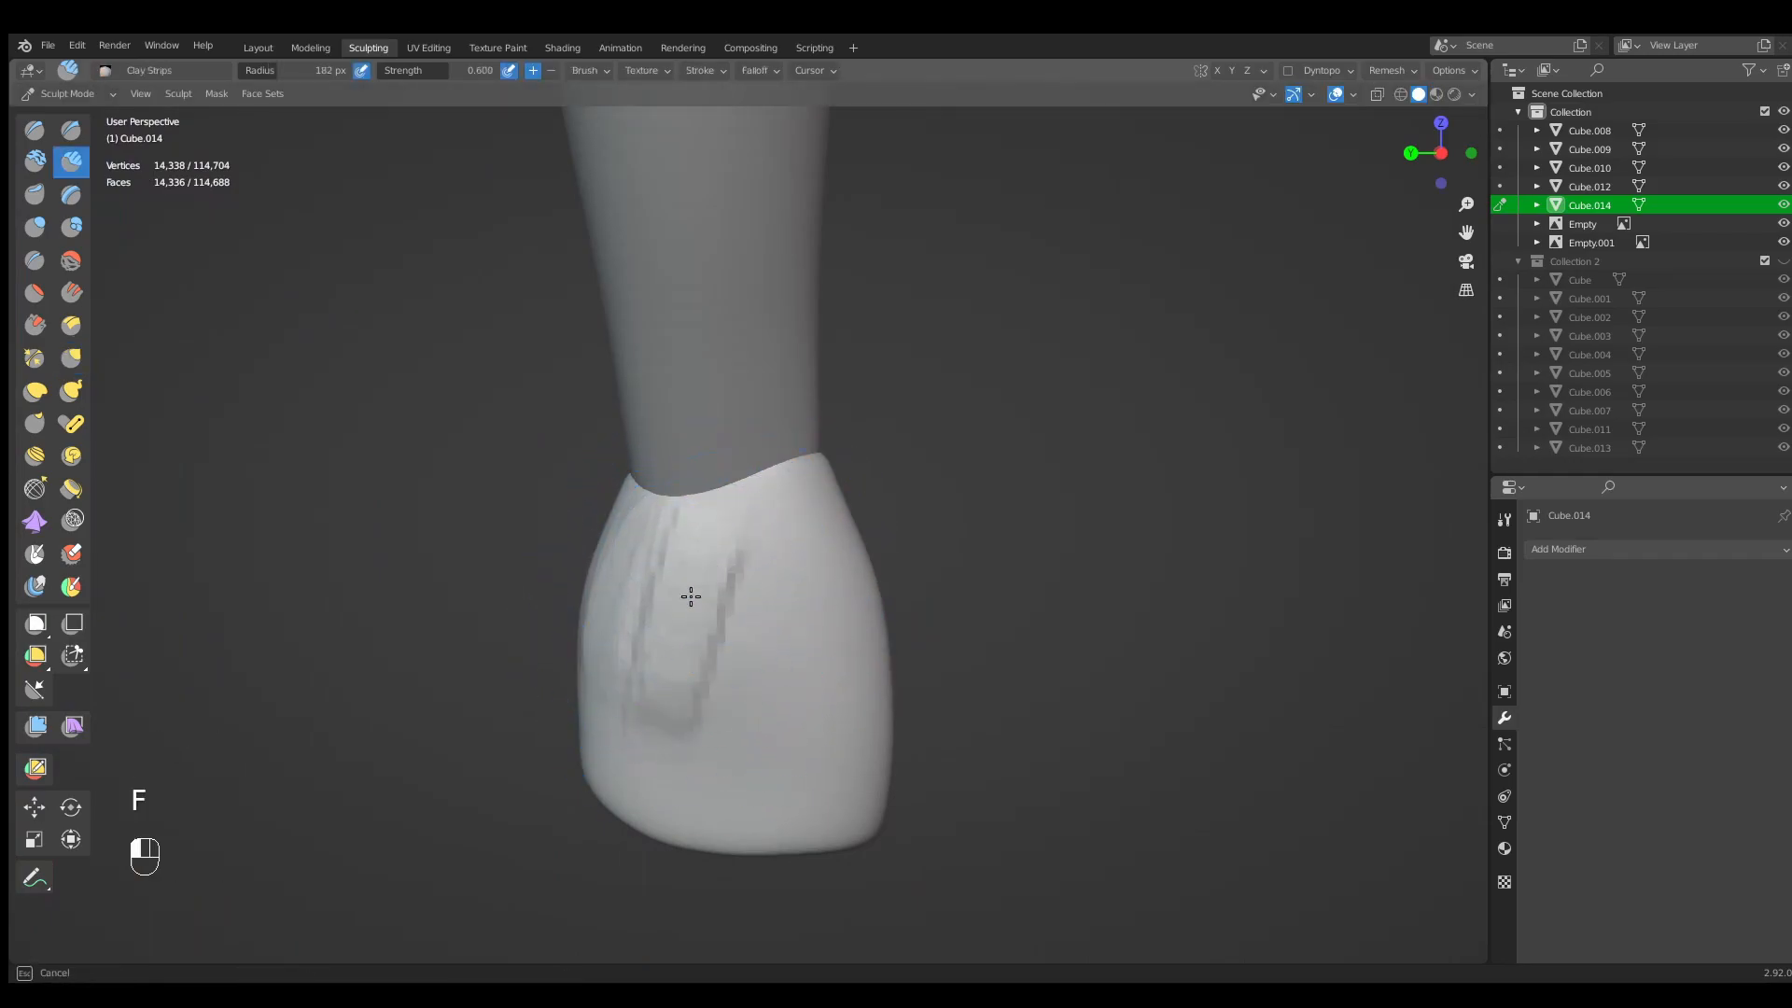
Build up the hand surface with Clay Strips and smooth the strokes.
left_click_drag(689, 595, 635, 753)
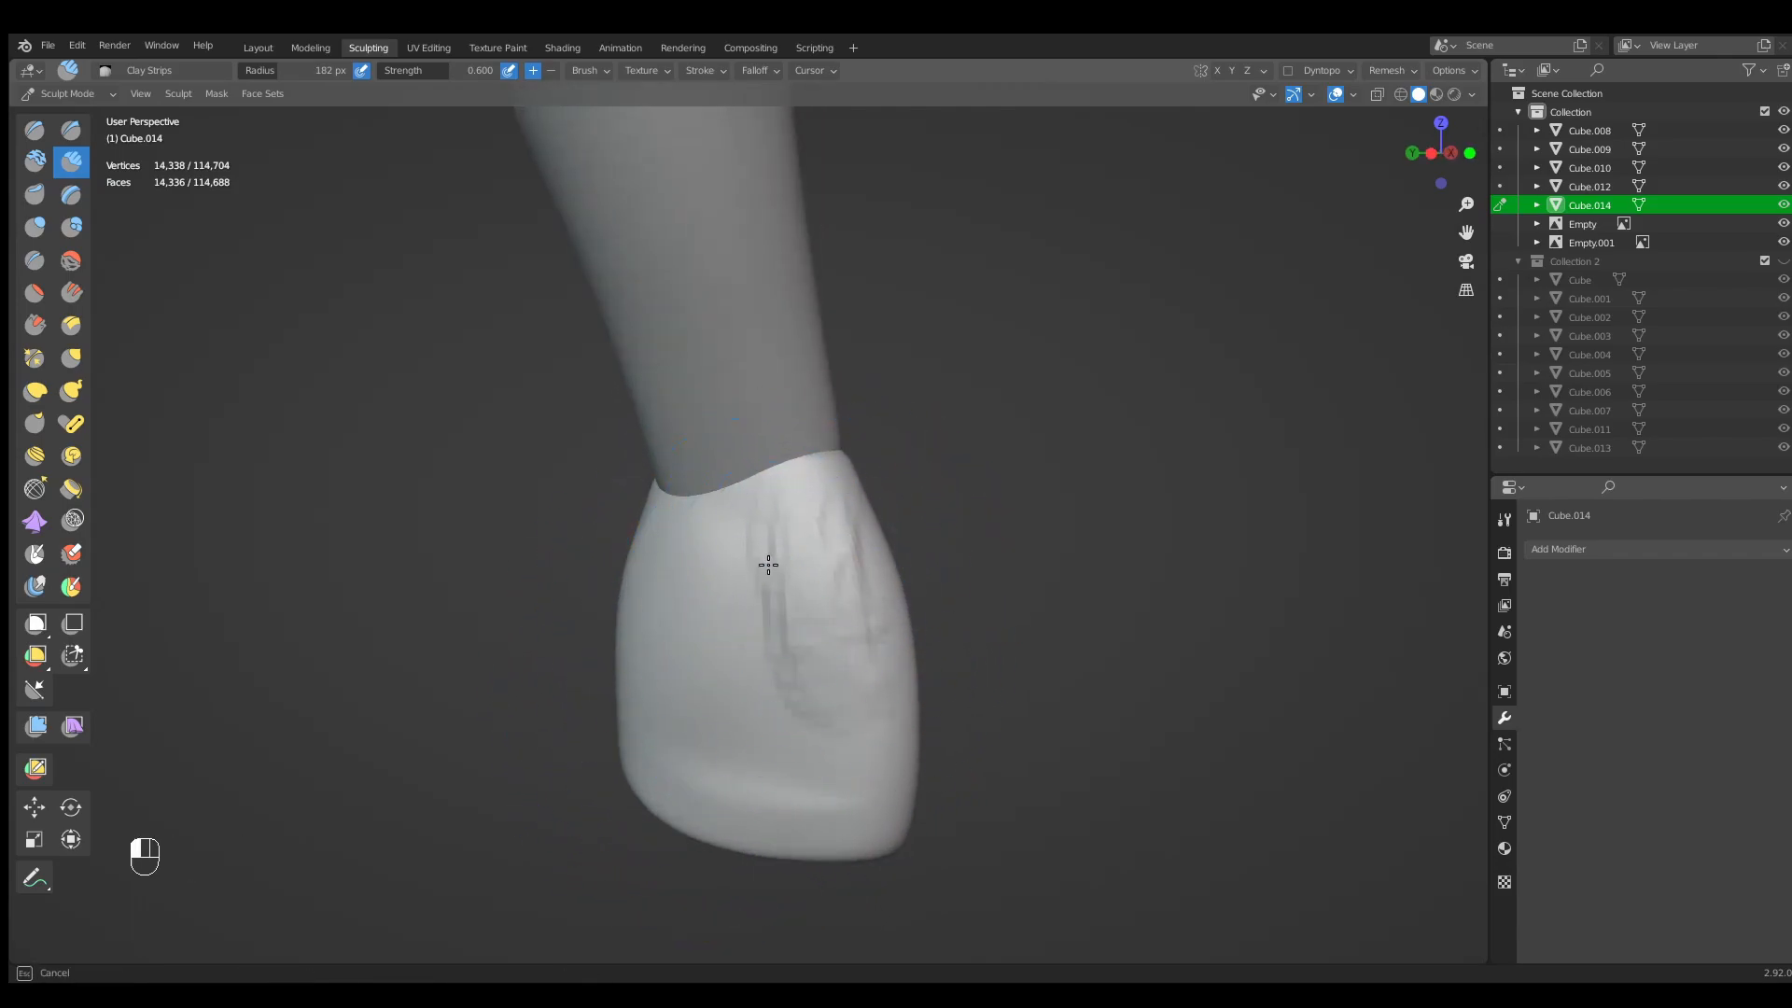
key("f")
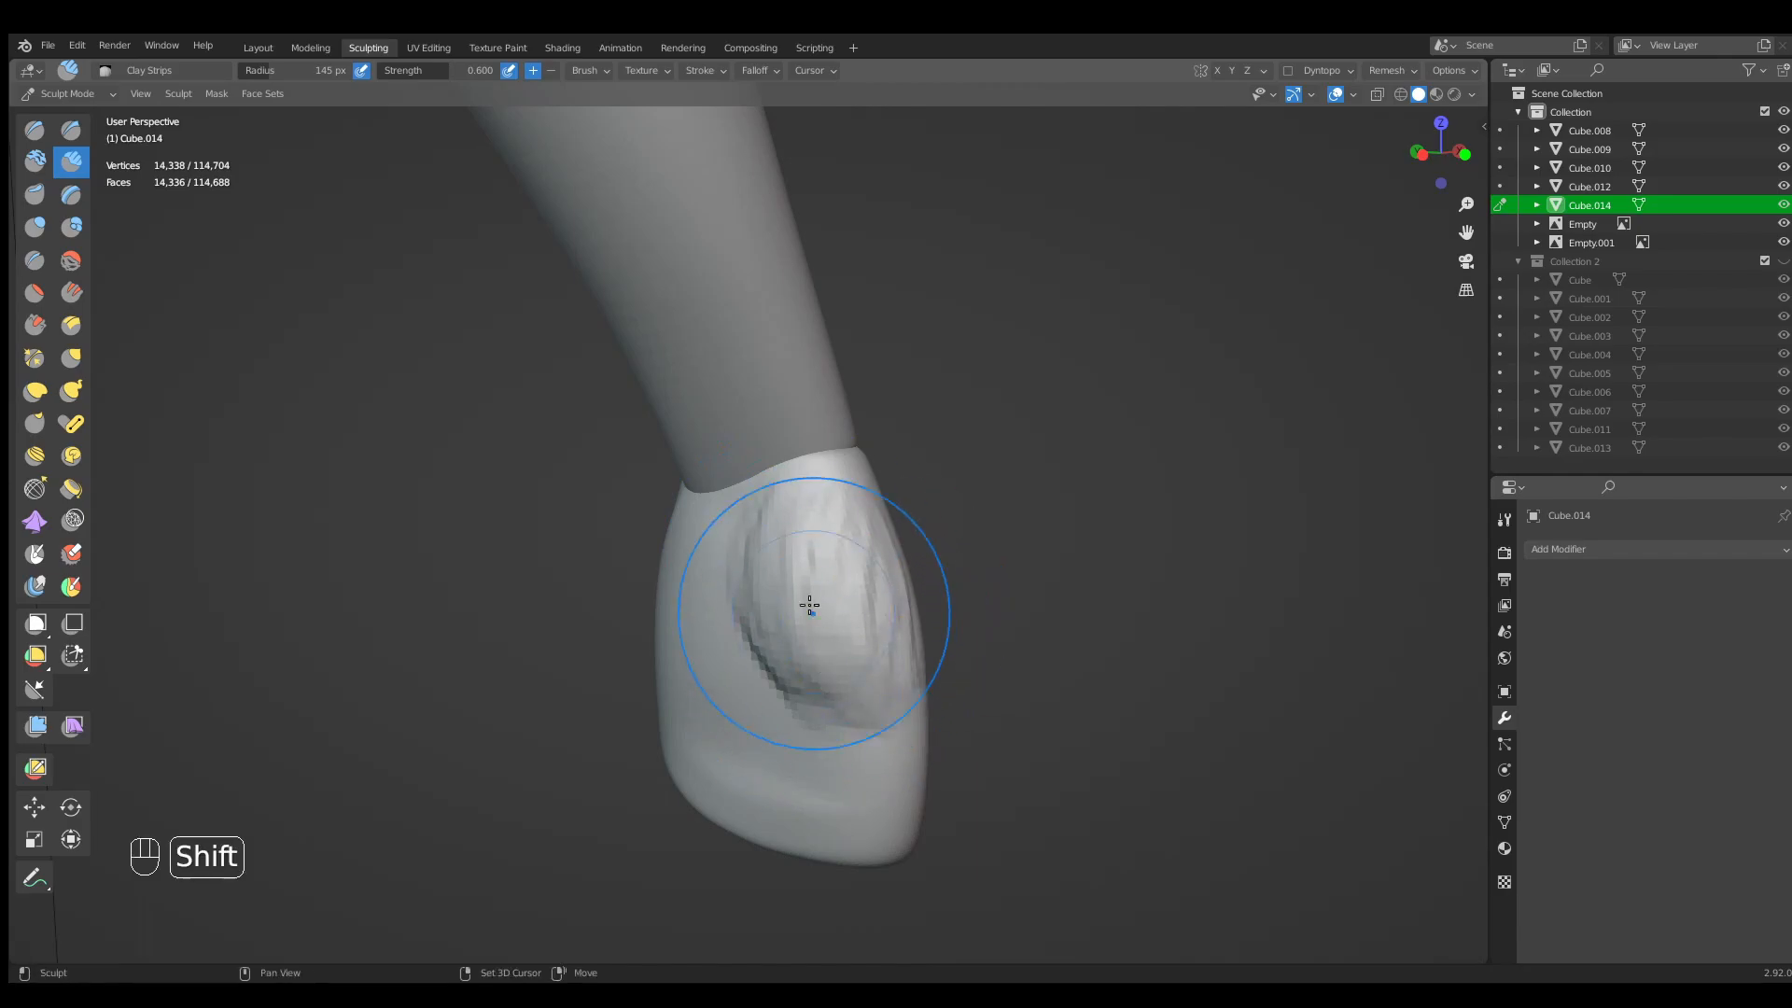
left_click_drag(810, 604, 851, 683)
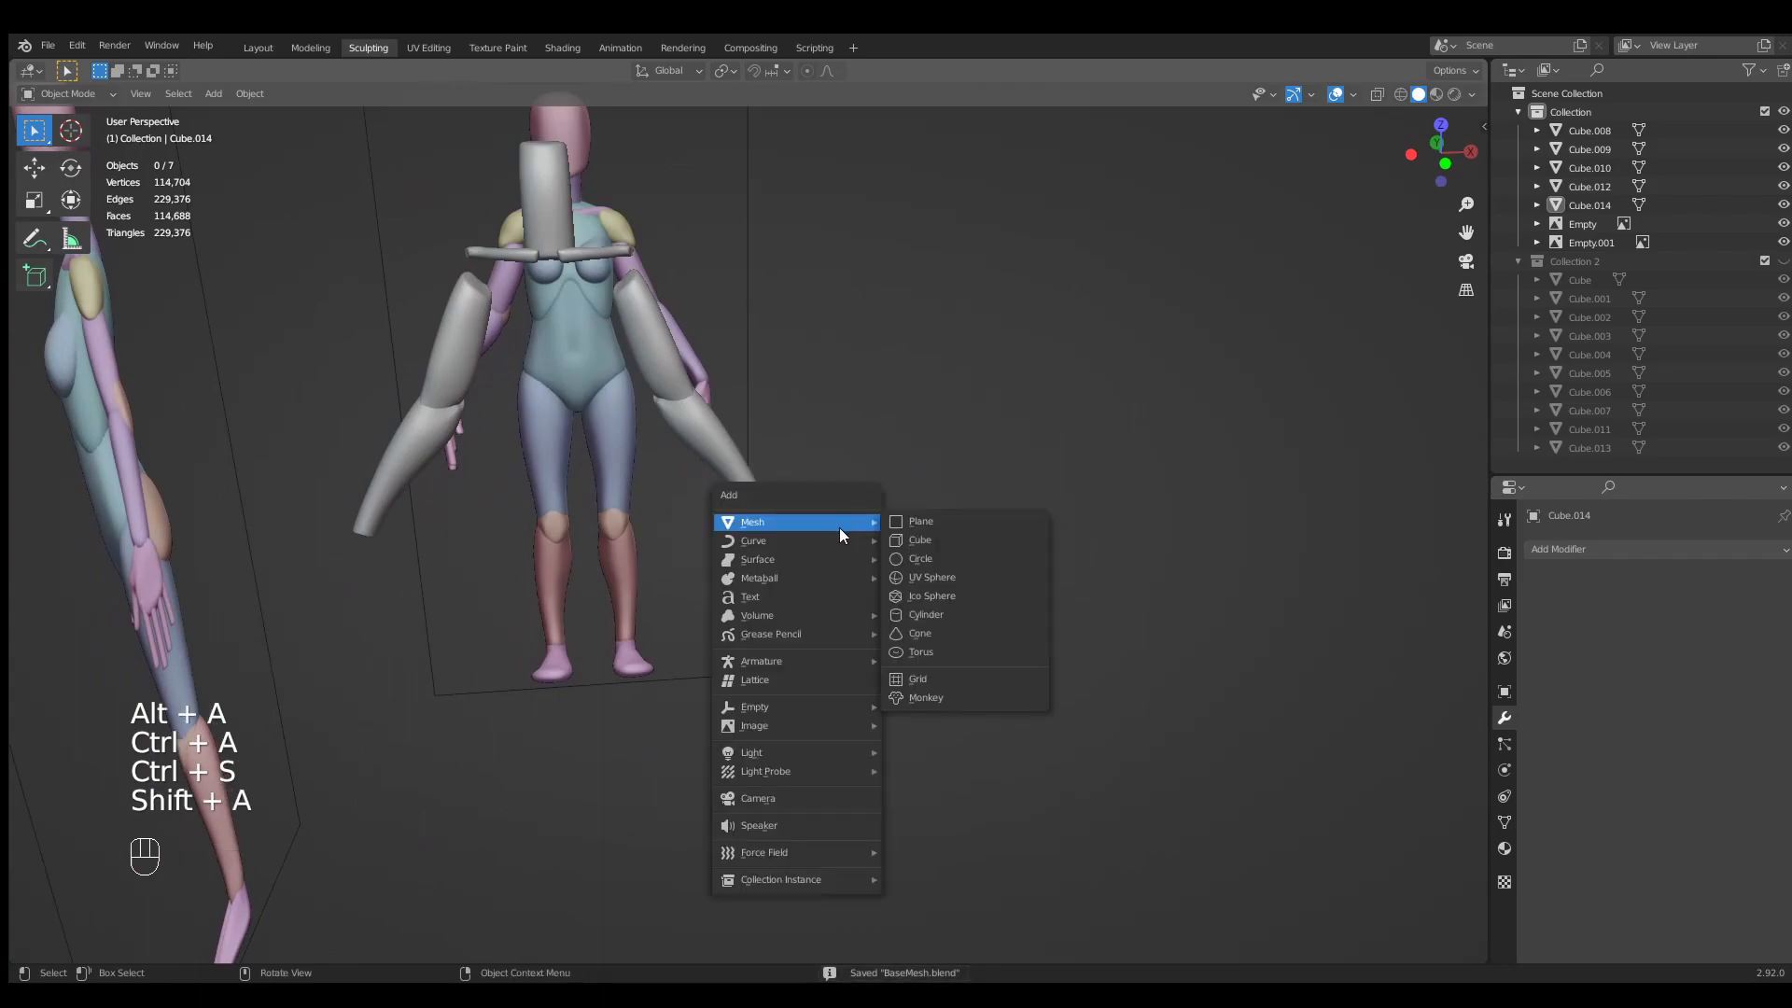
Add a cube, stretch it to finger length and round it with an applied Ctrl+3 subdivision.
left_click(920, 539)
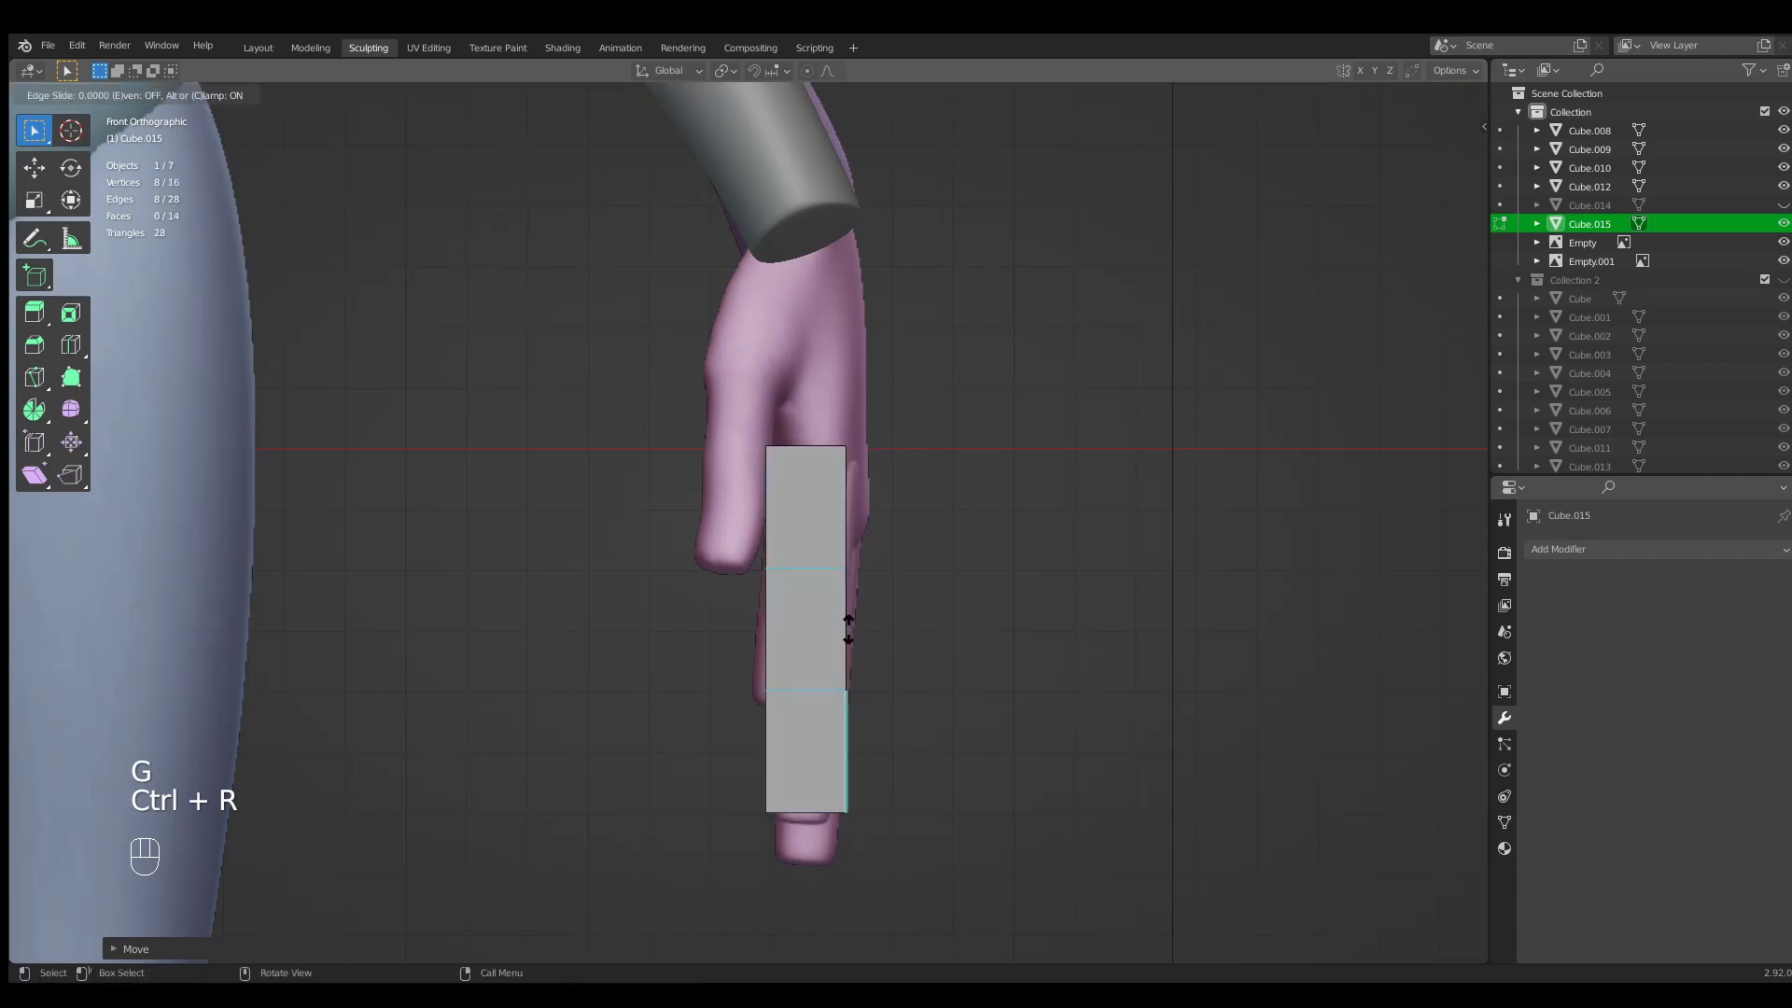
key("s")
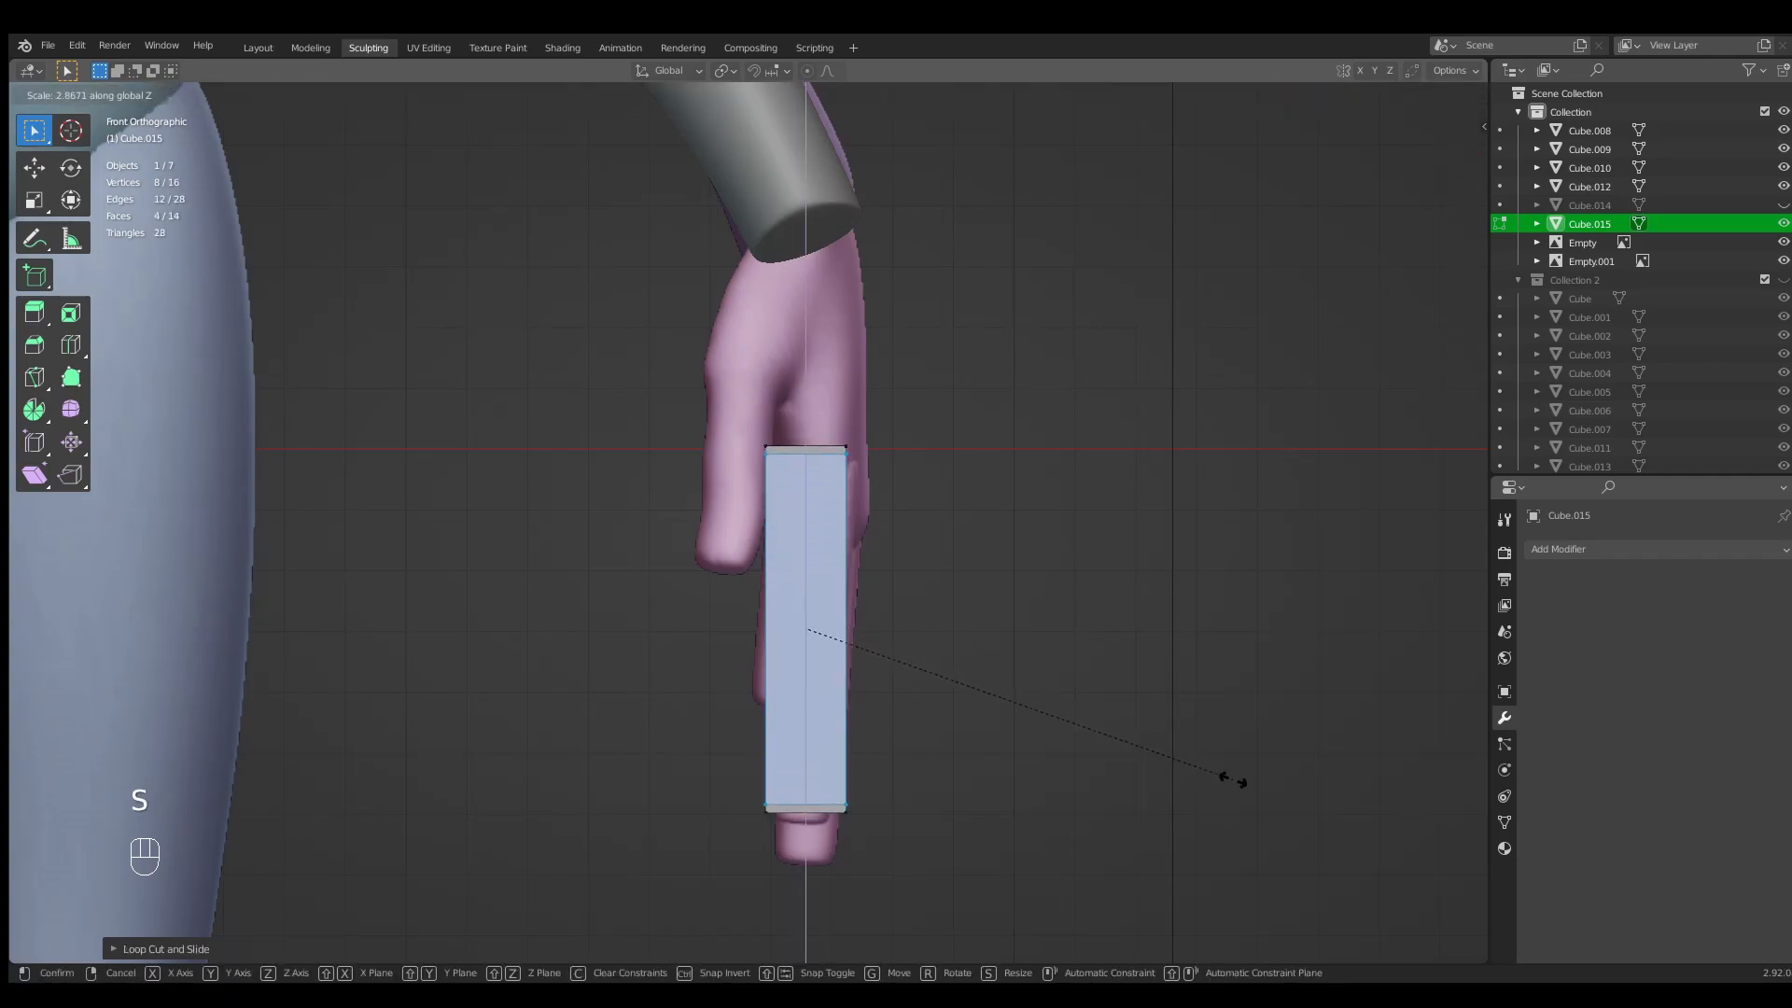
key("Tab")
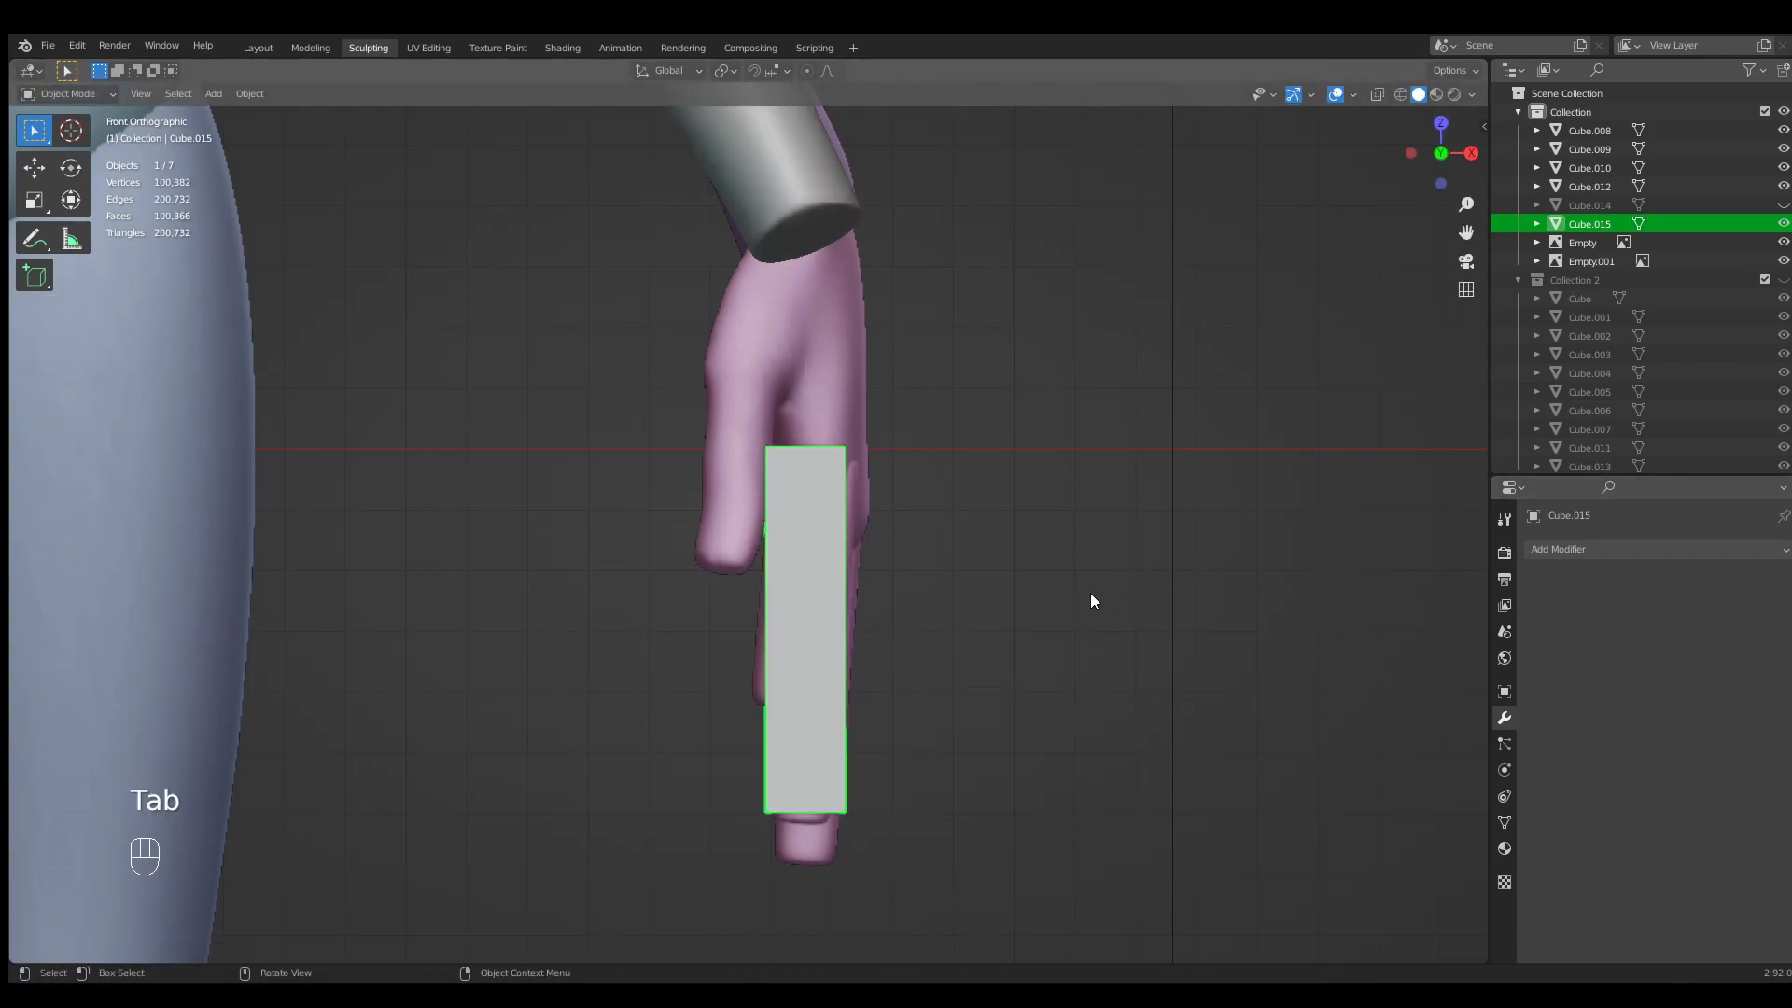
key("ctrl+3")
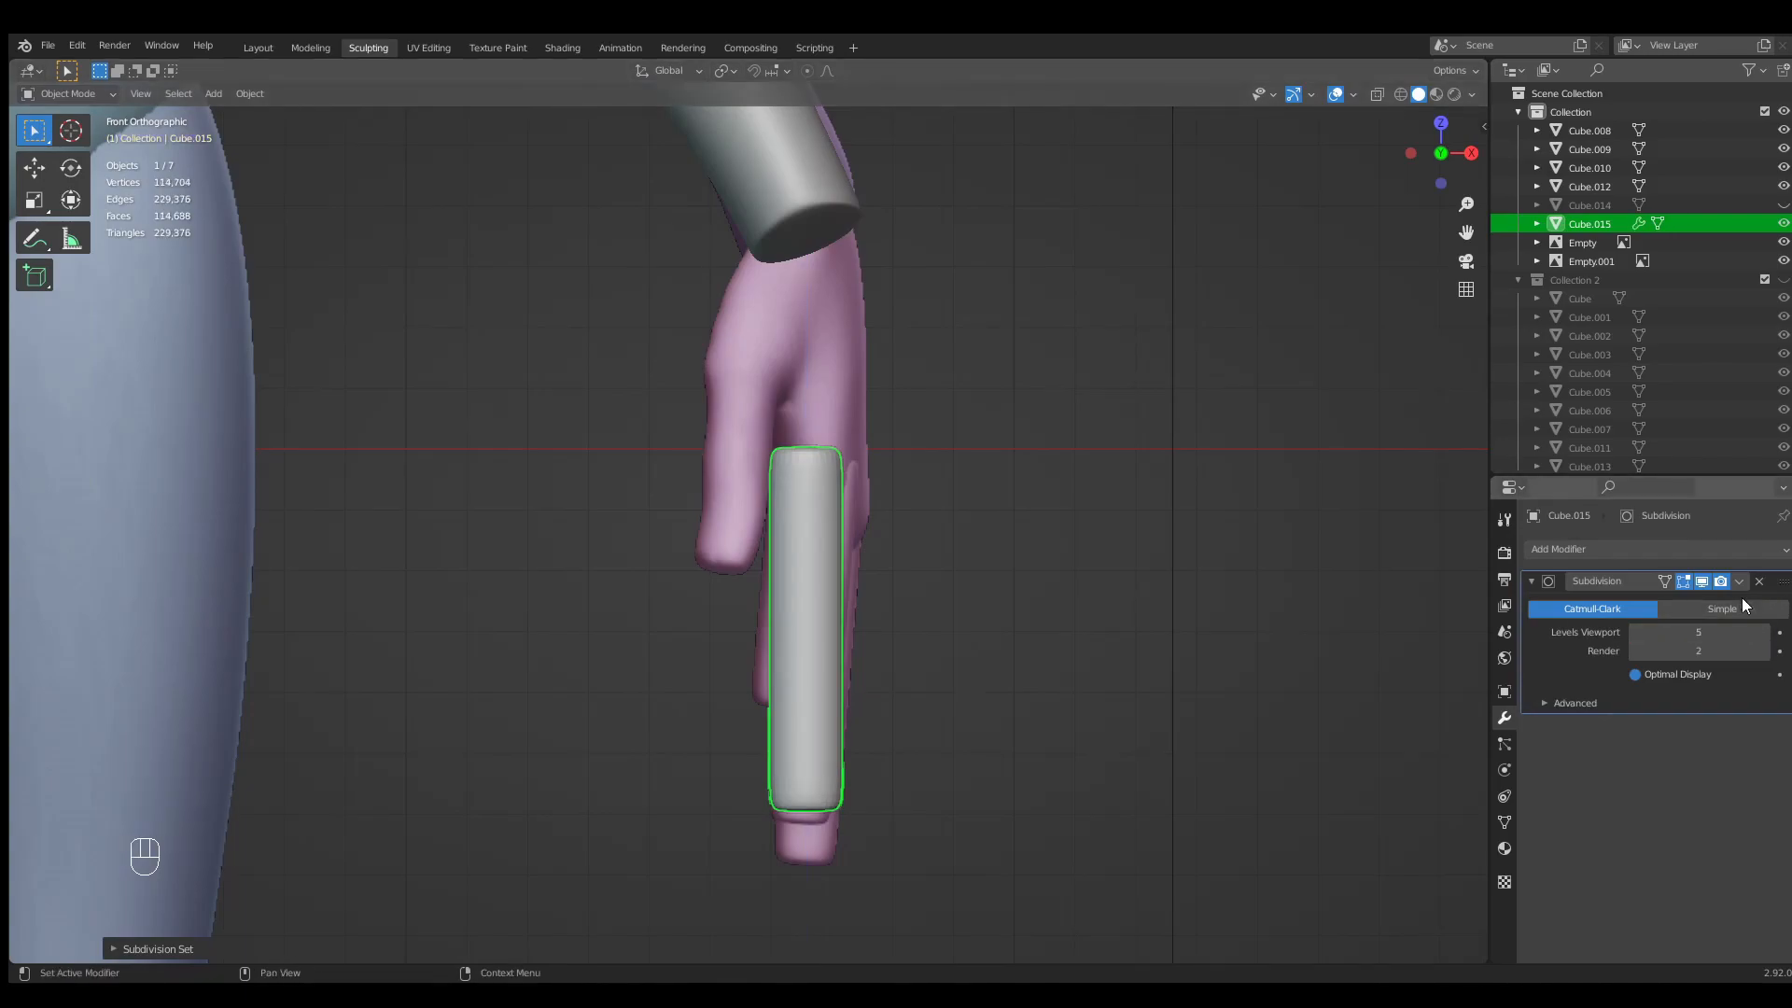
left_click(1759, 581)
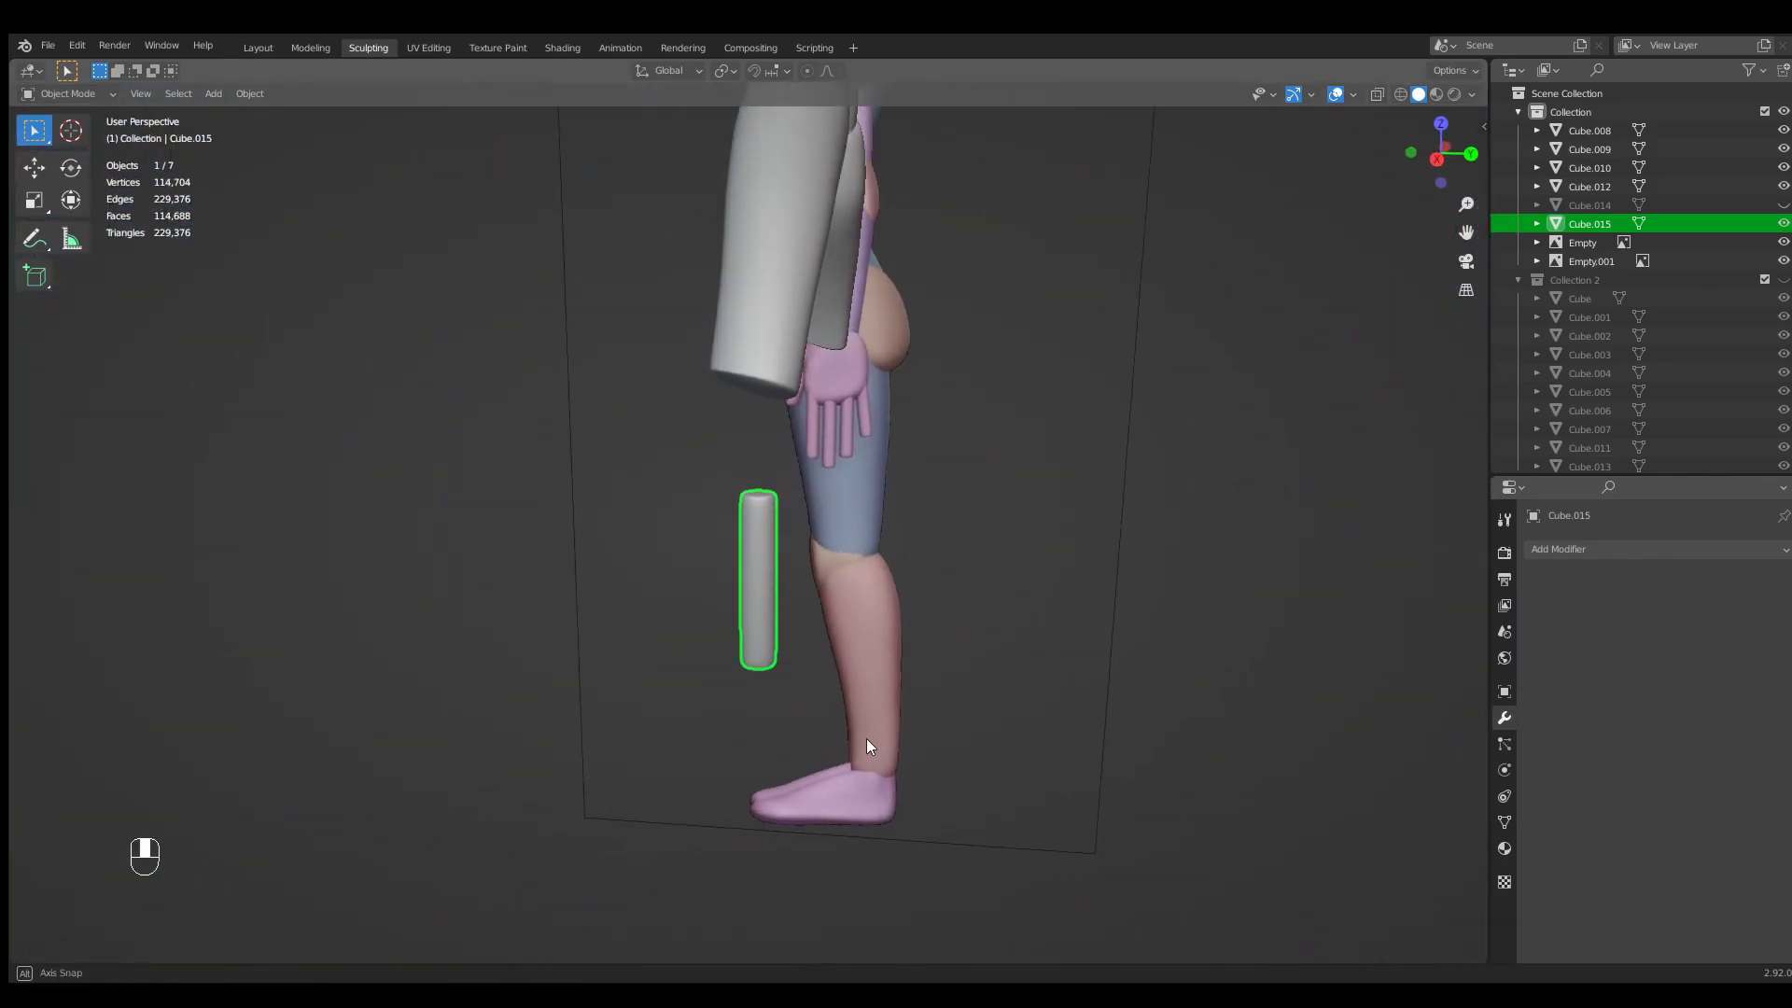
From side view, move the finger bar over the hand's fingers in Edit Mode.
key("3")
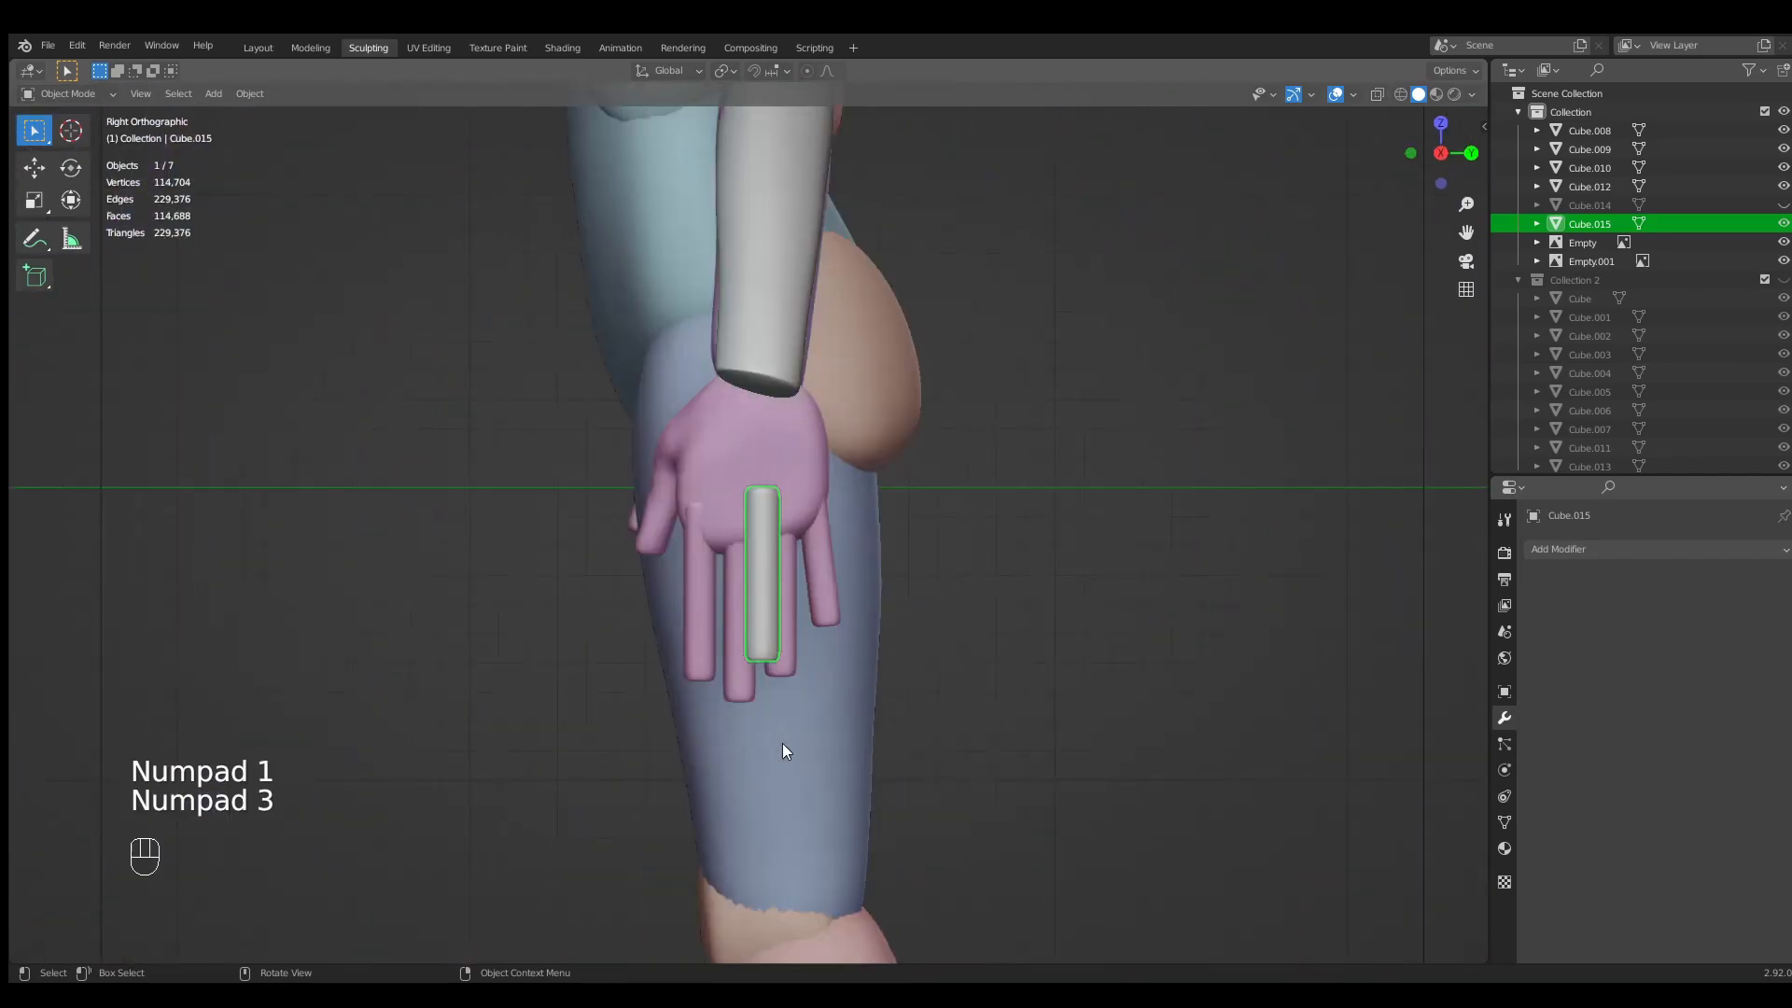
key("Tab")
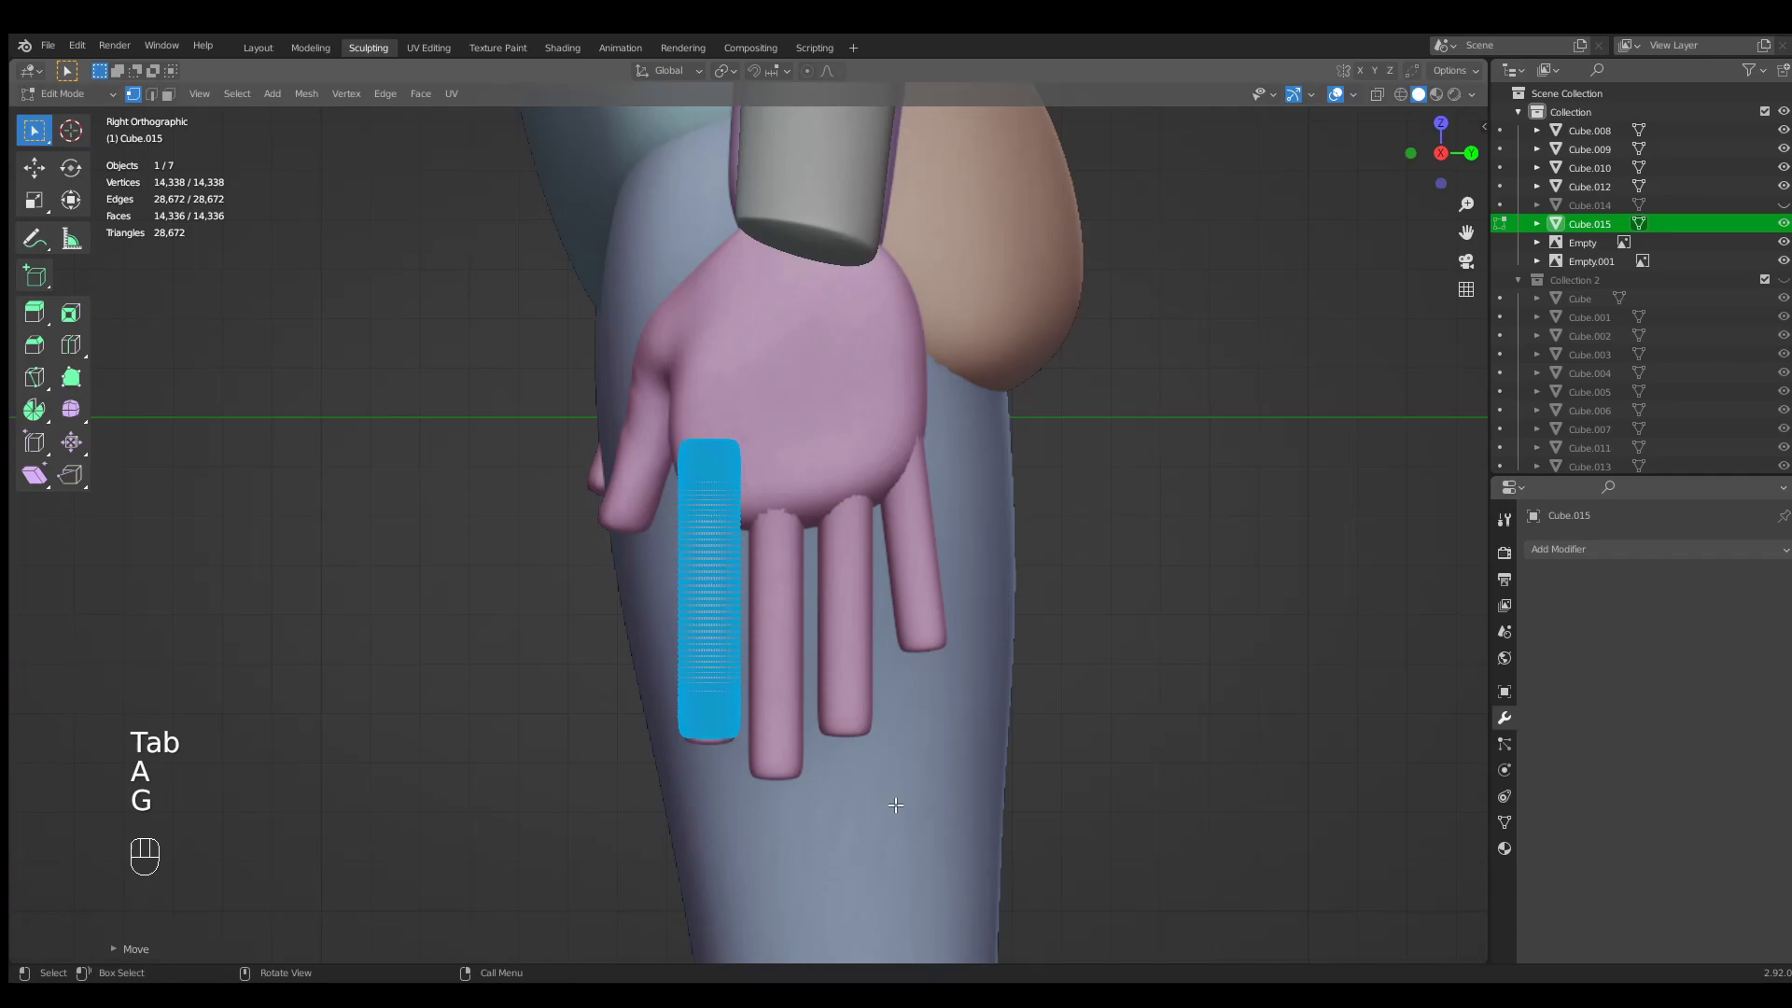
key("alt+s")
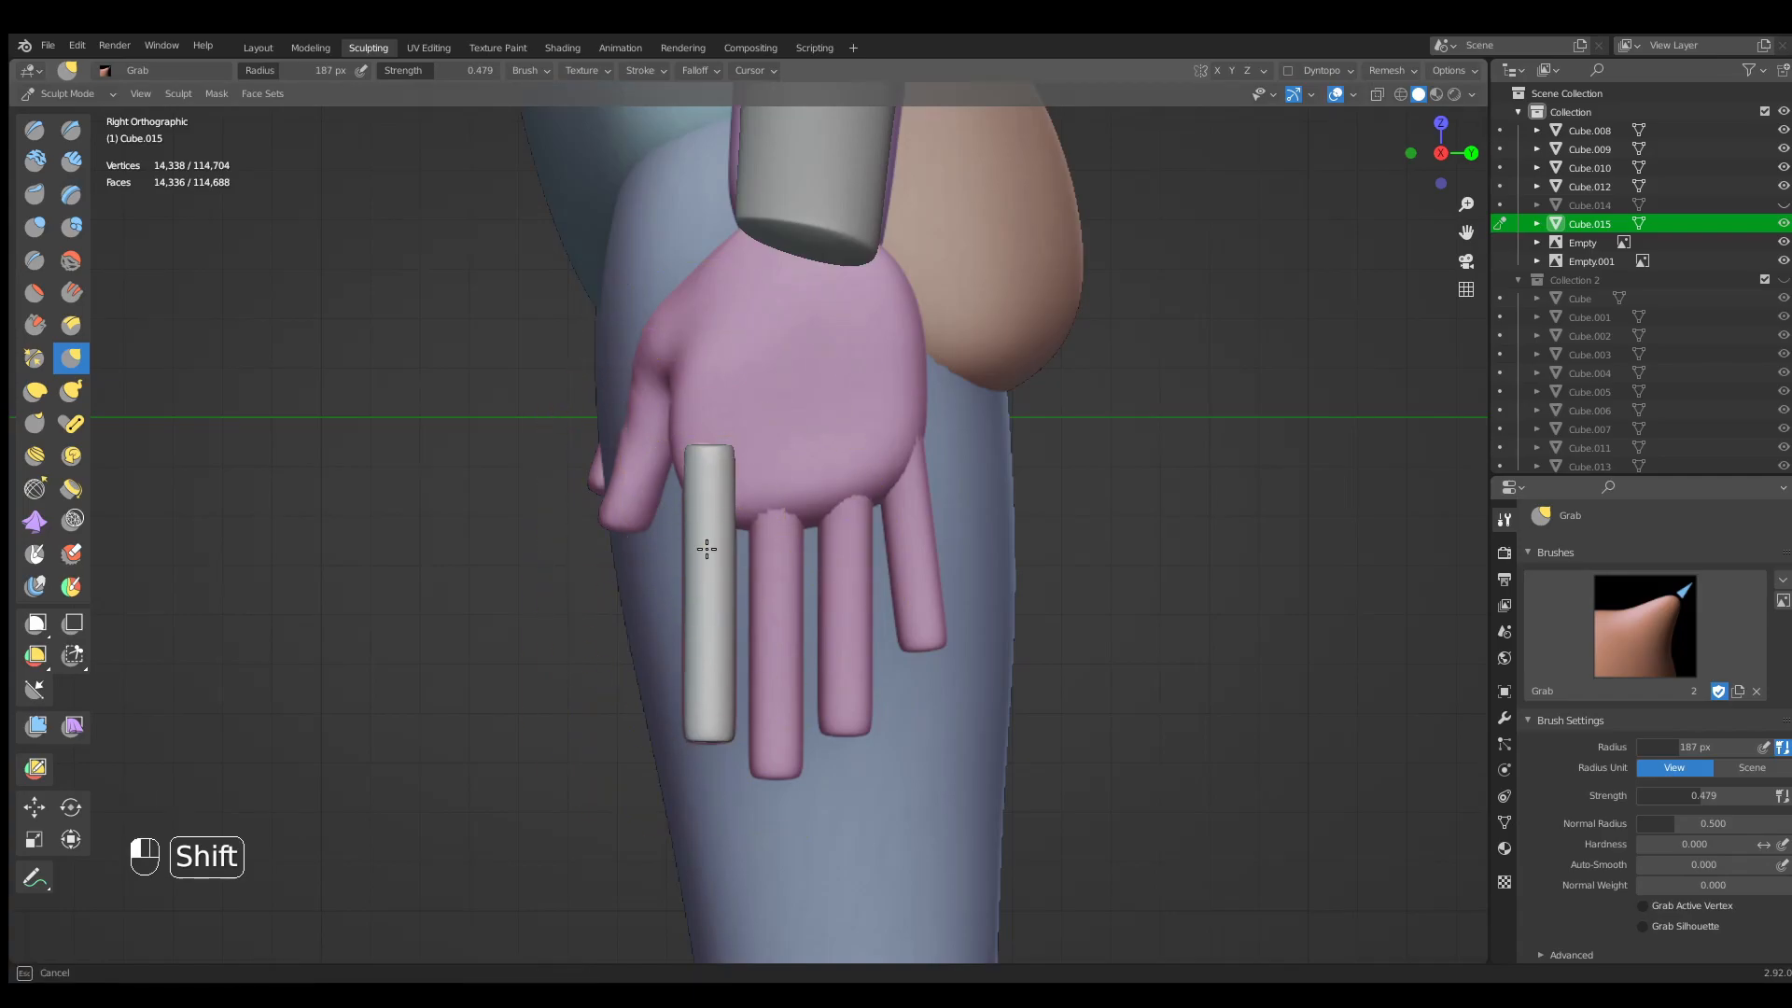
Grab-sculpt the finger to follow the fingers' curve, then return to Object Mode.
key("KP_1")
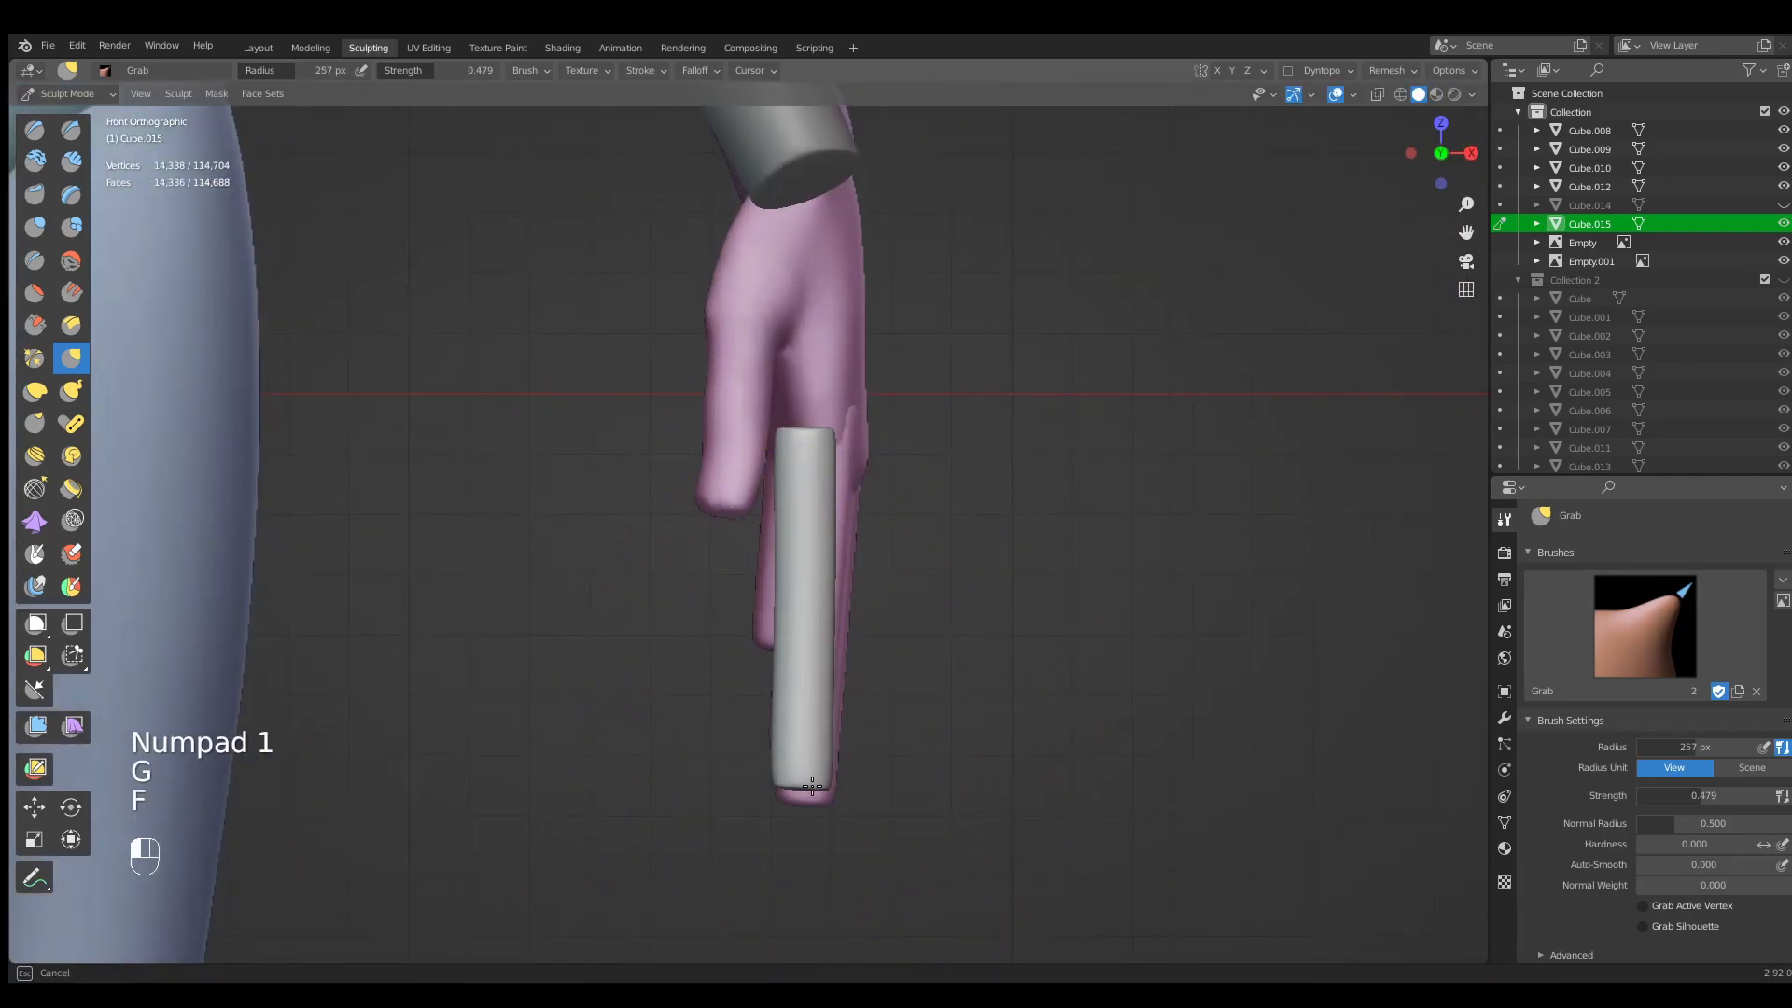
key("f")
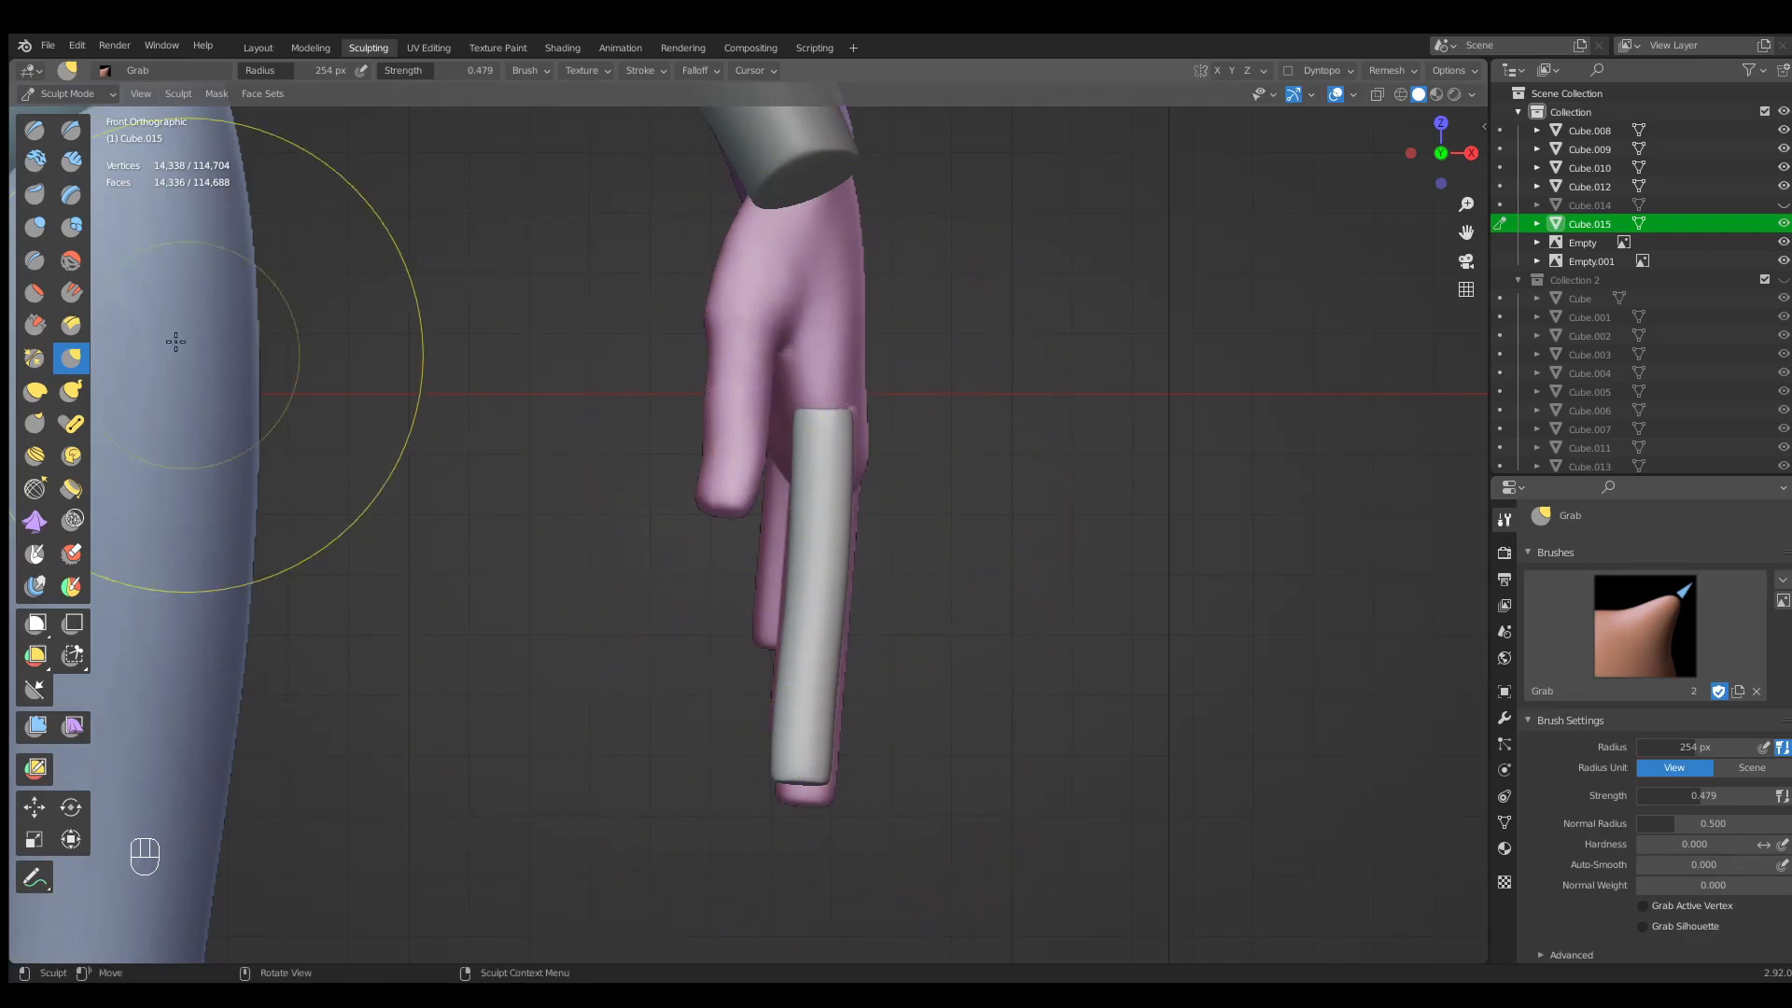
key("Tab")
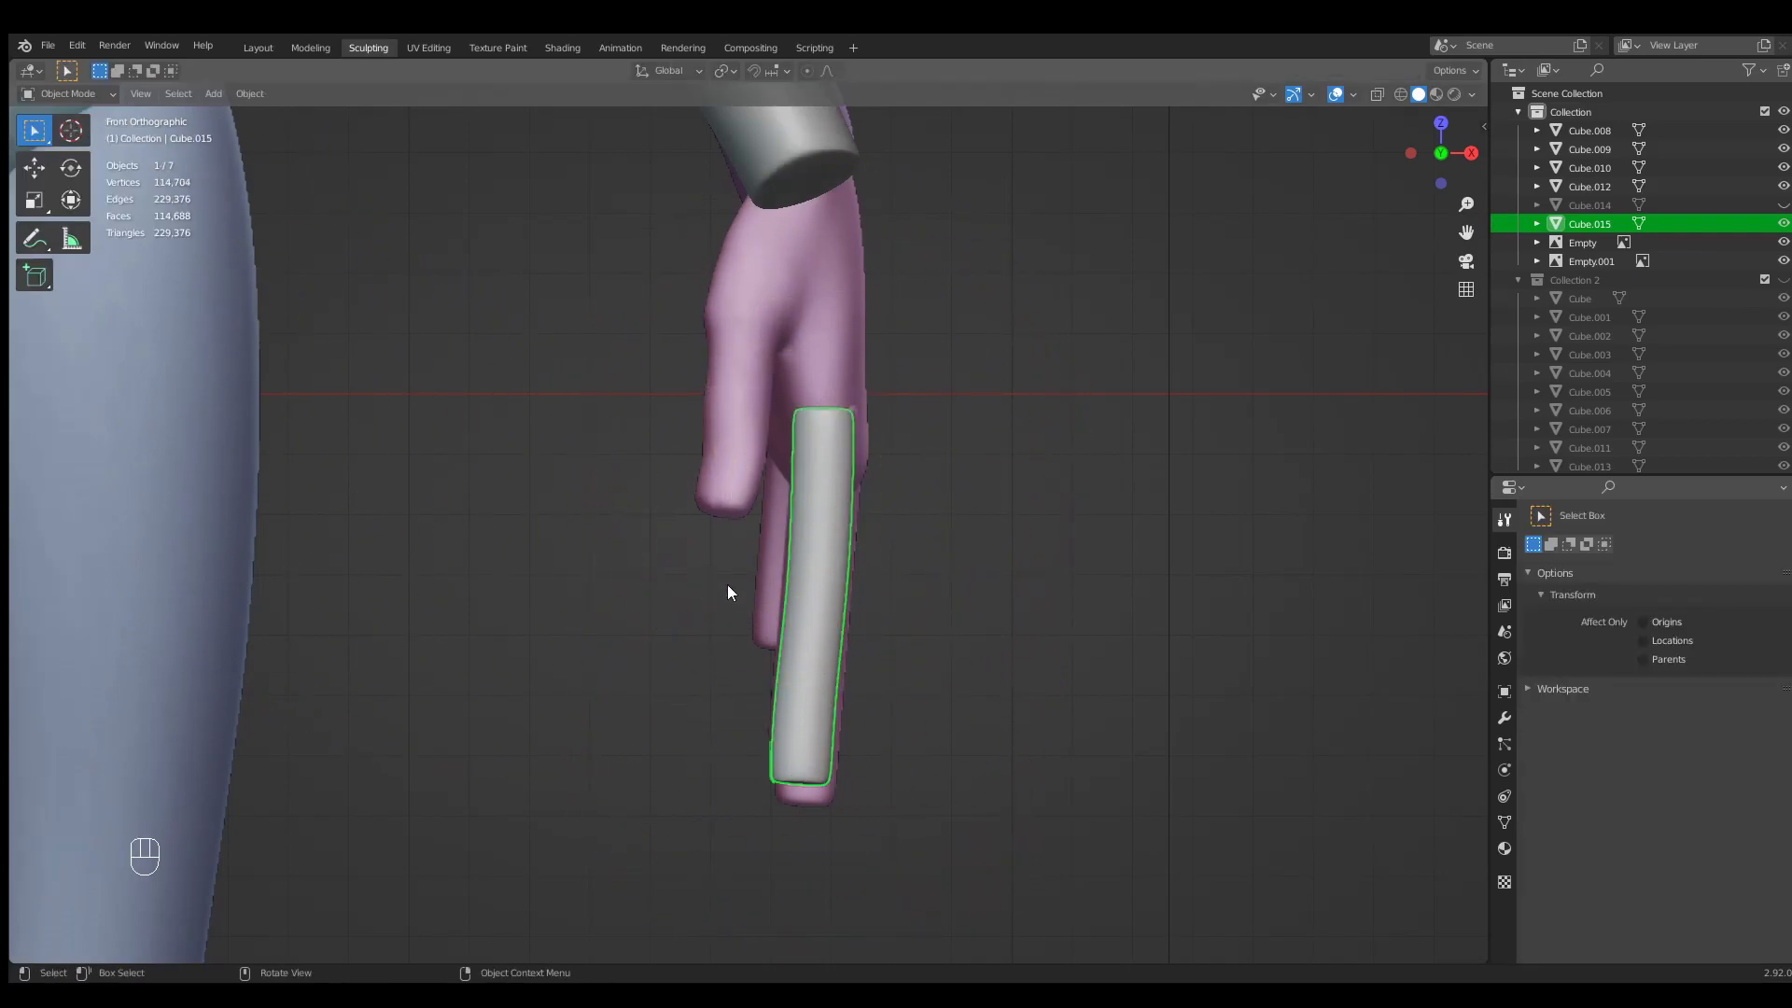
Duplicate the finger and rotate the copy into place for the next finger.
key("Tab")
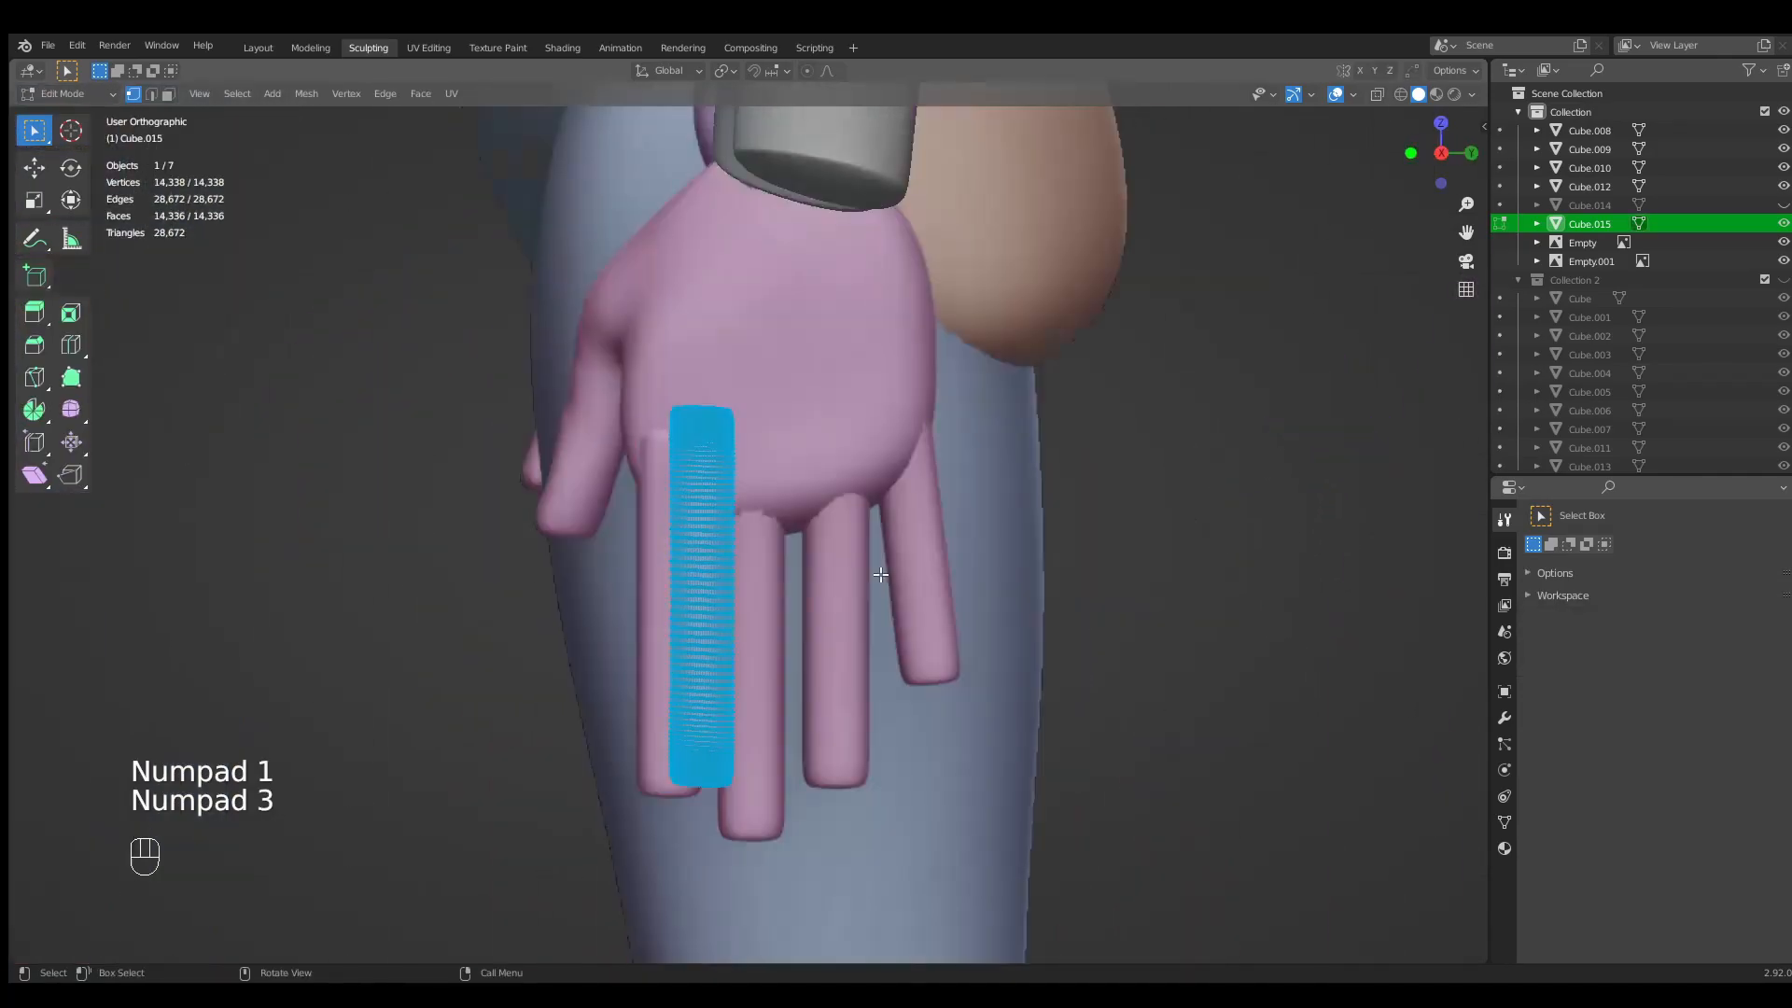
key("shift+d")
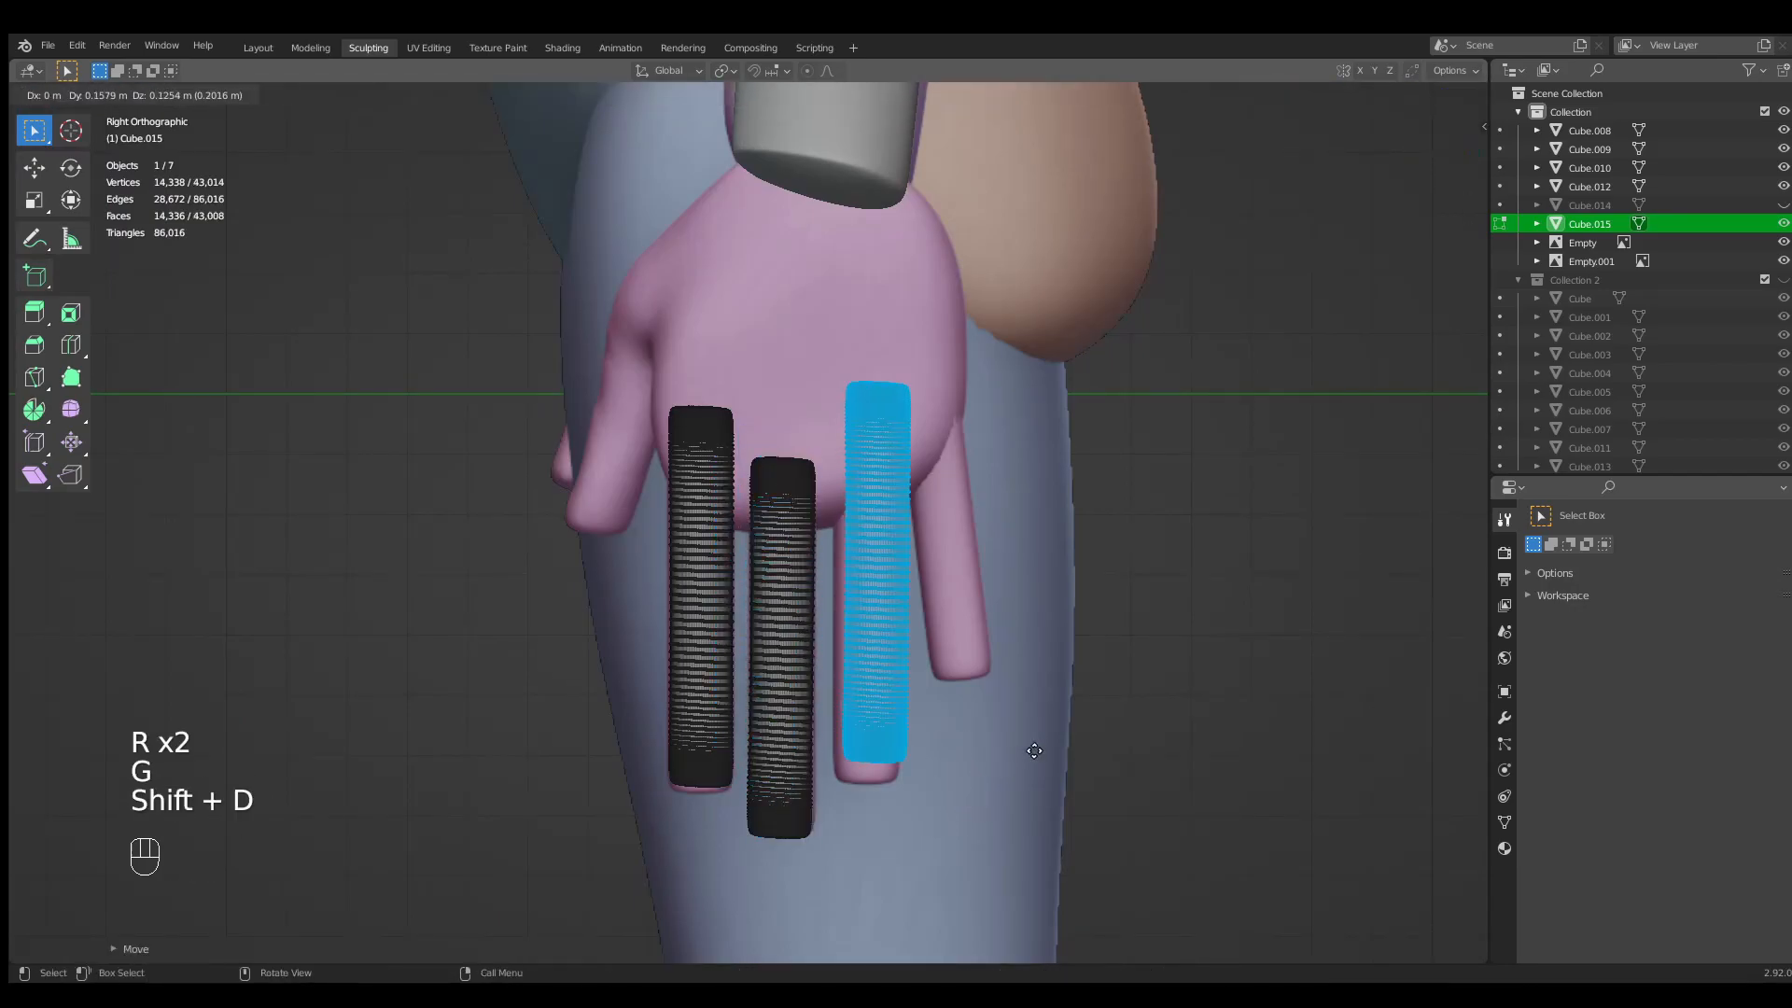
key("Tab")
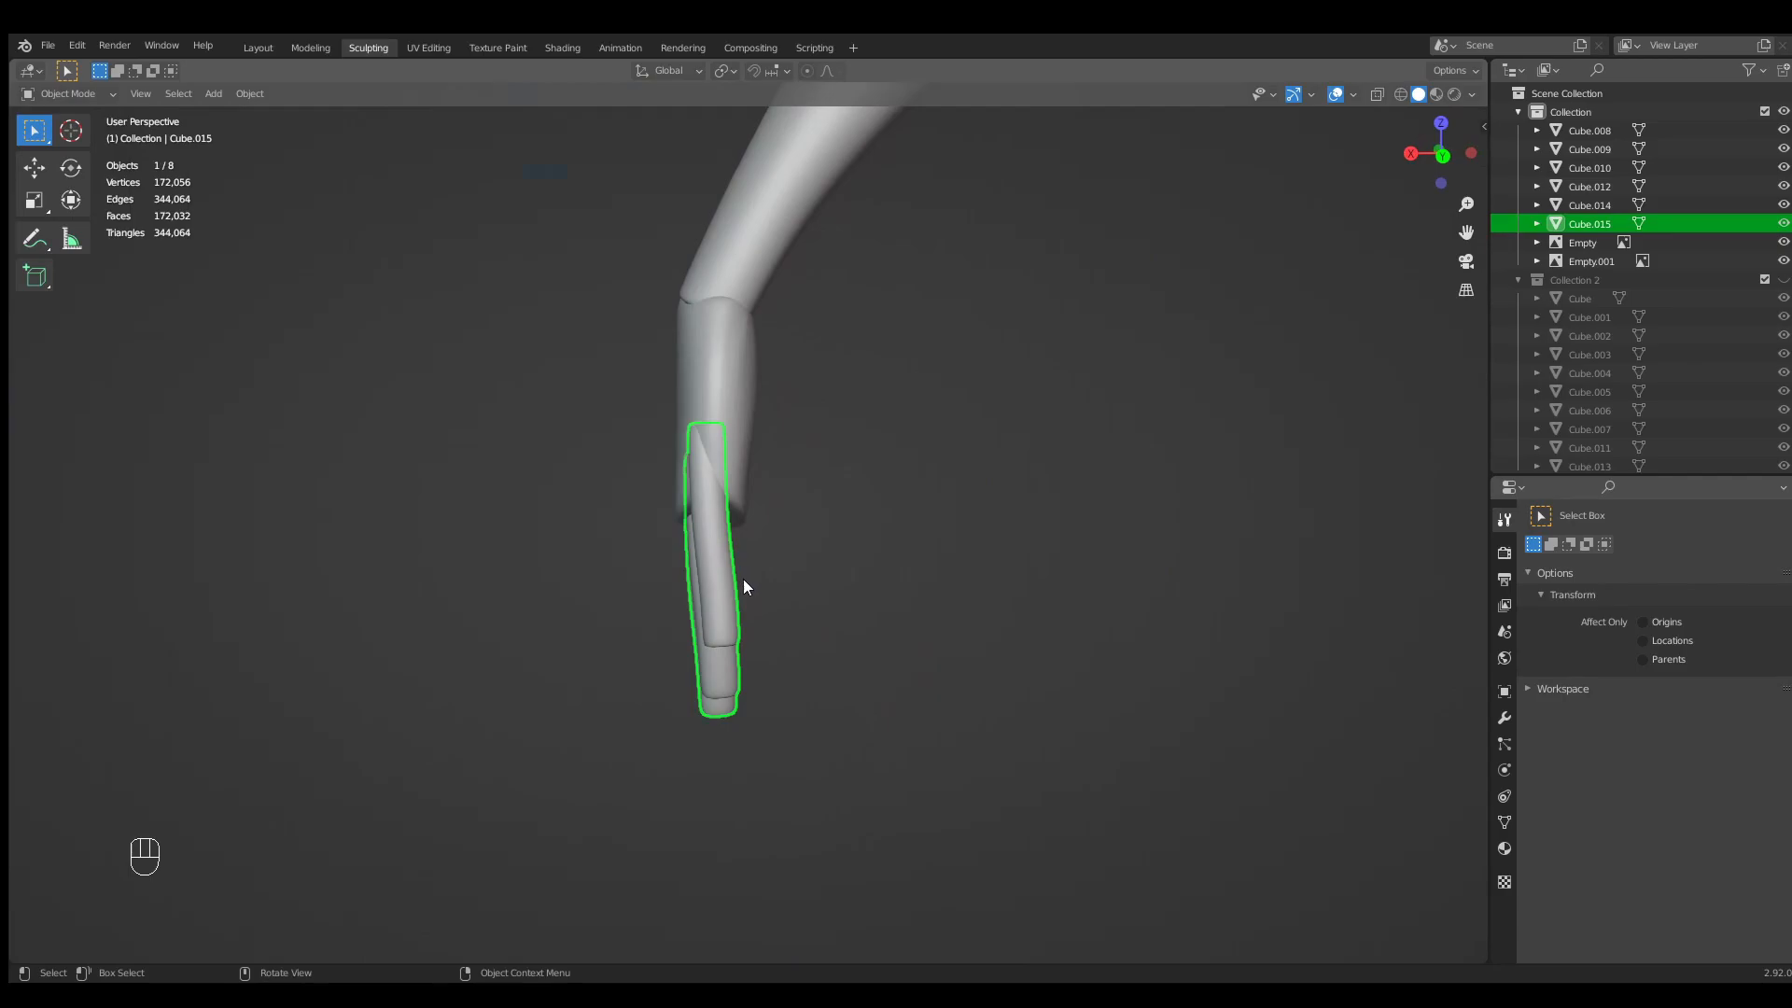
Add the remaining fingers and shift a selected finger sideways so four sit side by side.
key("Tab")
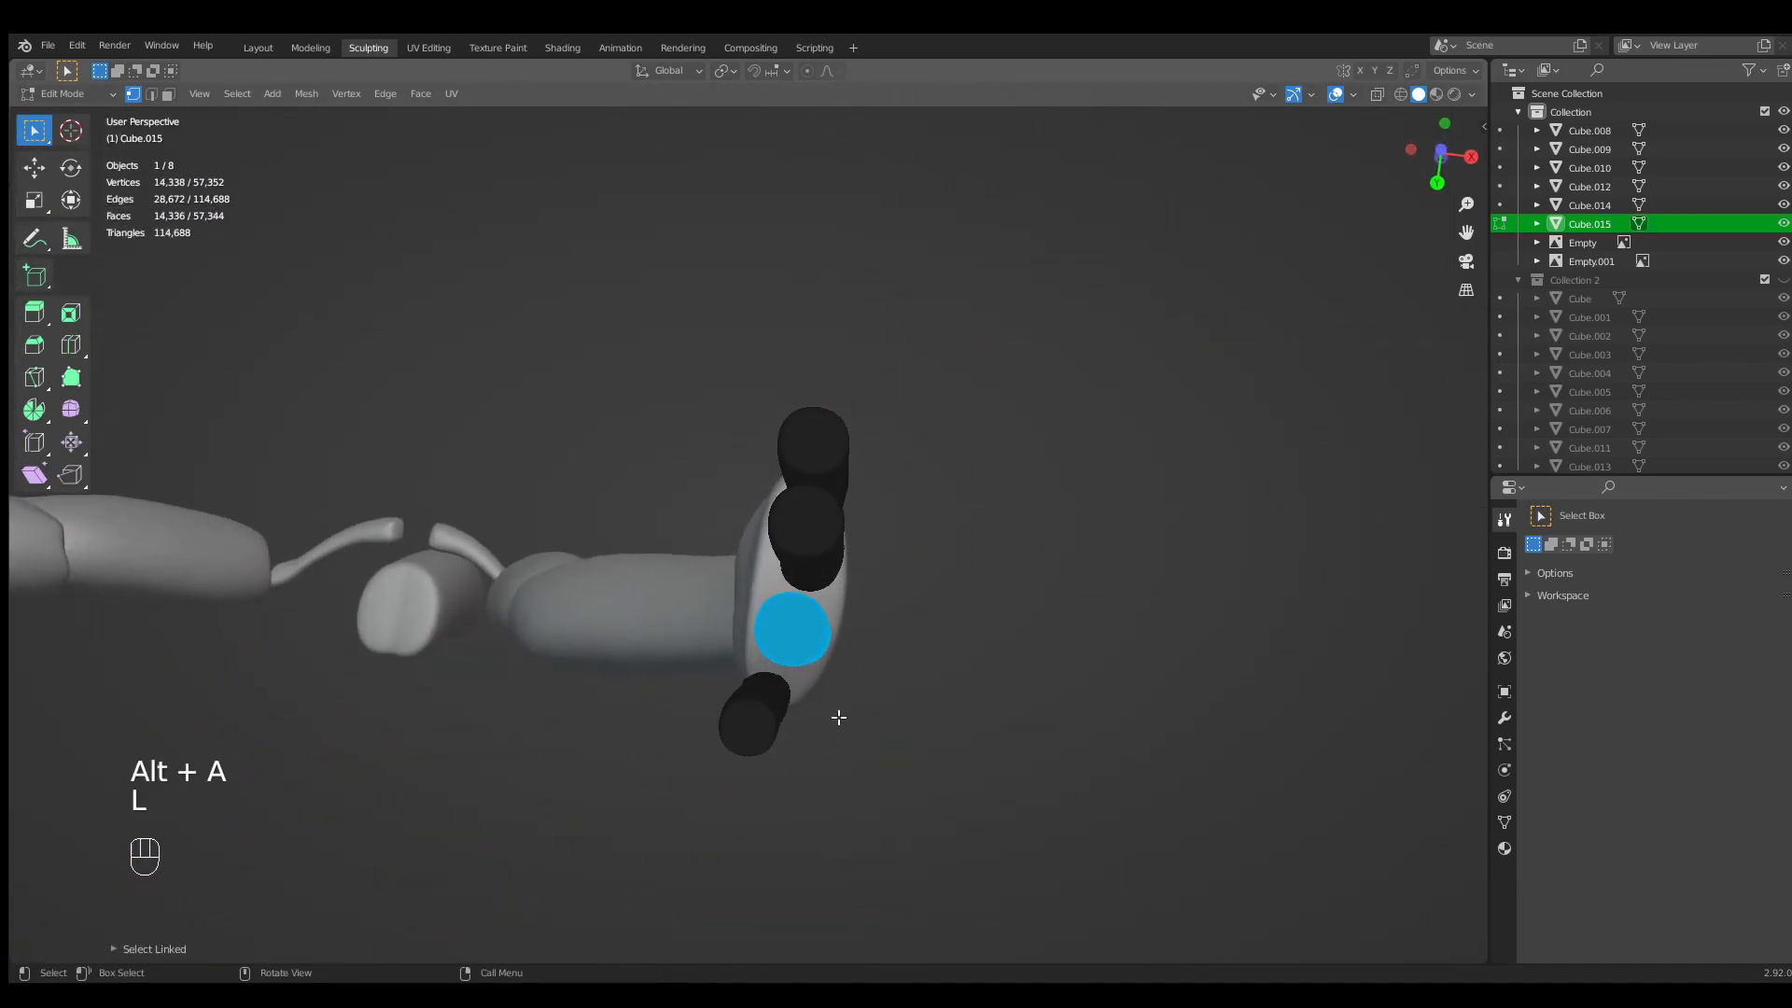
key("g")
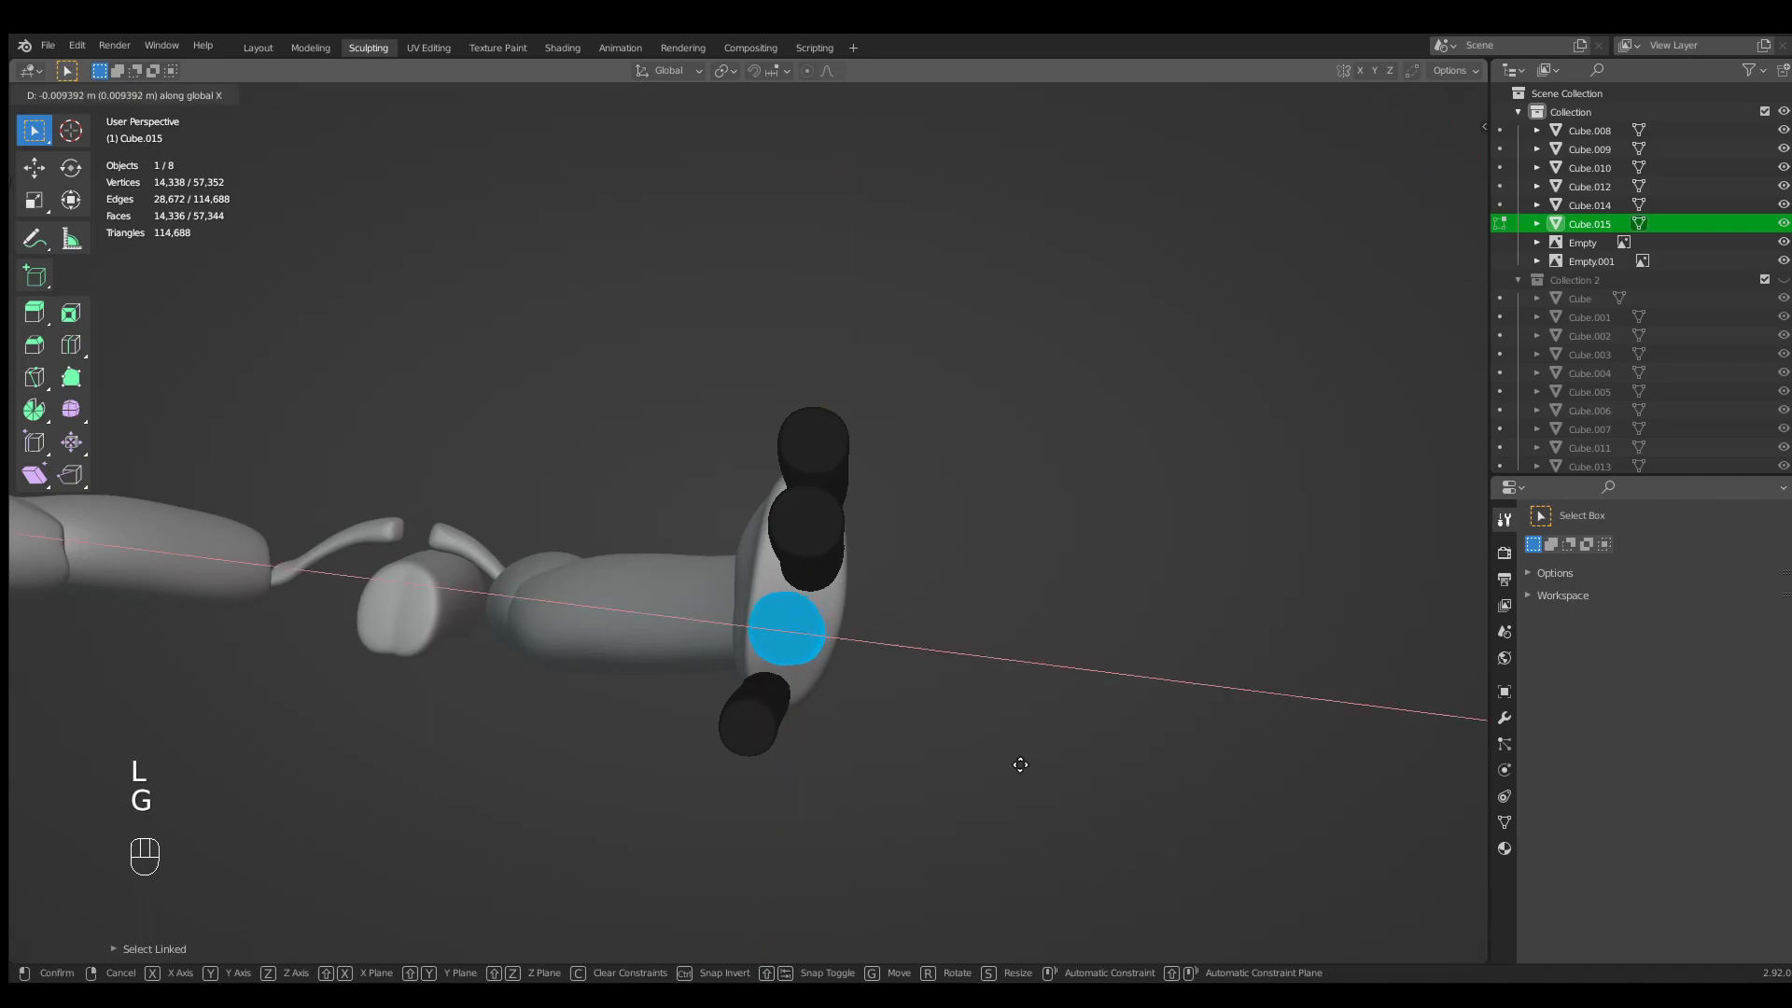
key("alt+a")
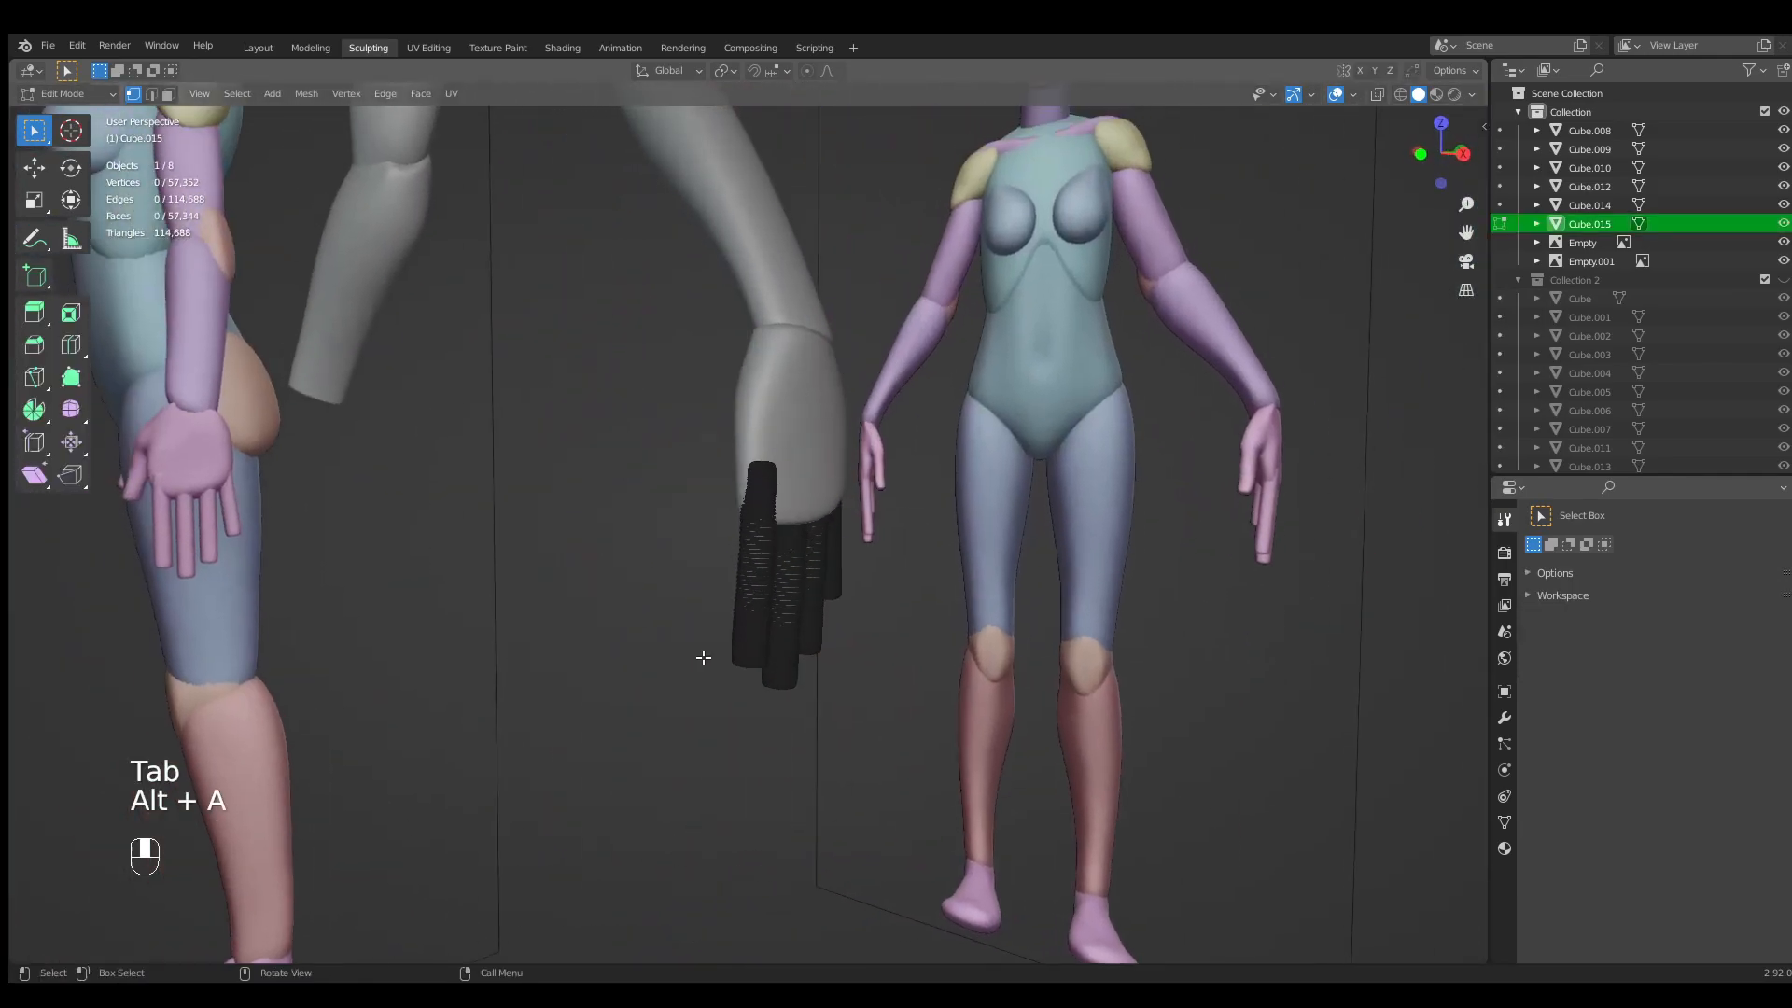
Leave Edit Mode with the four finger bars finished as one object.
key("l")
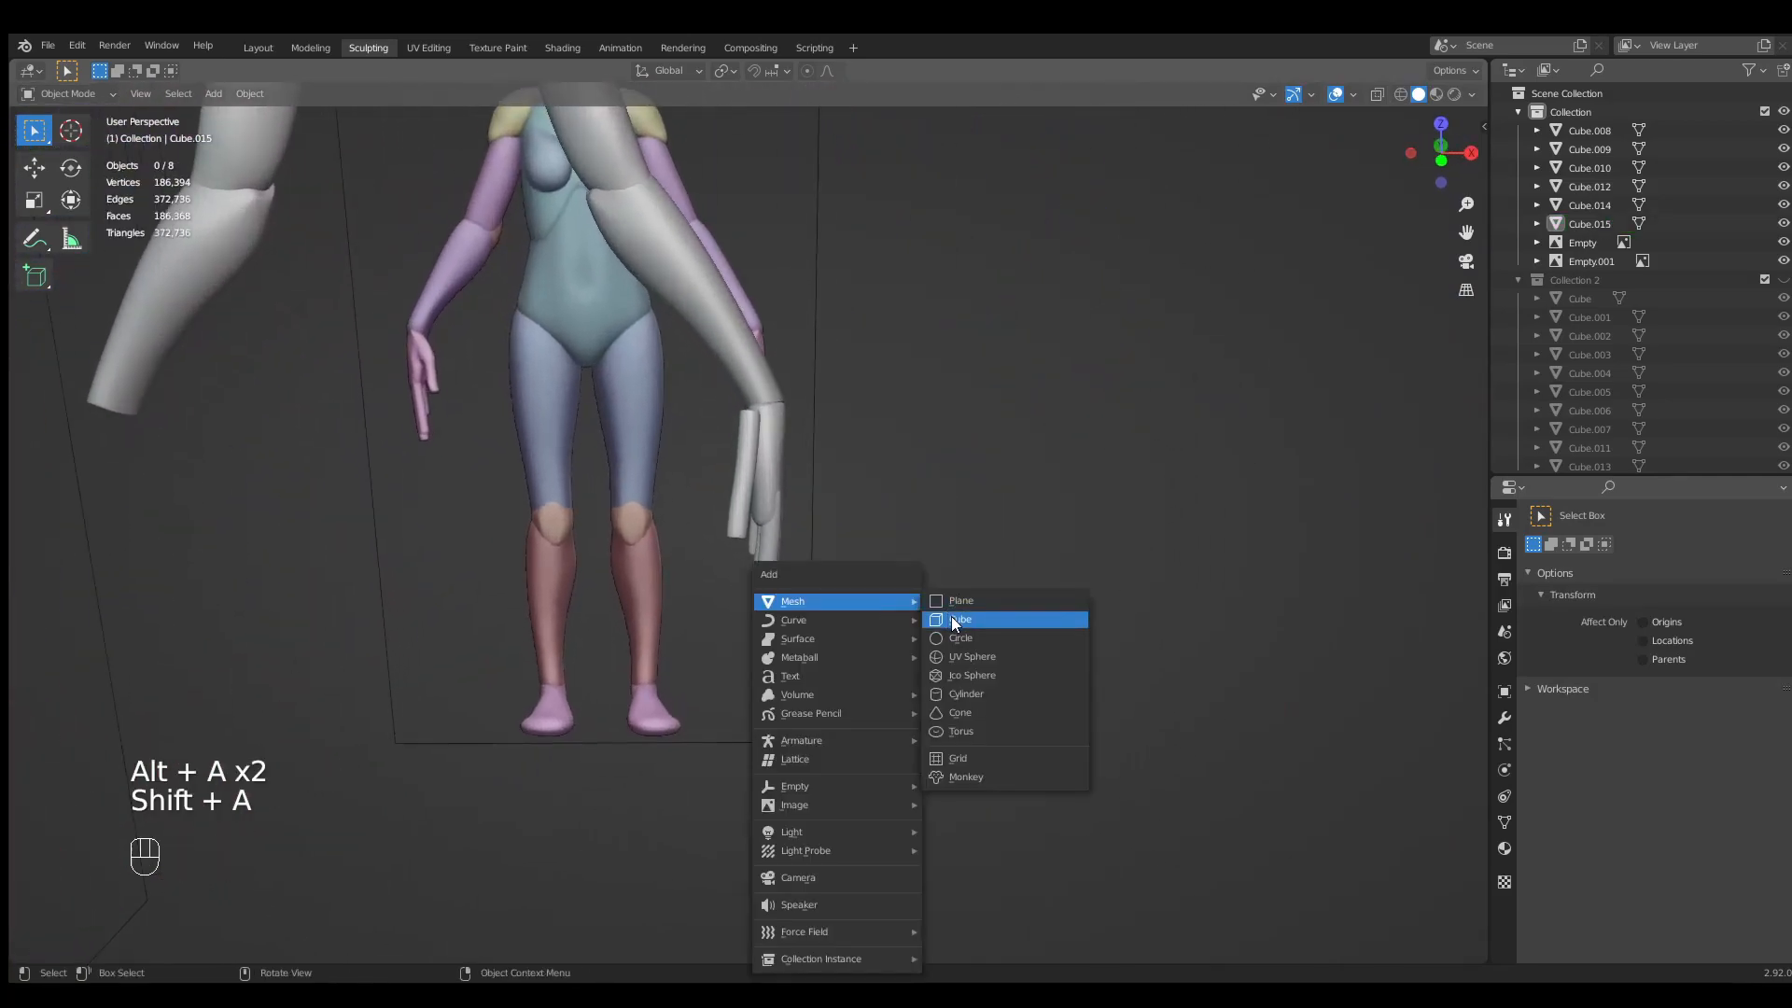
Add a subdivided cube and shape it into a palm under the fingers.
left_click(959, 620)
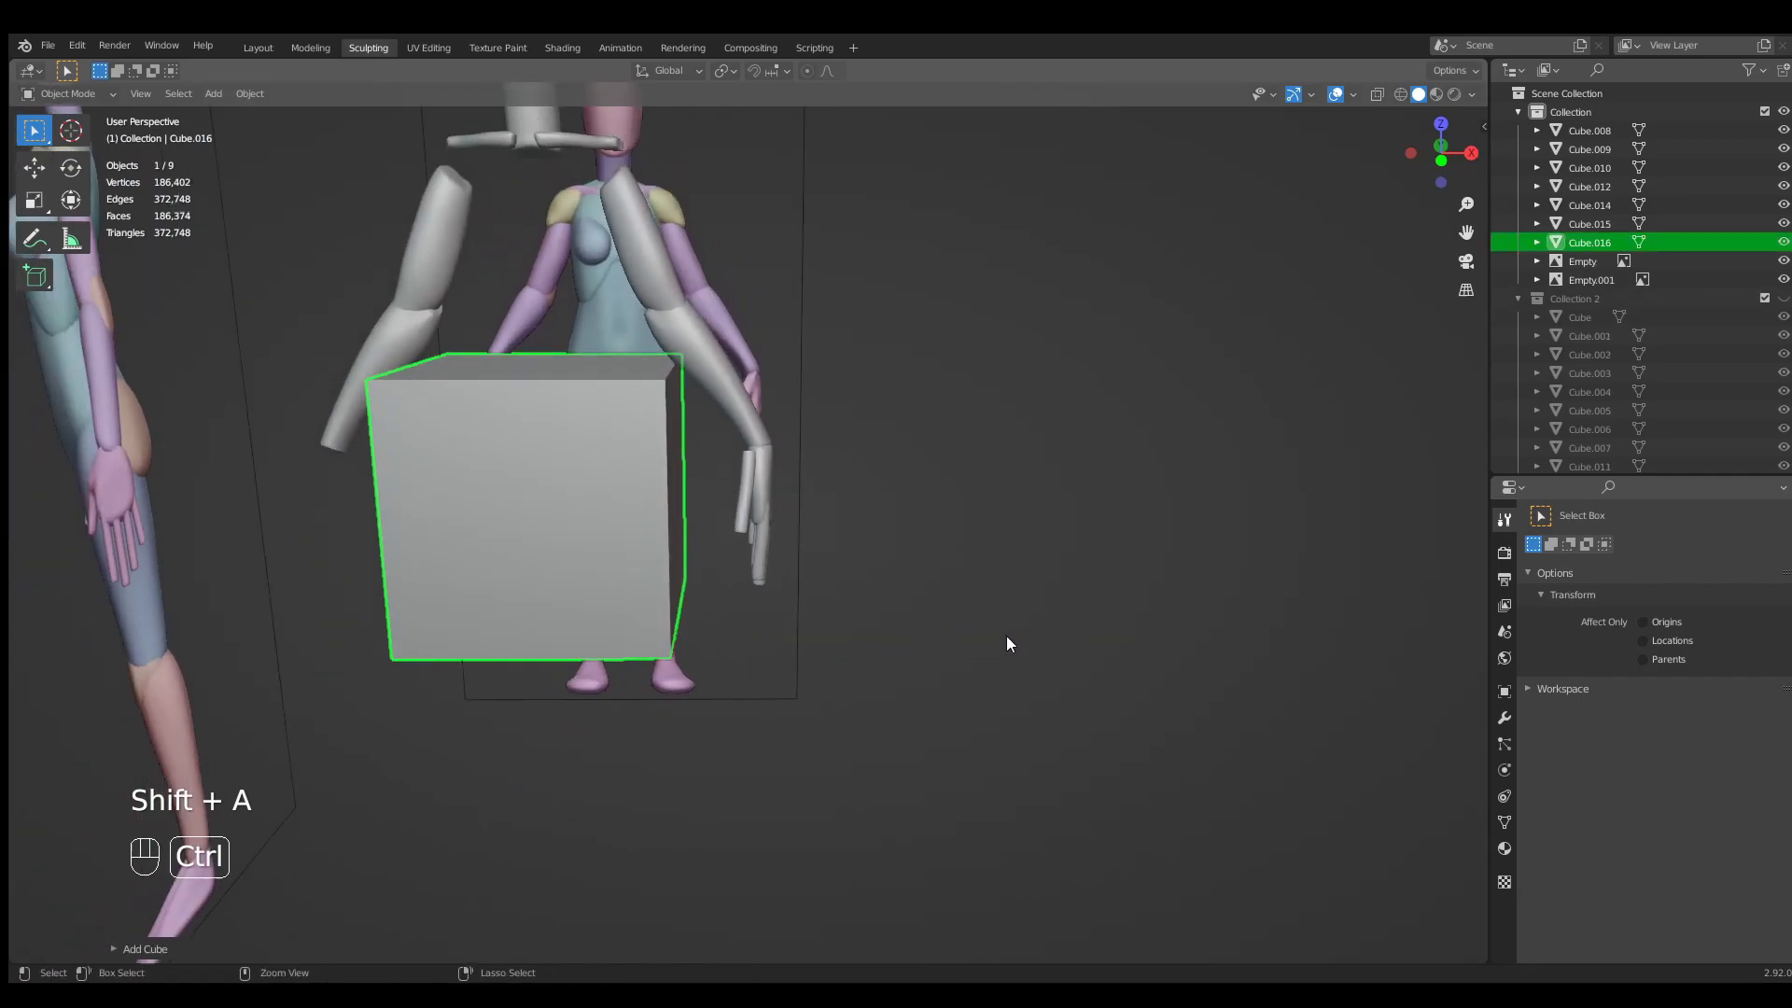
key("ctrl+3")
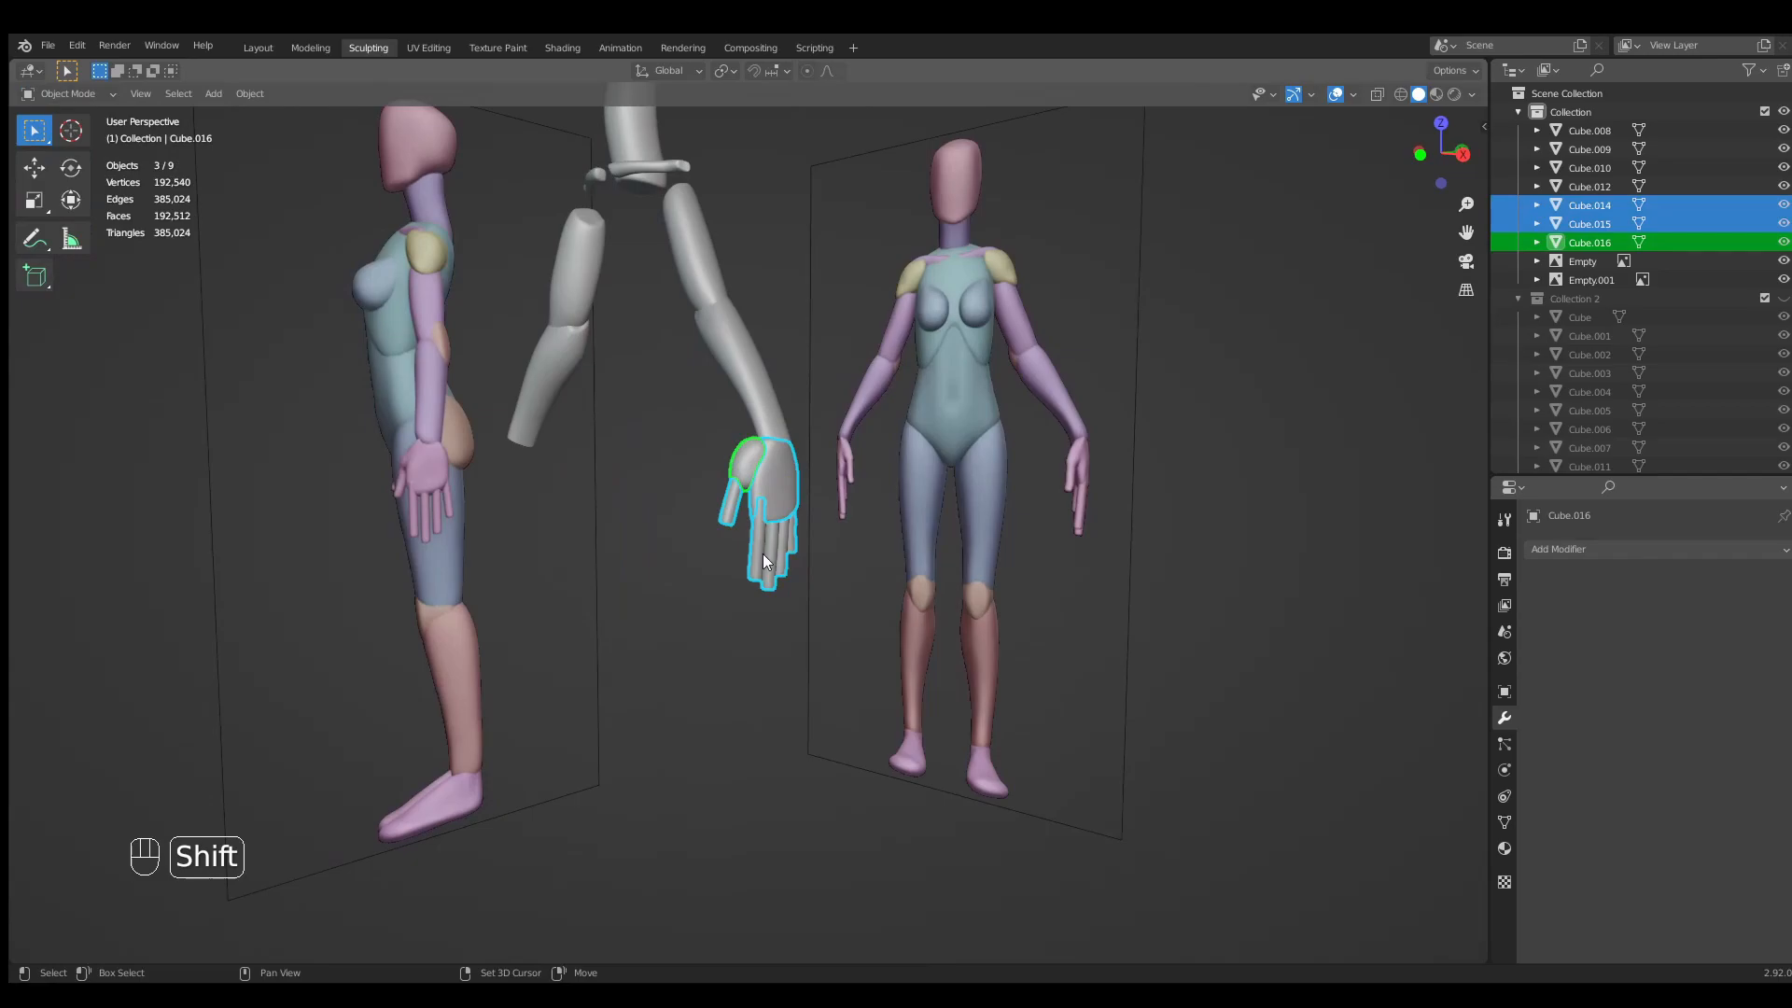
Join palm and fingers into one hand, Cube.016, mirrored to the other side.
key("ctrl+j")
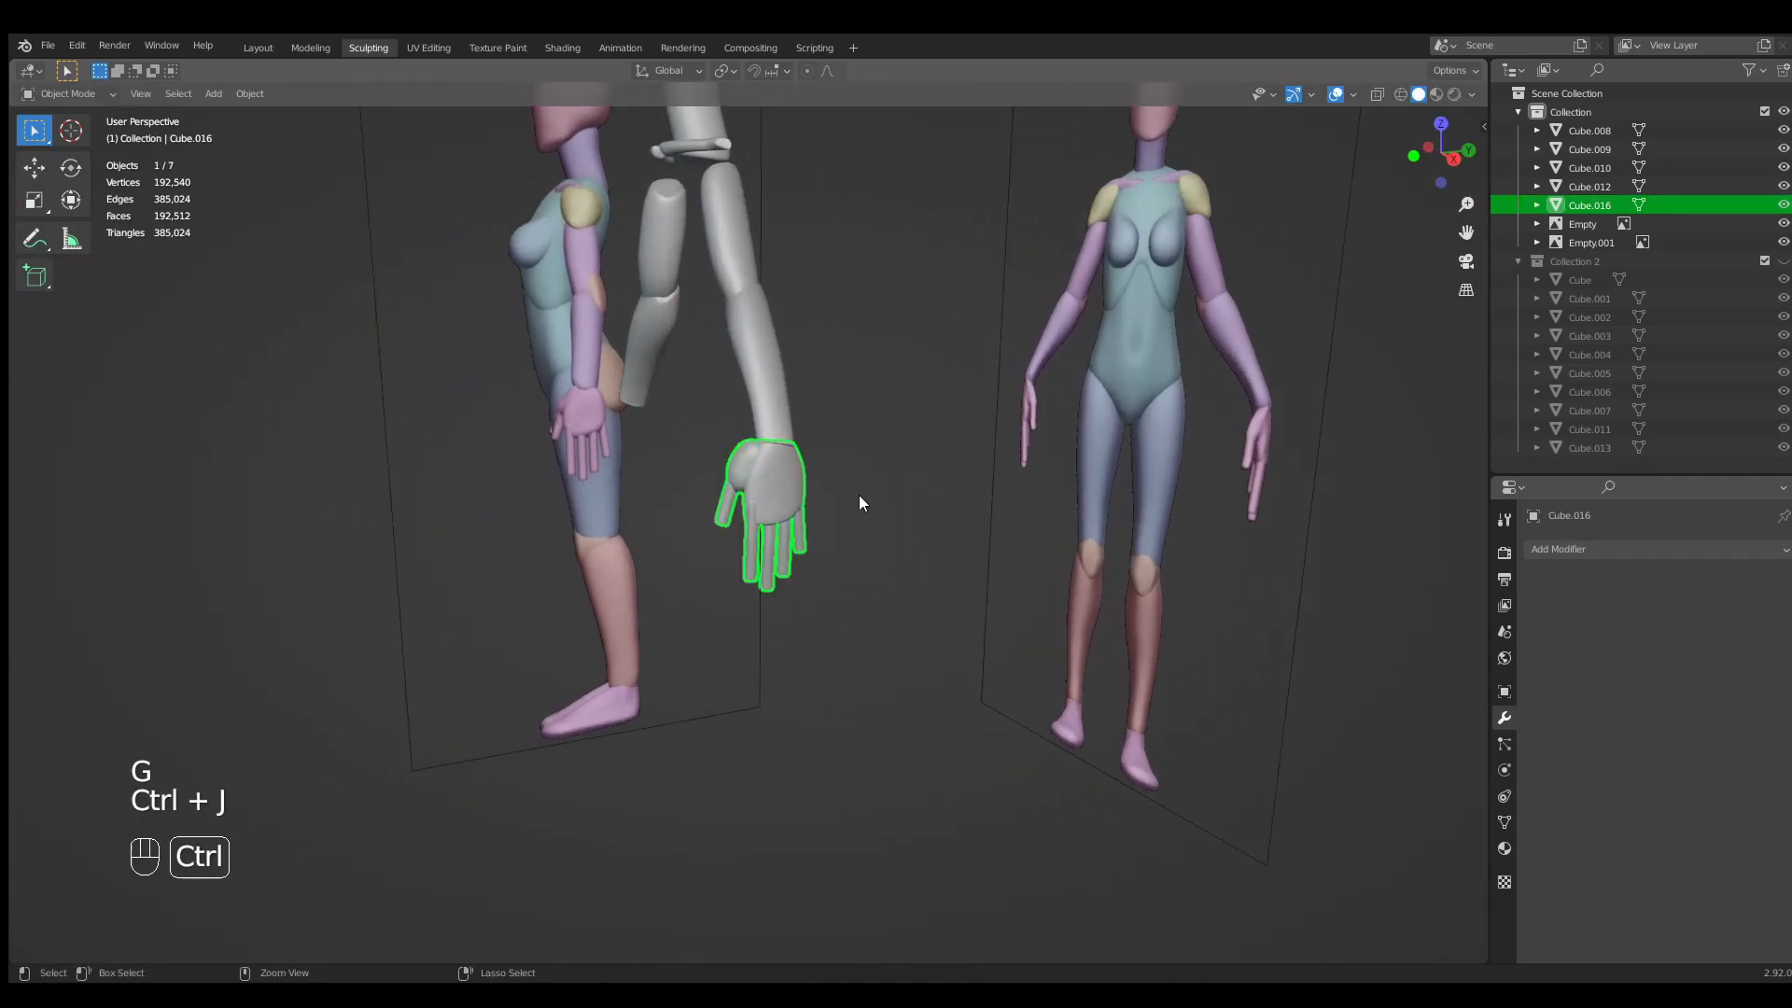
left_click(1611, 549)
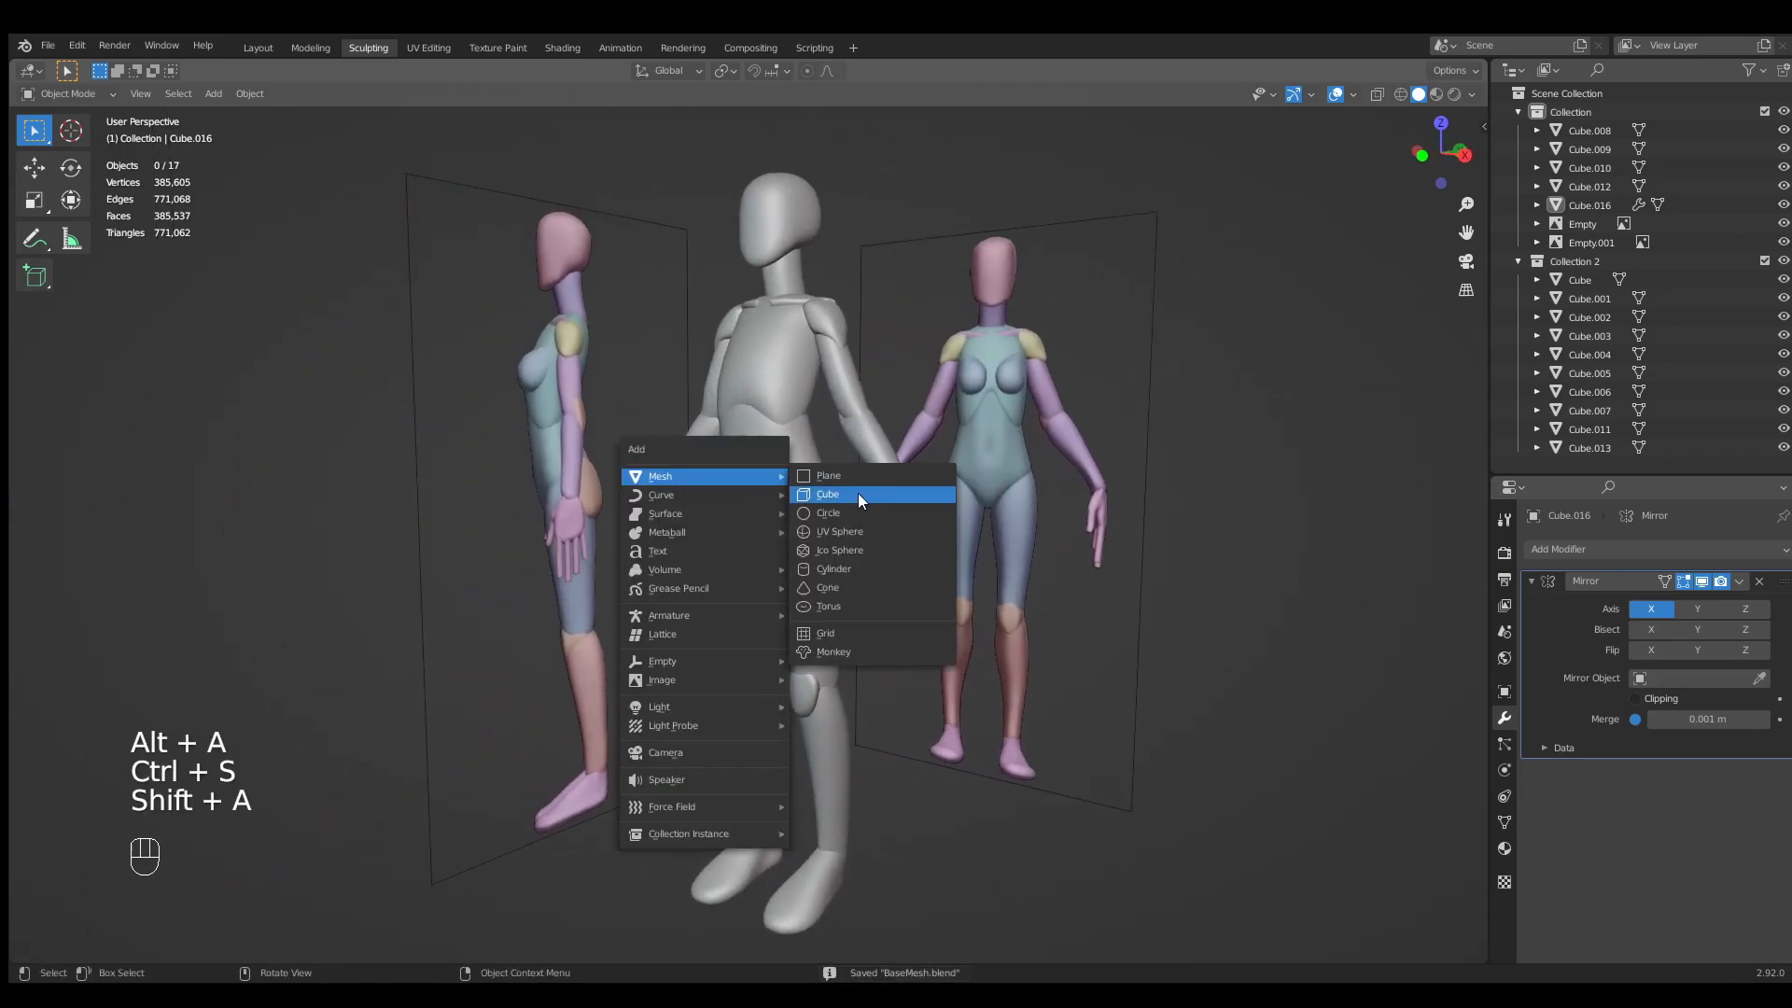
Add a subdivided sphere, Cube.014, and shrink it to breast size on the chest.
left_click(827, 493)
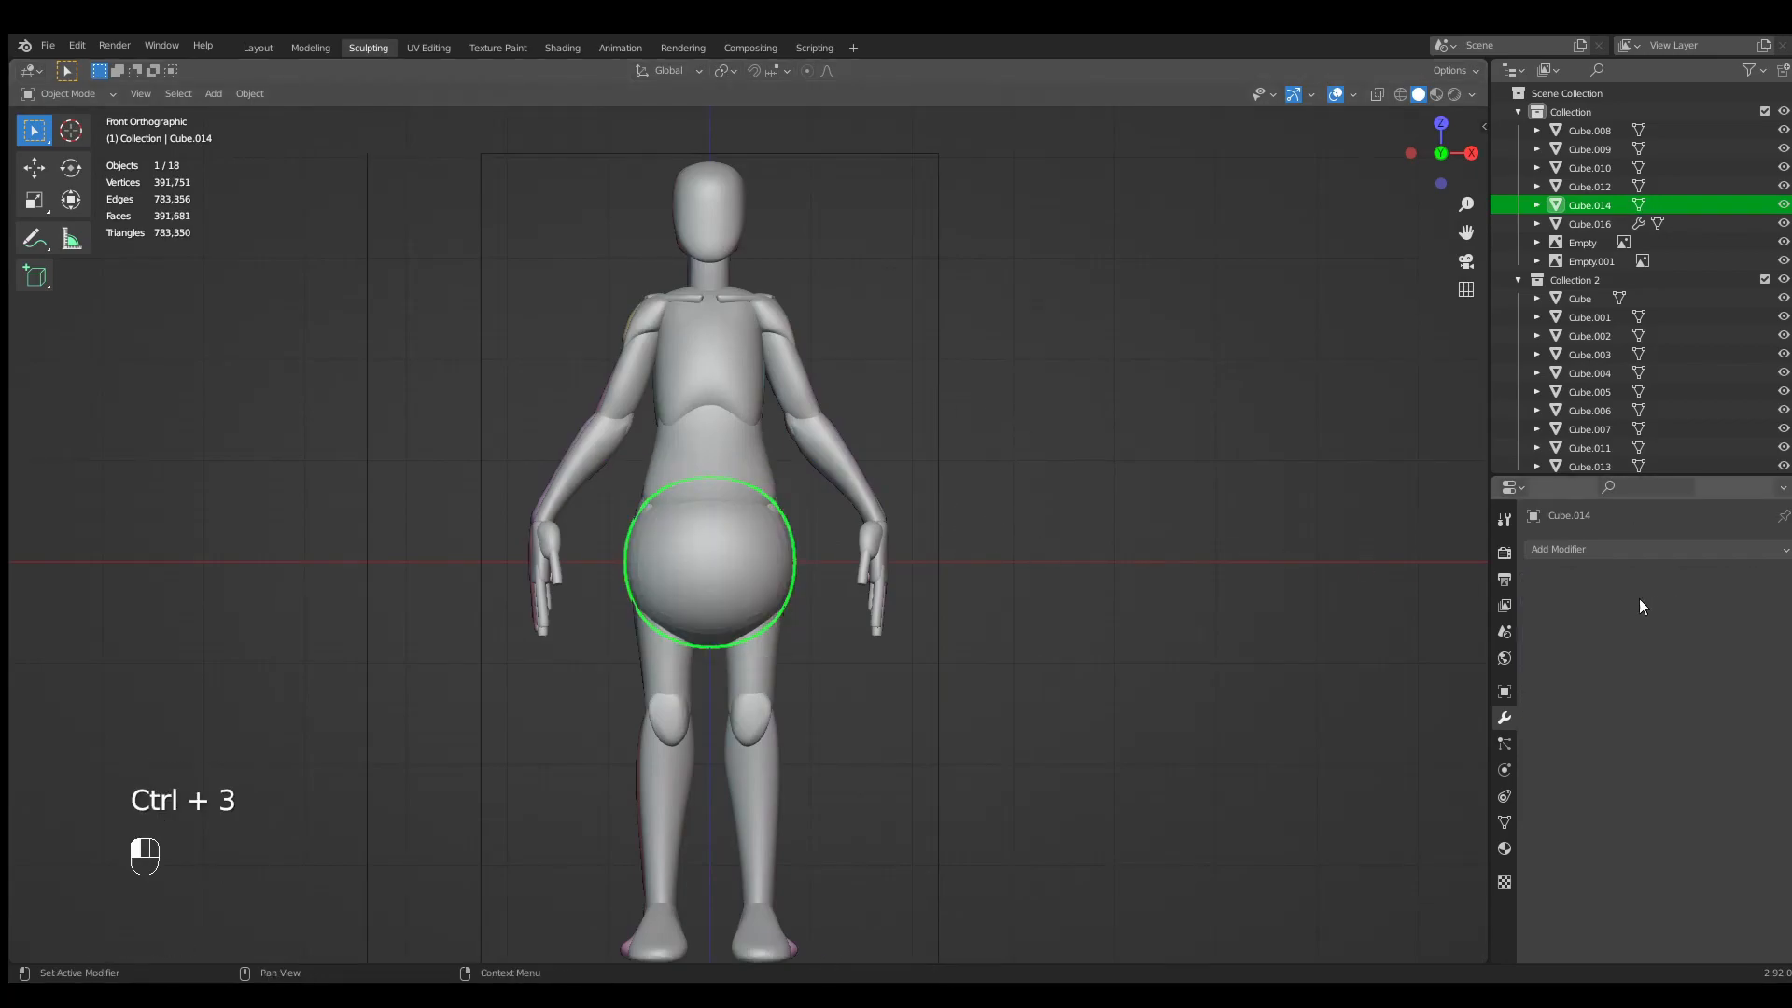
key("Tab")
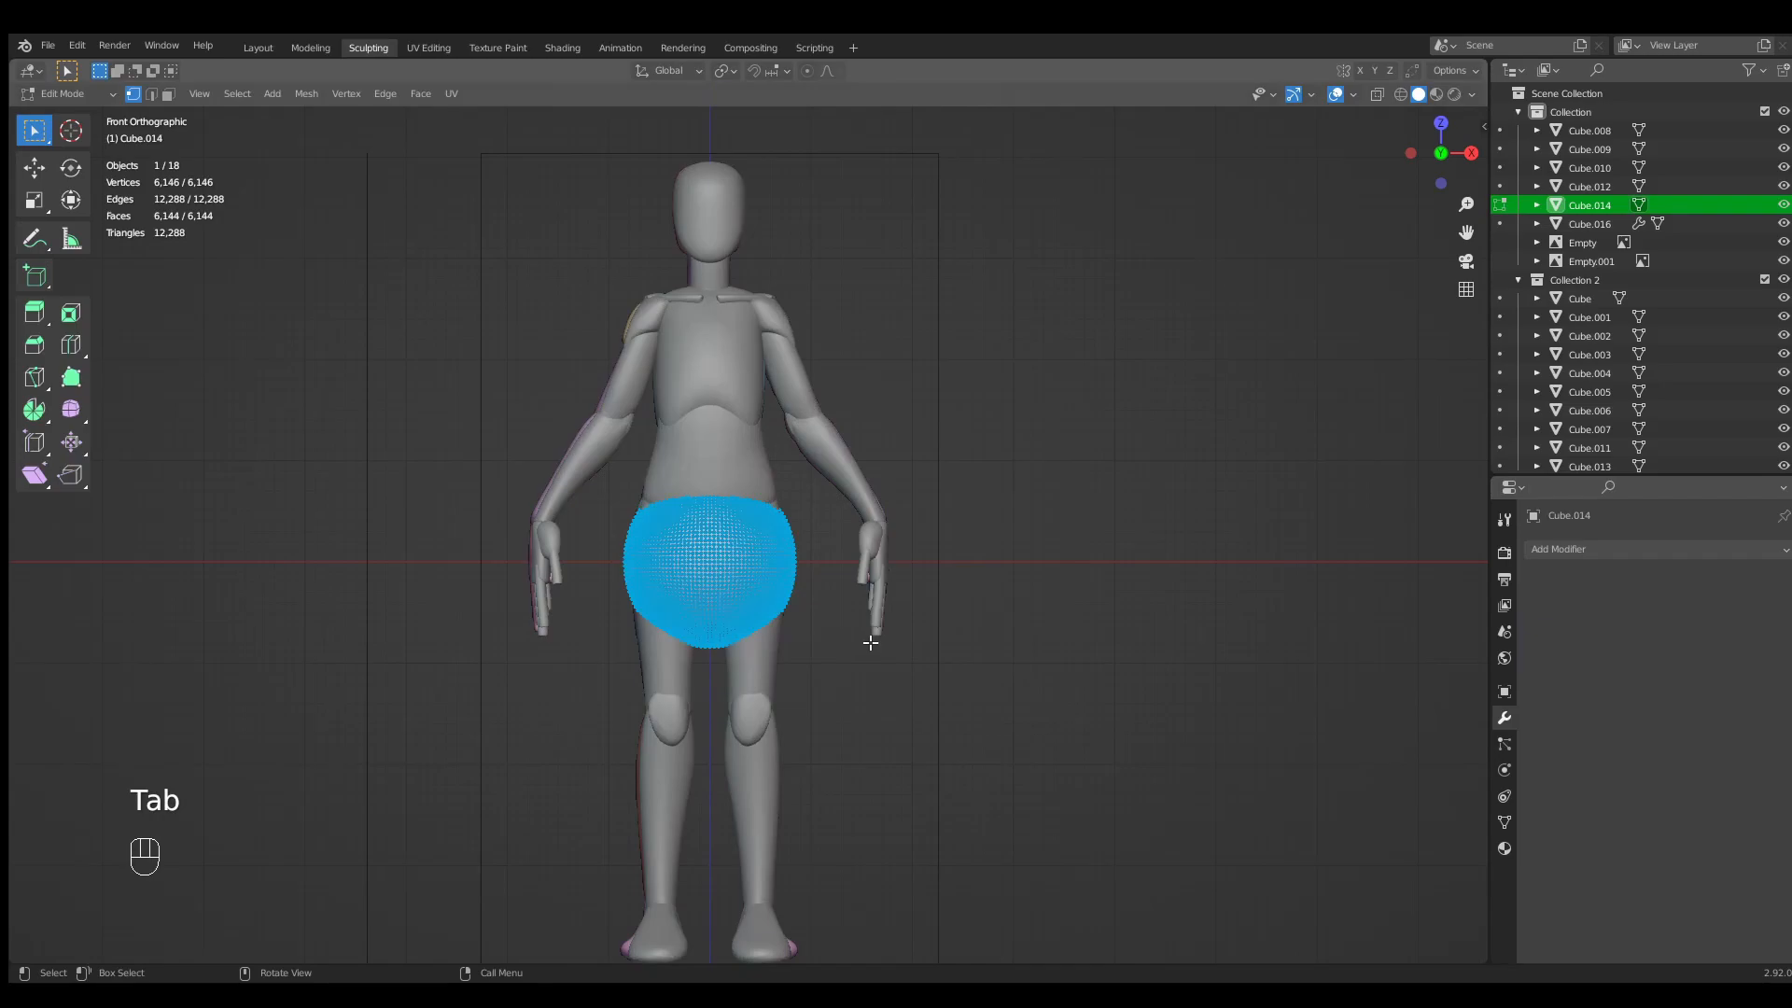
key("Tab")
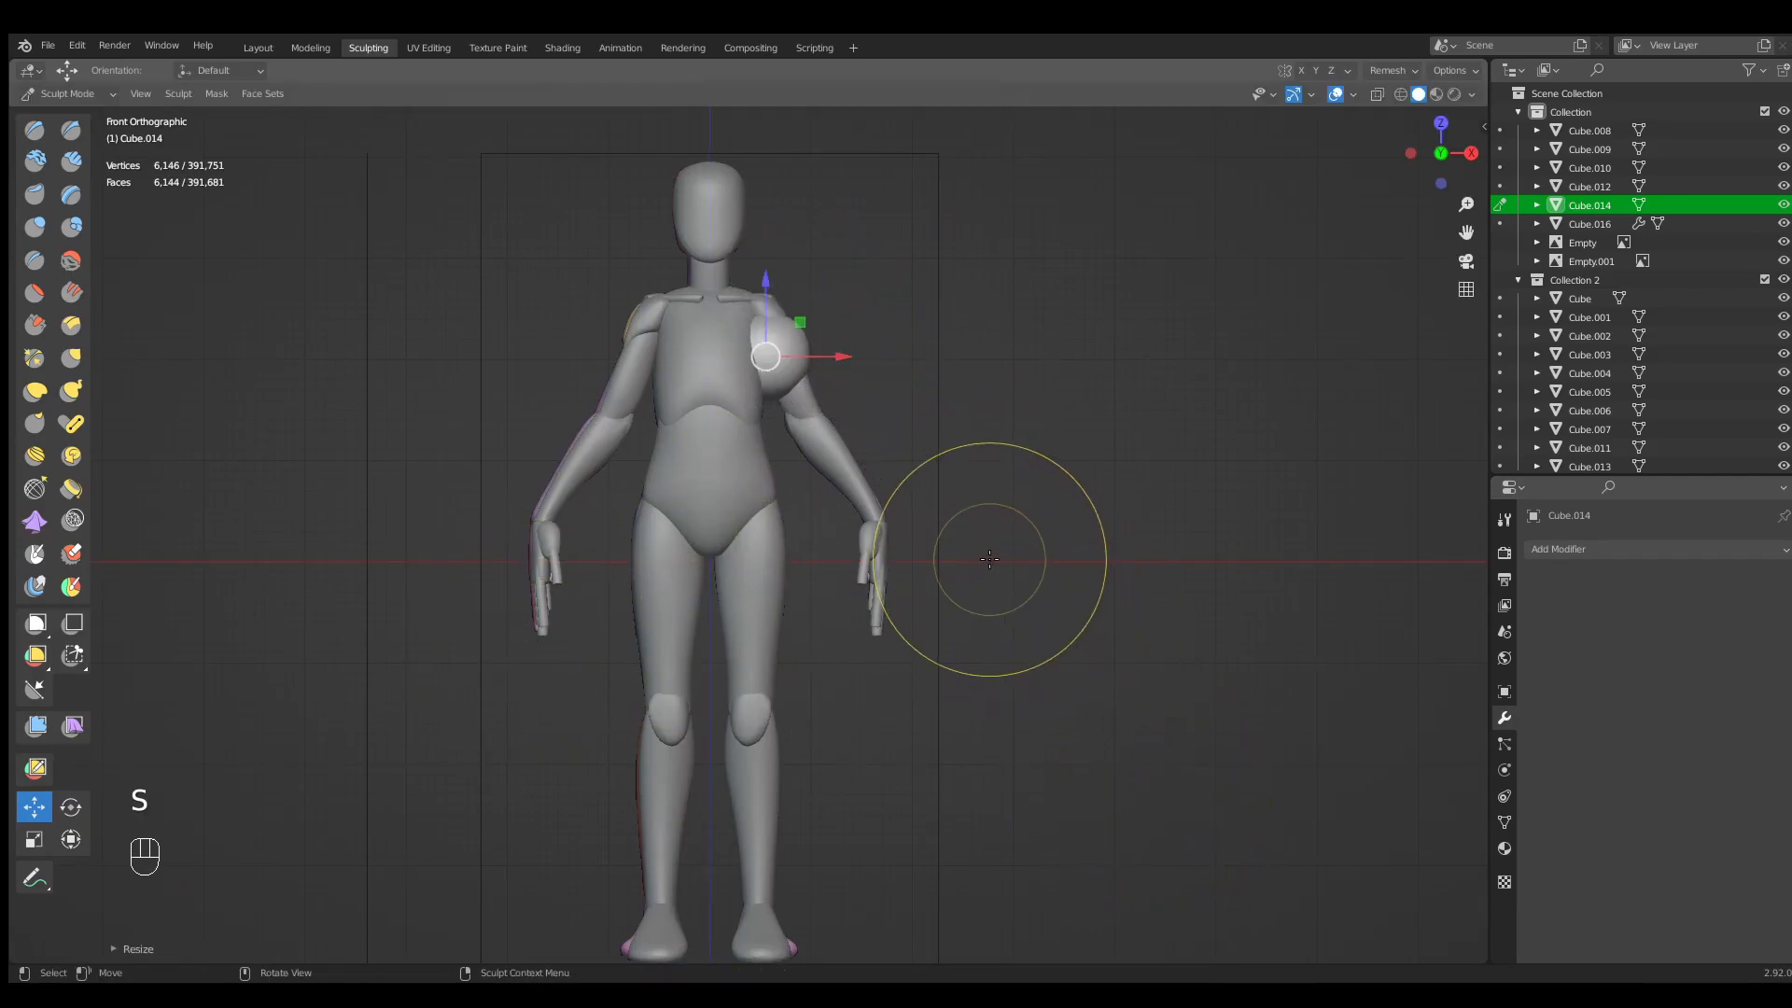
key("KP_3")
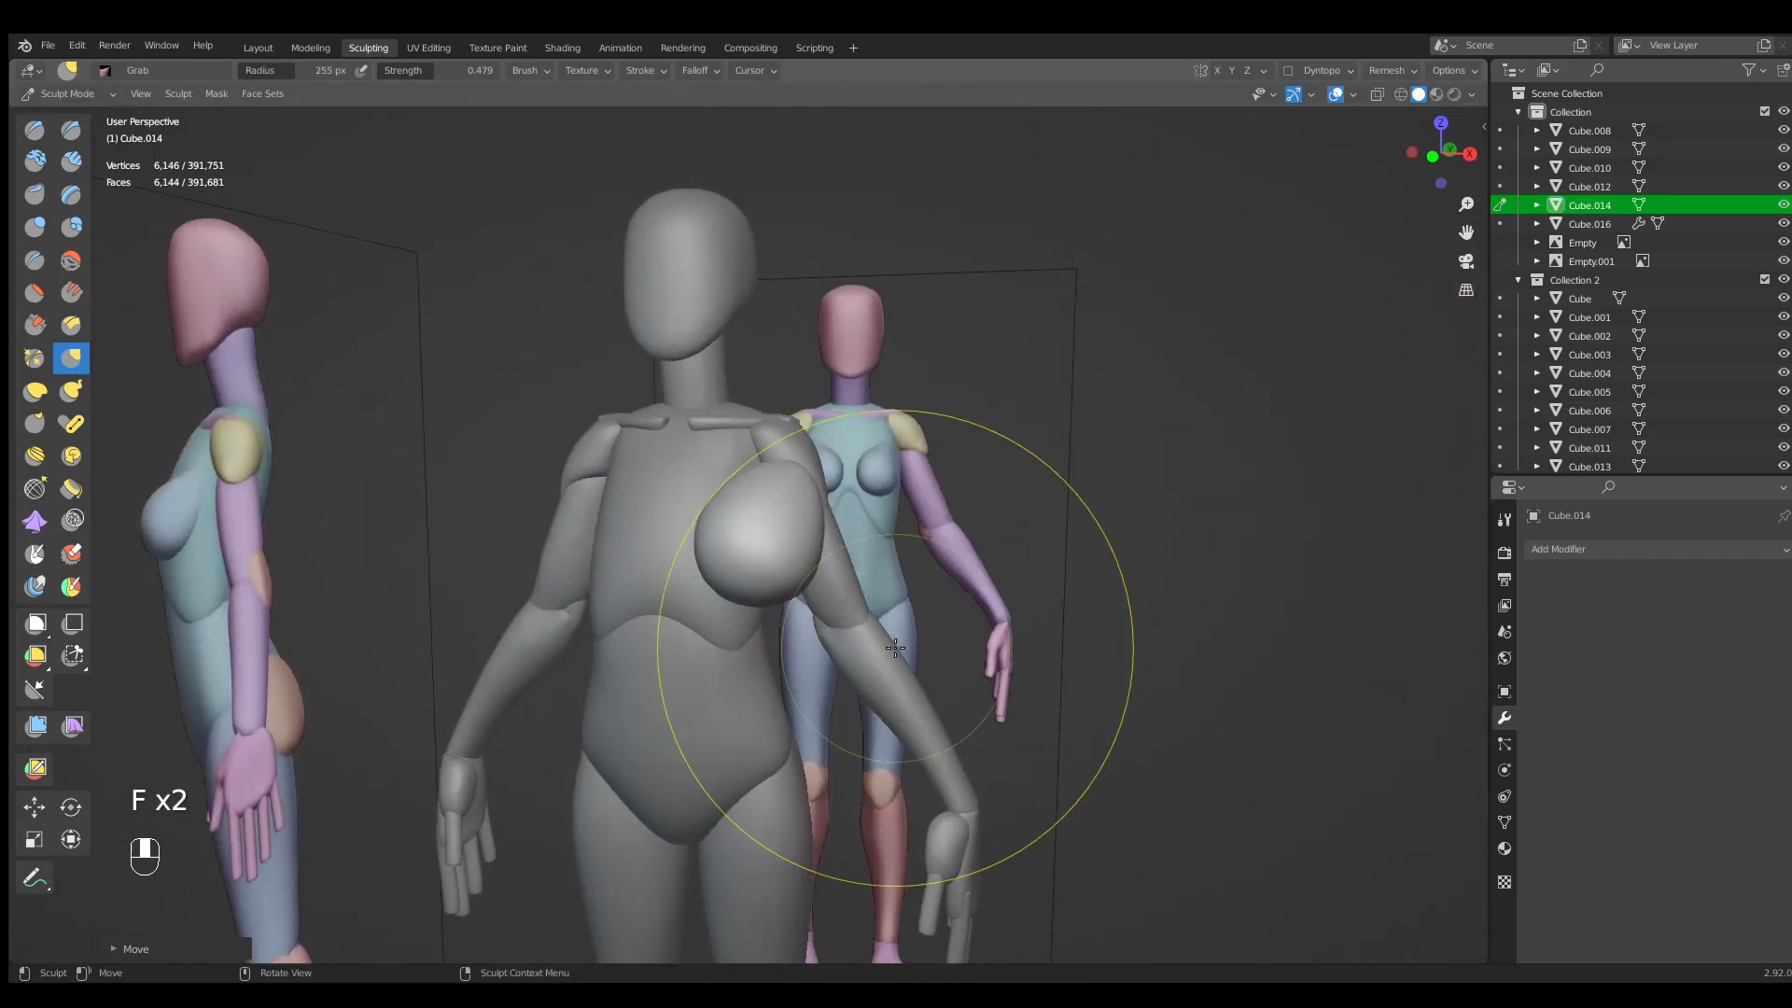
Grab the breast shape onto the chest and turn on mirrored sculpting.
key("KP_1")
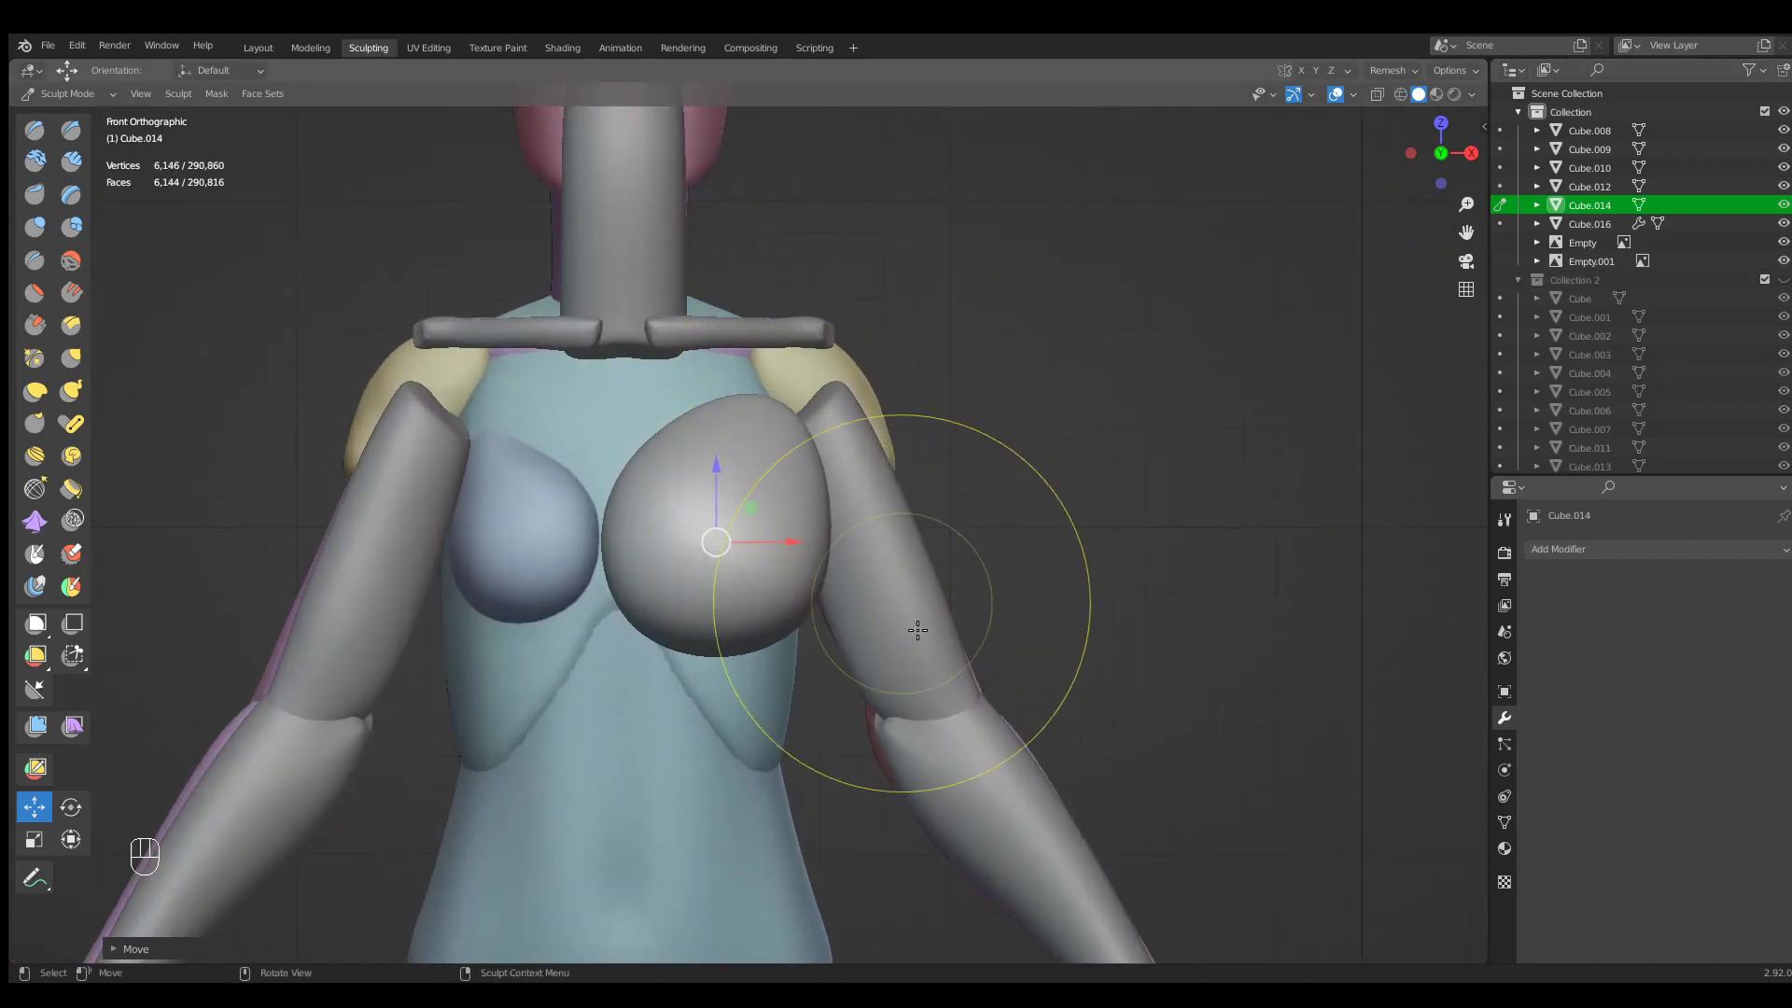
key("s")
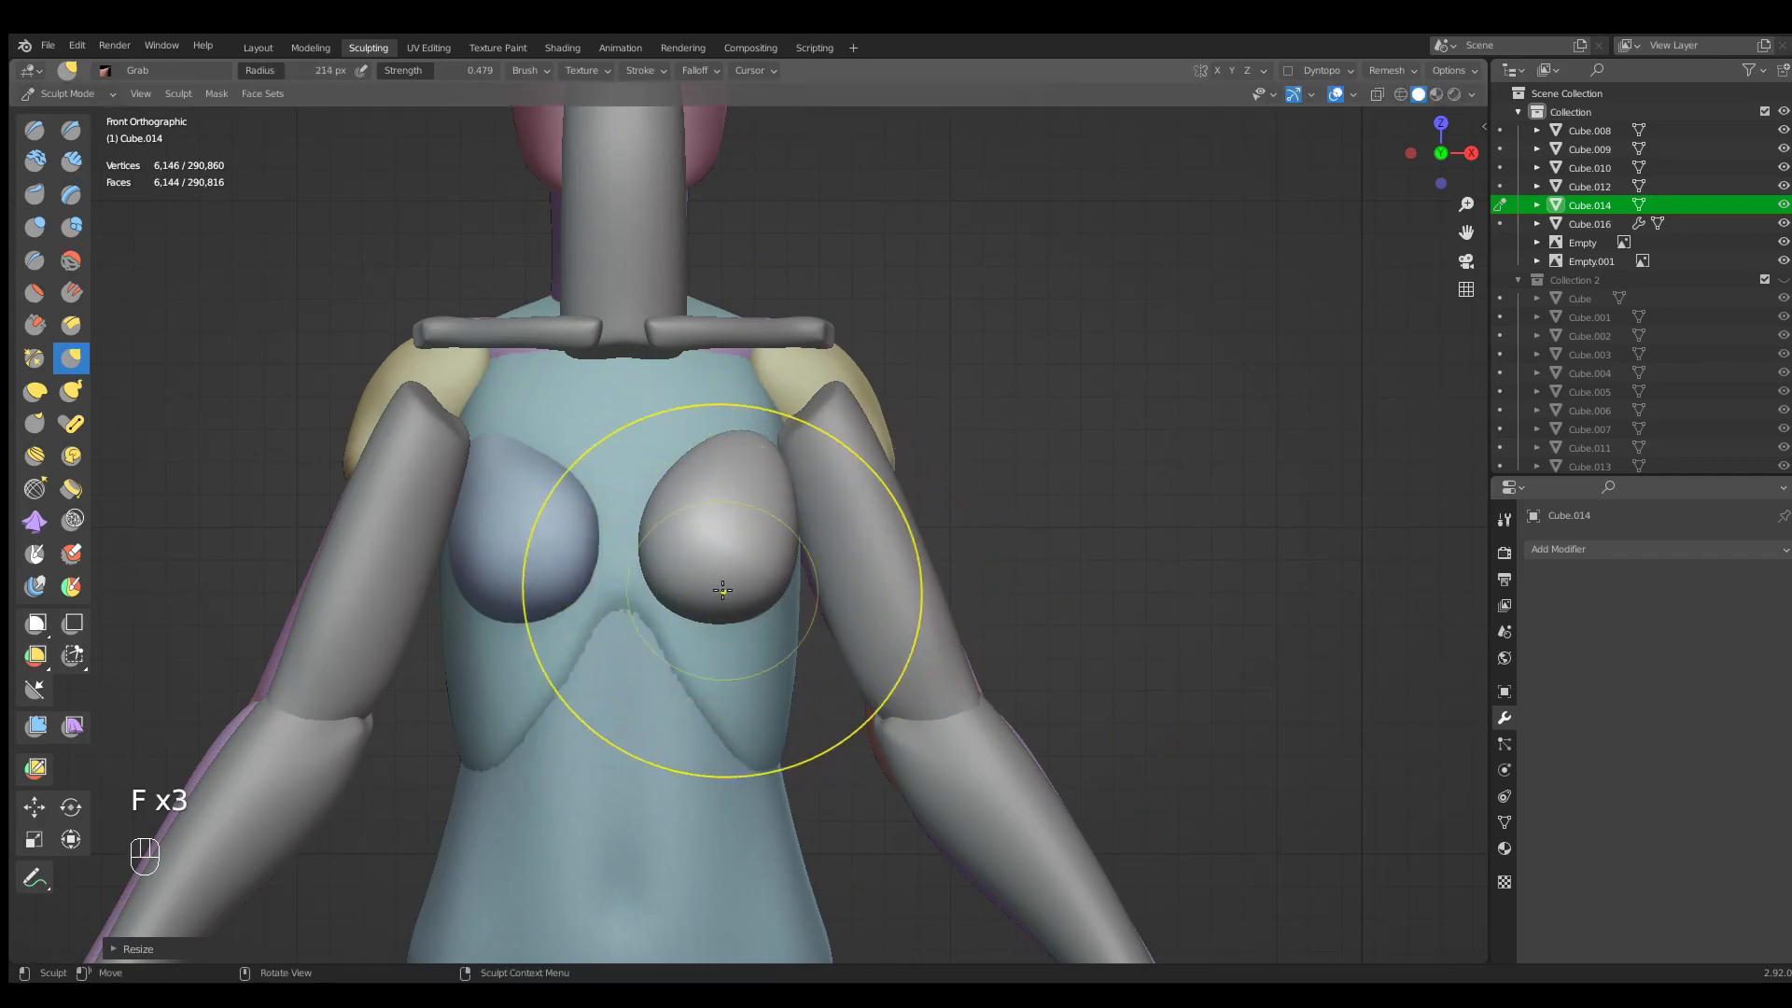
key("KP_3")
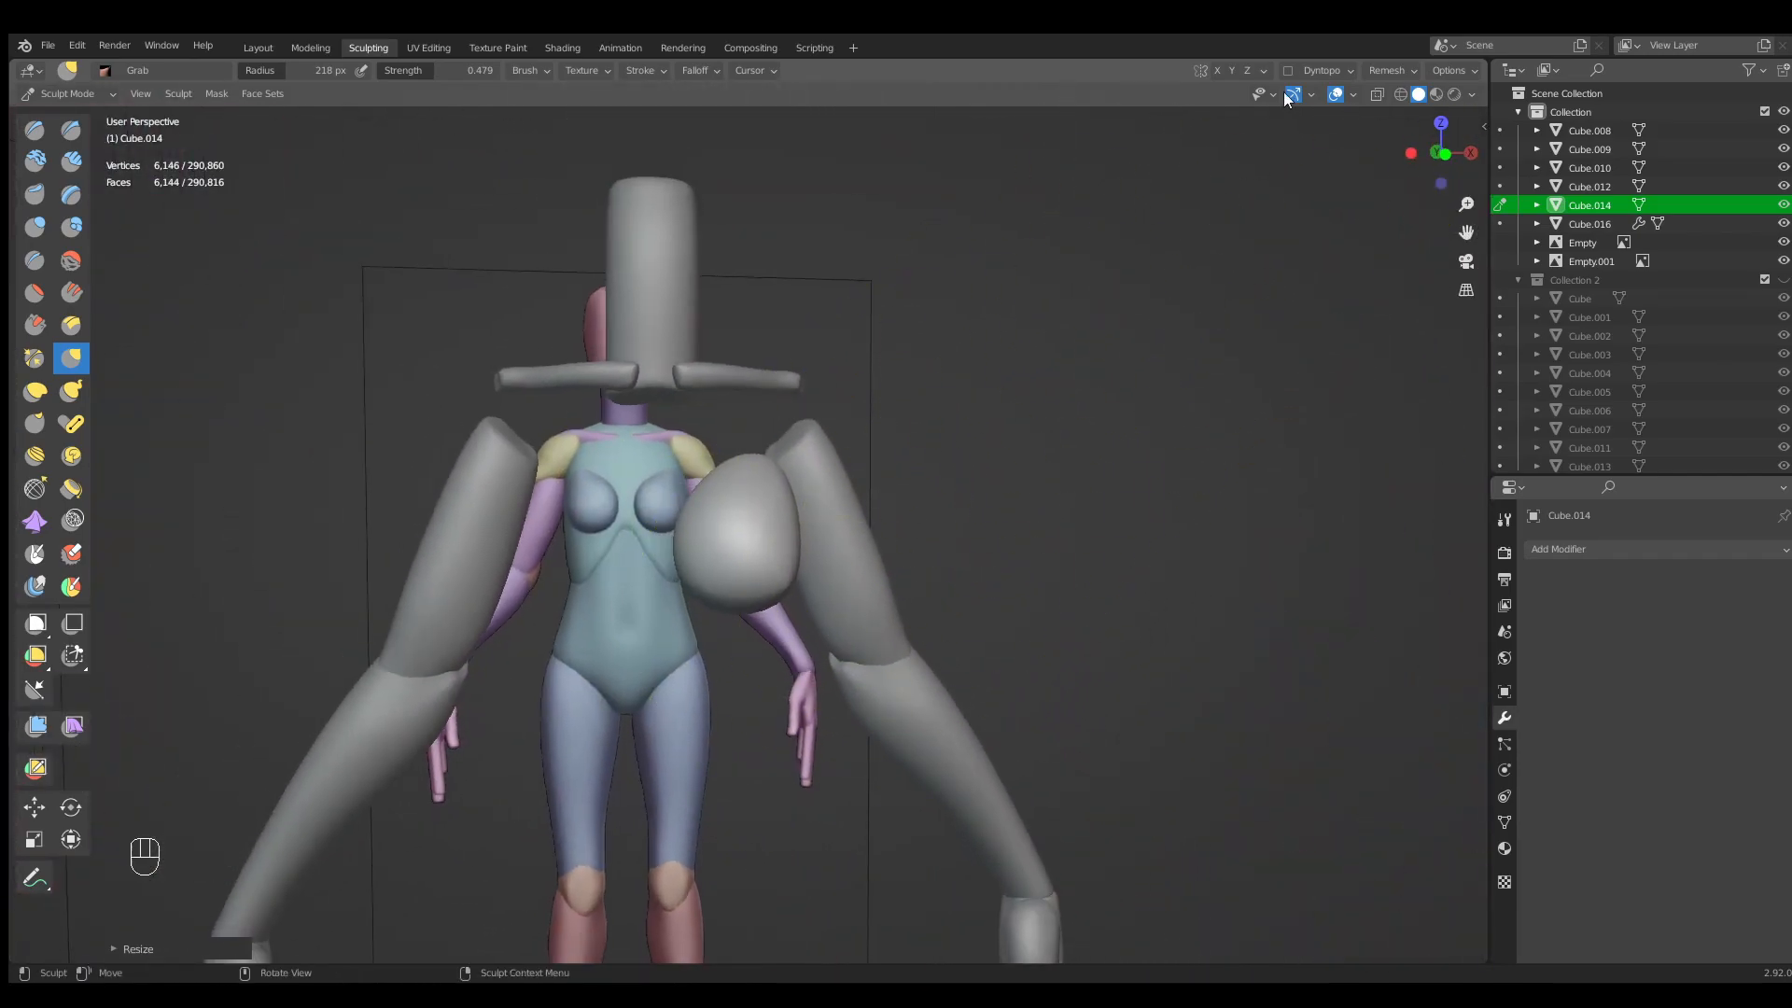
left_click(1264, 71)
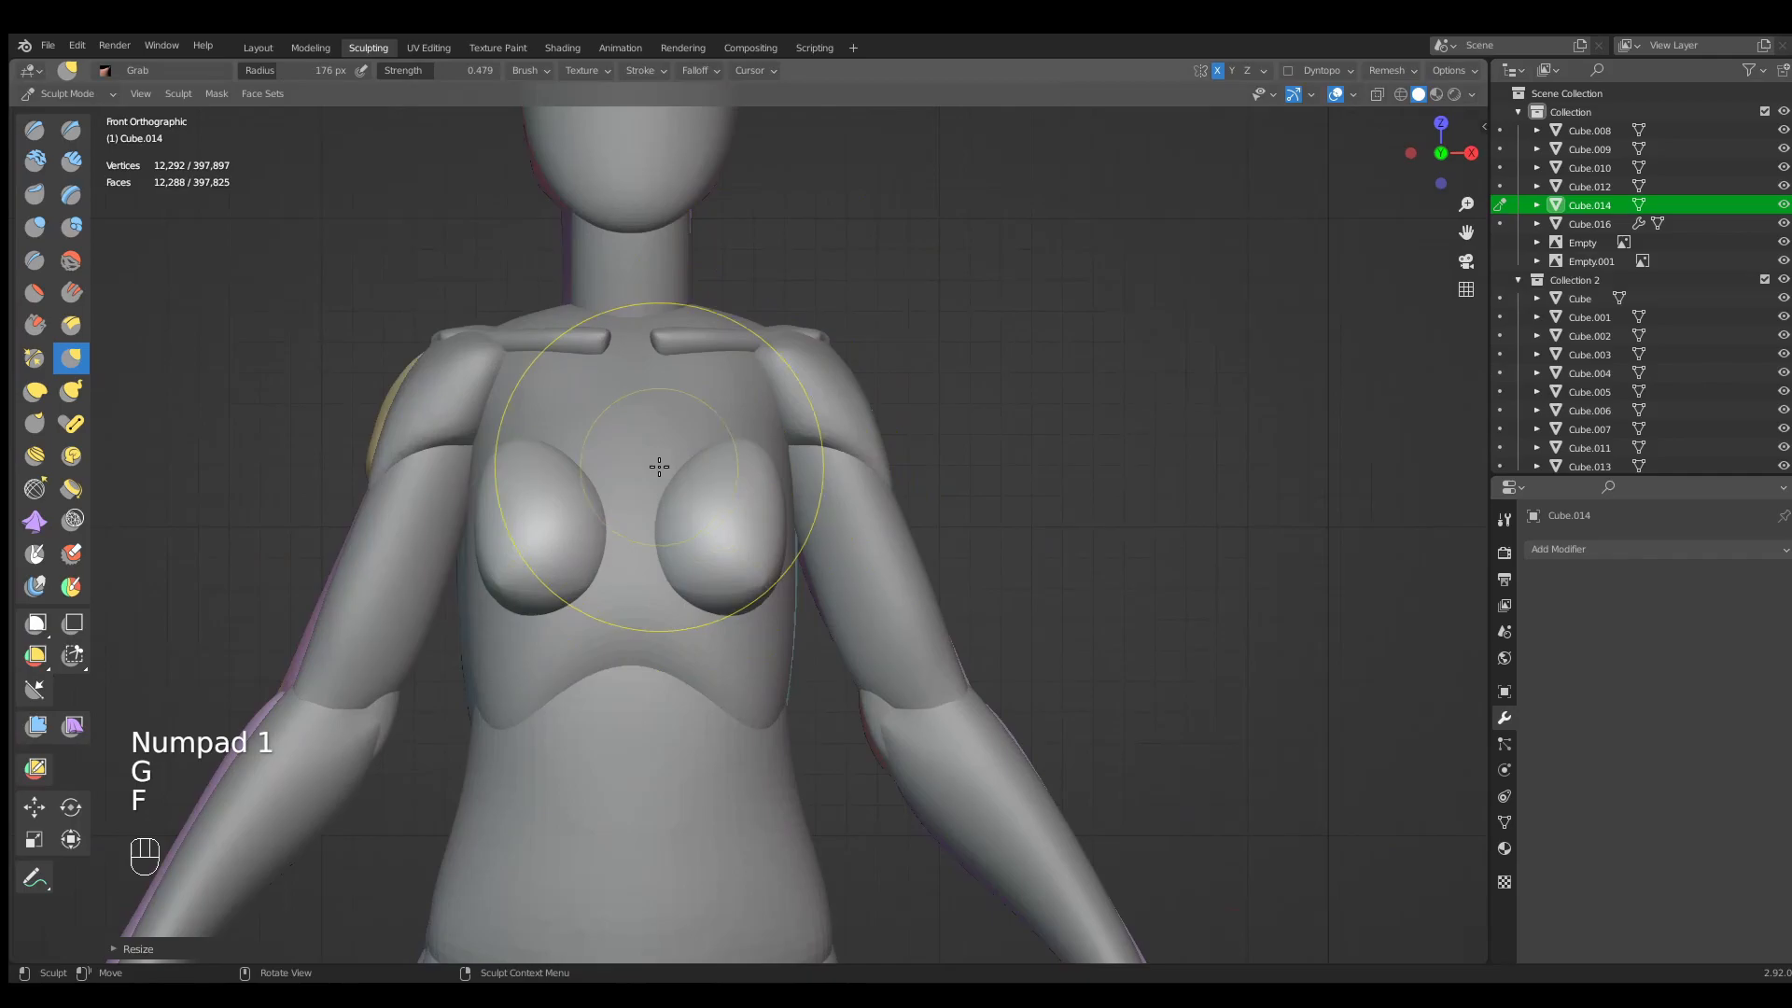
Shape both breasts into fuller teardrop forms with Grab and Clay Strips brushes.
left_click_drag(657, 457, 696, 538)
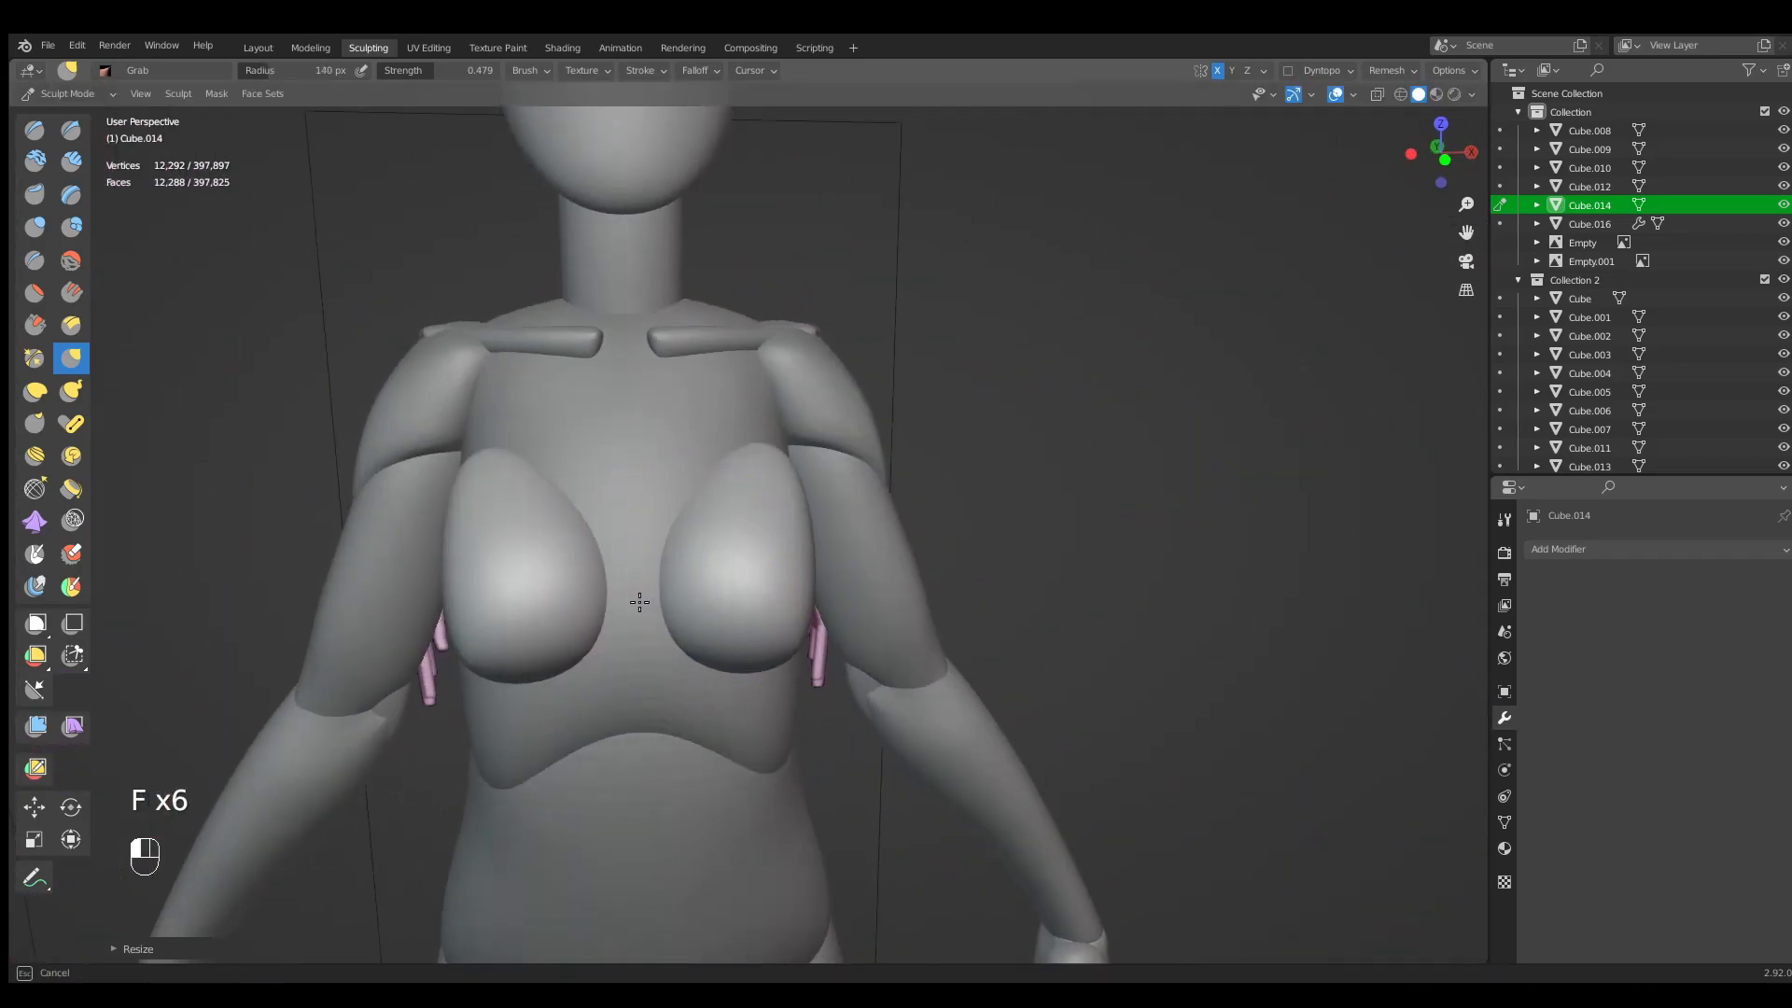
key("q")
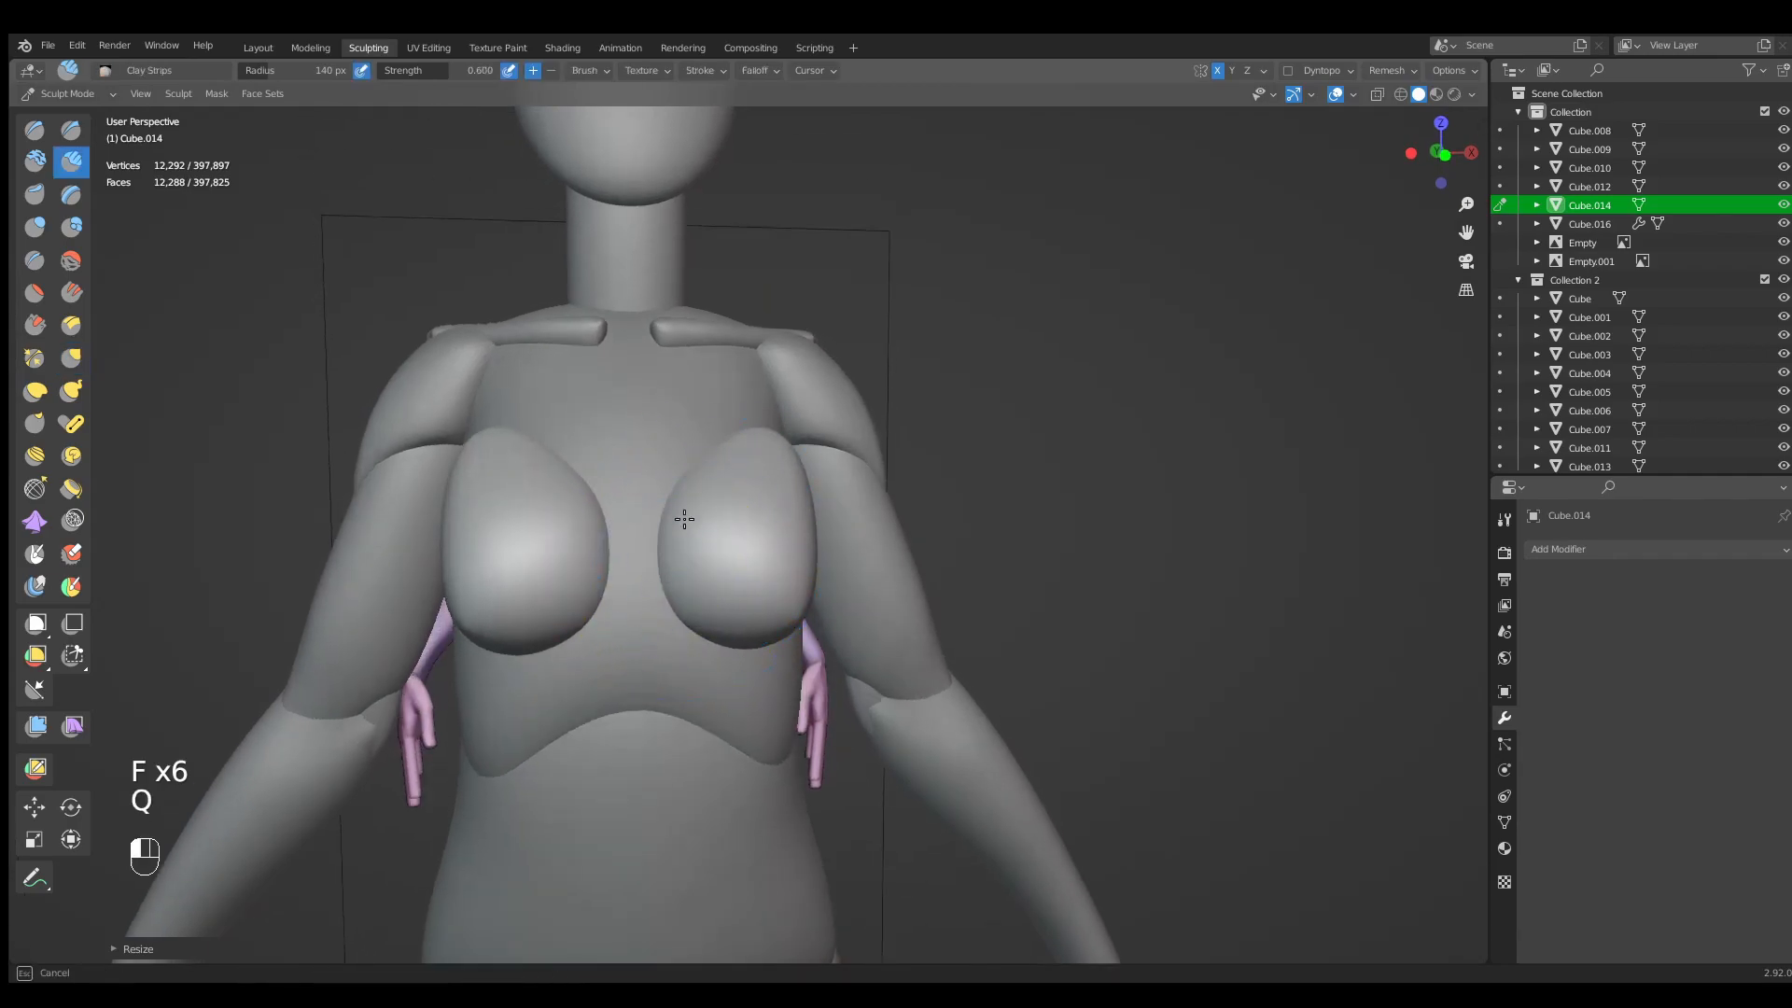
left_click(750, 592)
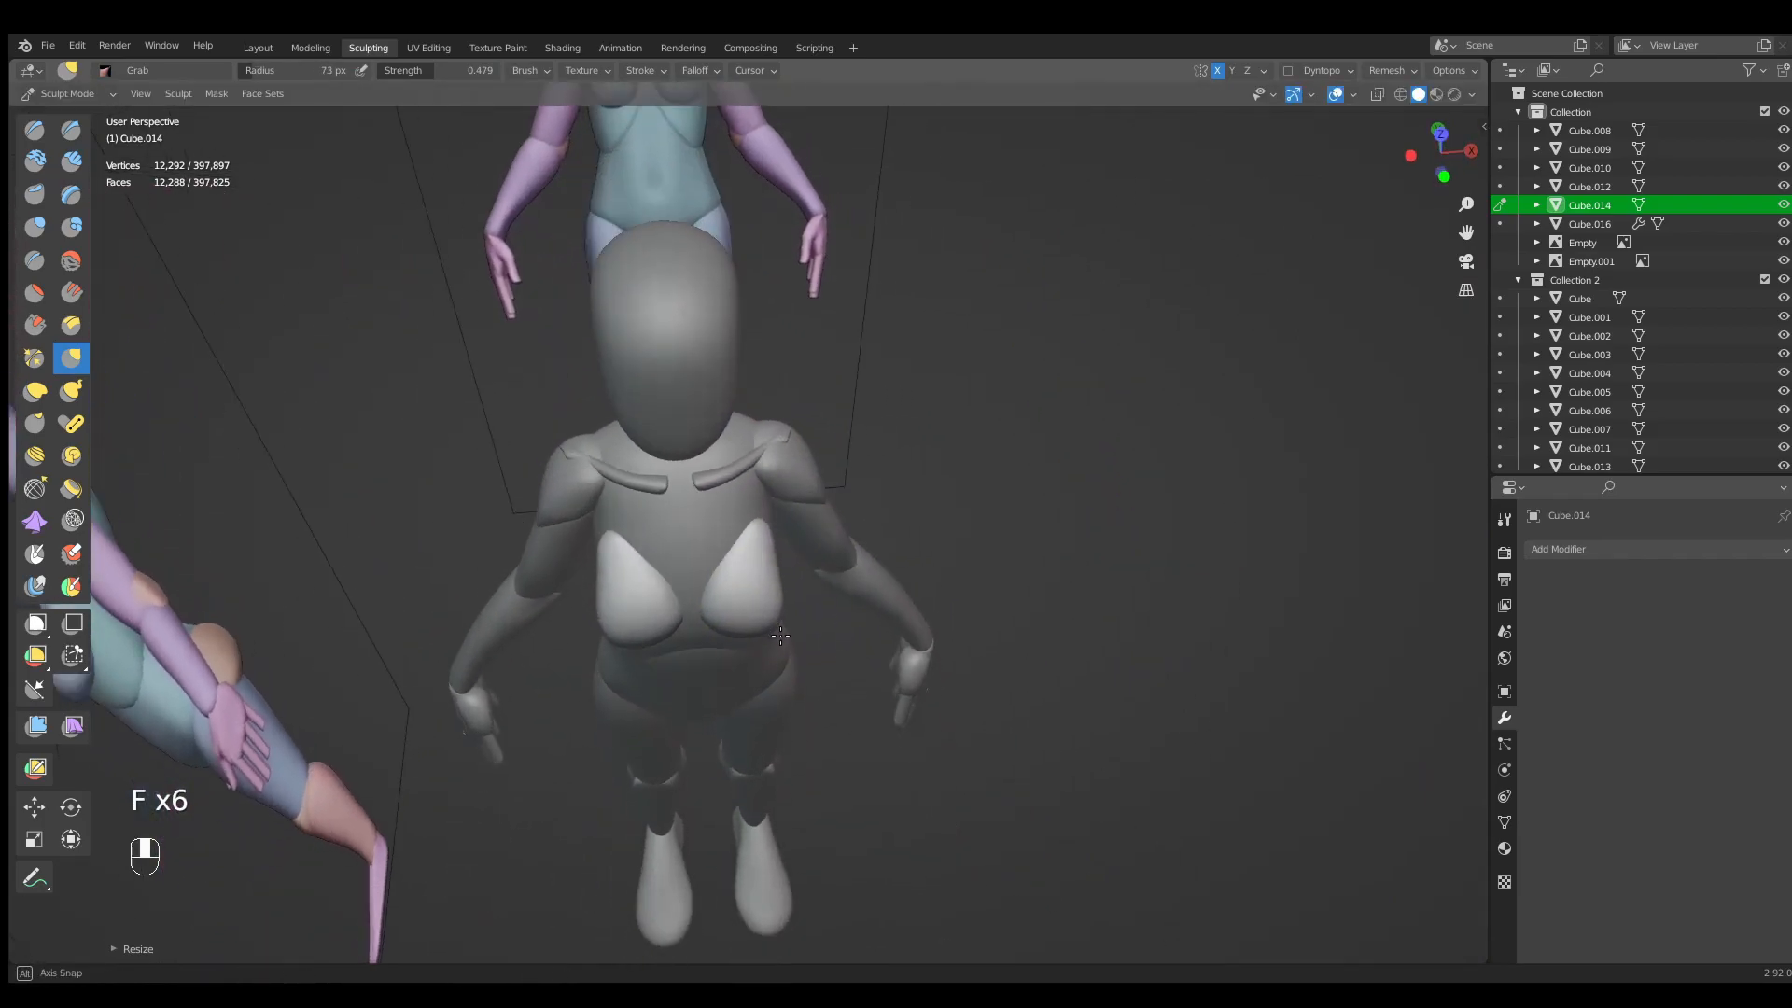
left_click_drag(776, 635, 760, 560)
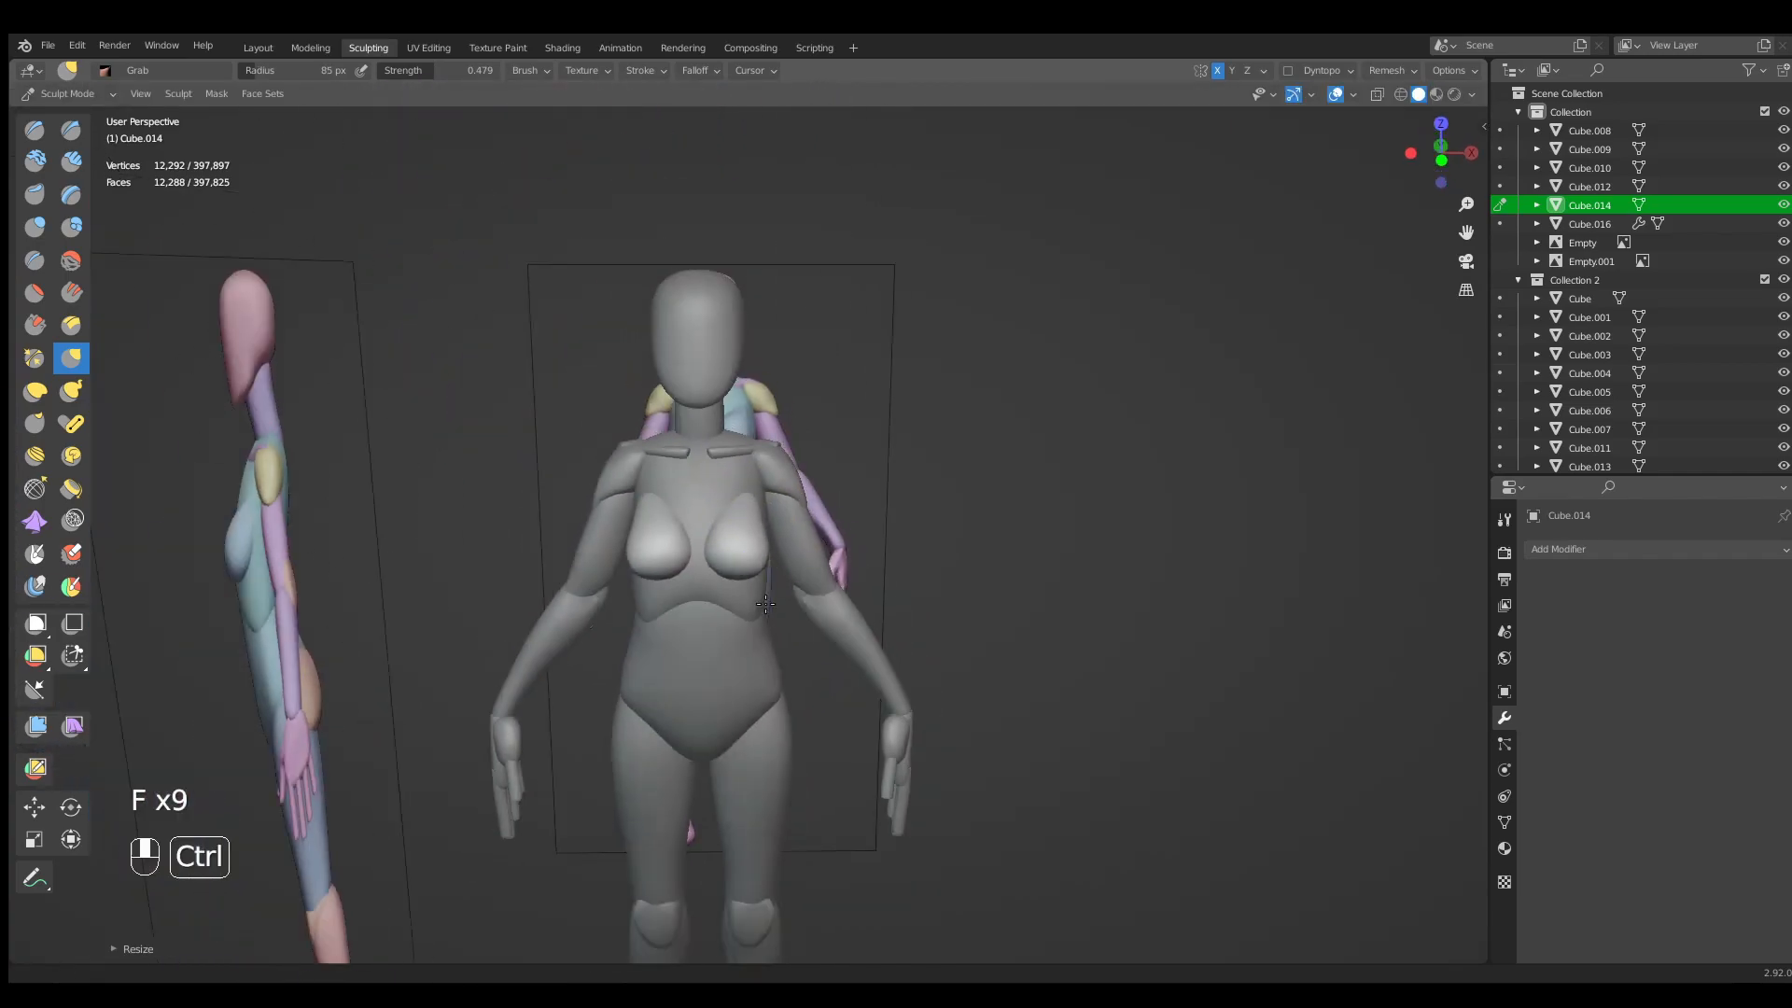
Grab-sculpt the Cube.007 feet into rounder, shoe-like shapes from front view.
key("KP_1")
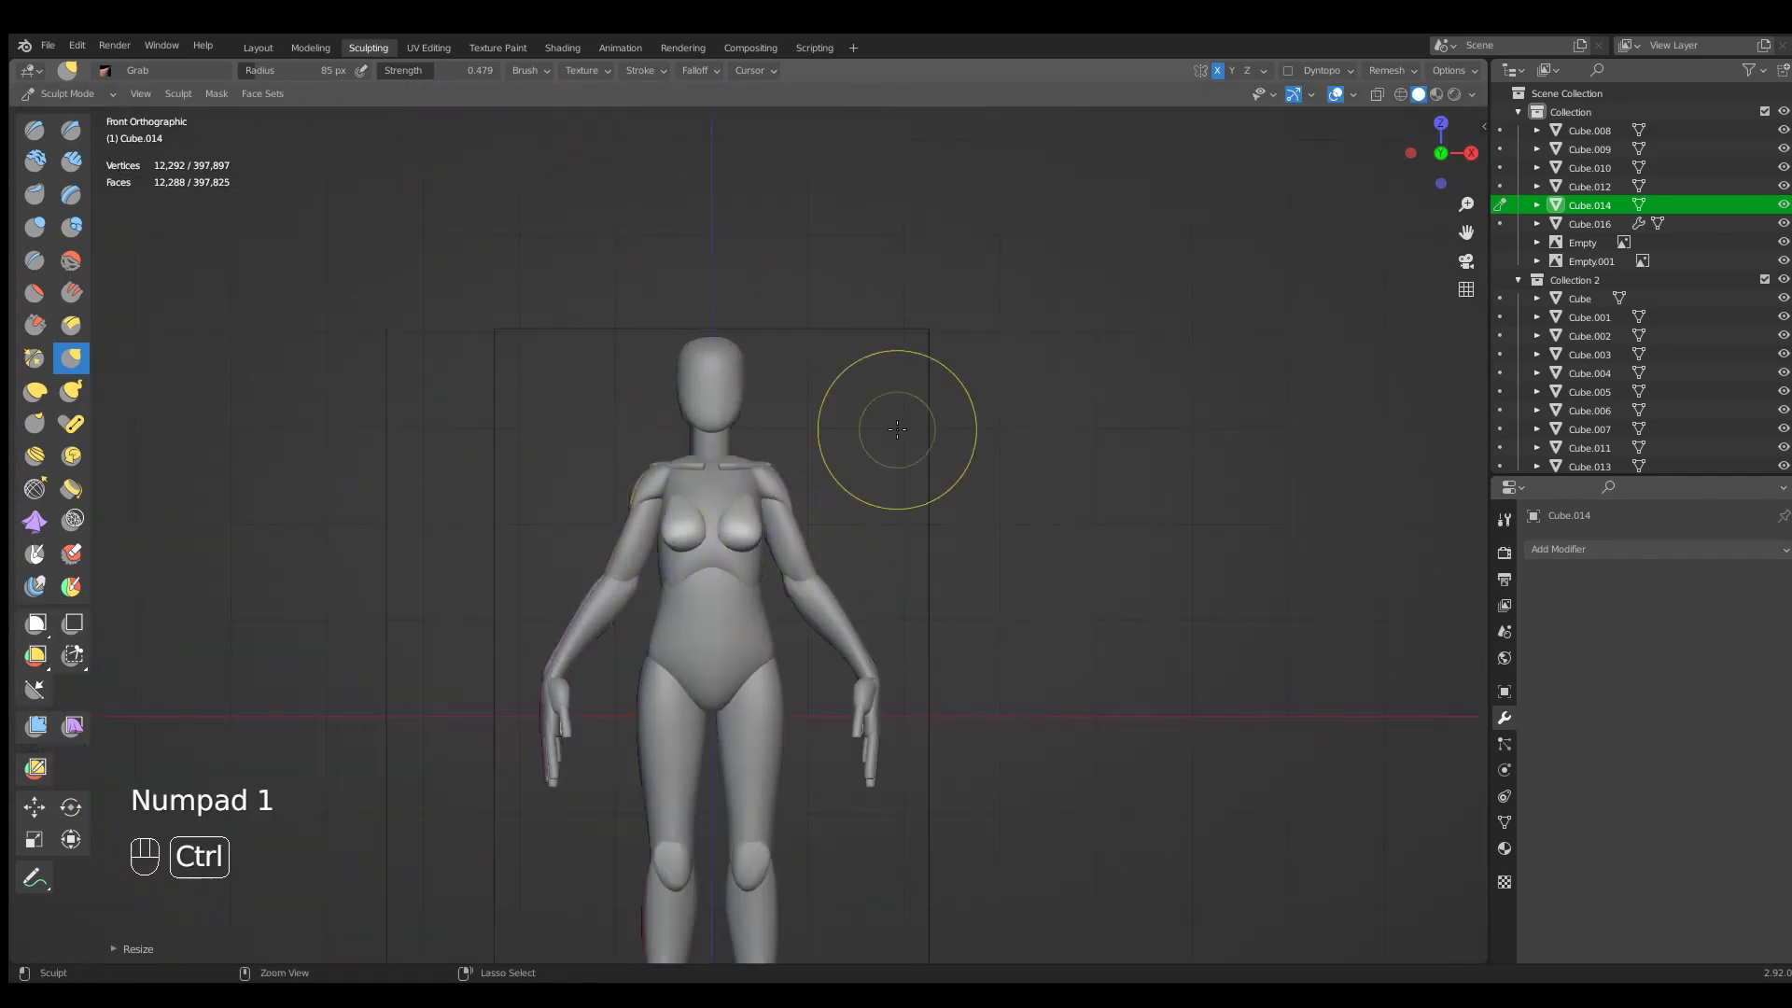
left_click_drag(898, 429, 898, 564)
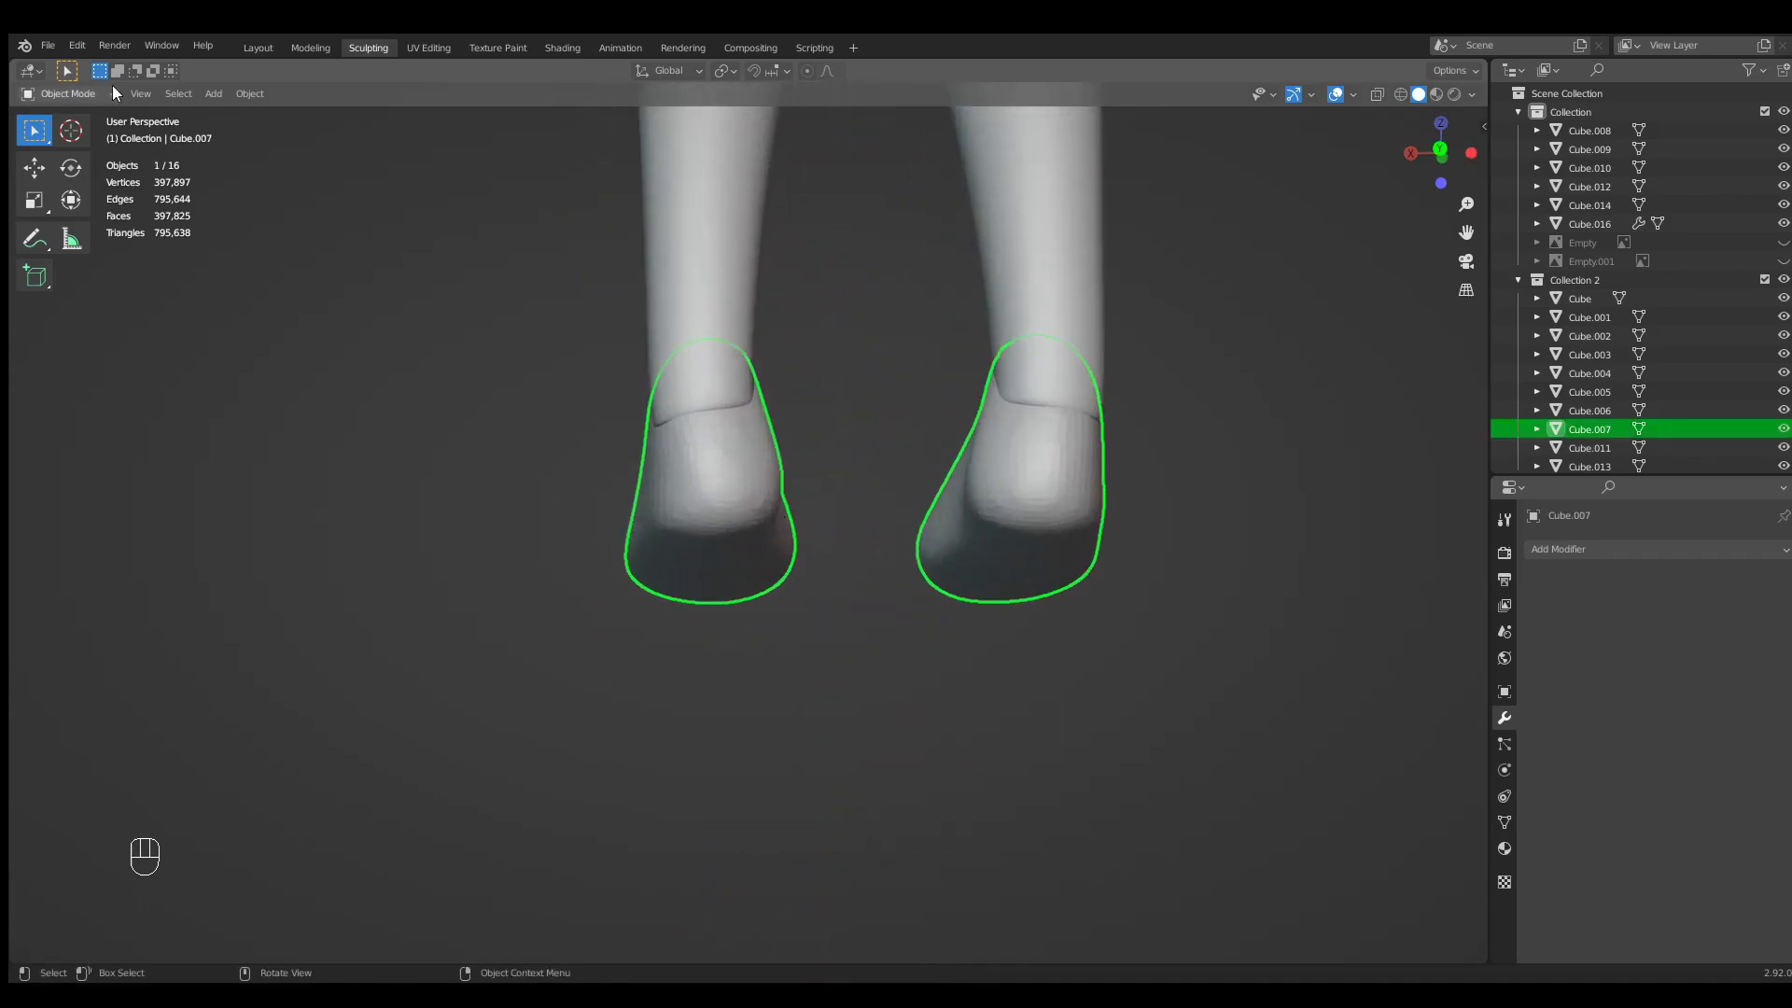
key("Tab")
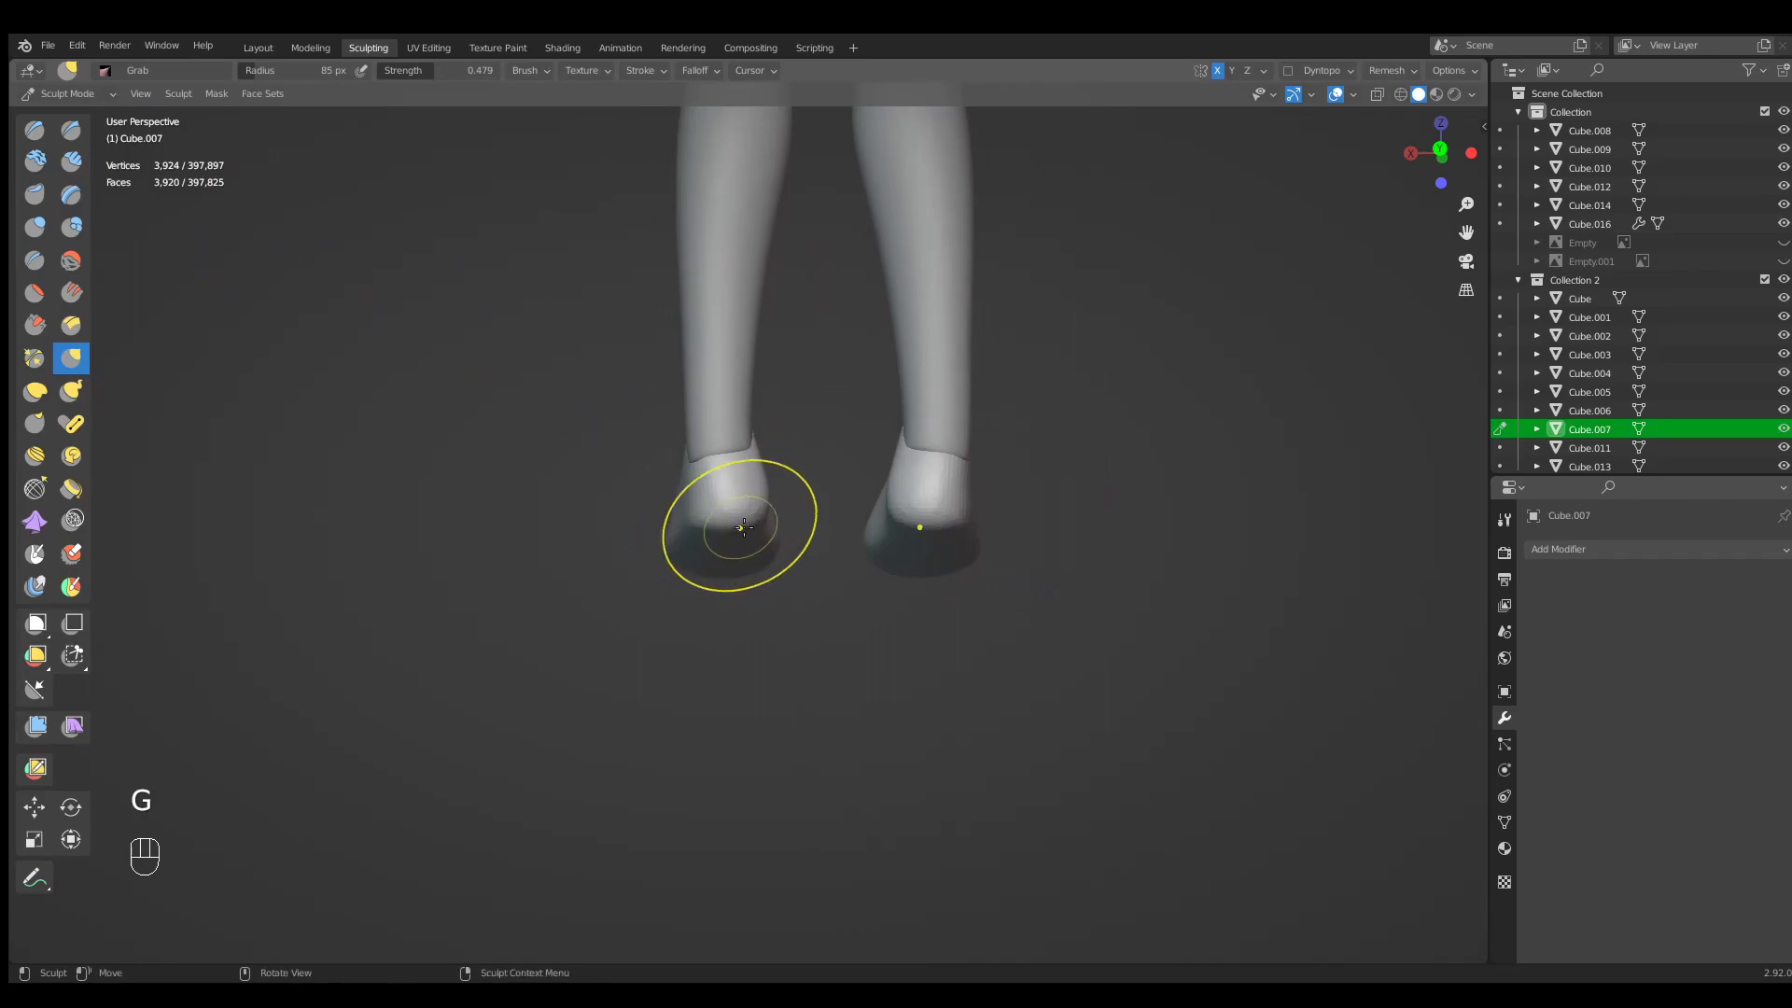
key("f")
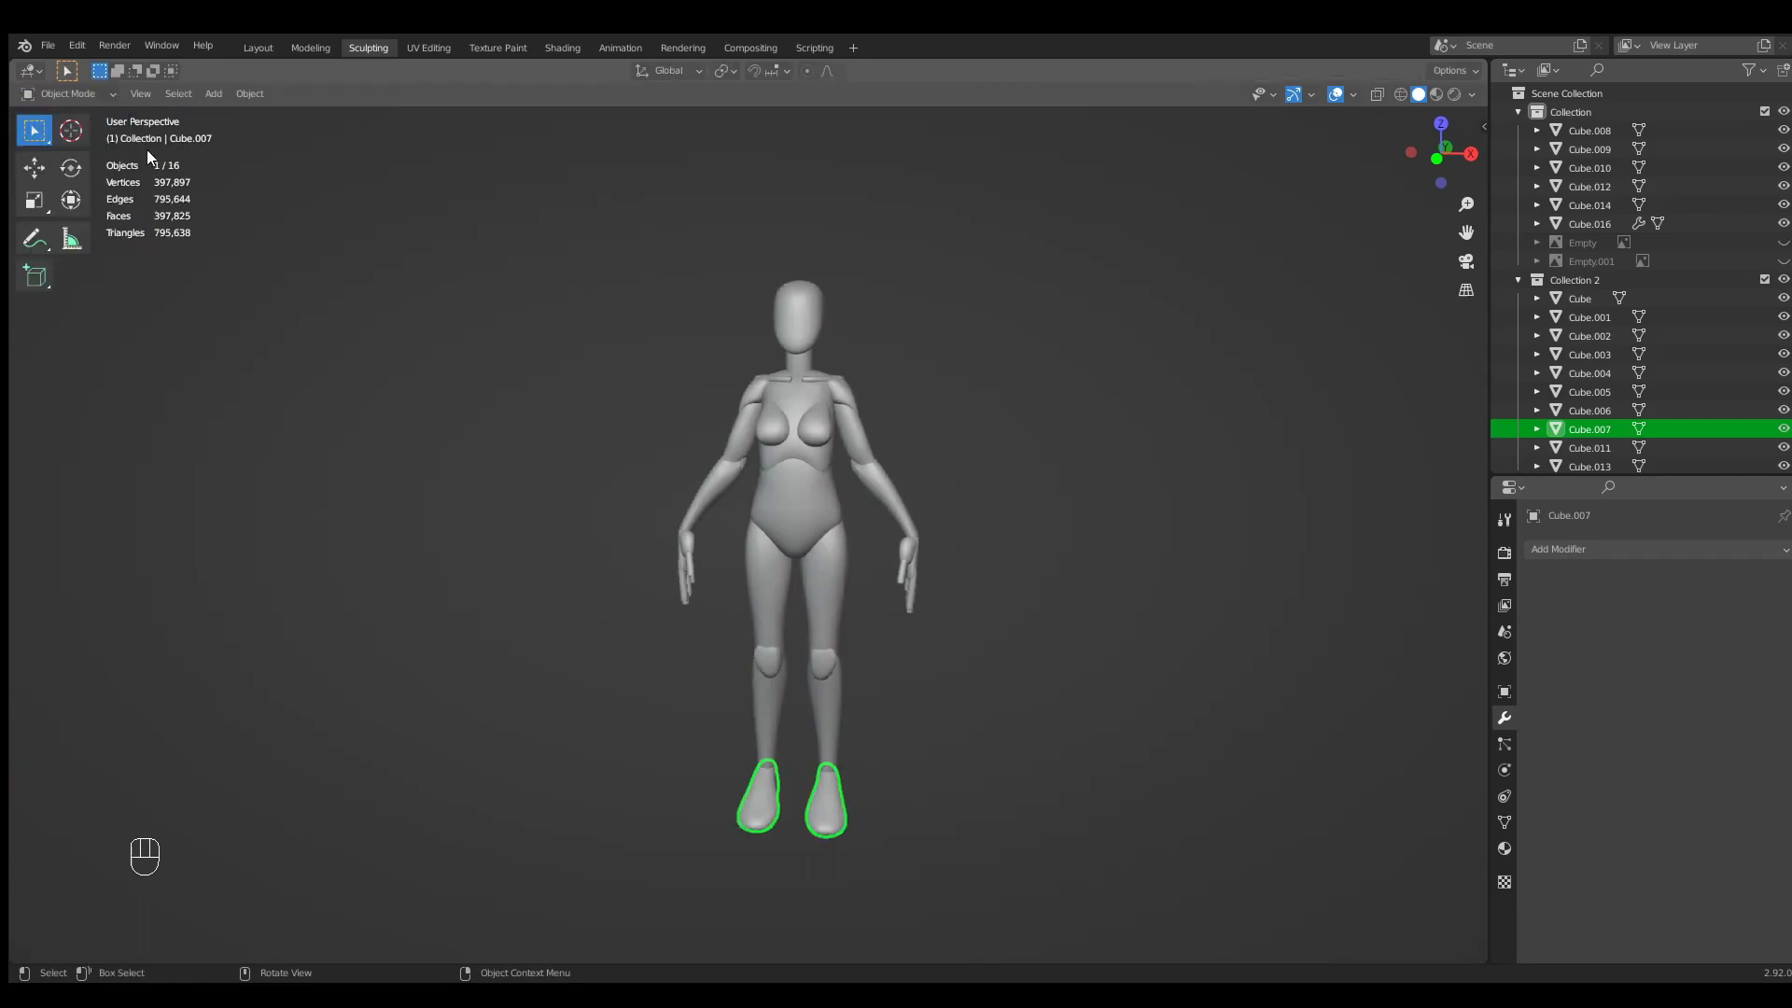
Duplicate every body piece and move the copies into Collection 3.
key("Alt+A")
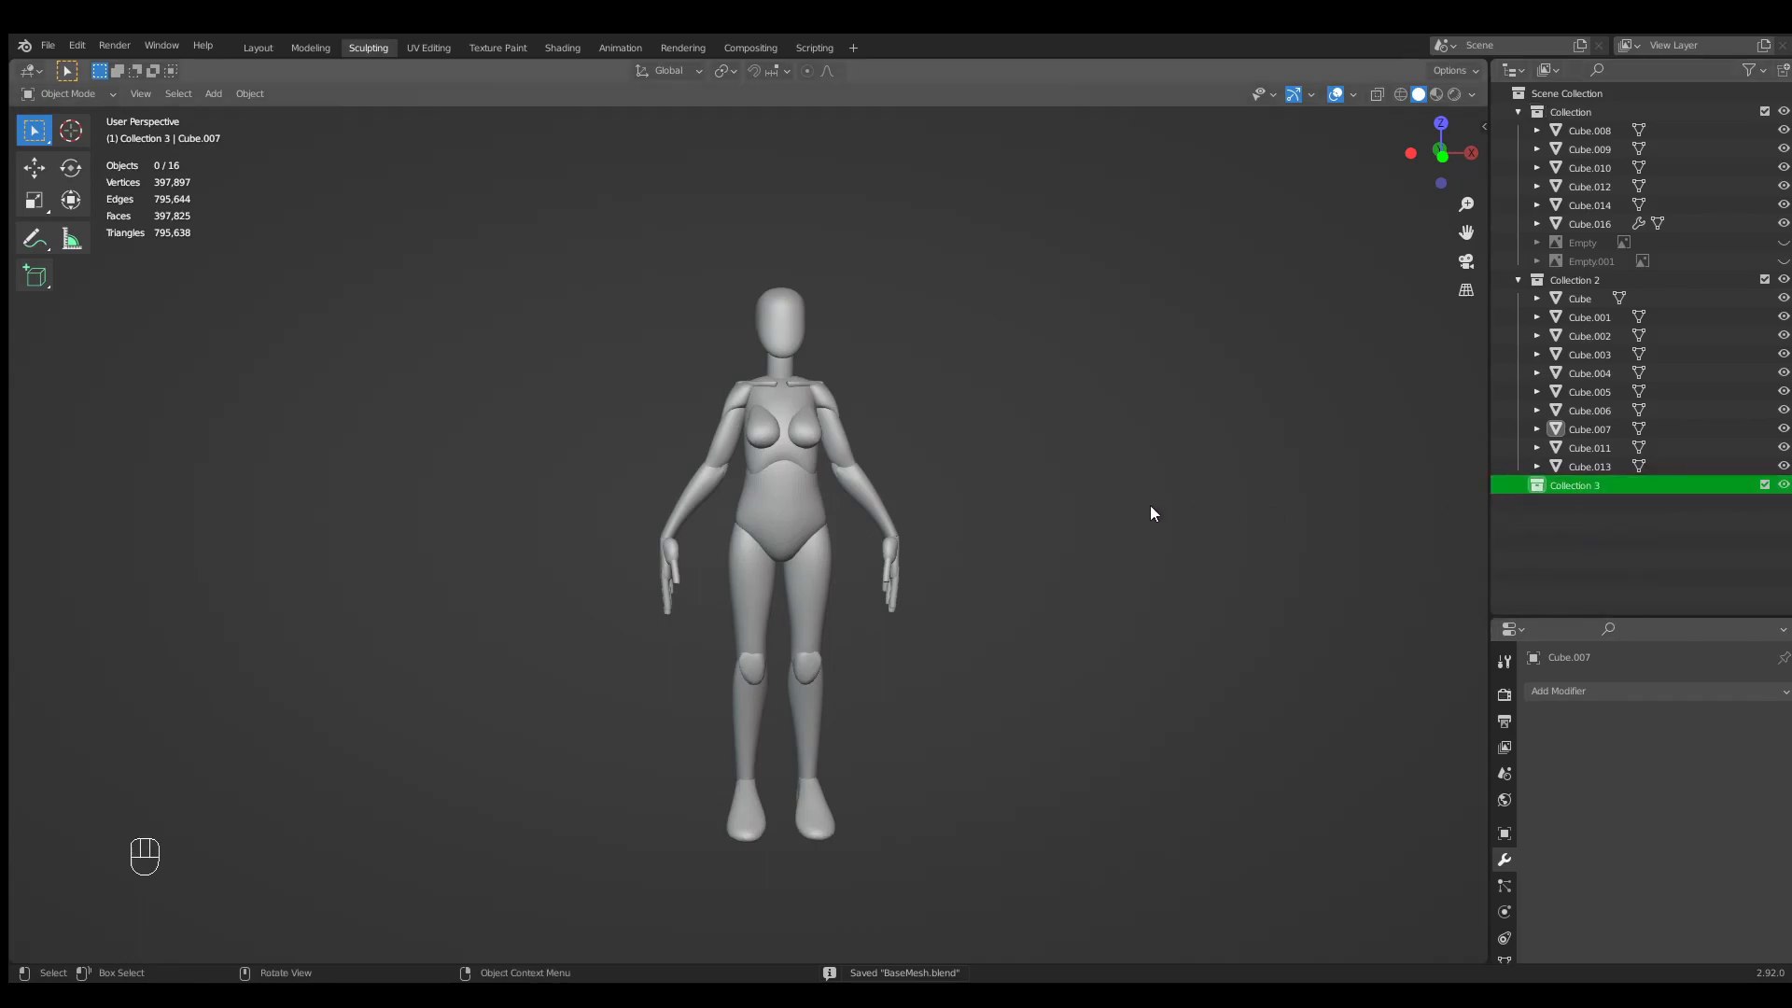
key("a")
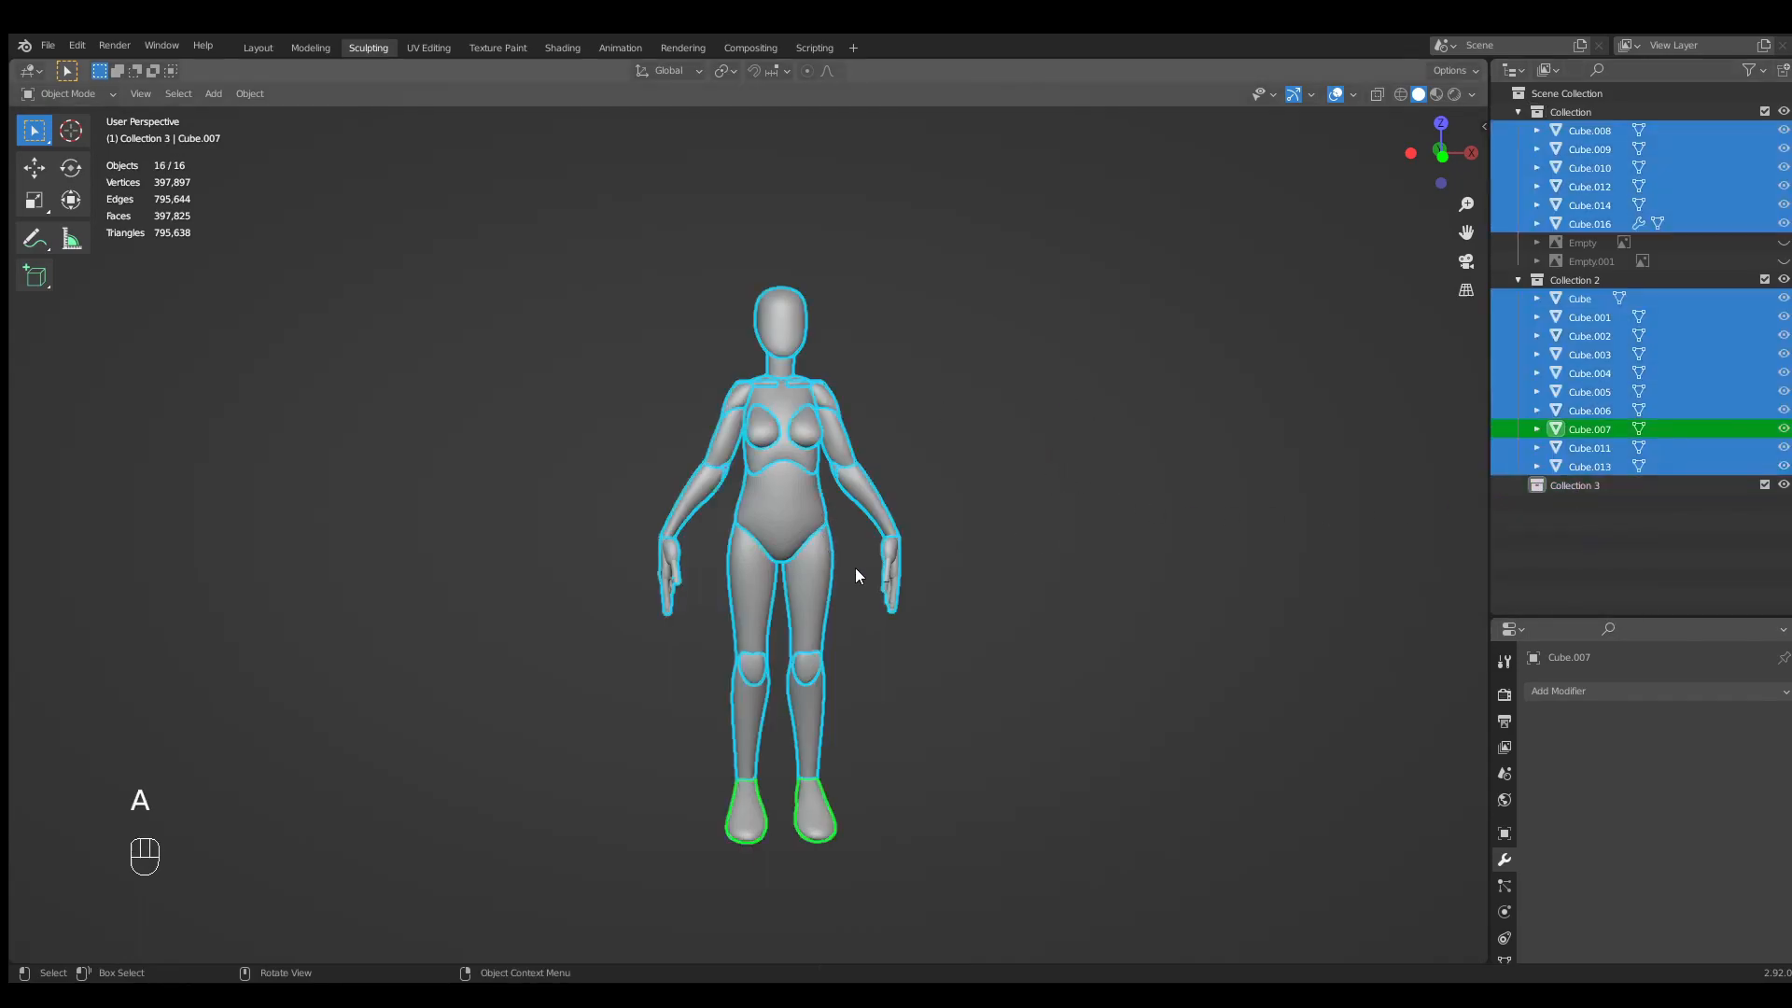
key("shift+d")
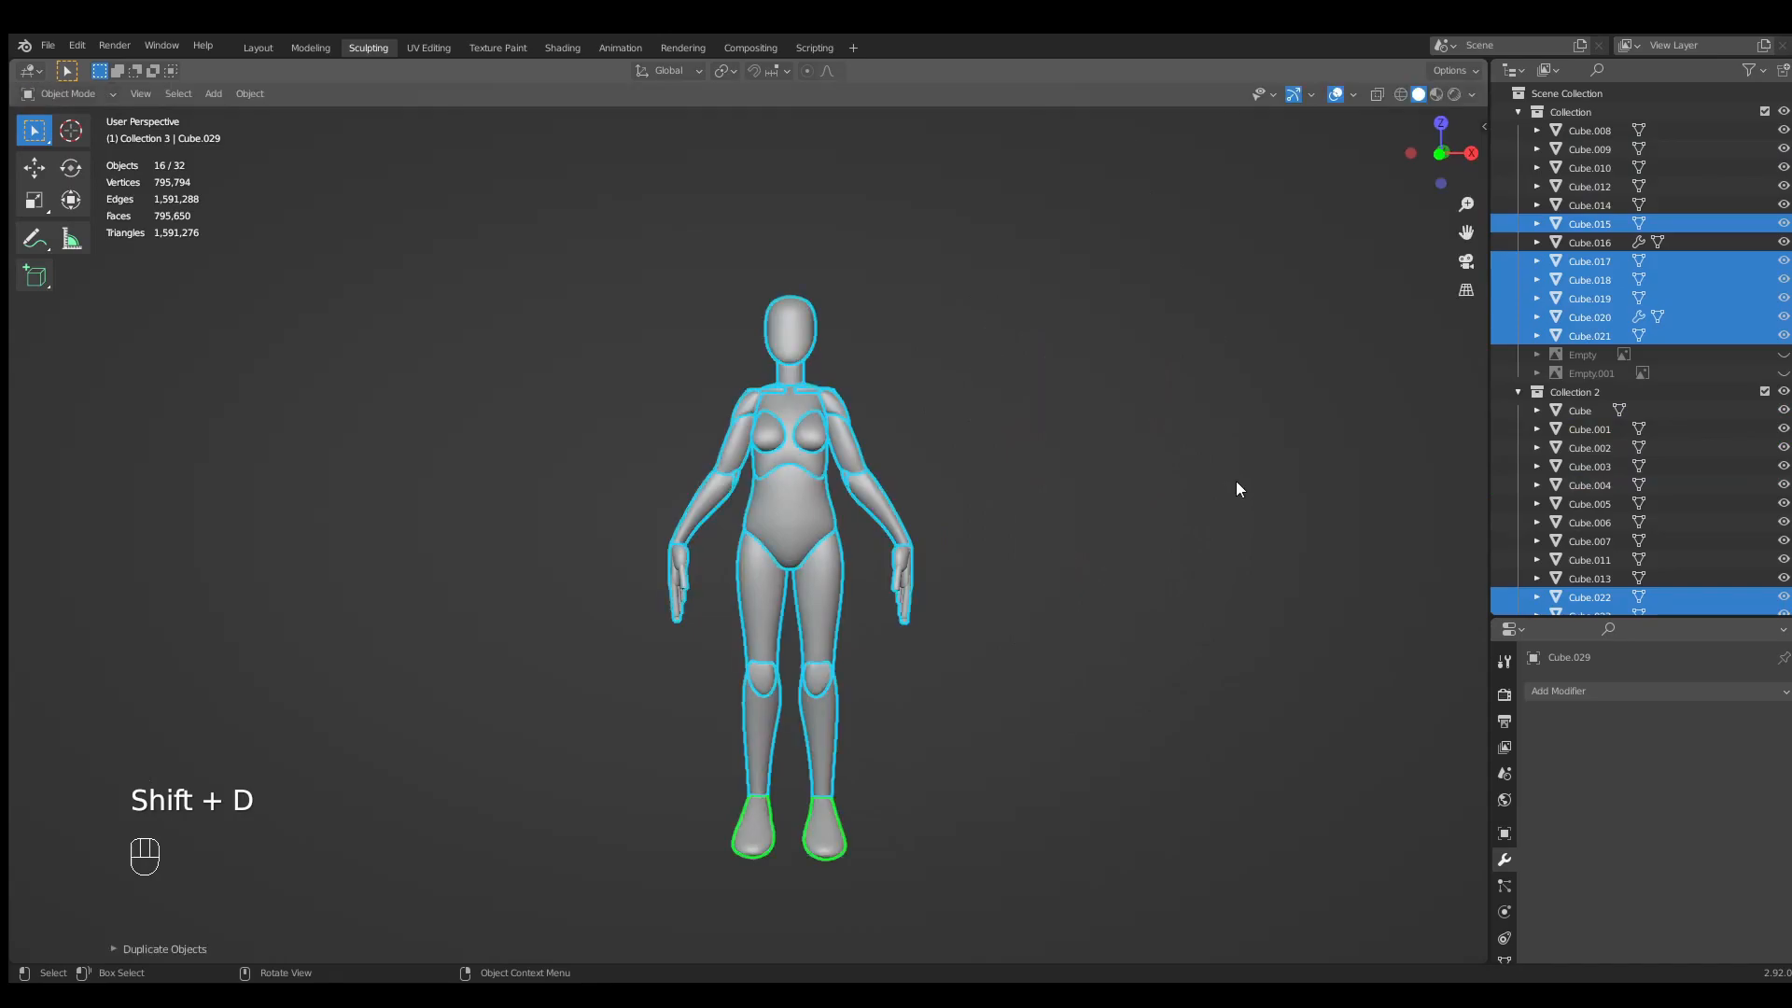
key("m")
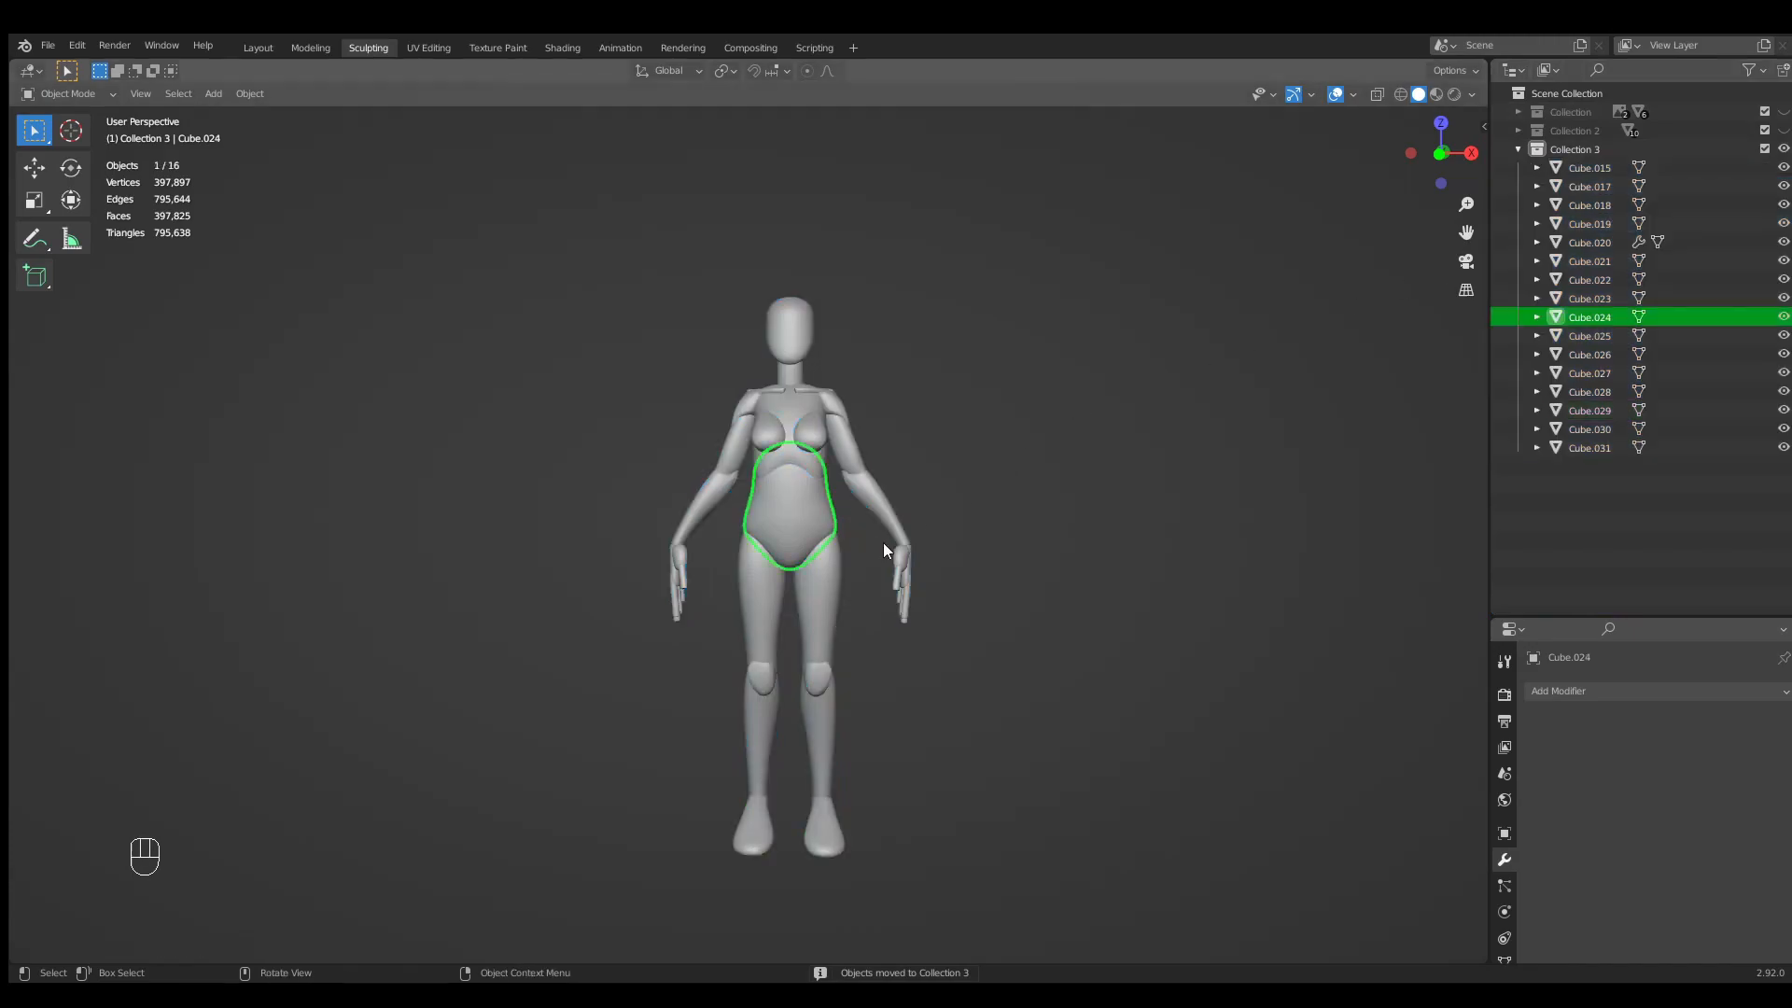
Apply the hands' Mirror modifier and join all Collection 3 pieces into Cube.015.
key("a")
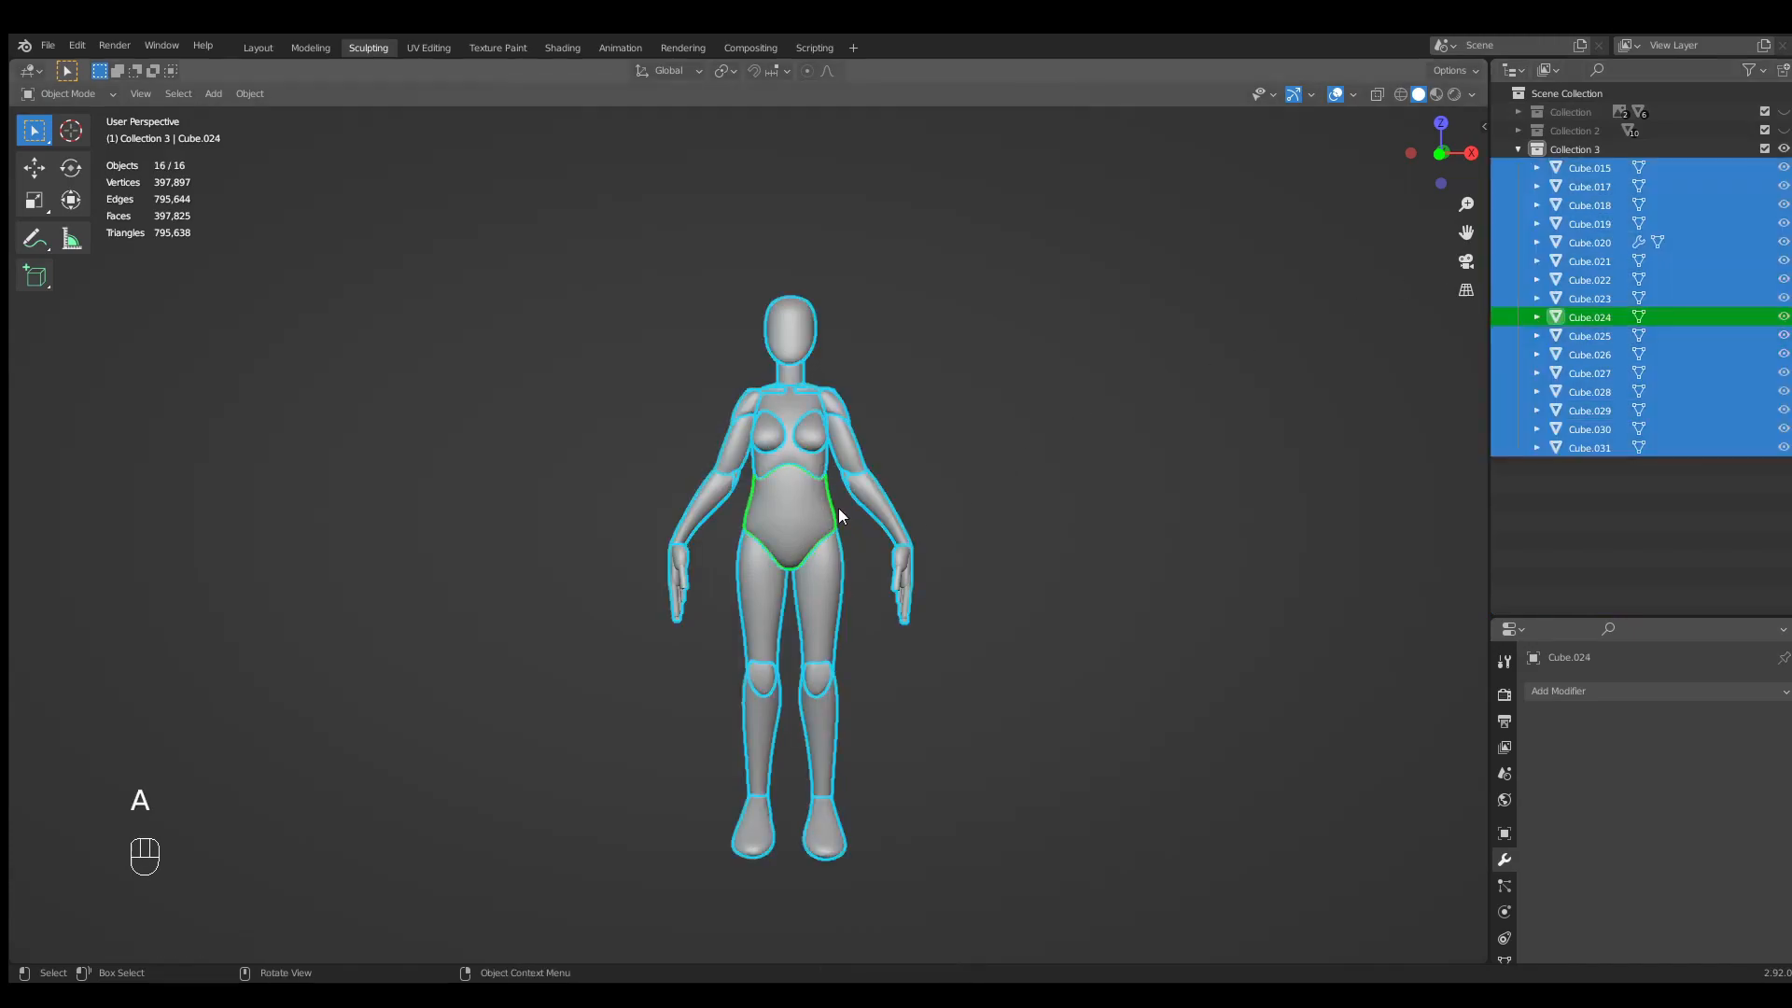
key("ctrl+j")
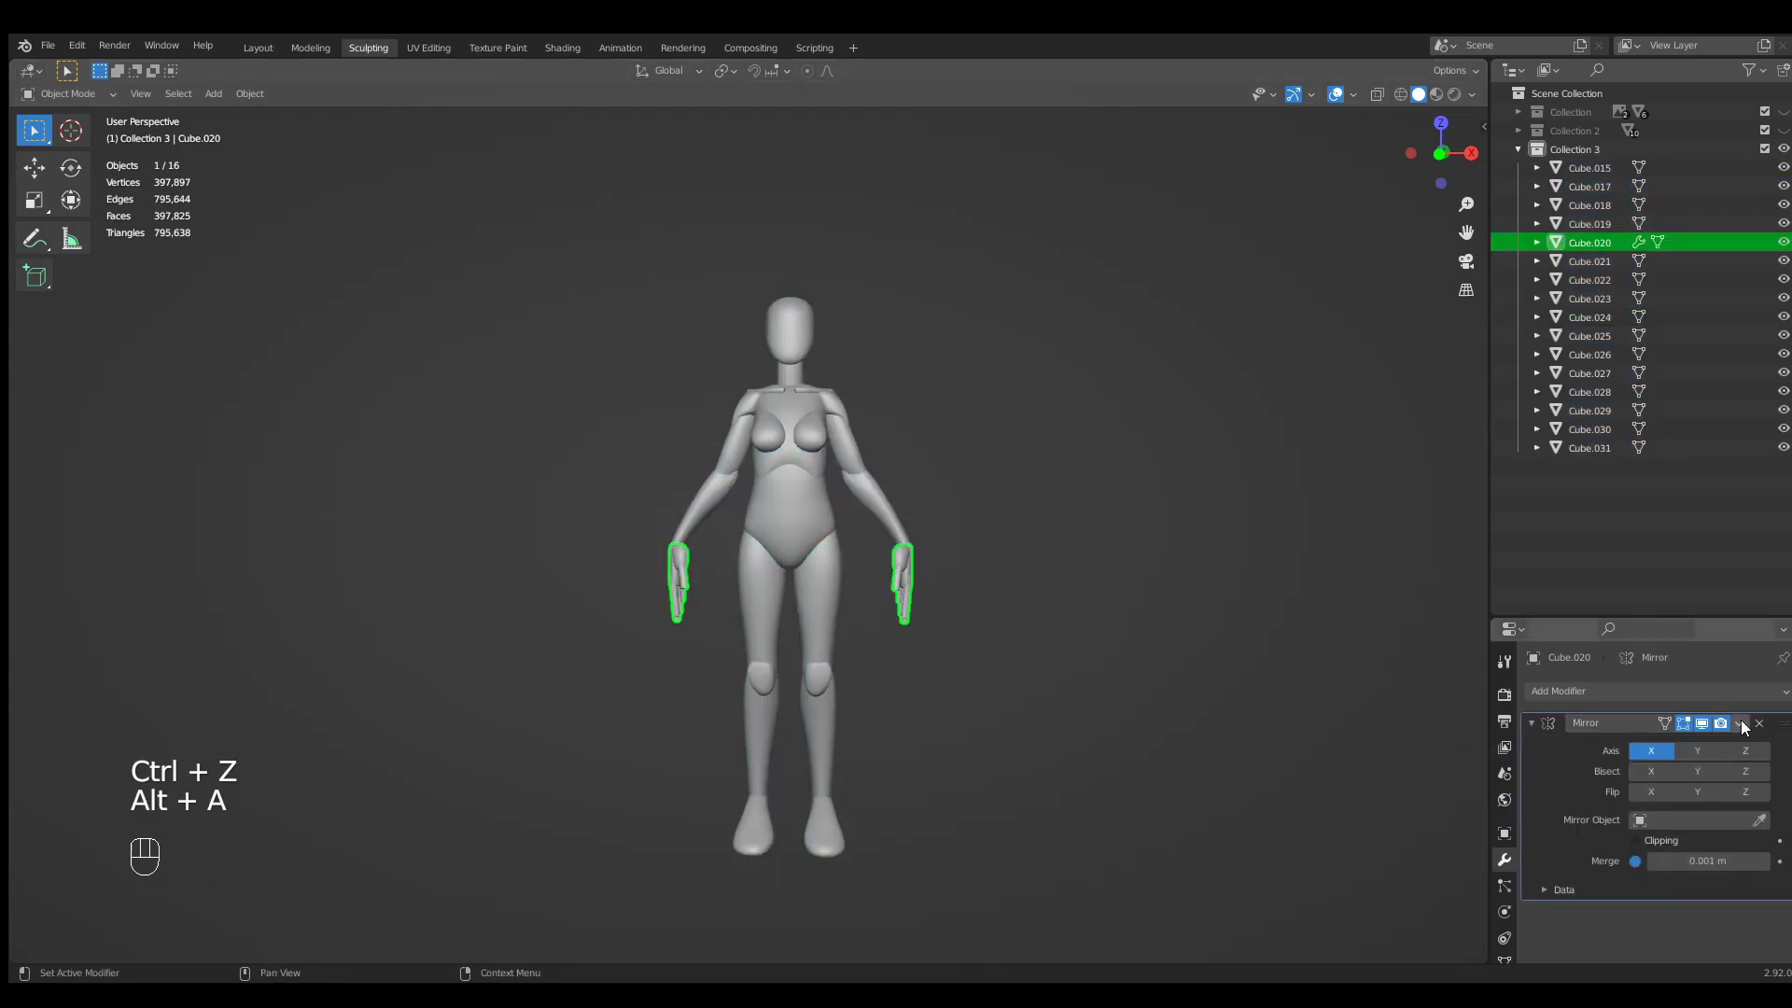
left_click(1738, 724)
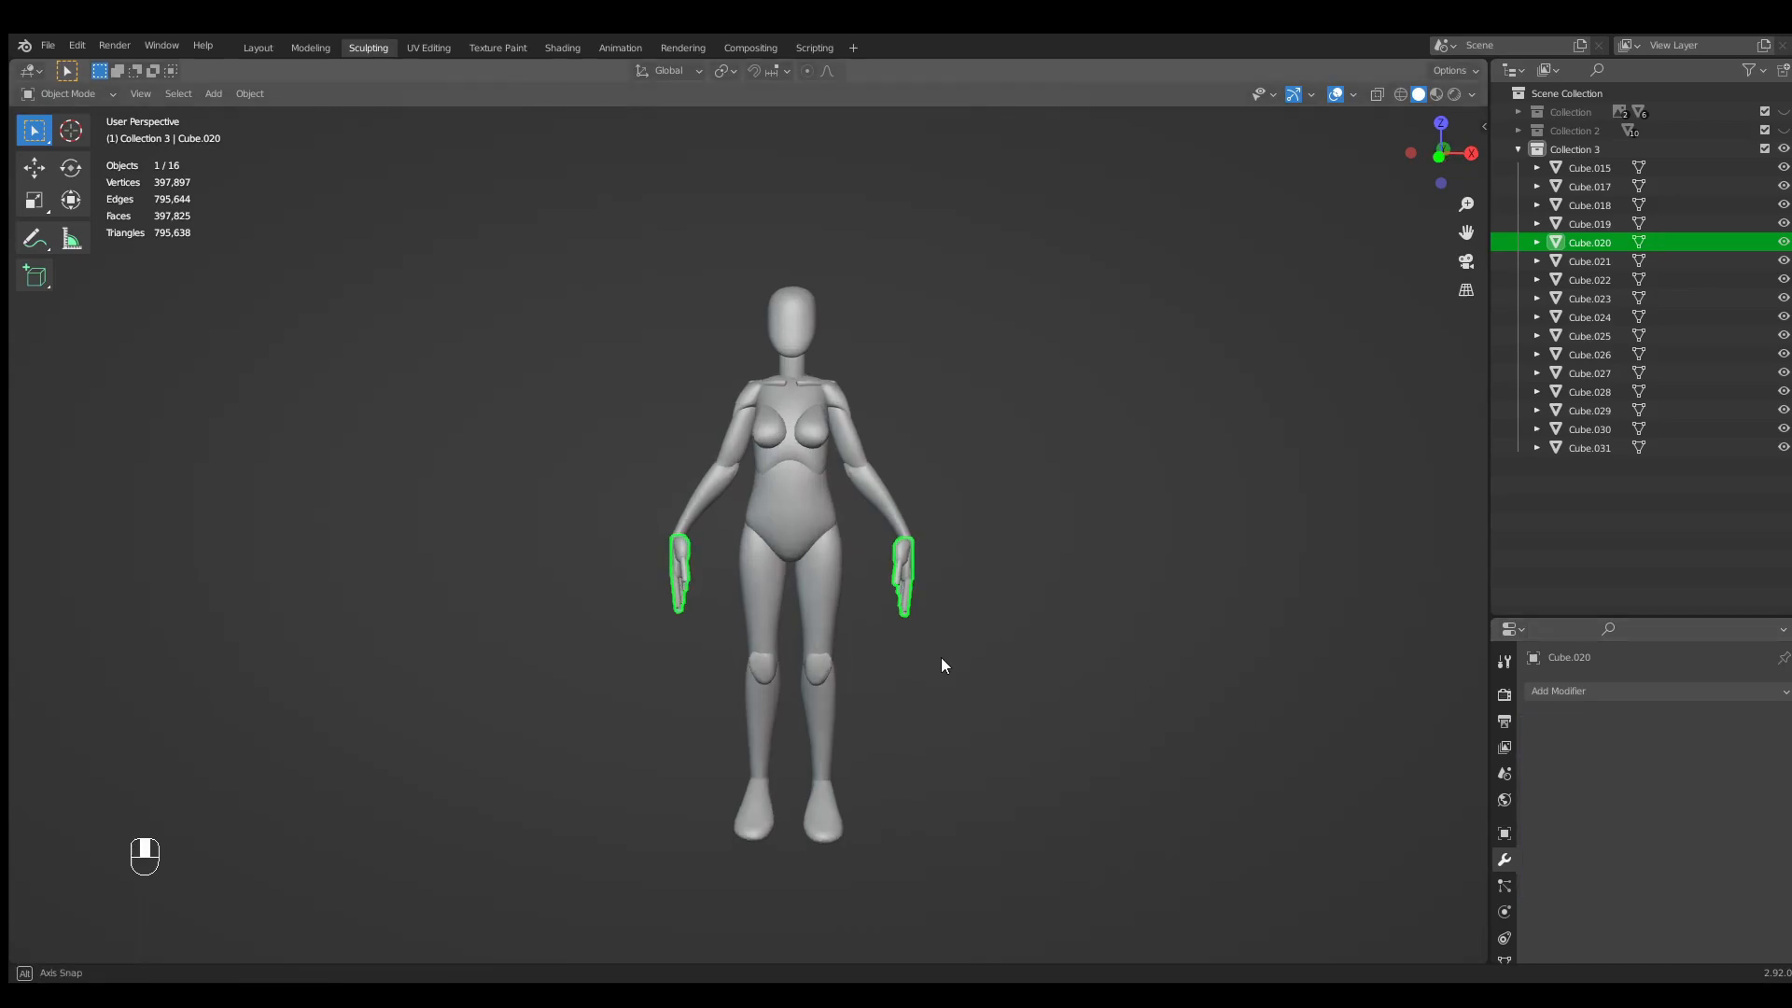
key("a")
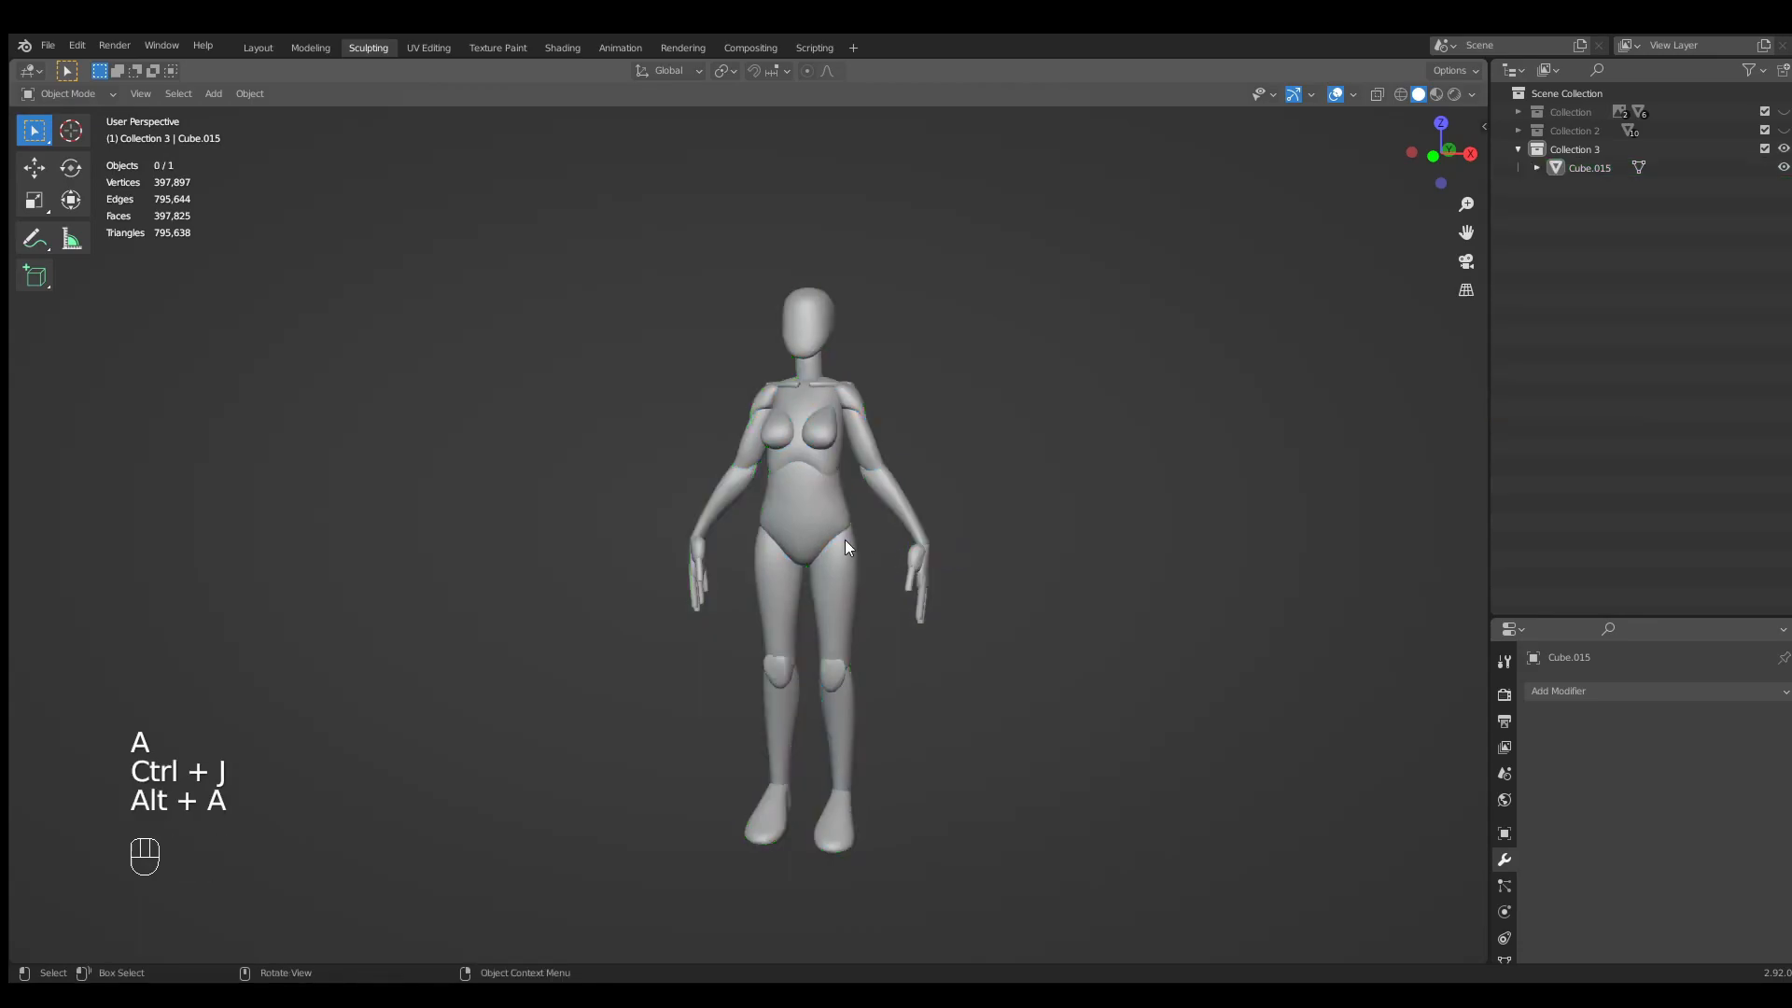
Voxel-remesh the joined Cube.015 at 0.0125 in Sculpt Mode and save.
left_click(65, 93)
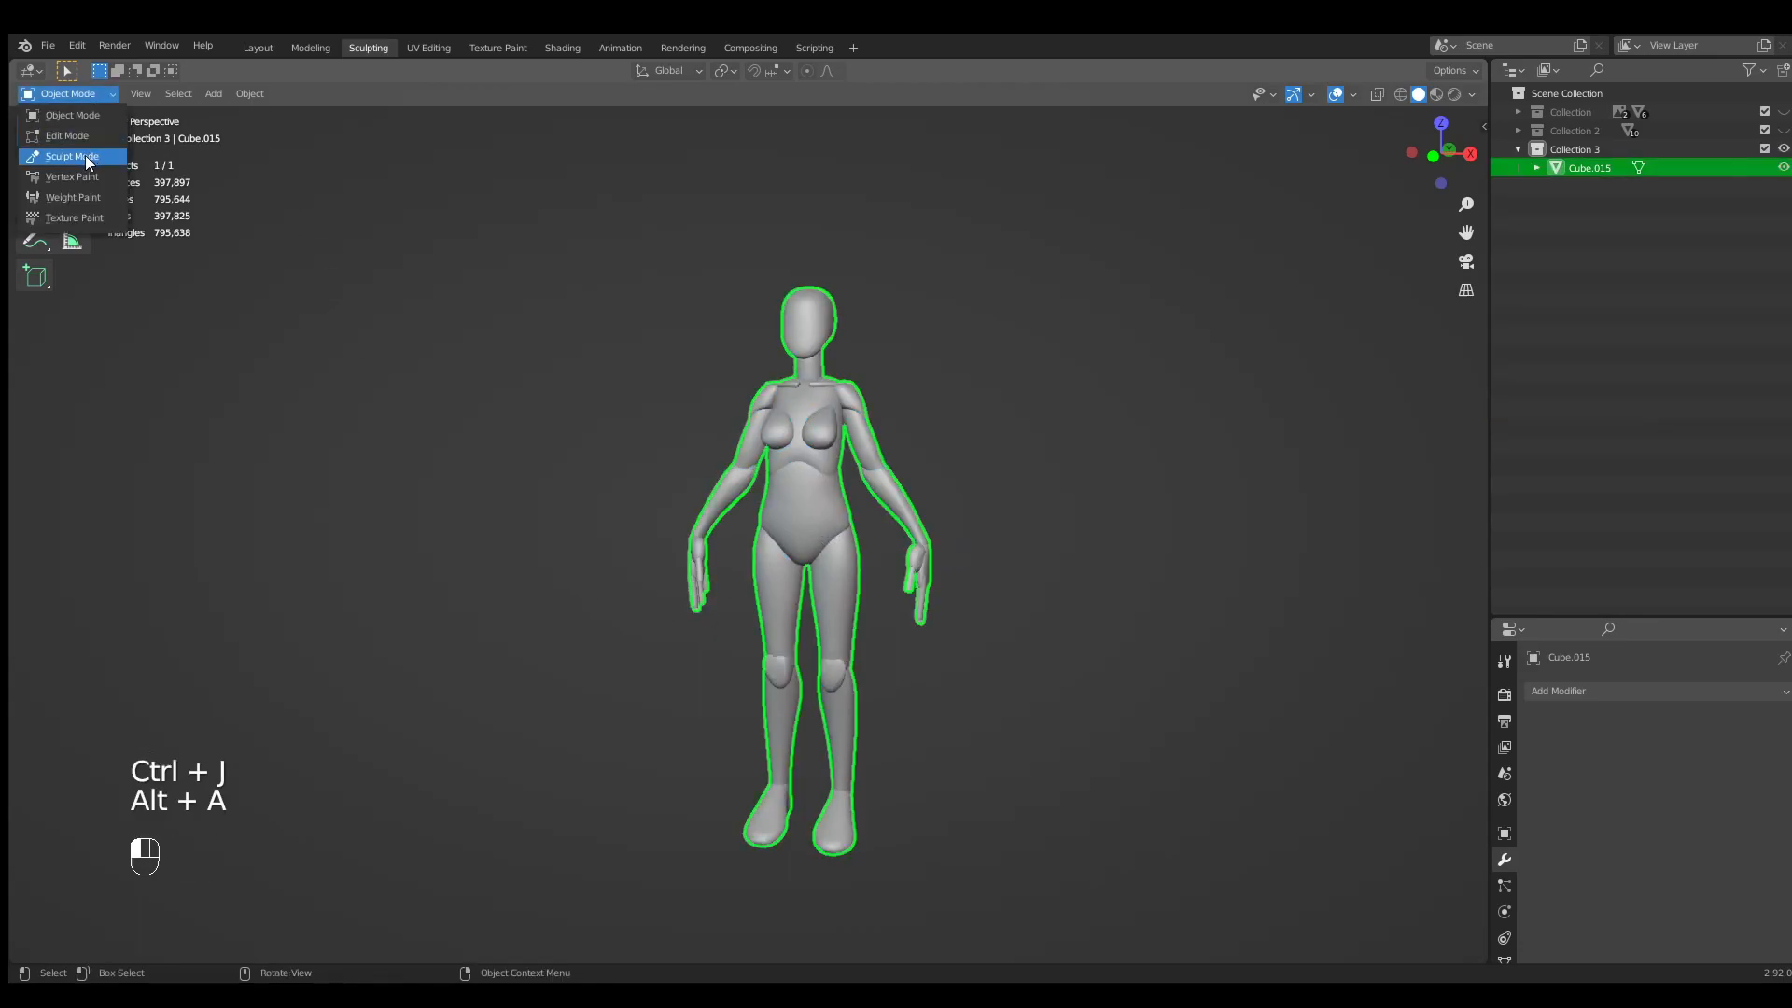
left_click(71, 157)
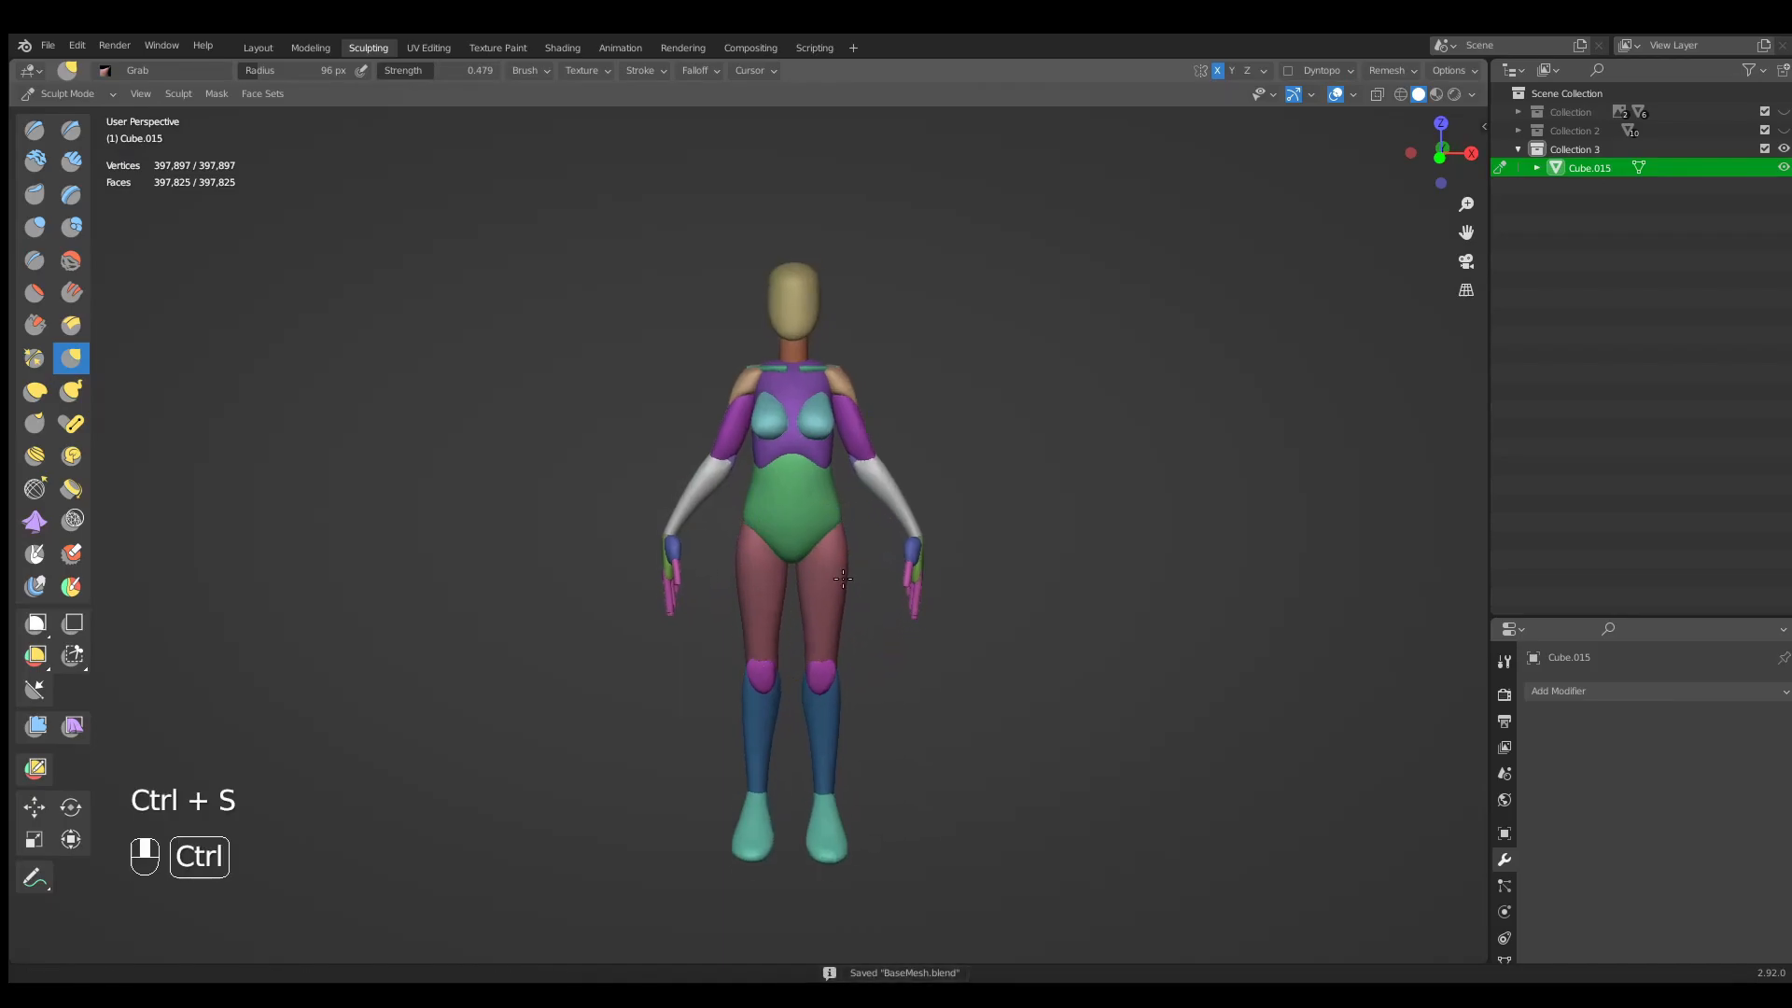
key("shift+r")
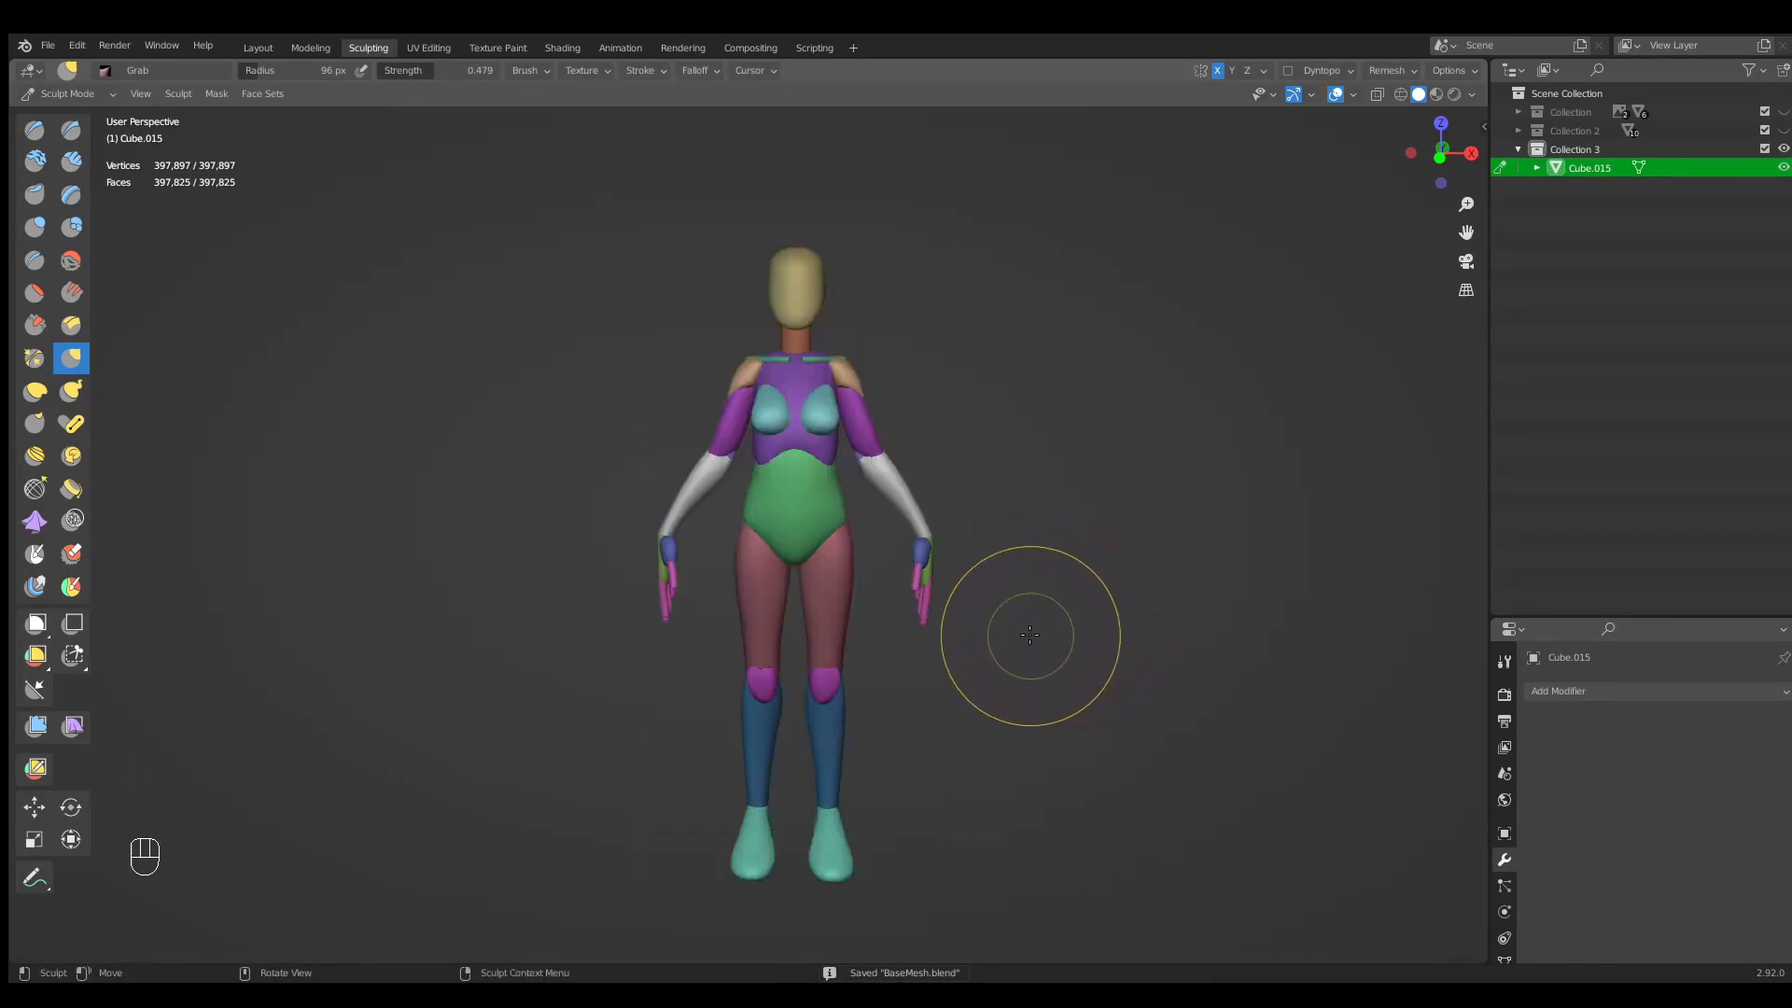
key("ctrl+s")
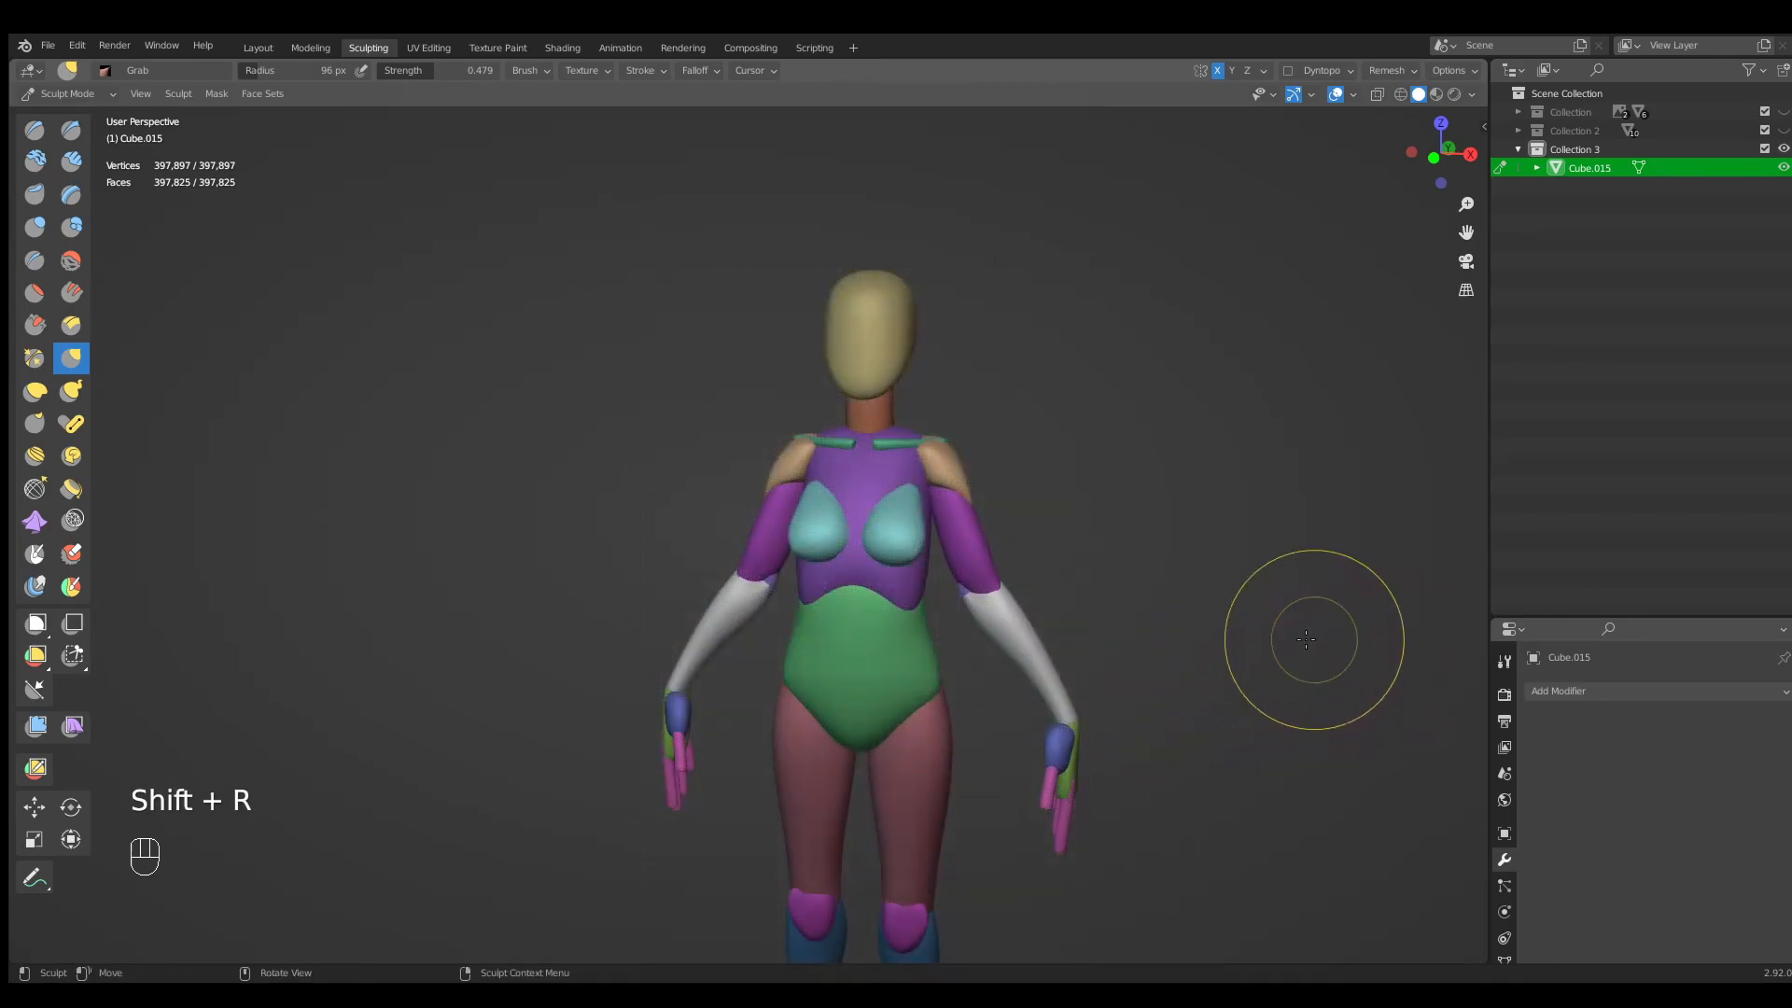
mouse_move(1191, 644)
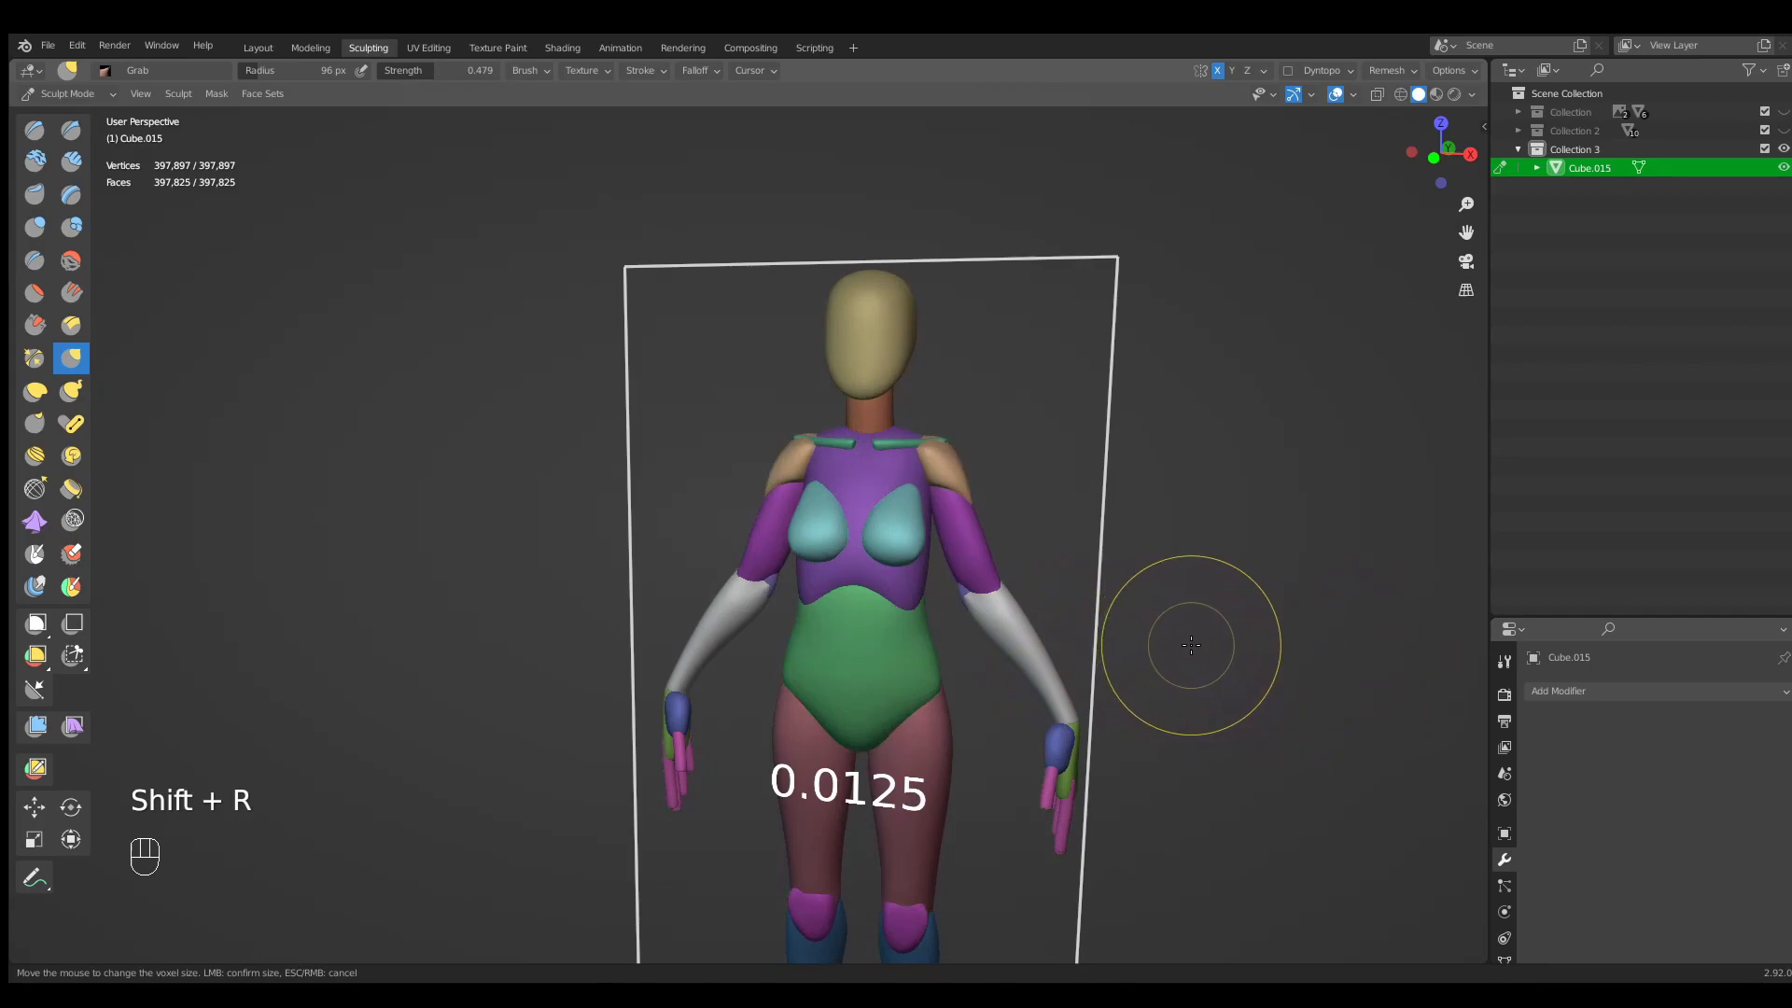
key("ctrl+s")
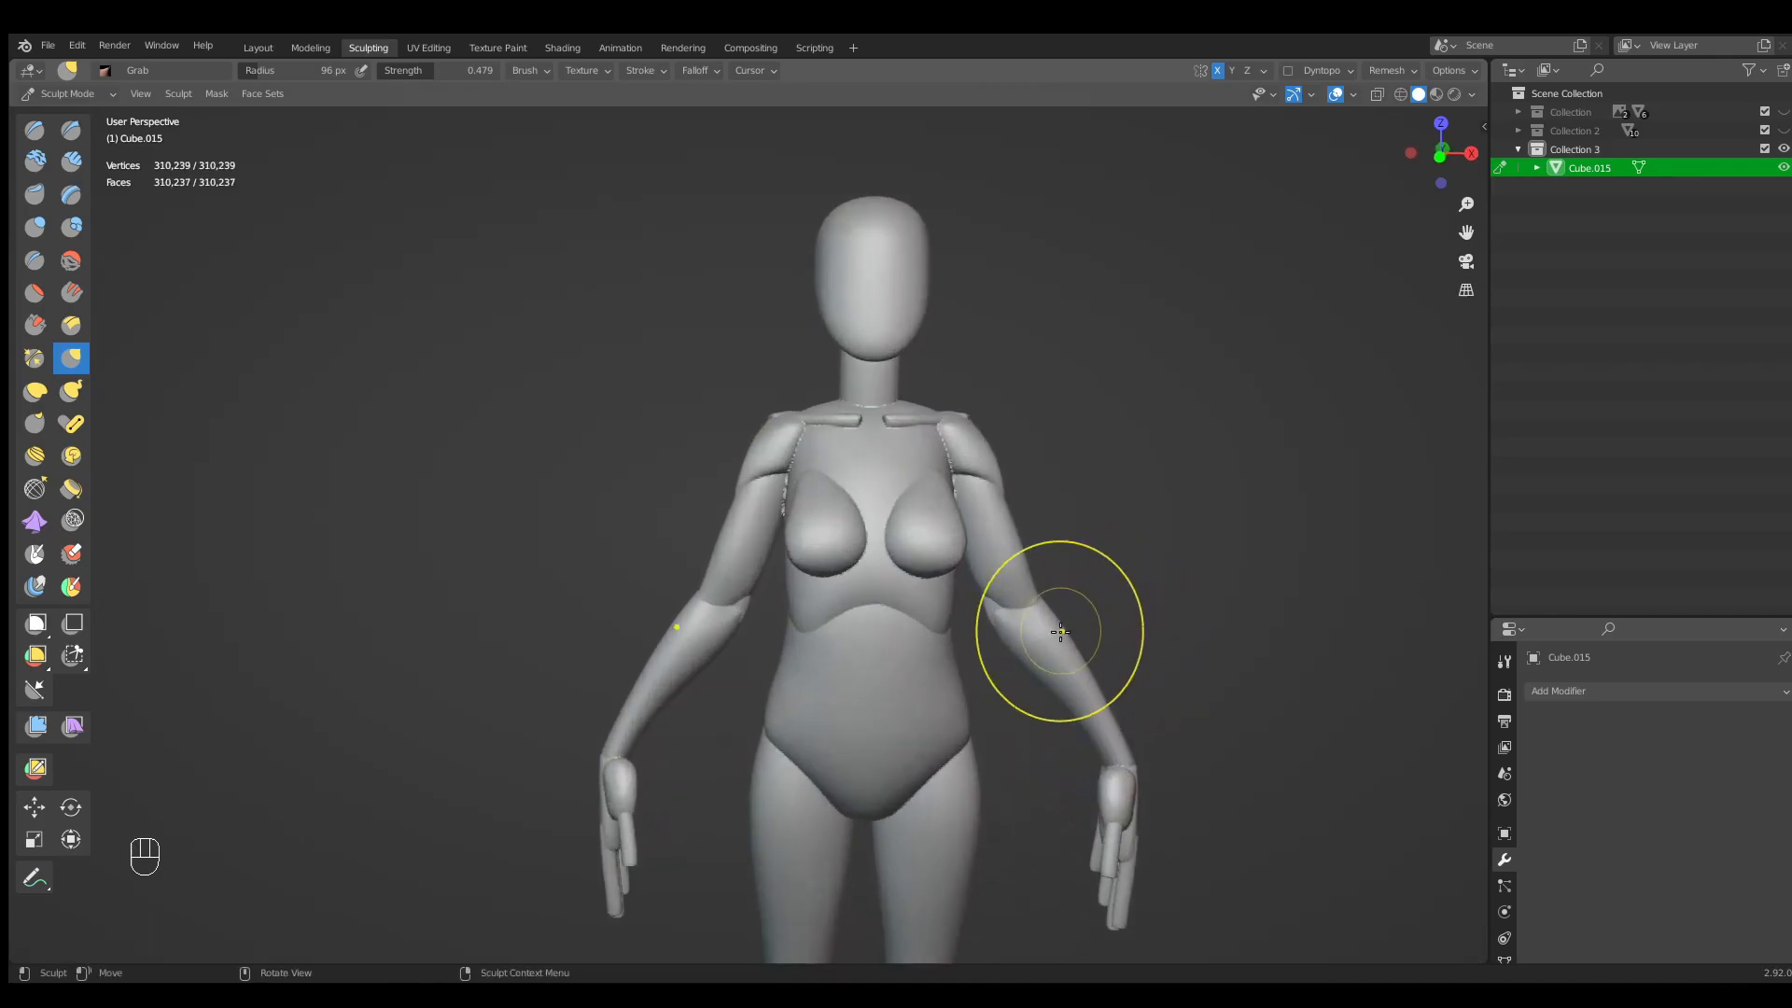
Smooth the seams on chest, arms and legs, then save BaseMesh.blend.
key("f")
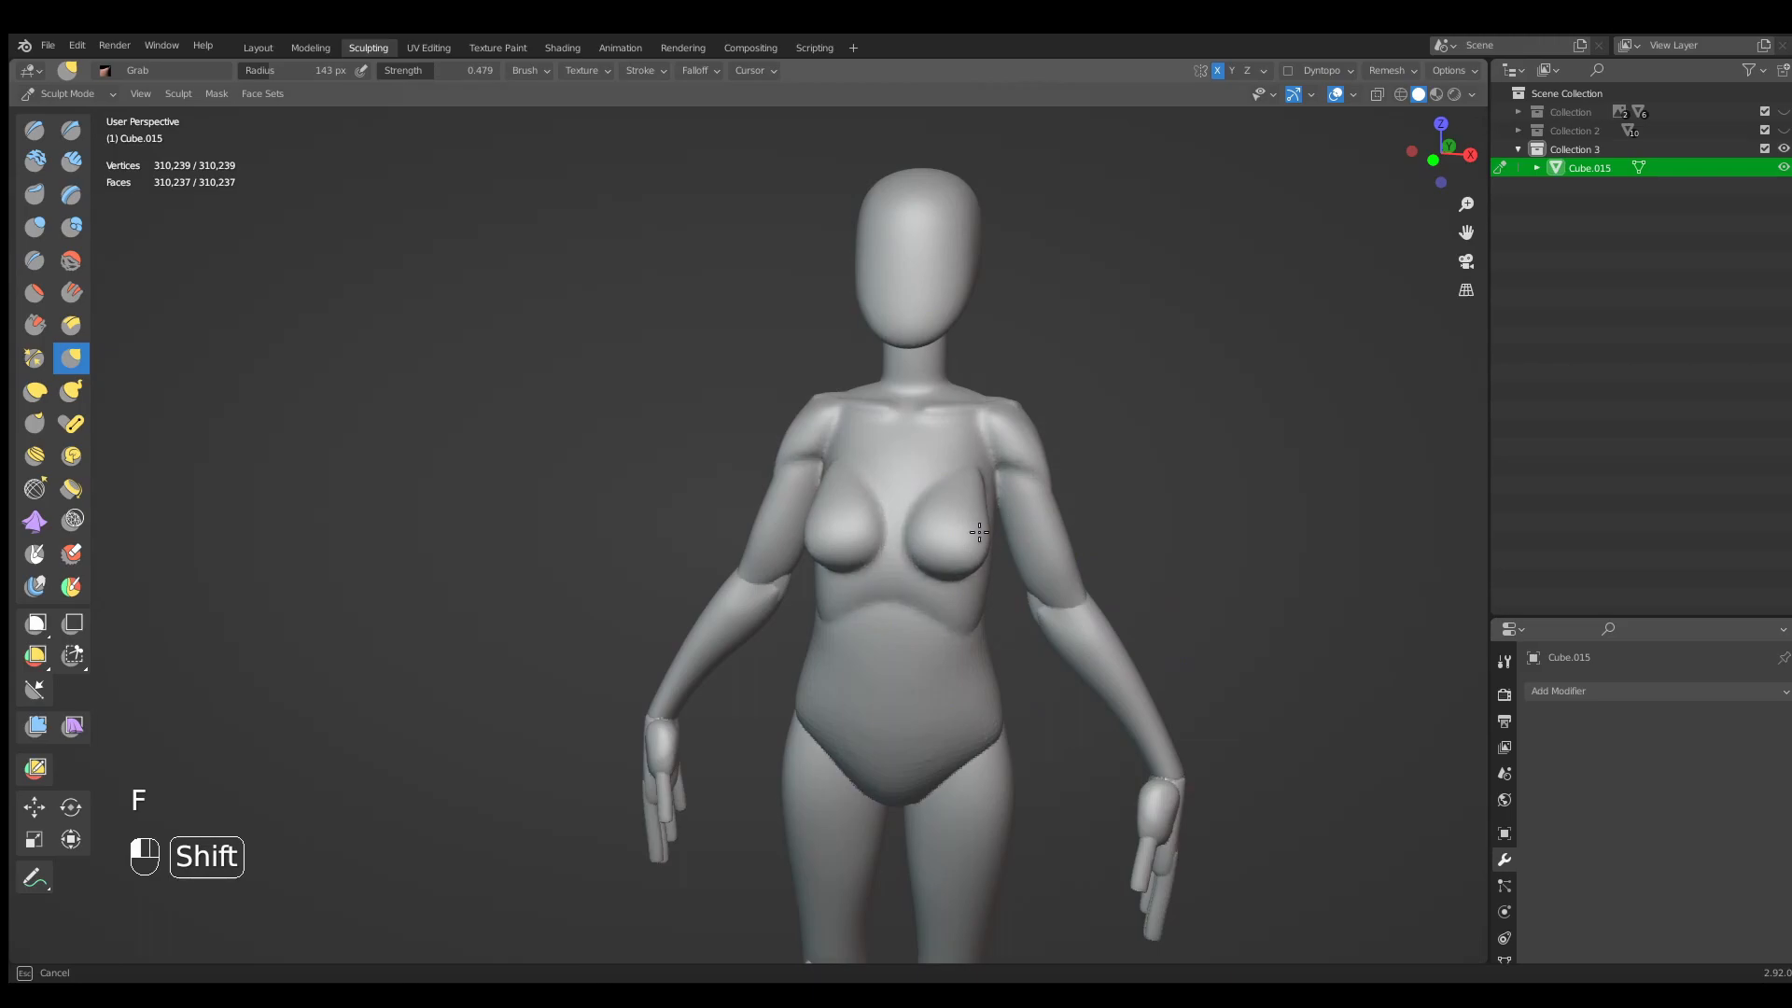
left_click_drag(976, 532, 1143, 859)
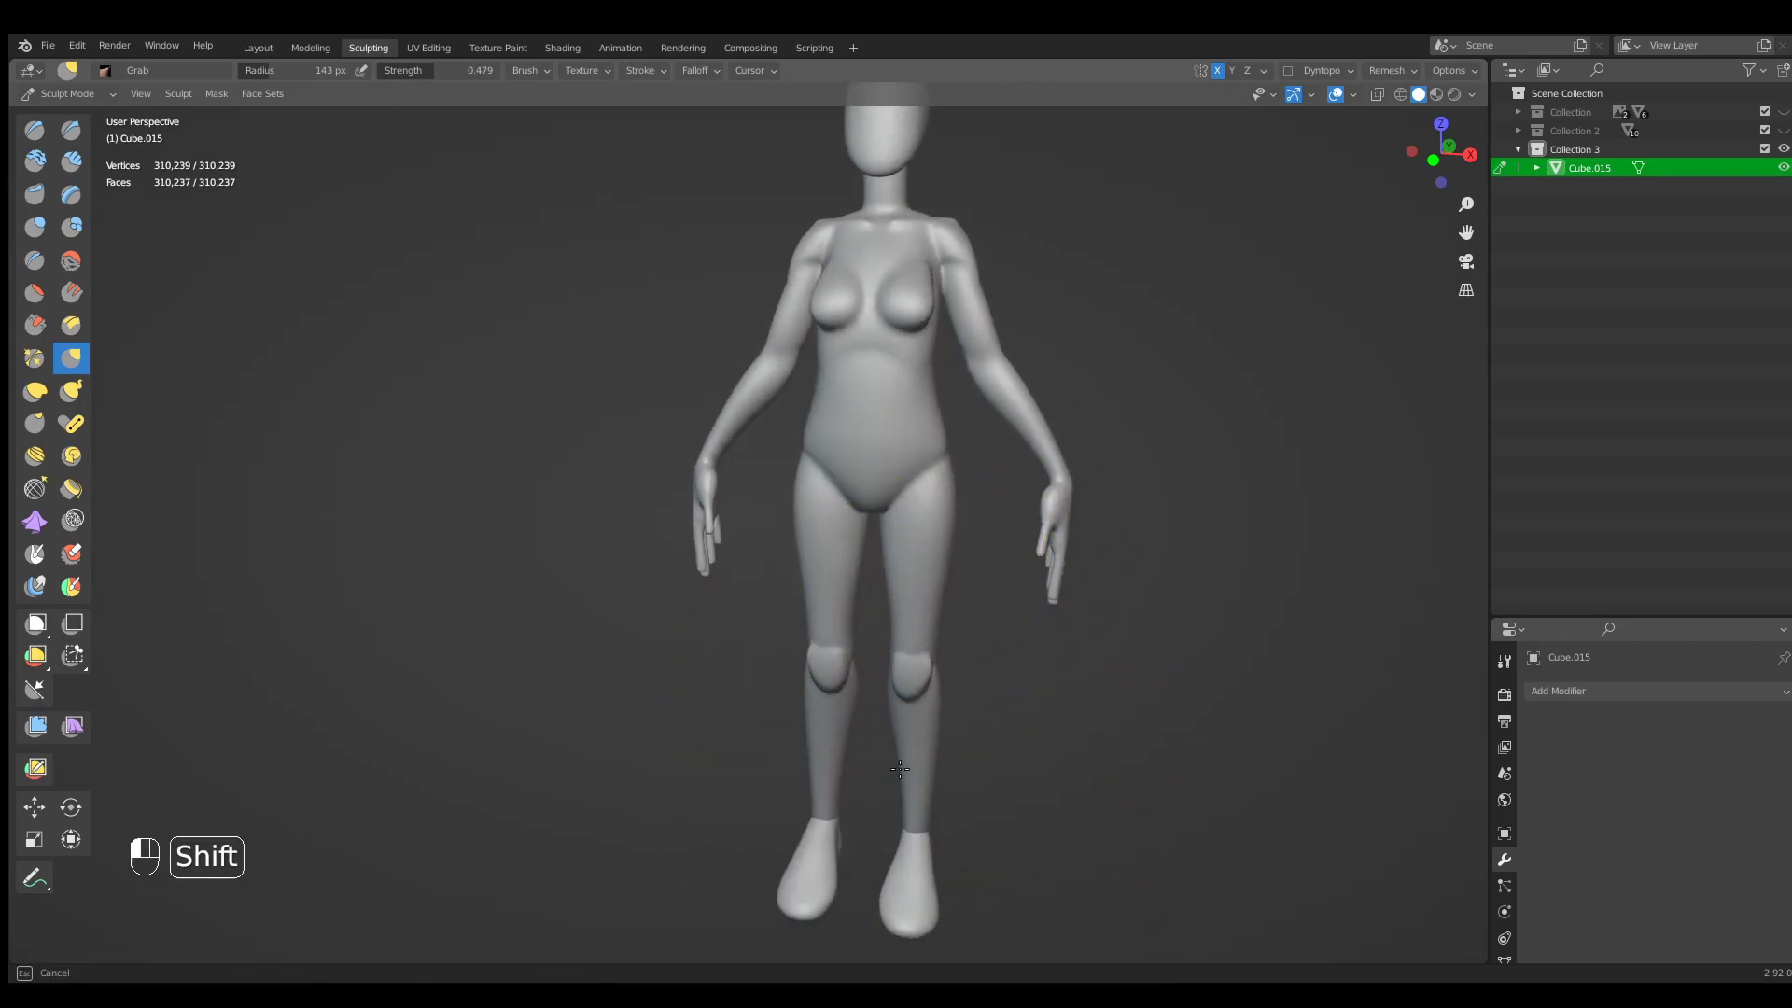
left_click_drag(898, 769, 926, 558)
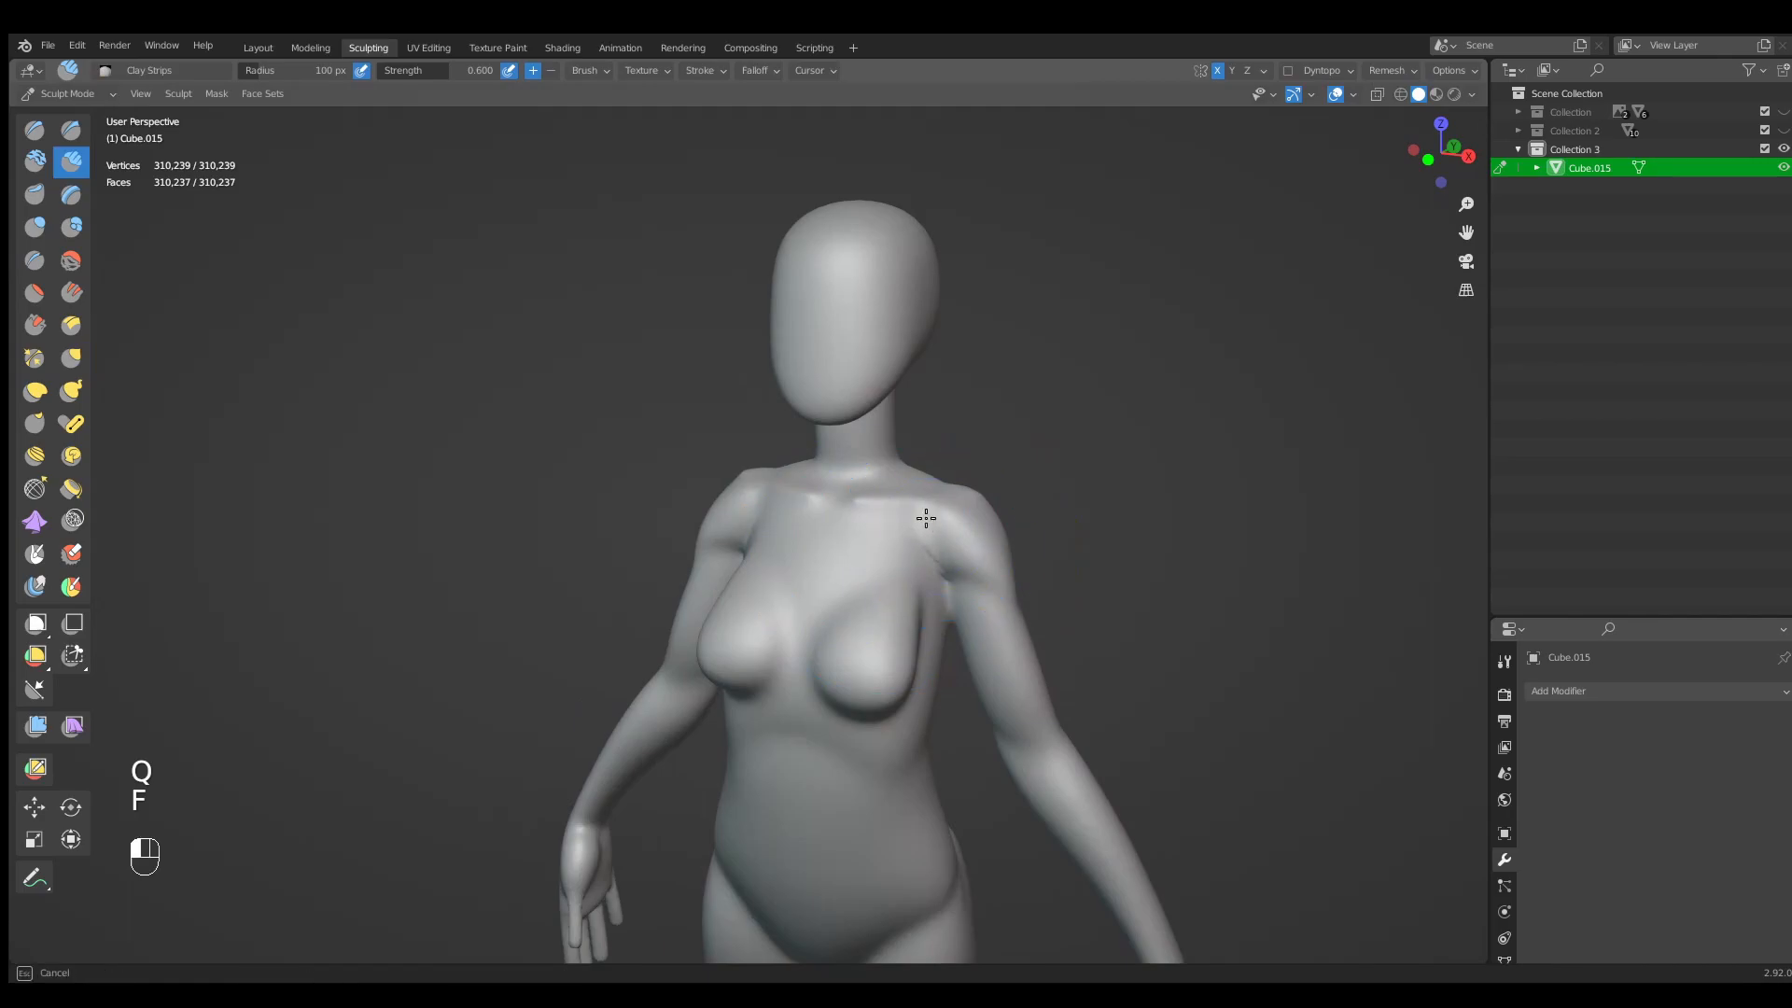
key("shift")
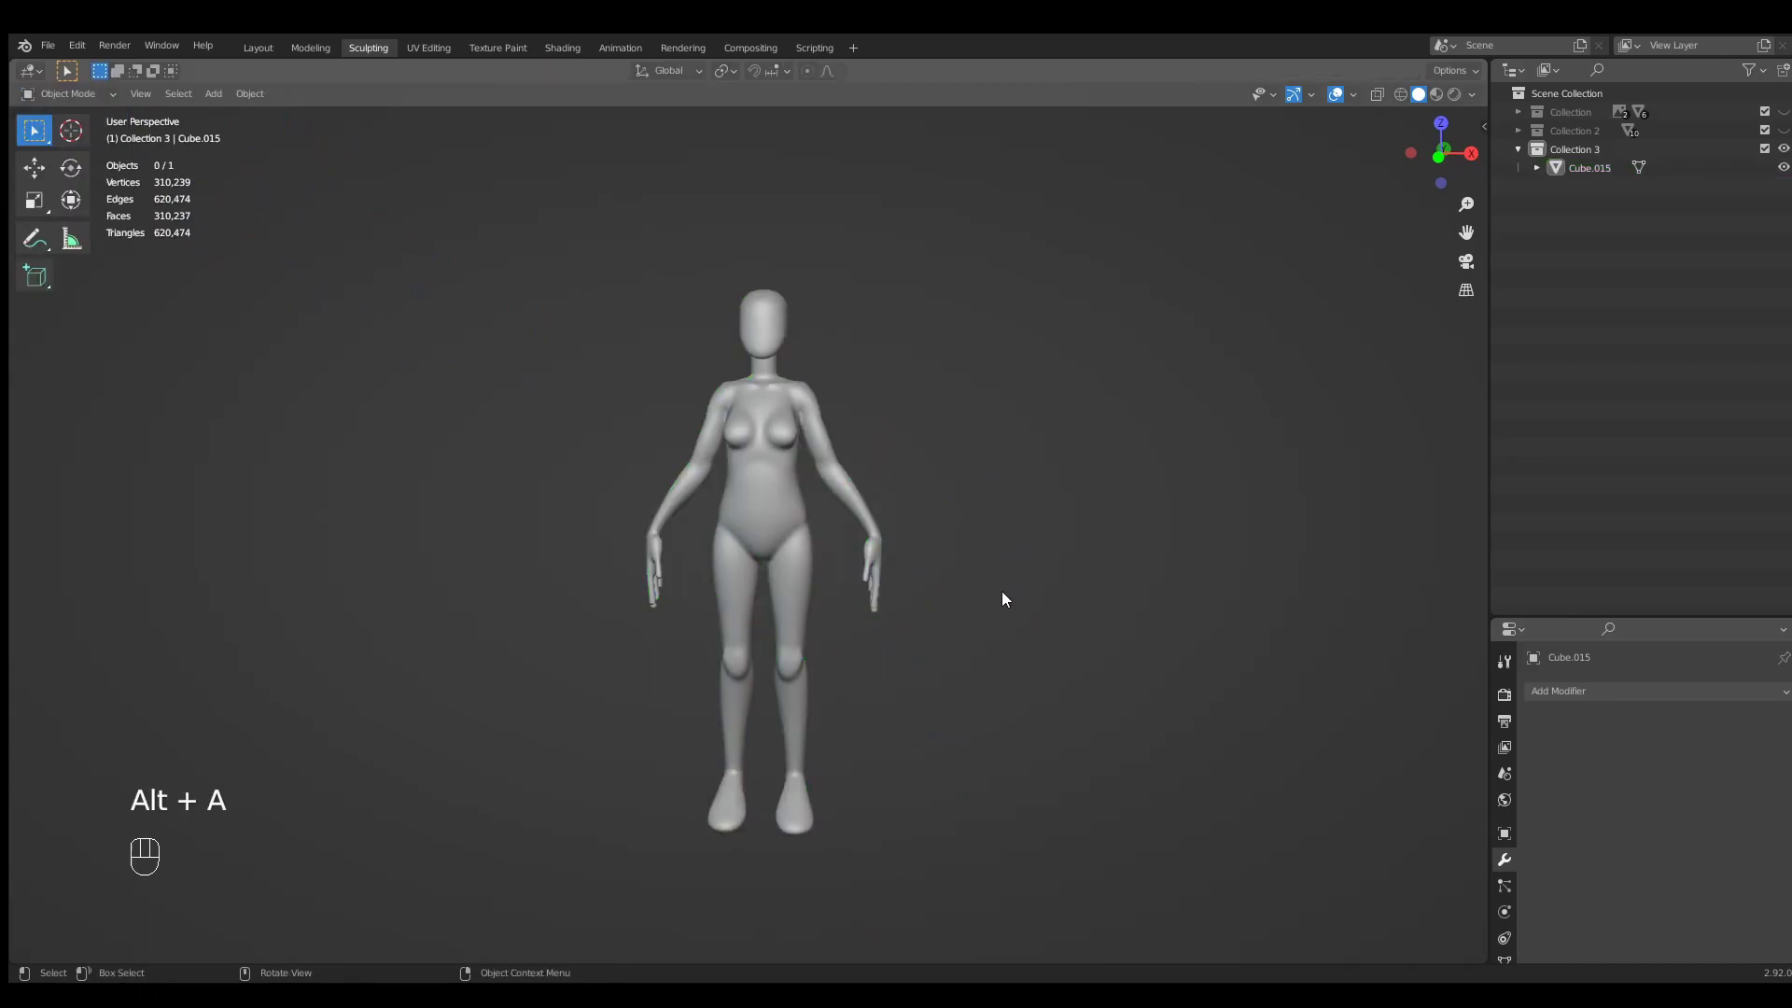
key("ctrl+s")
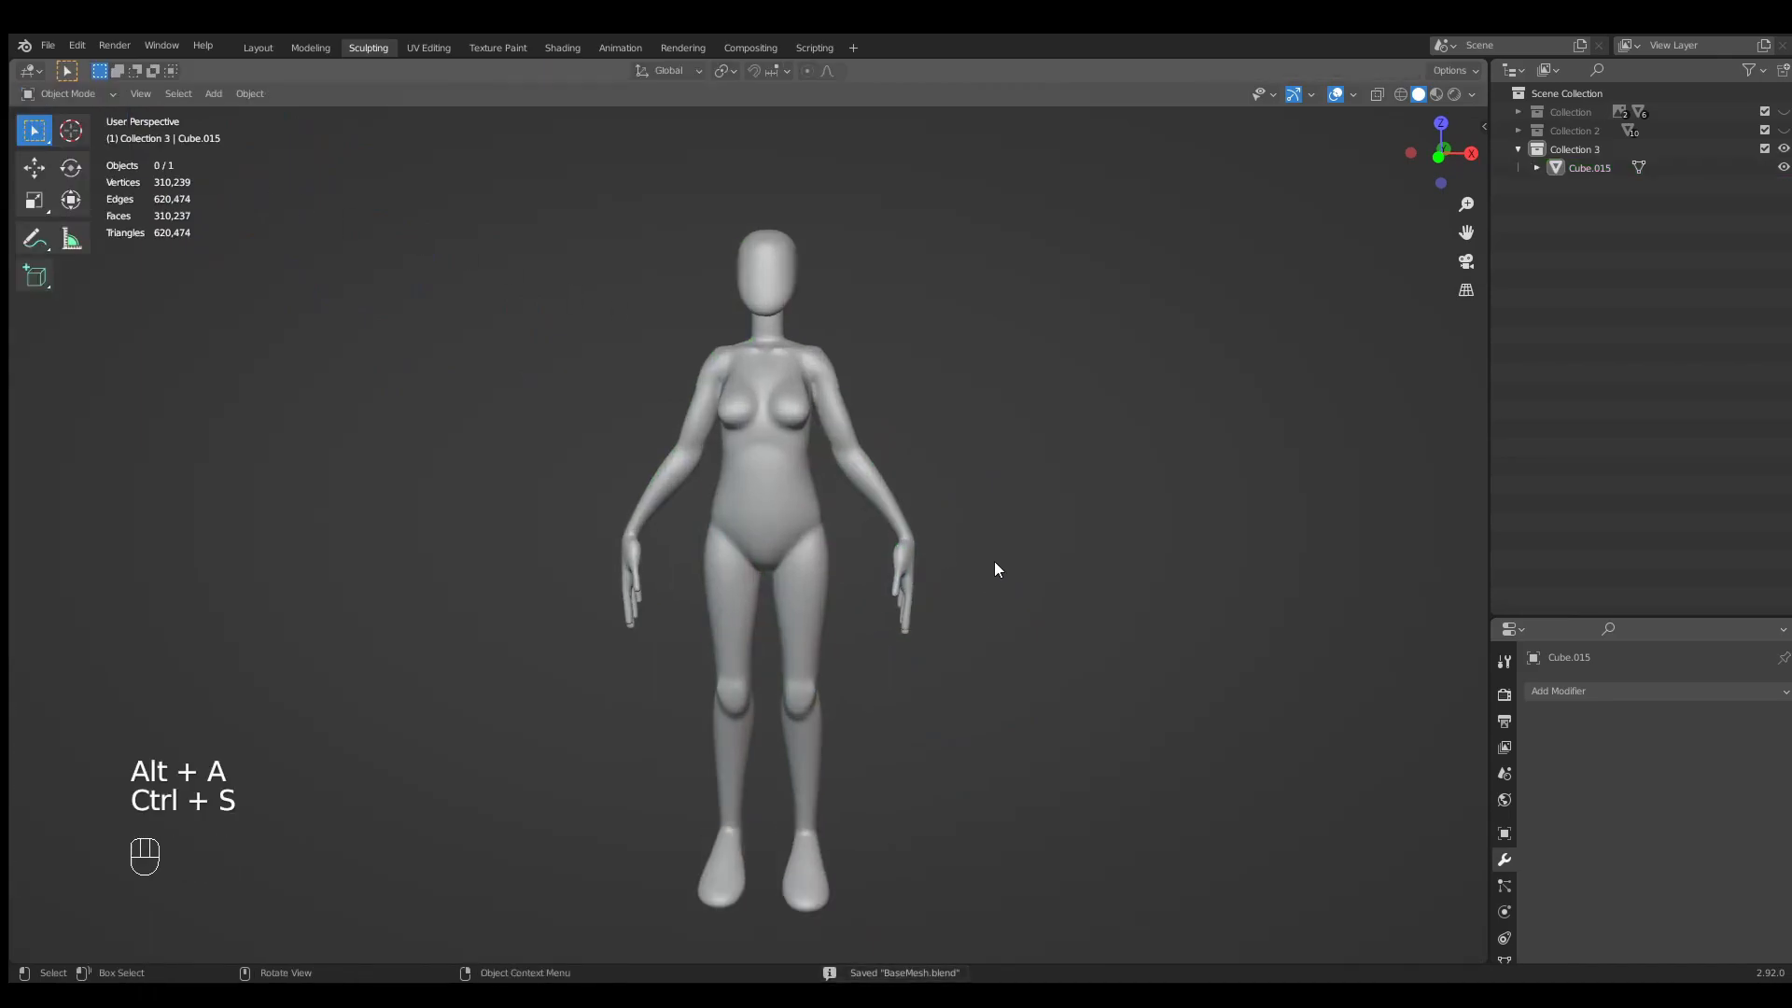